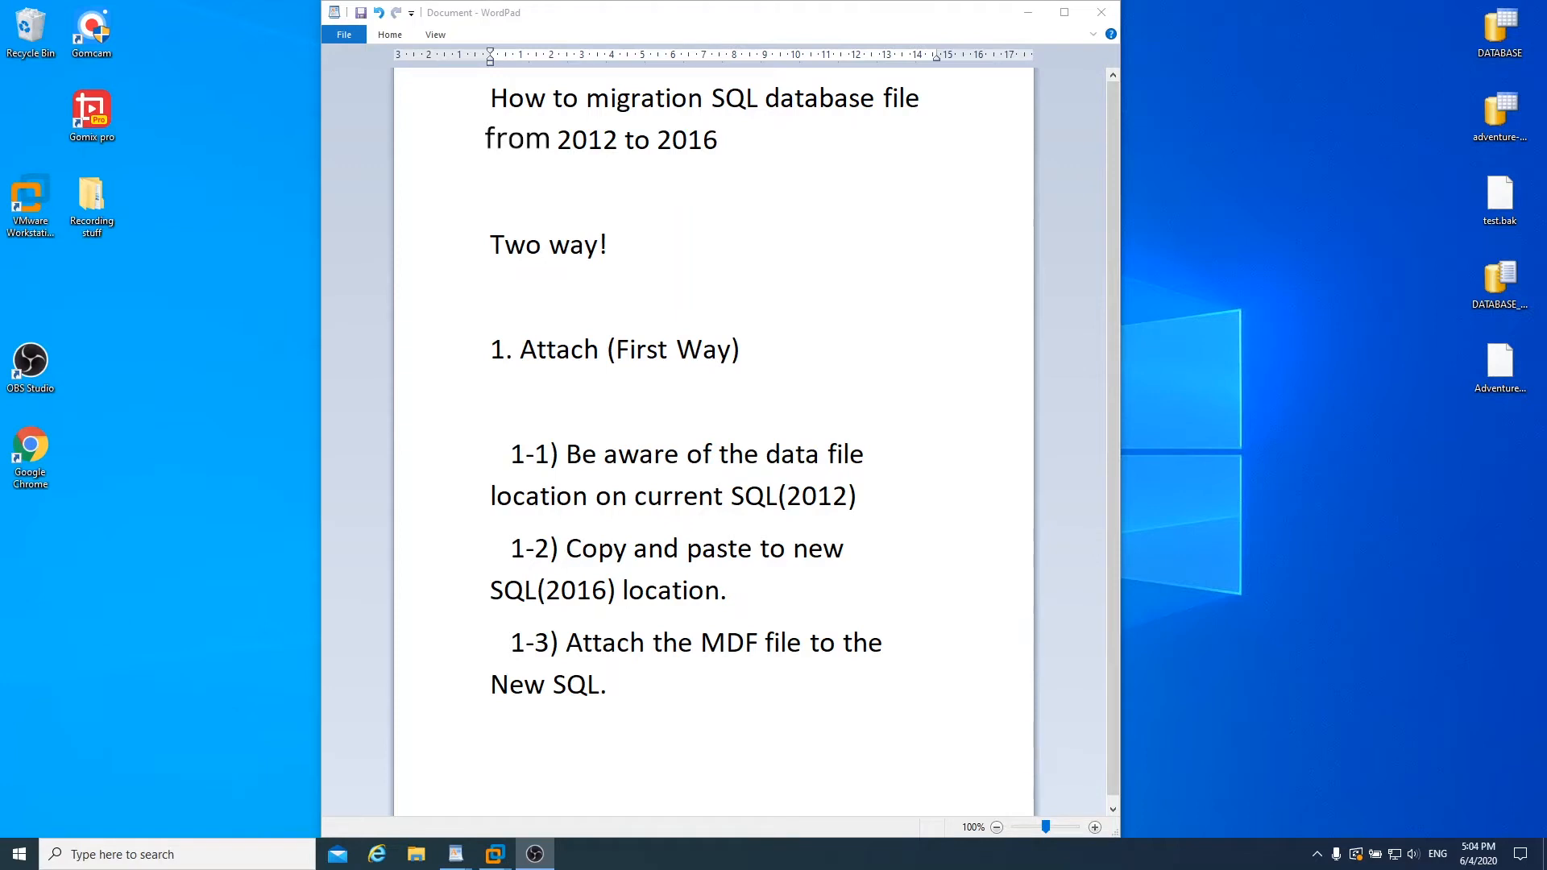
mouse_move(1304, 592)
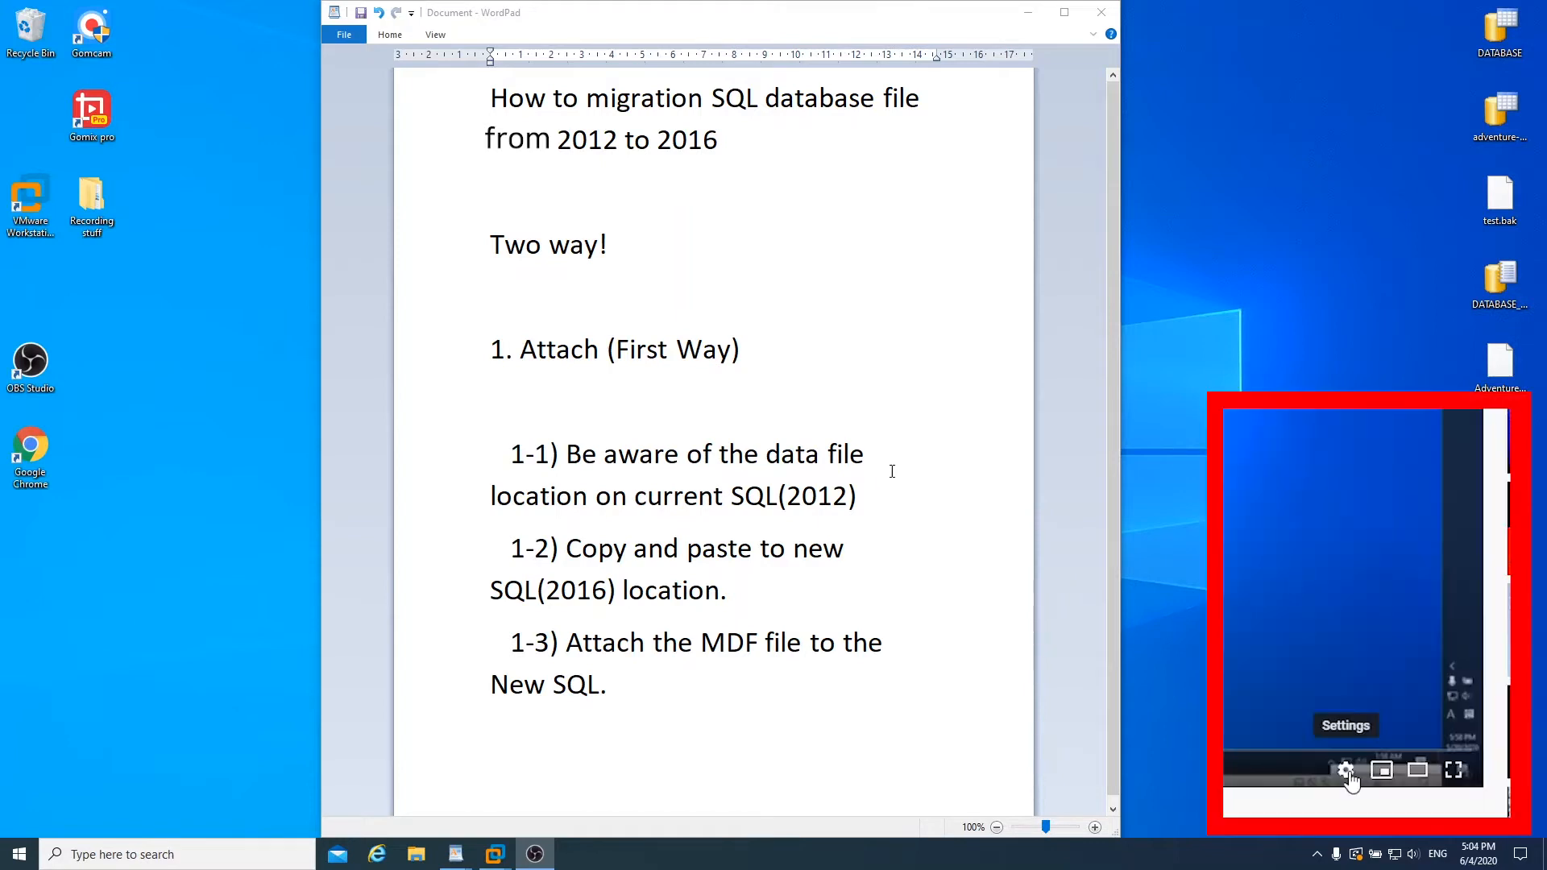
Step: Review the Attach (First Way) notes in WordPad
click(1345, 769)
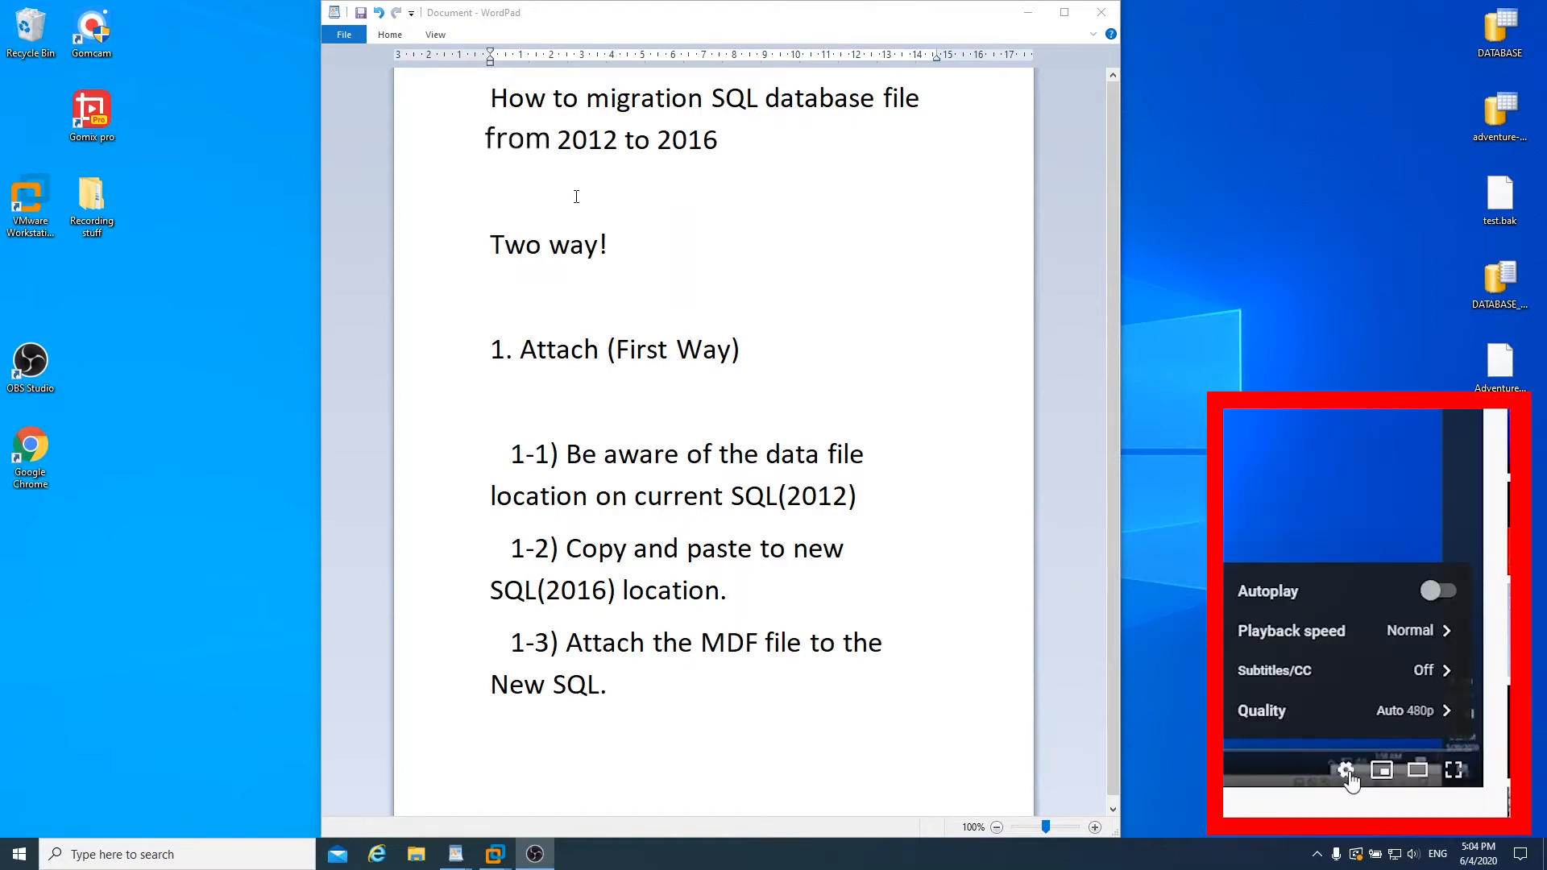
mouse_move(1415, 725)
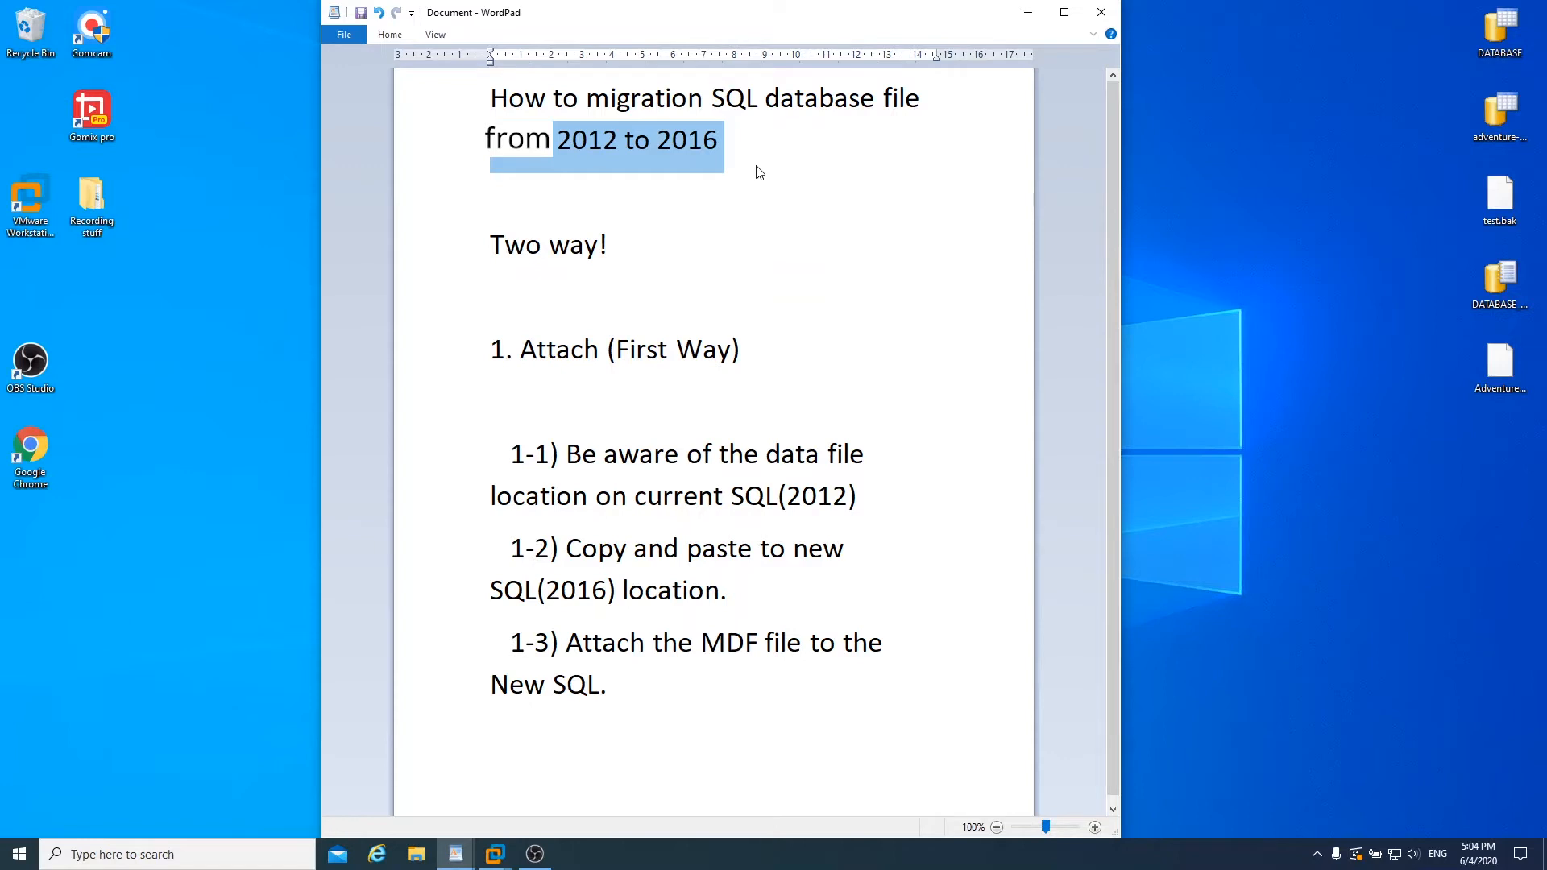
click(719, 139)
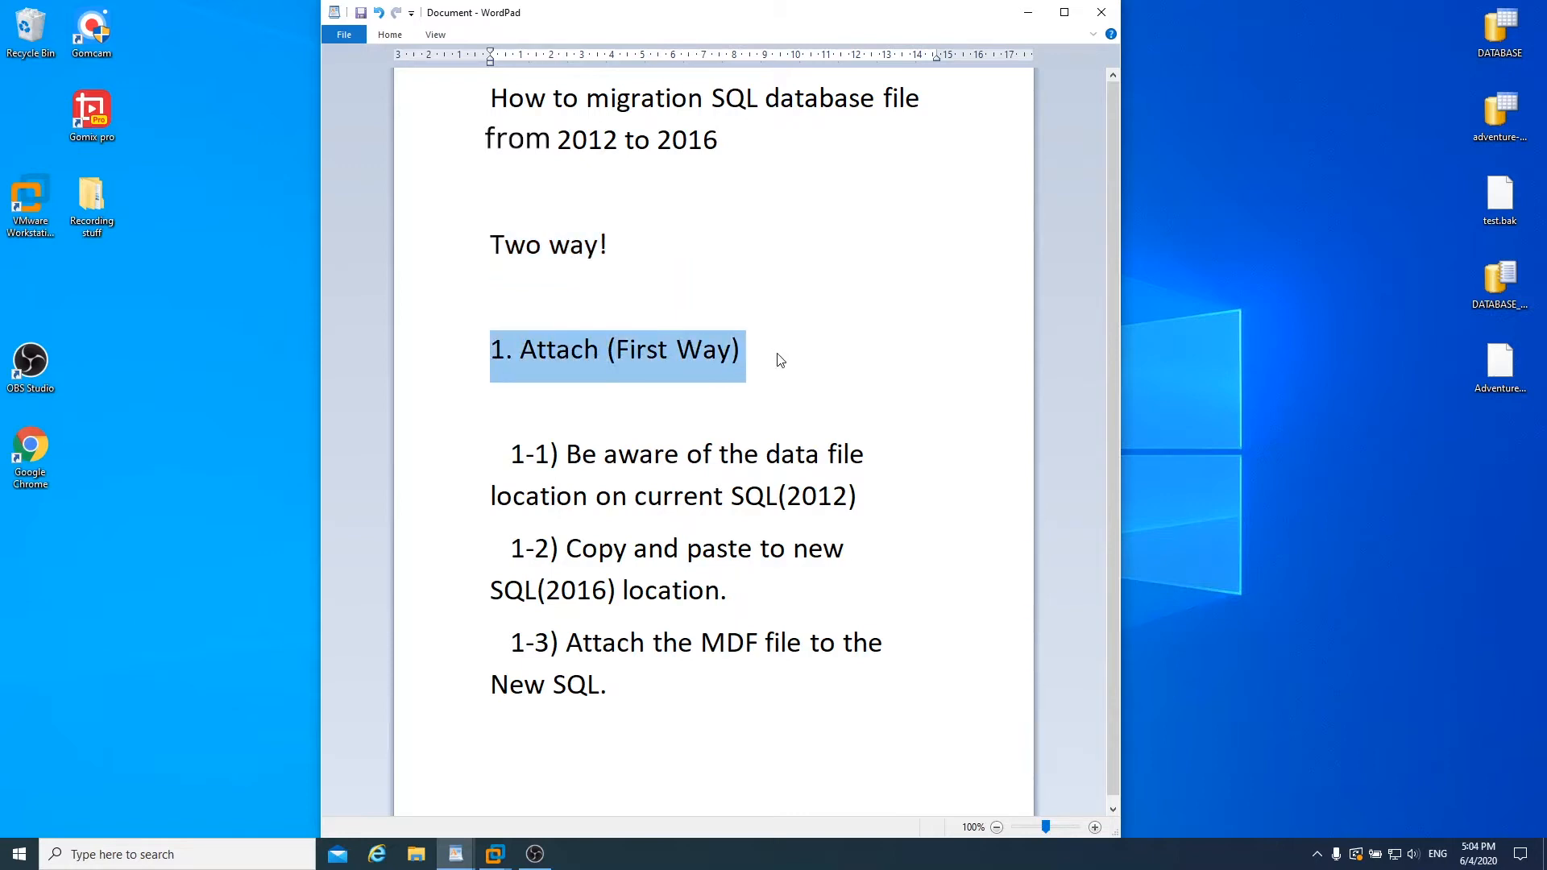
click(478, 611)
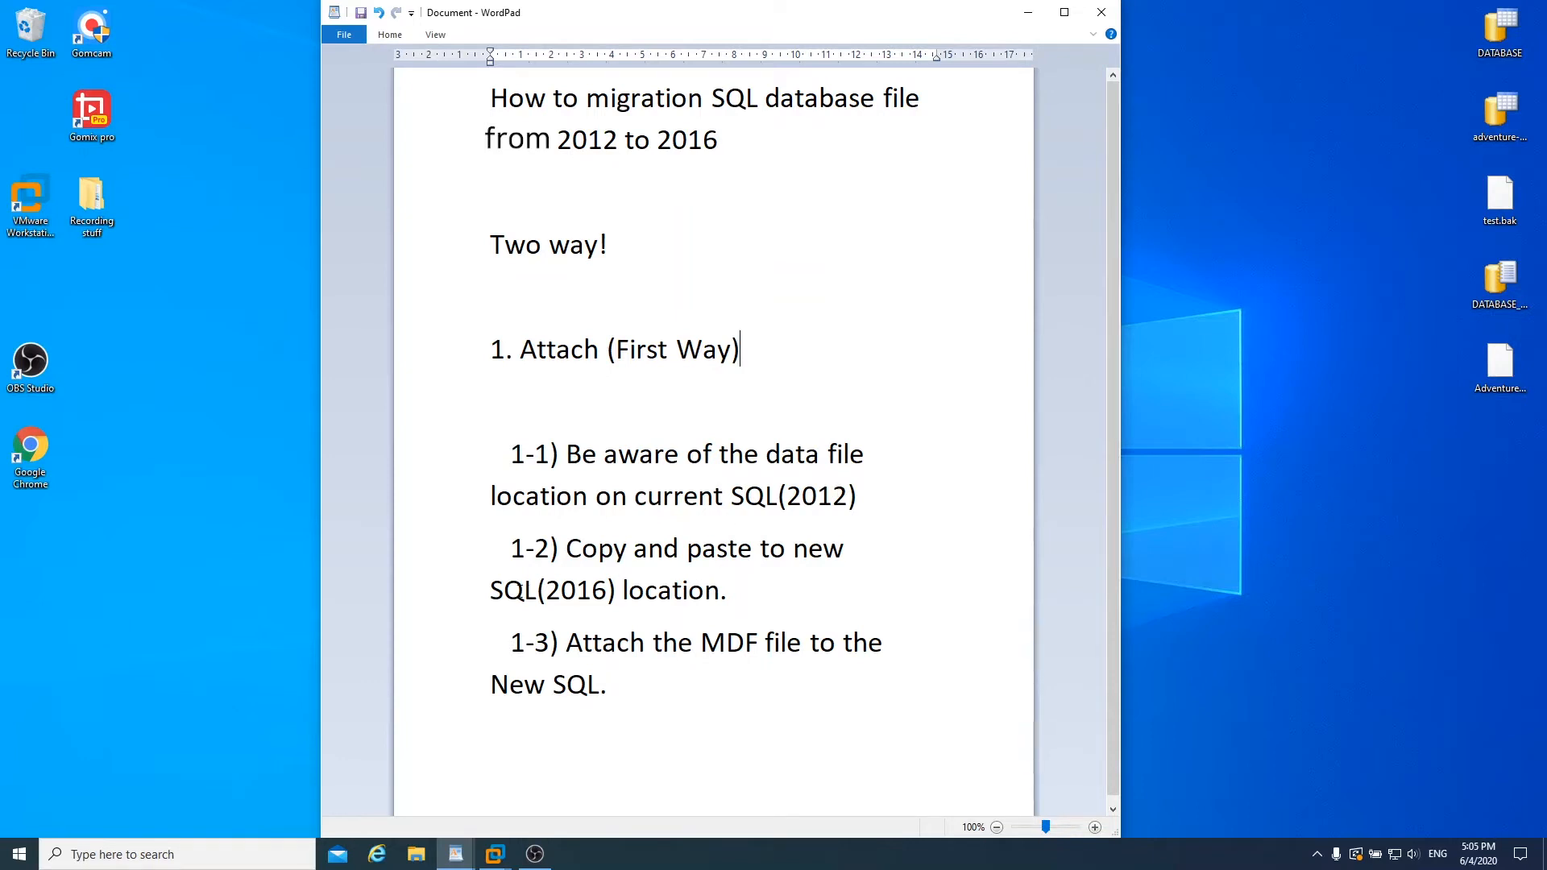
mouse_move(564, 643)
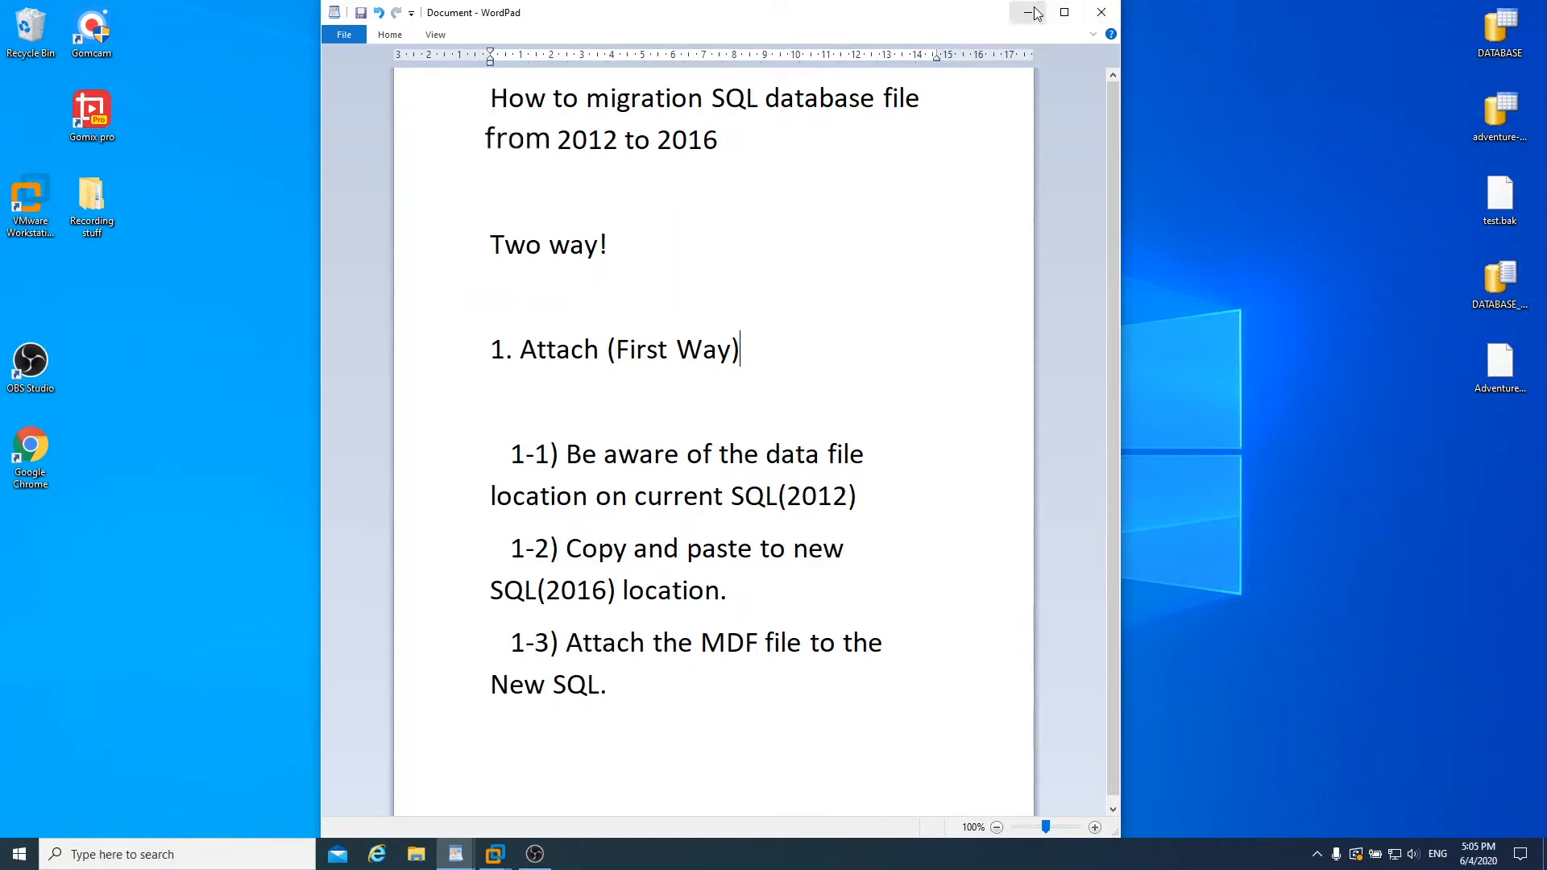
Step: Minimize WordPad and search 'management studio' to launch SSMS 18
click(1027, 15)
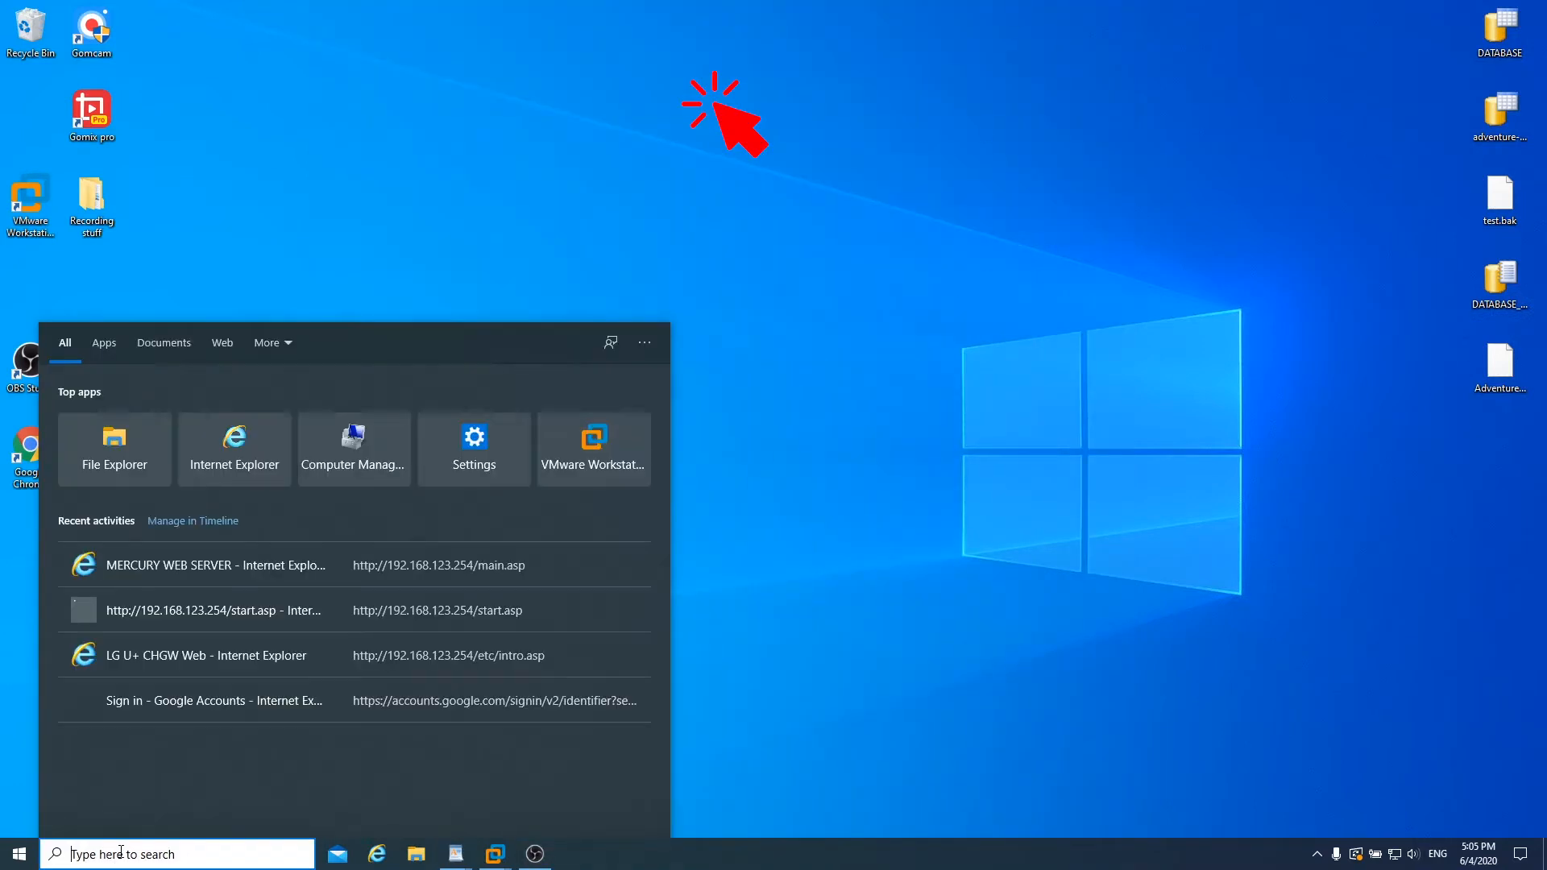
text(management stu)
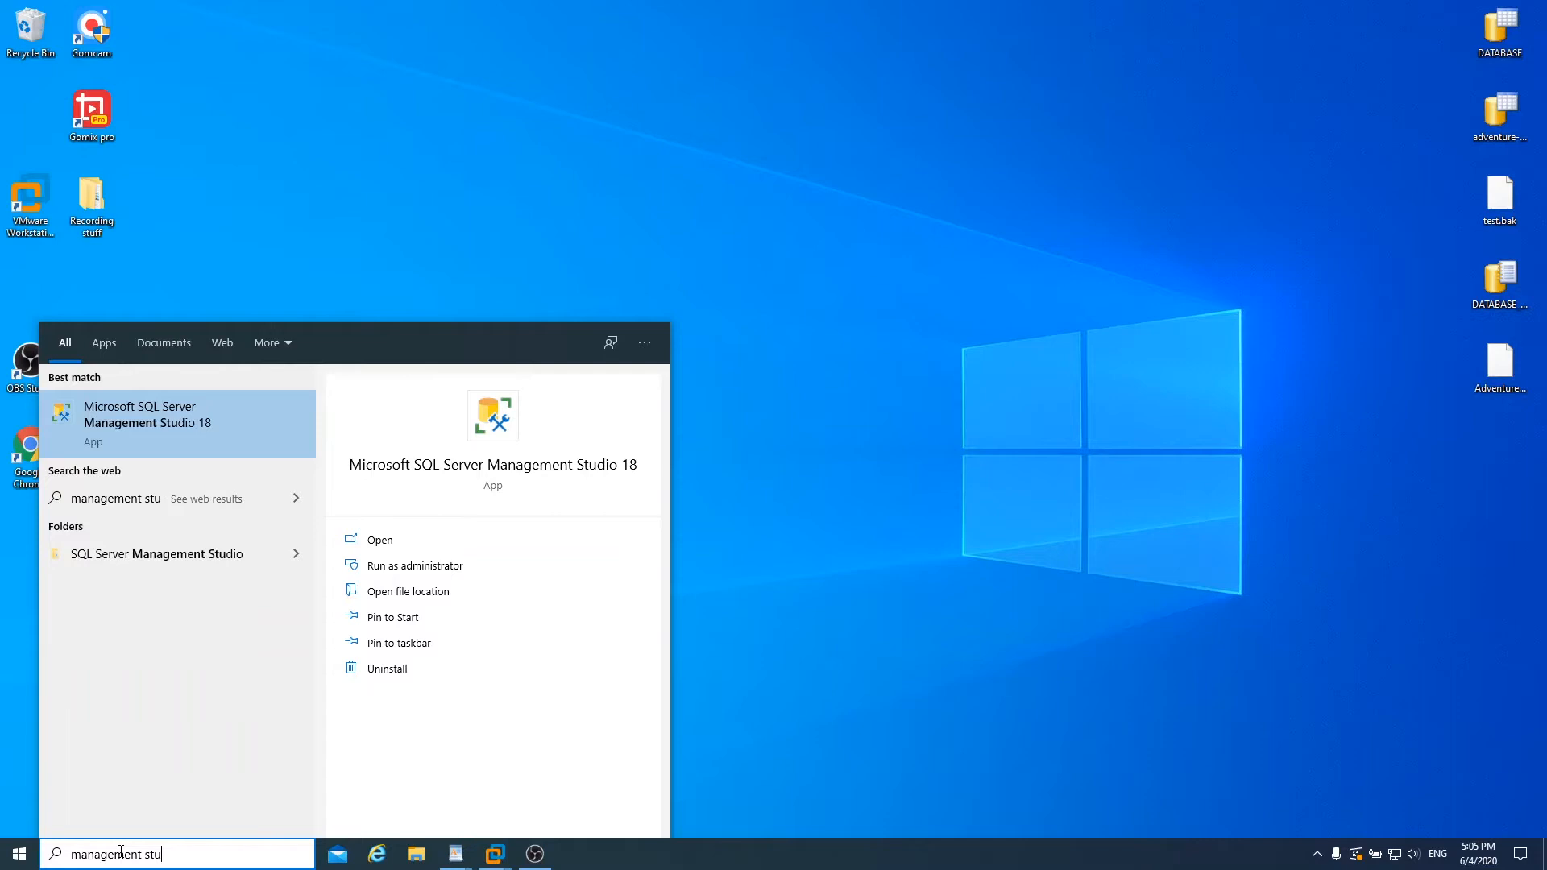
text(i)
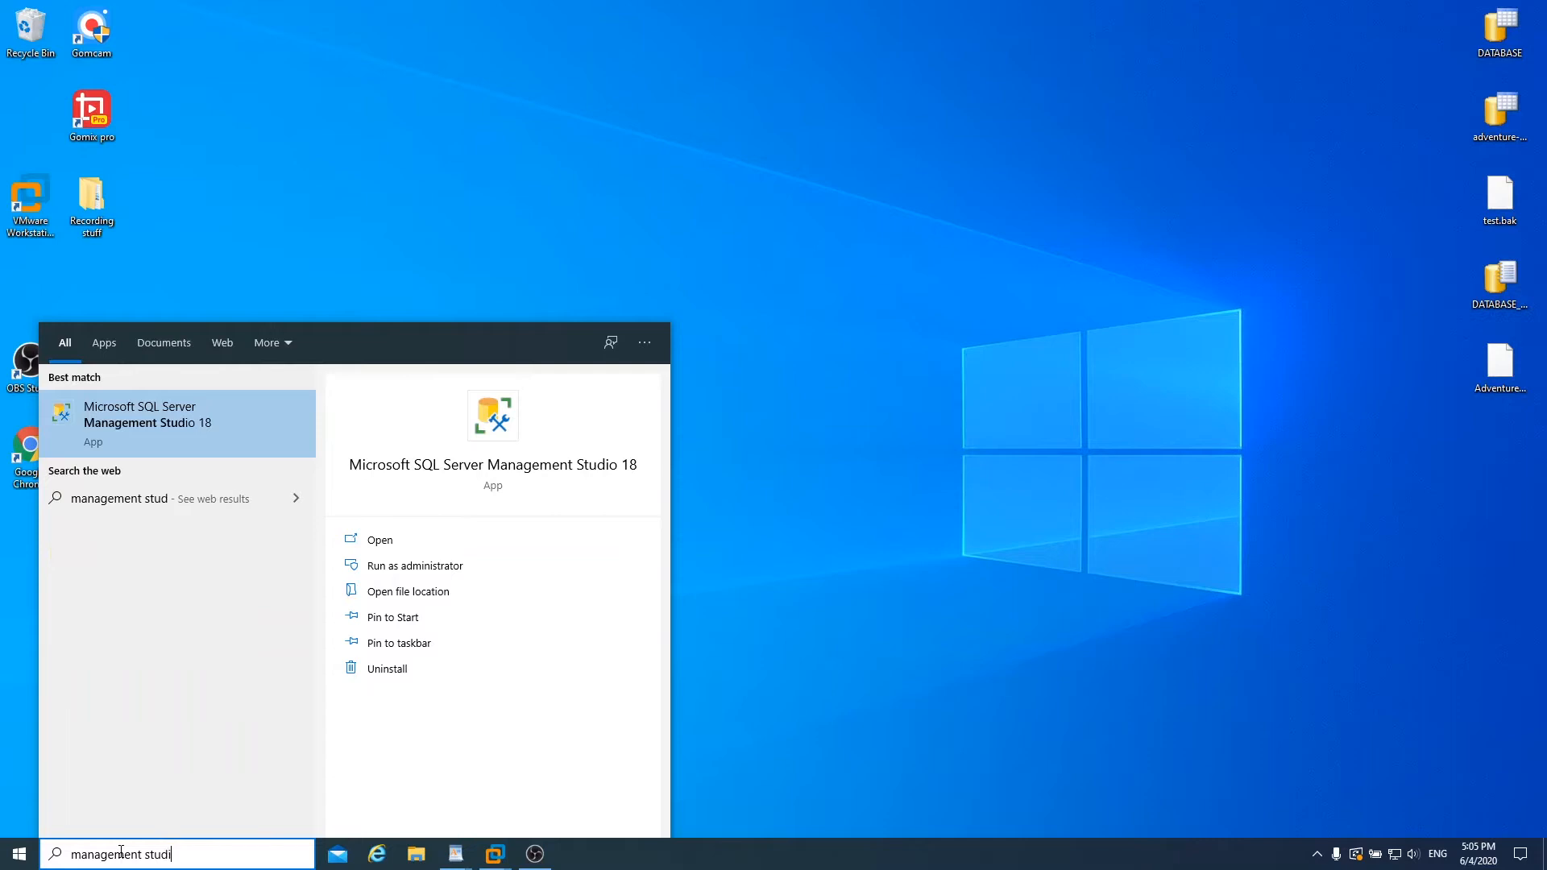
text(o)
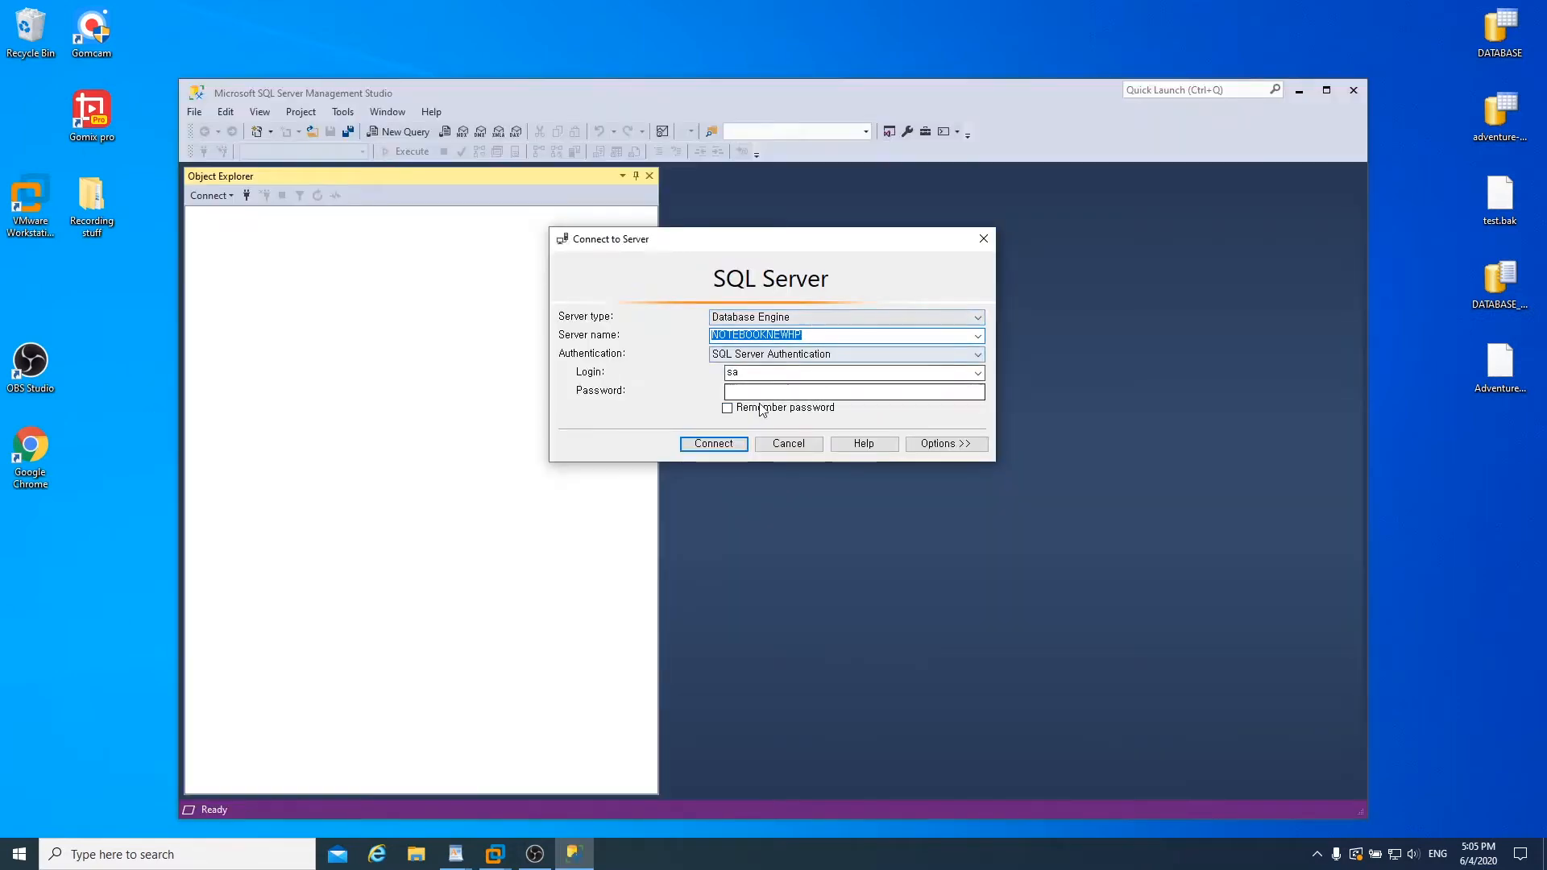
Step: Log in to NOTEBOOKNEWHP as sa, find Test under Databases, then minimize SSMS
click(850, 392)
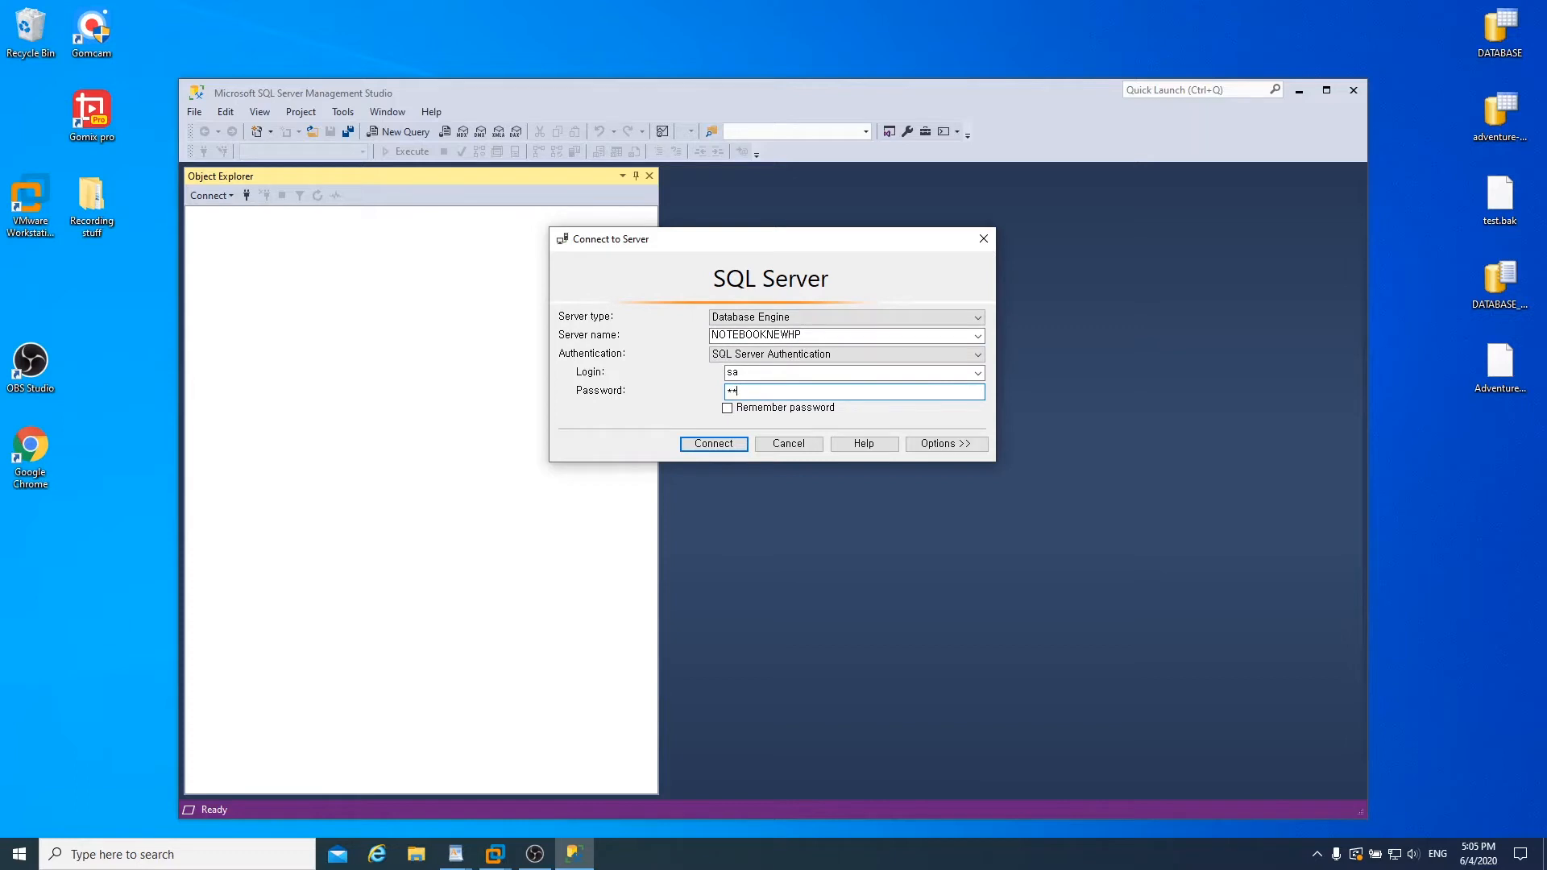
text(****)
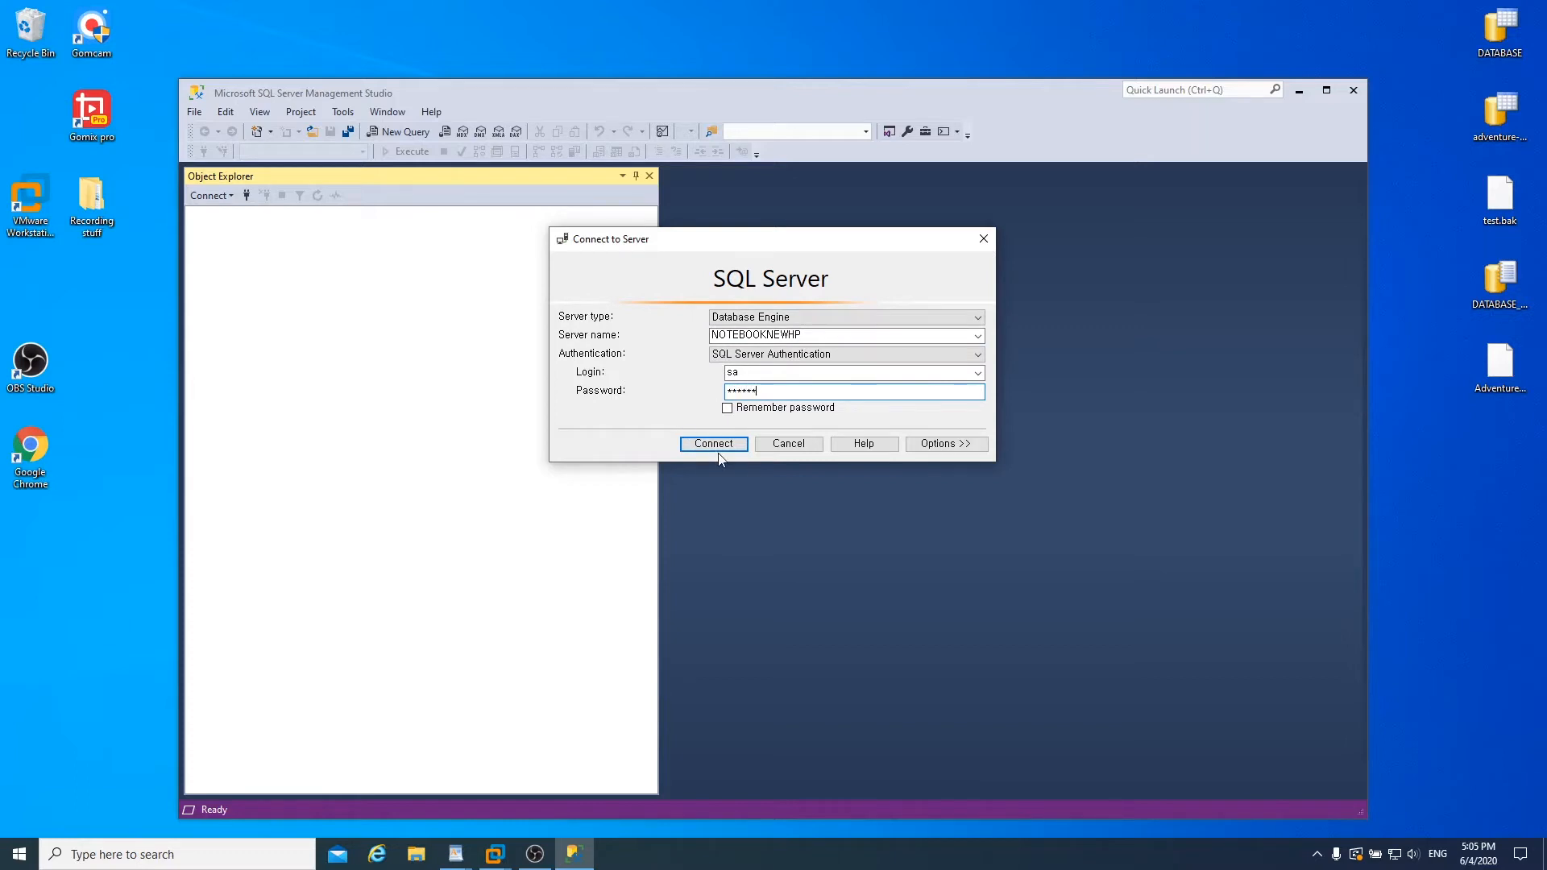
click(713, 444)
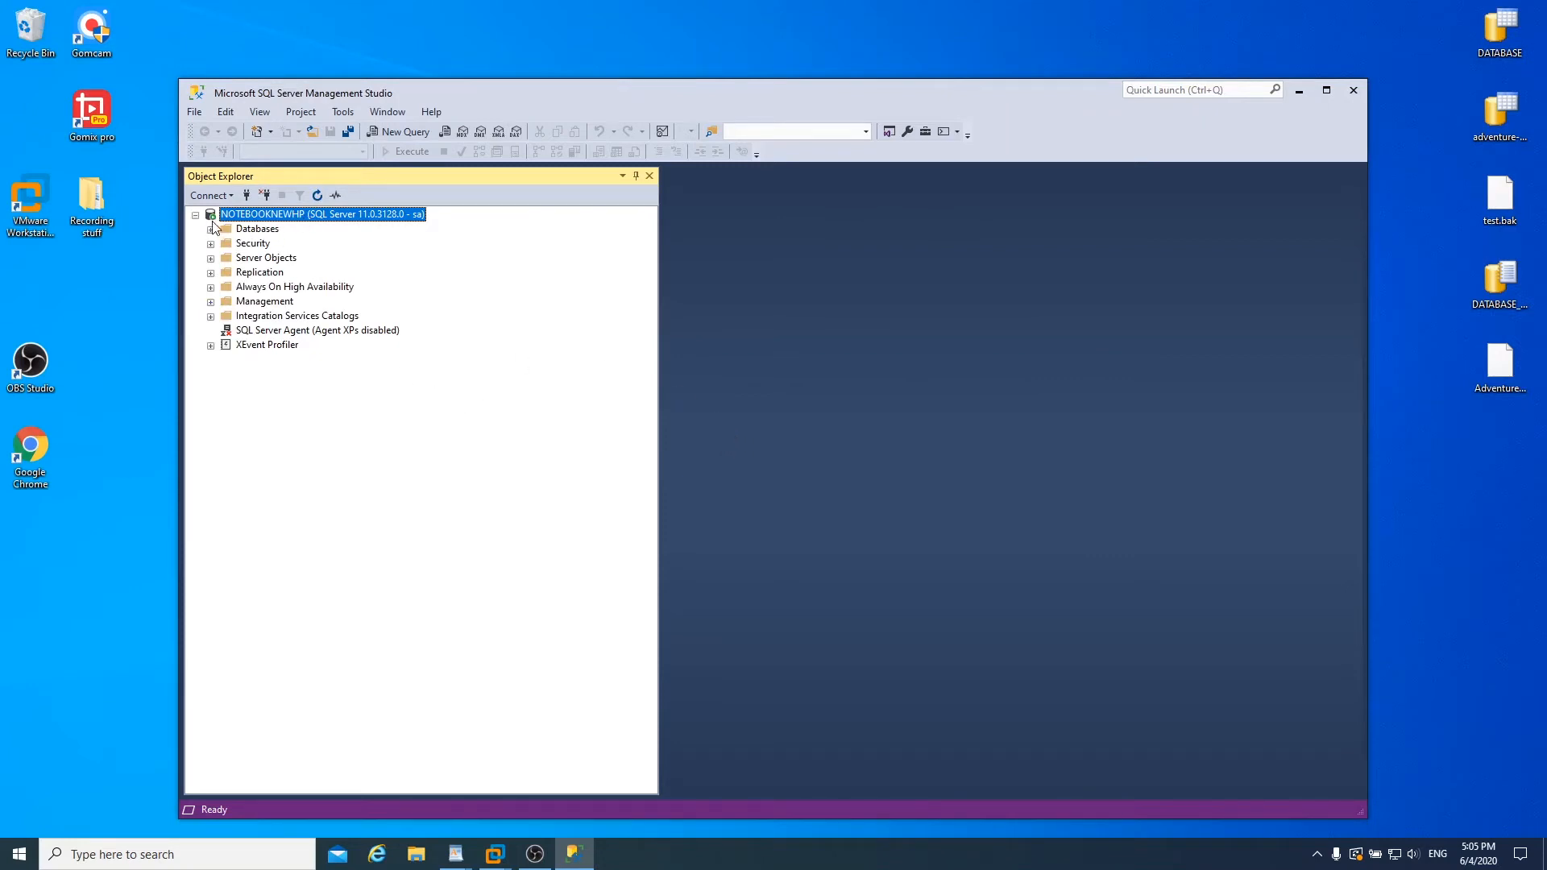
click(210, 229)
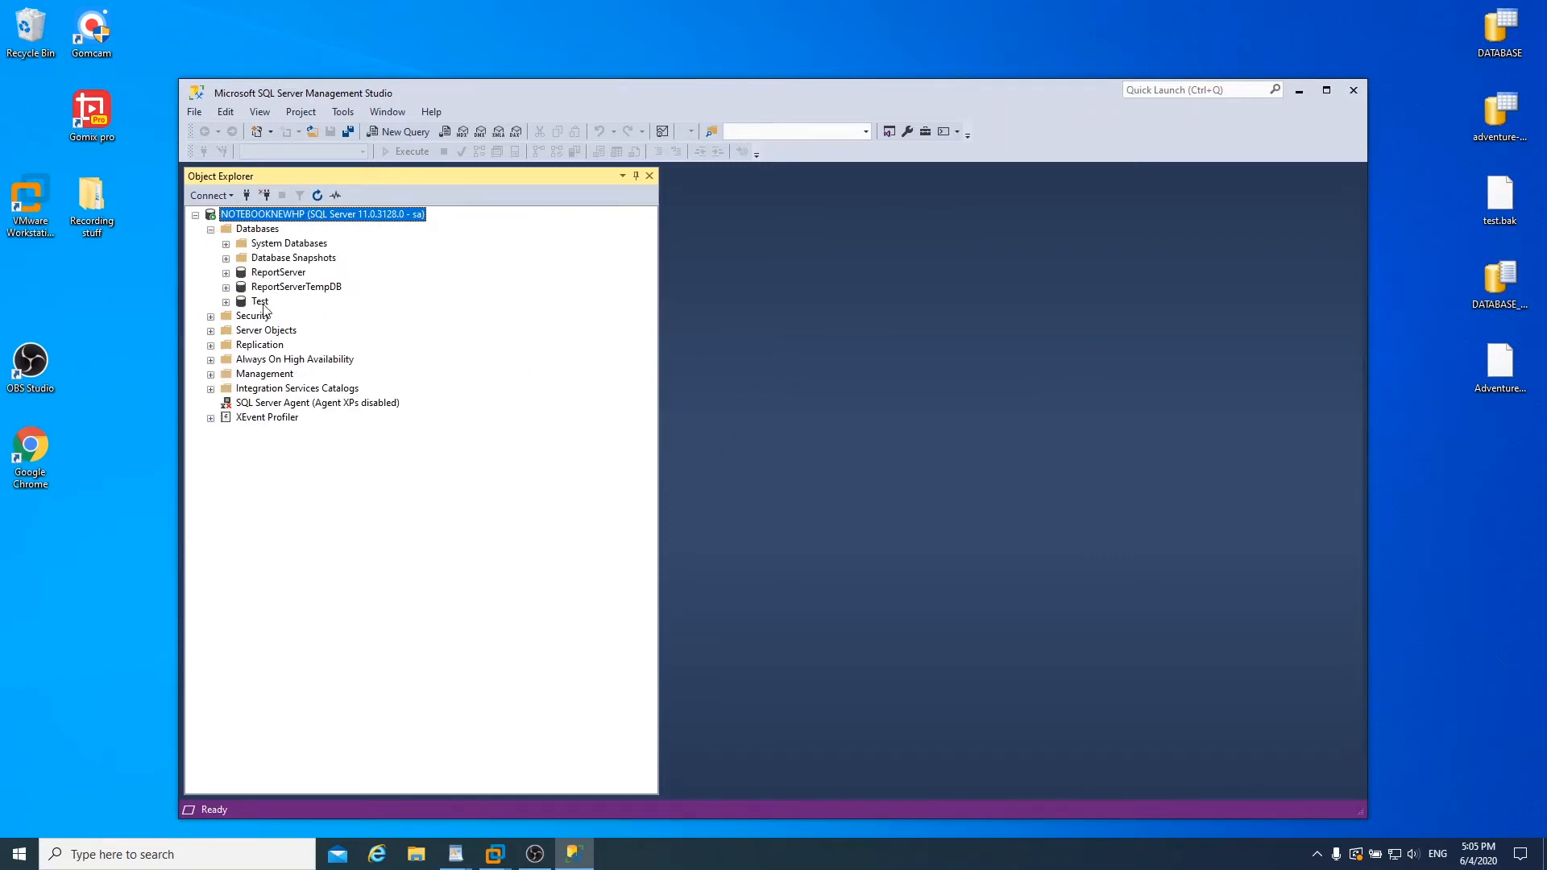
click(258, 302)
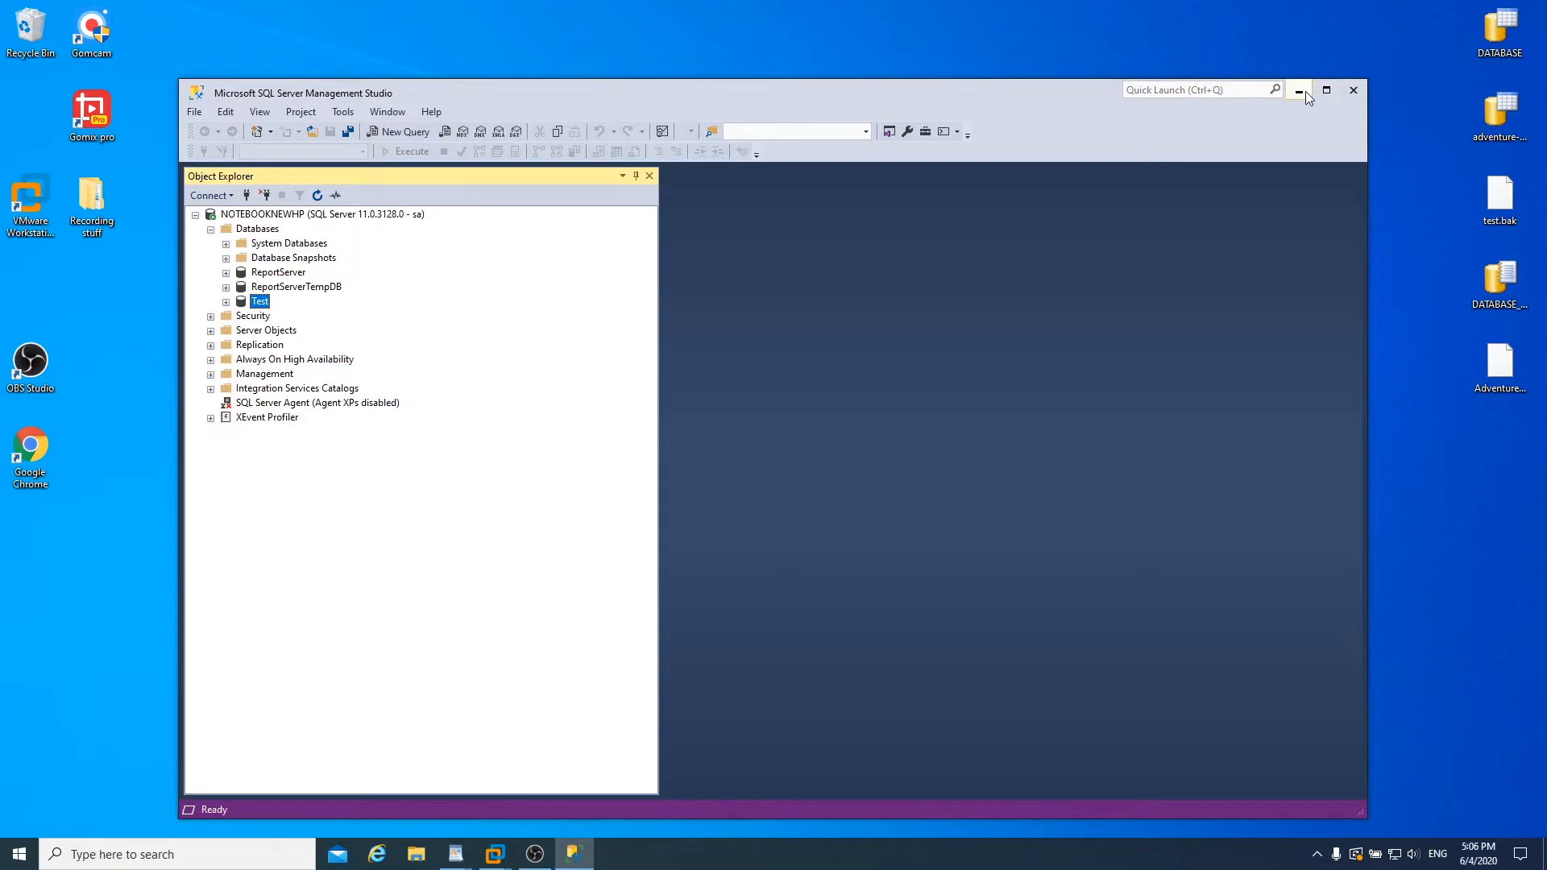
mouse_move(1301, 90)
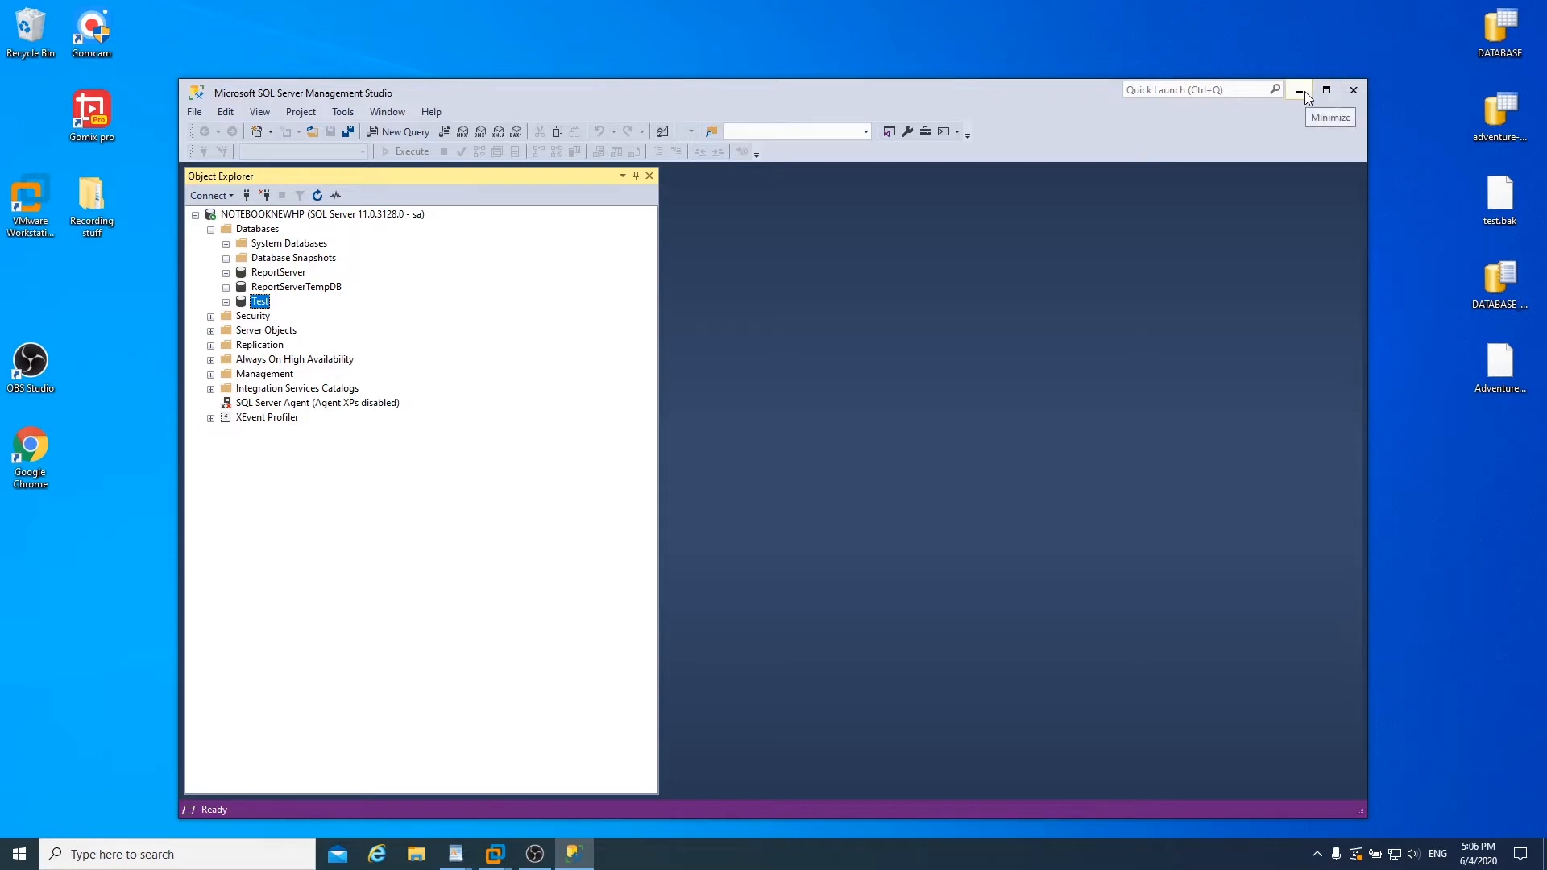
click(1300, 89)
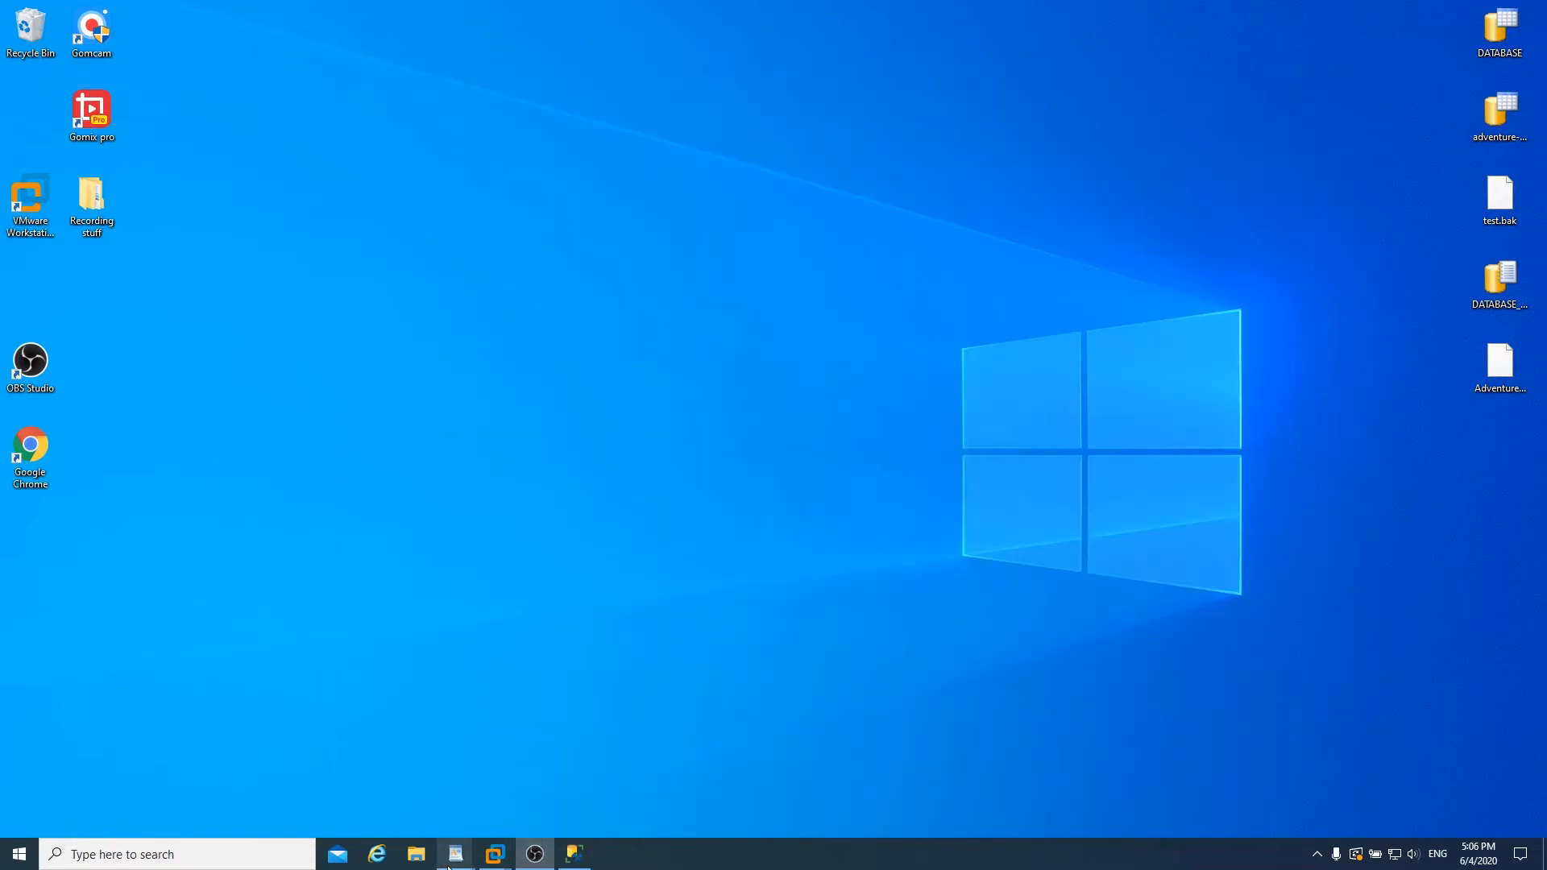
Step: Browse to MSSQL11.MSSQLSERVER\MSSQL\DATA under Program Files and locate Test and Test_log
click(416, 854)
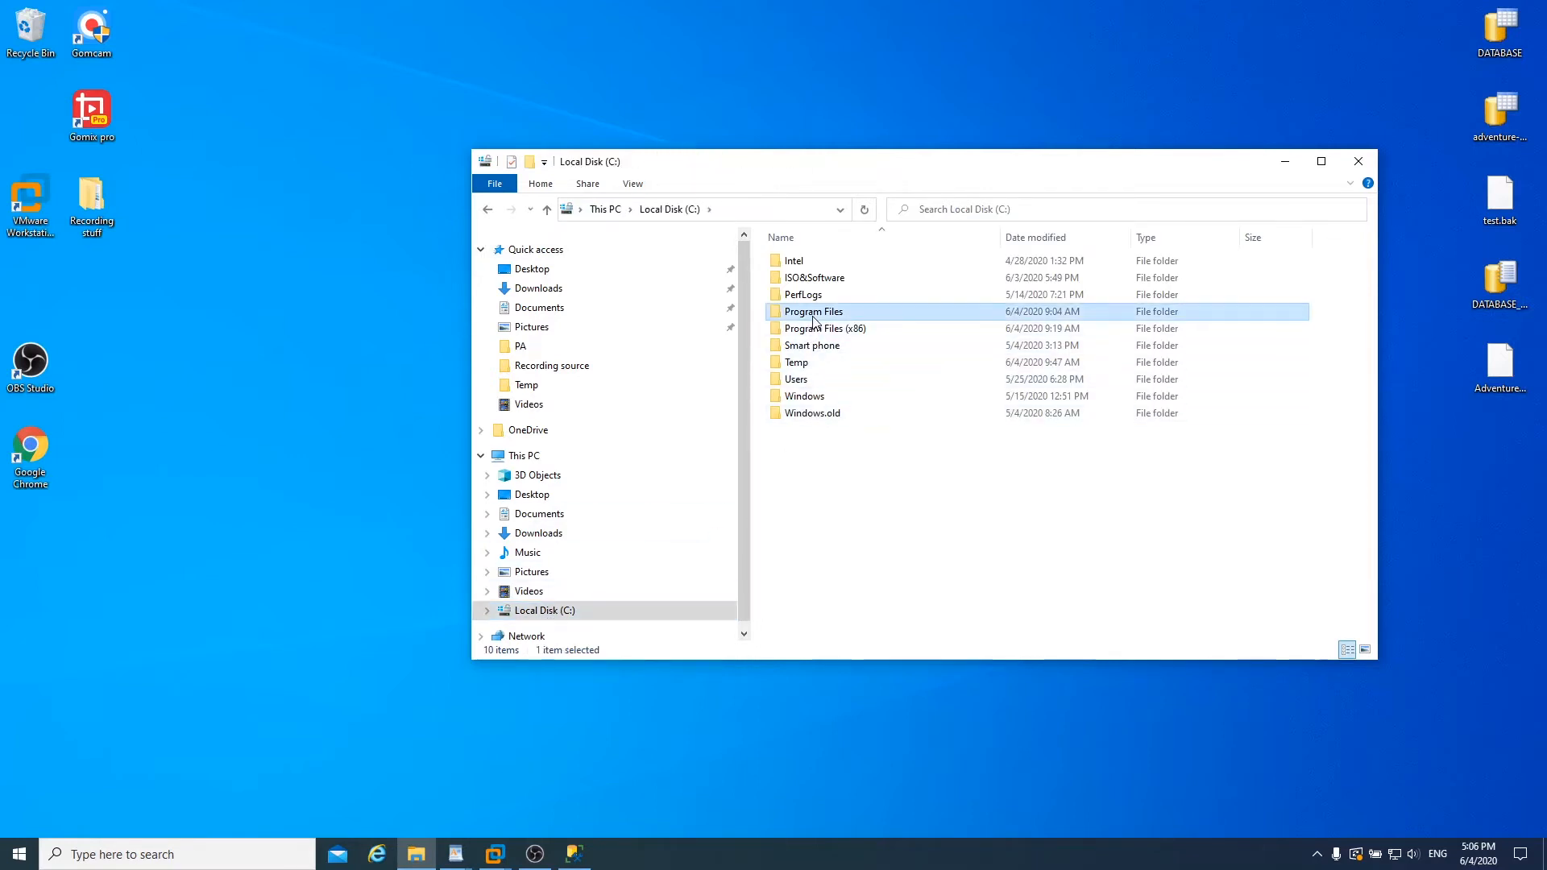
double_click(814, 312)
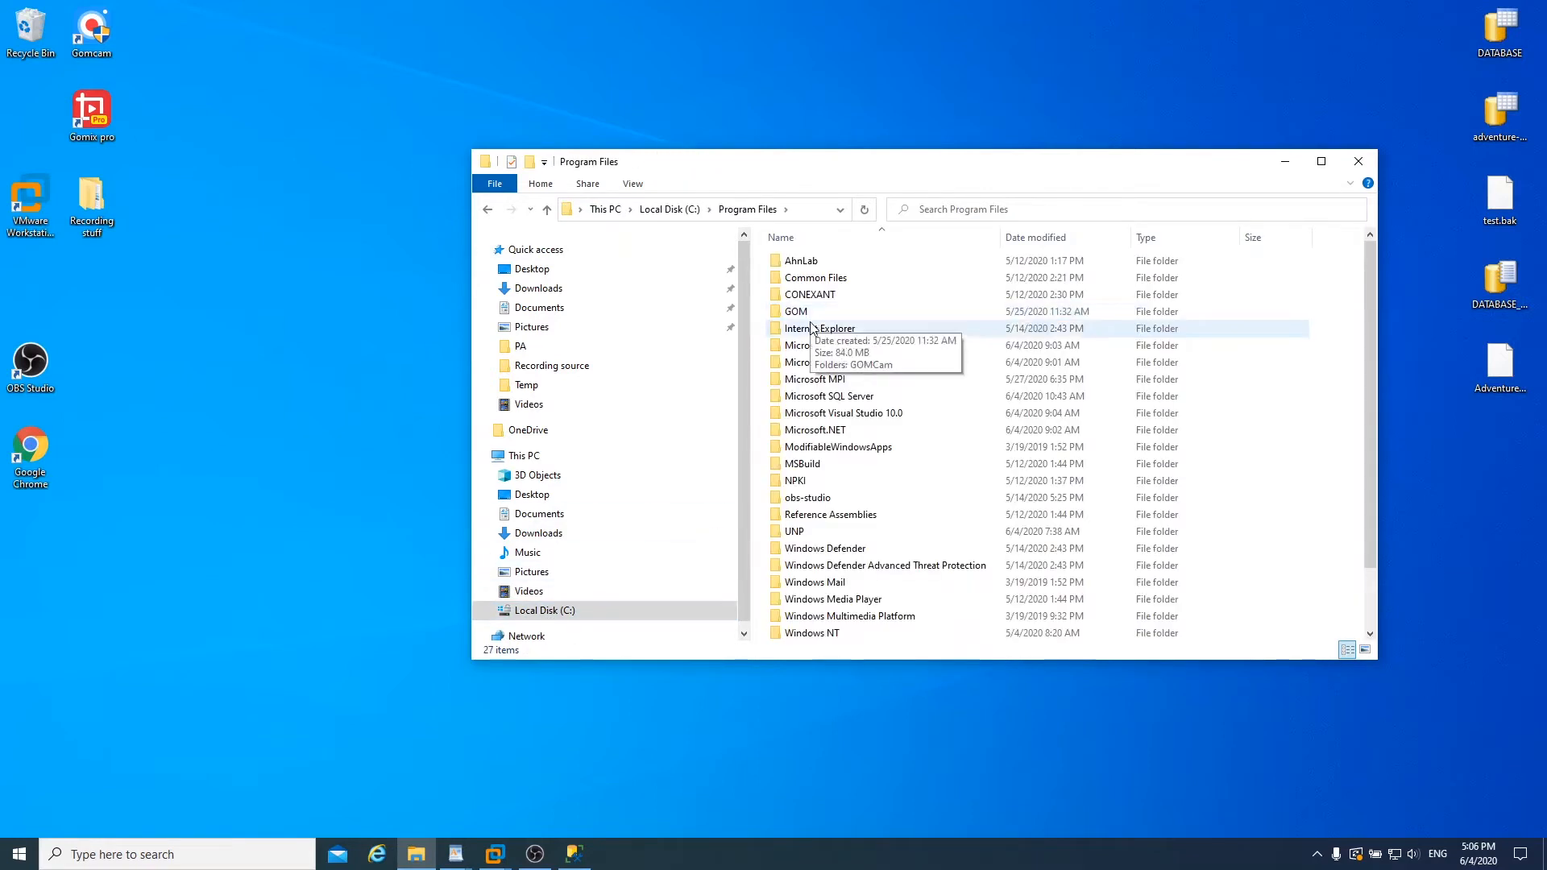
double_click(828, 395)
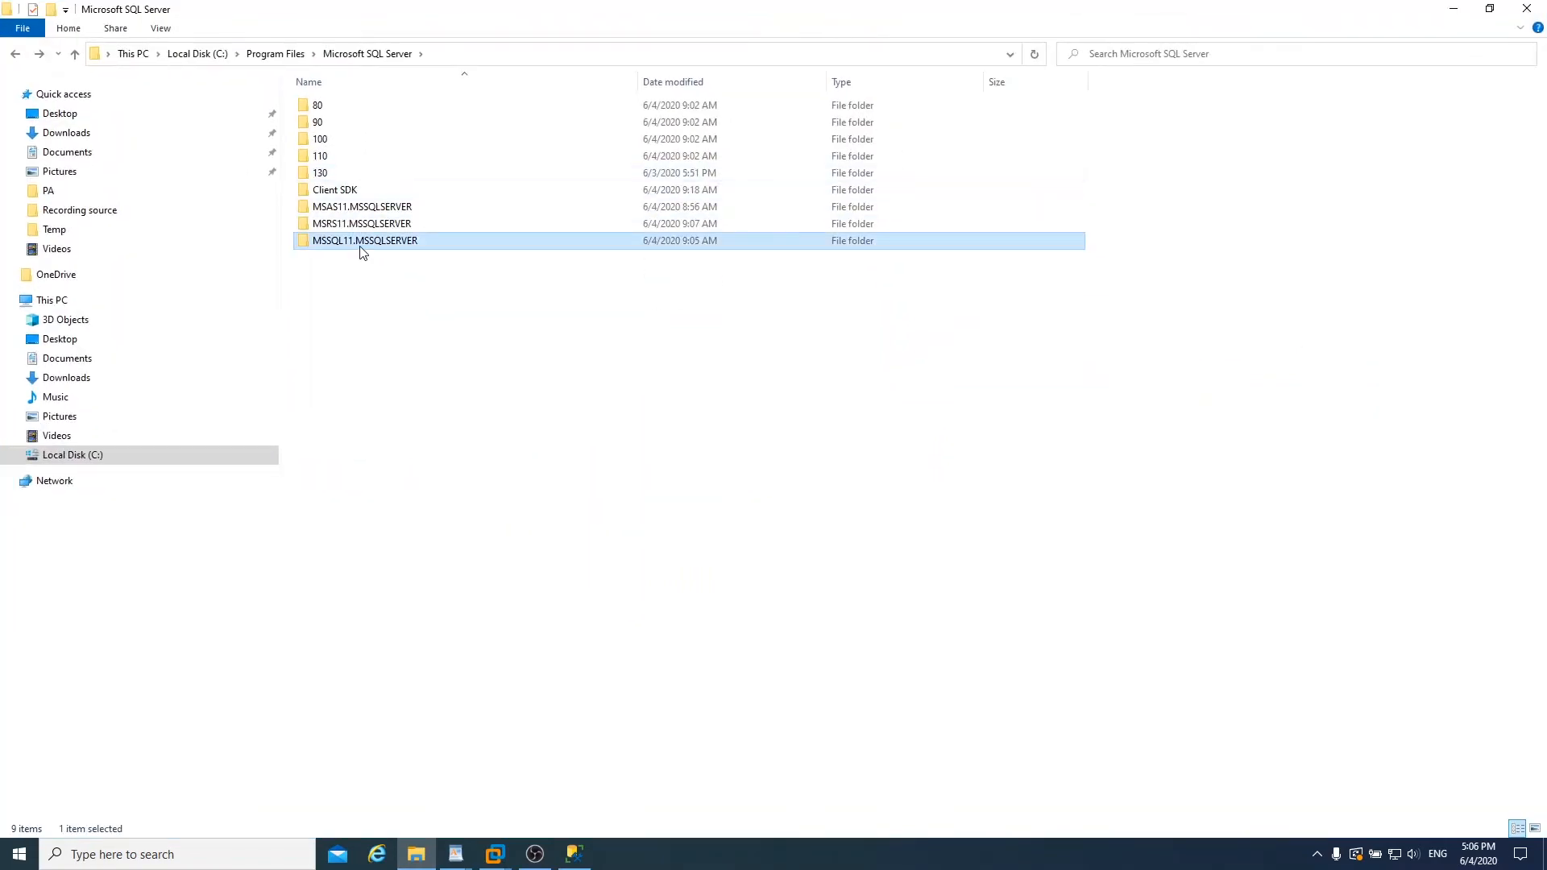
double_click(365, 240)
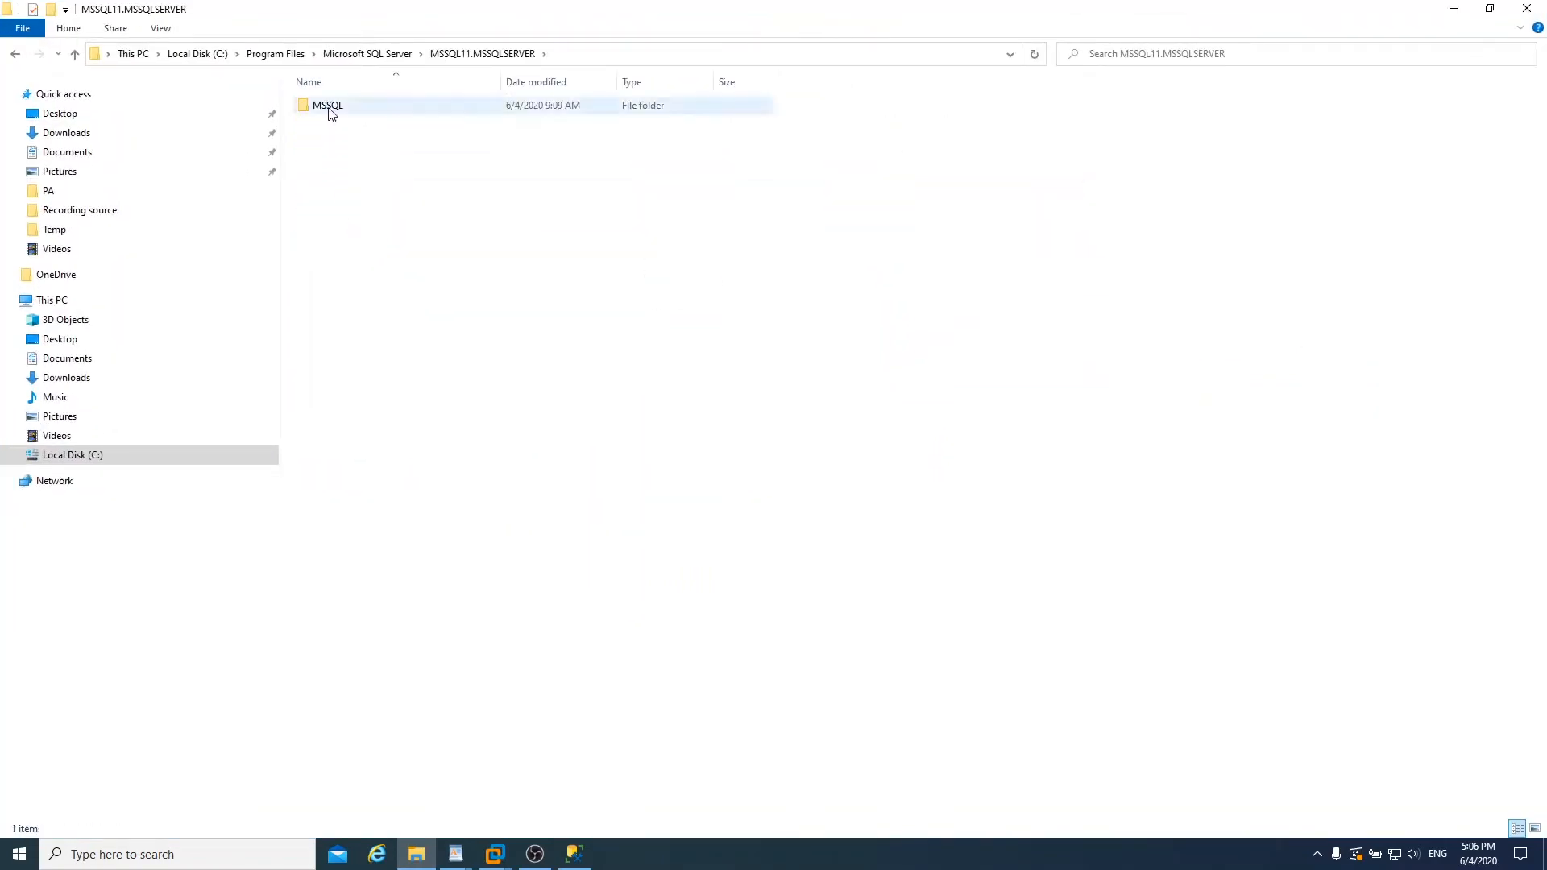
double_click(327, 104)
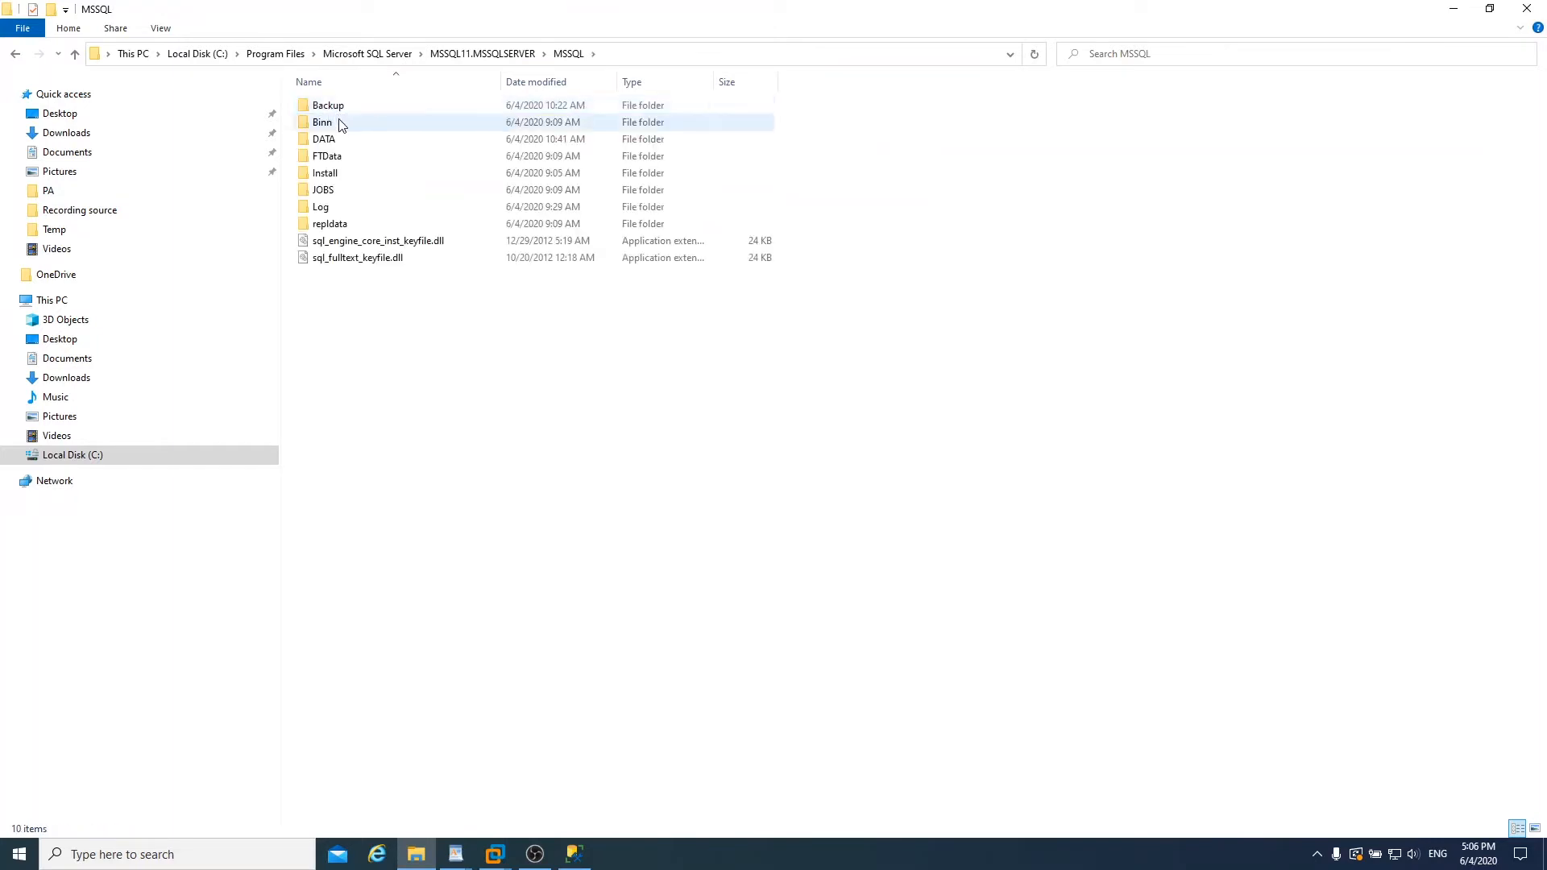
double_click(325, 139)
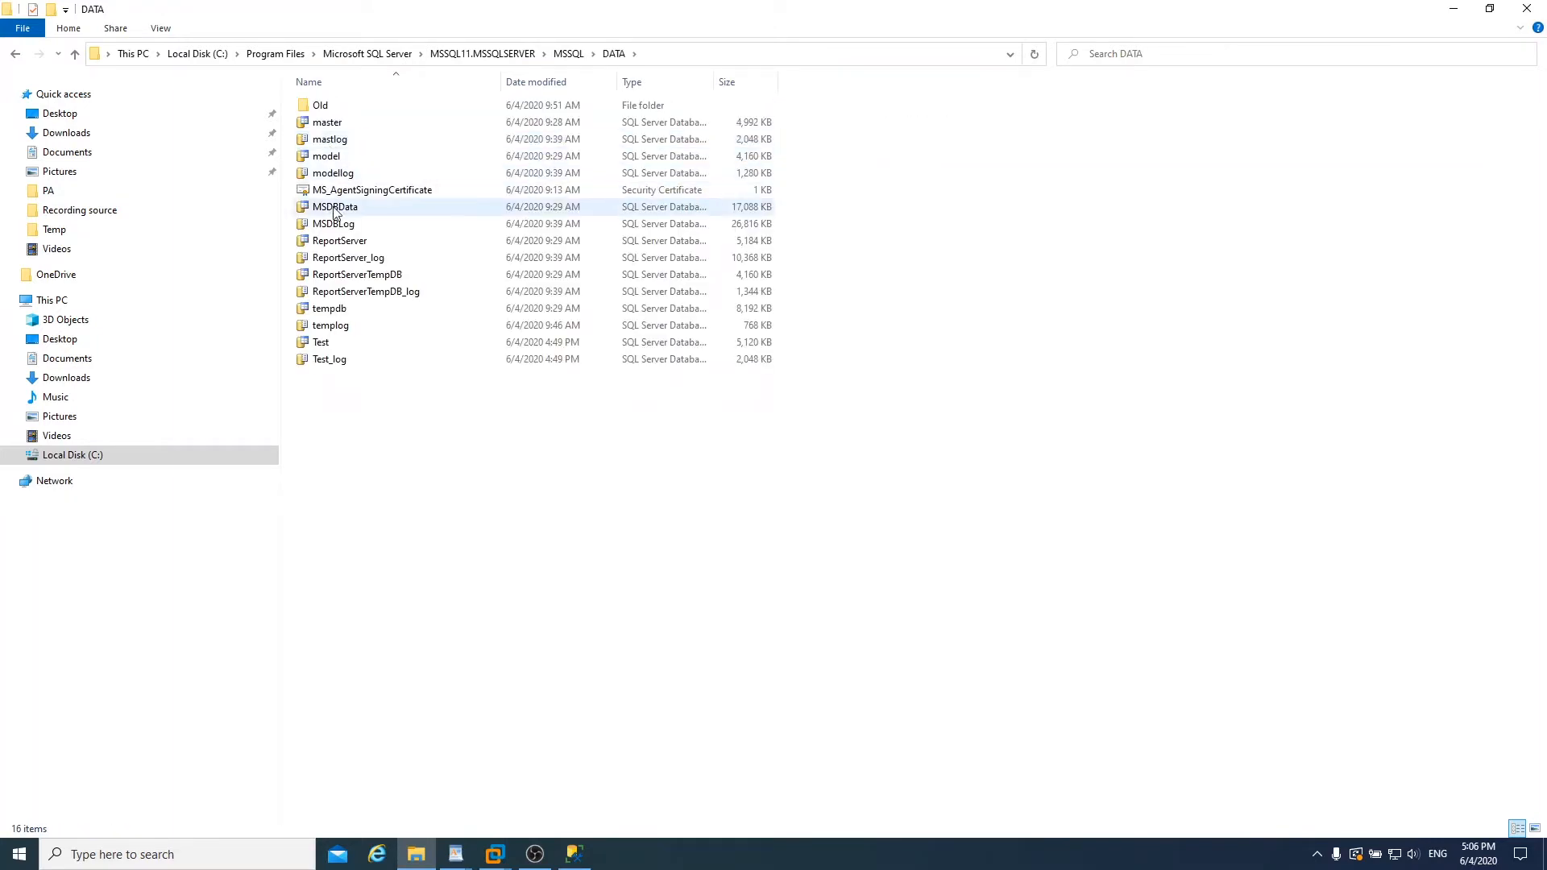
click(321, 343)
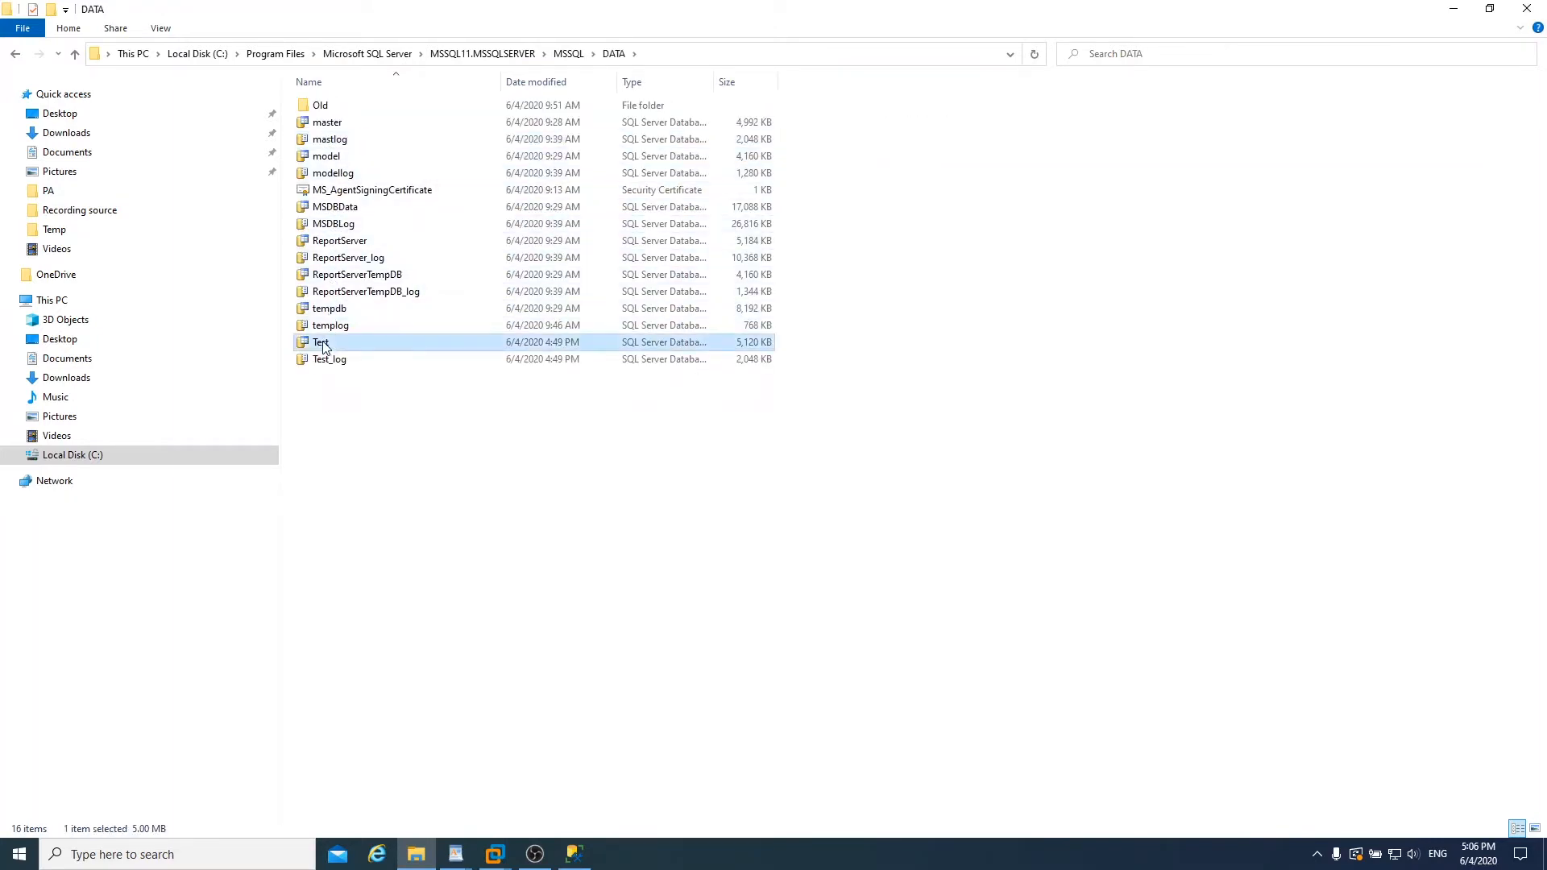
click(328, 359)
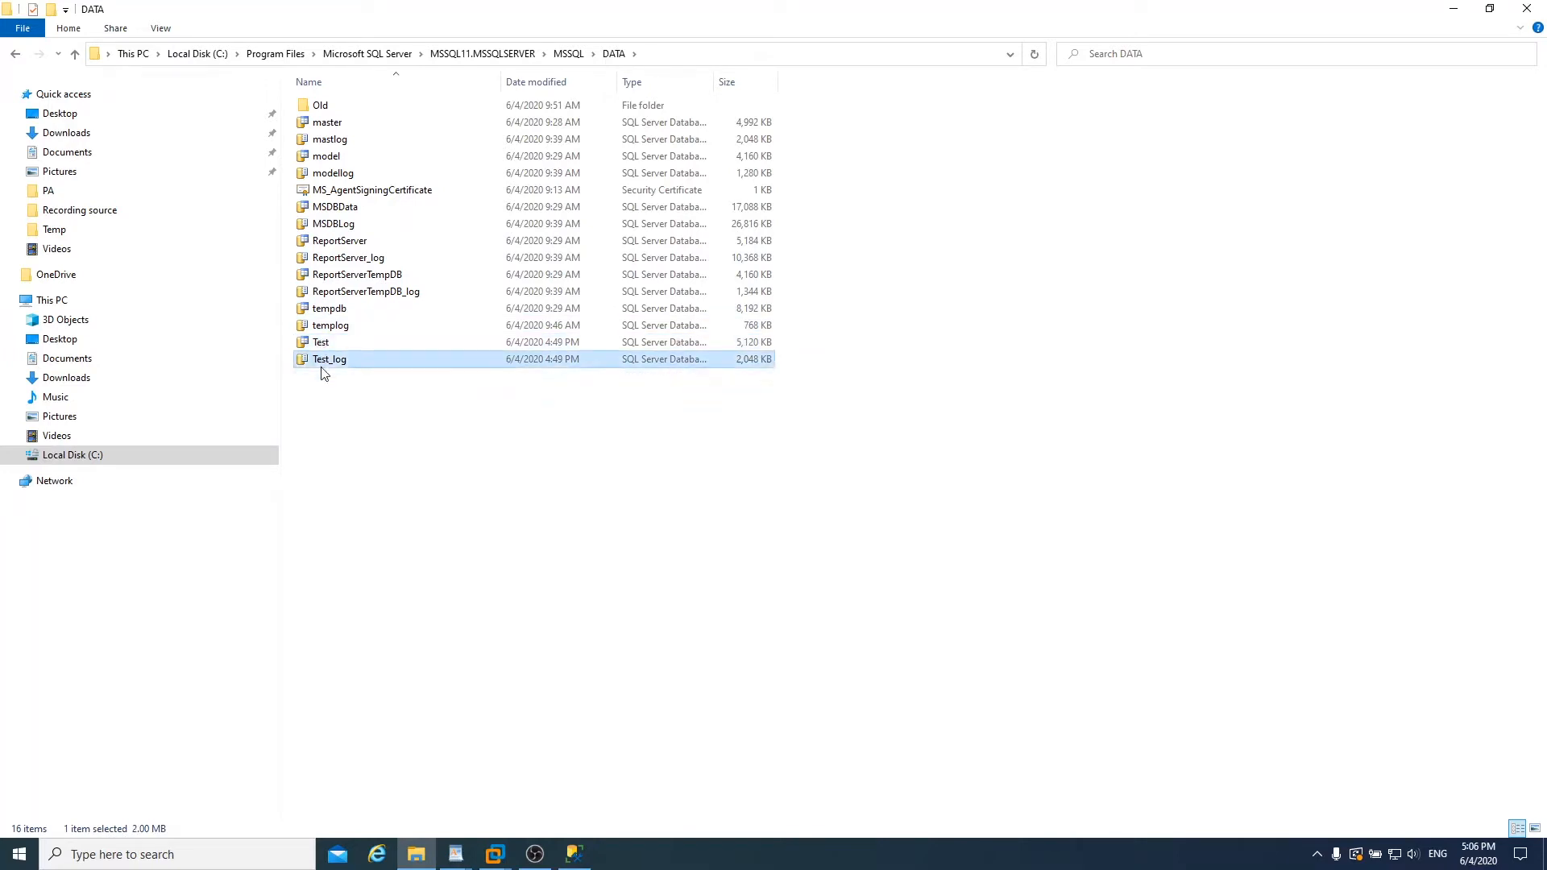
mouse_move(335, 390)
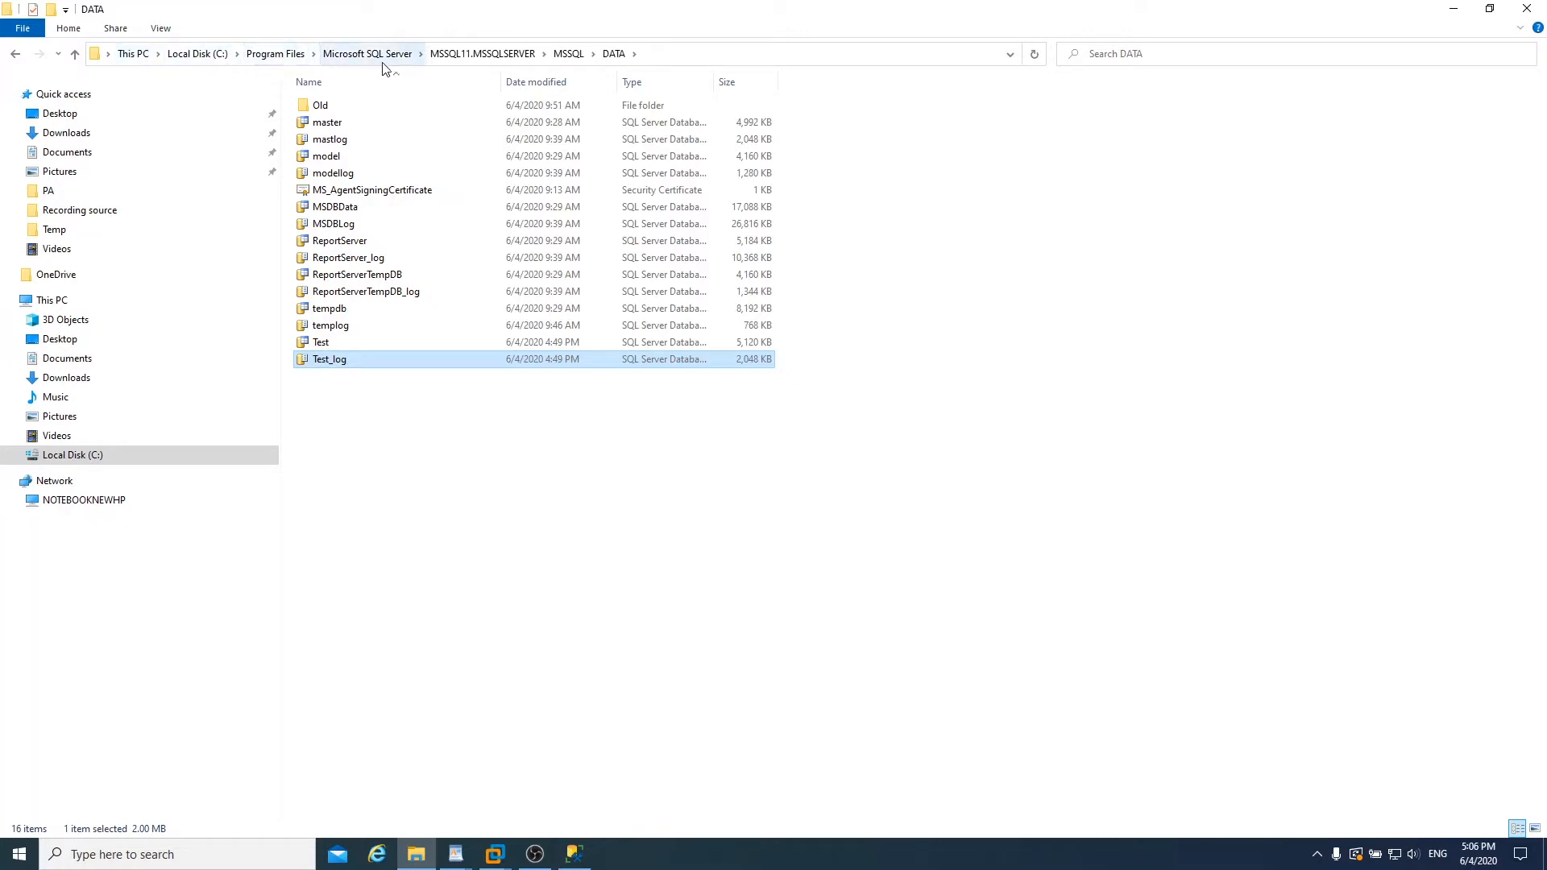
mouse_move(610, 58)
text(remote)
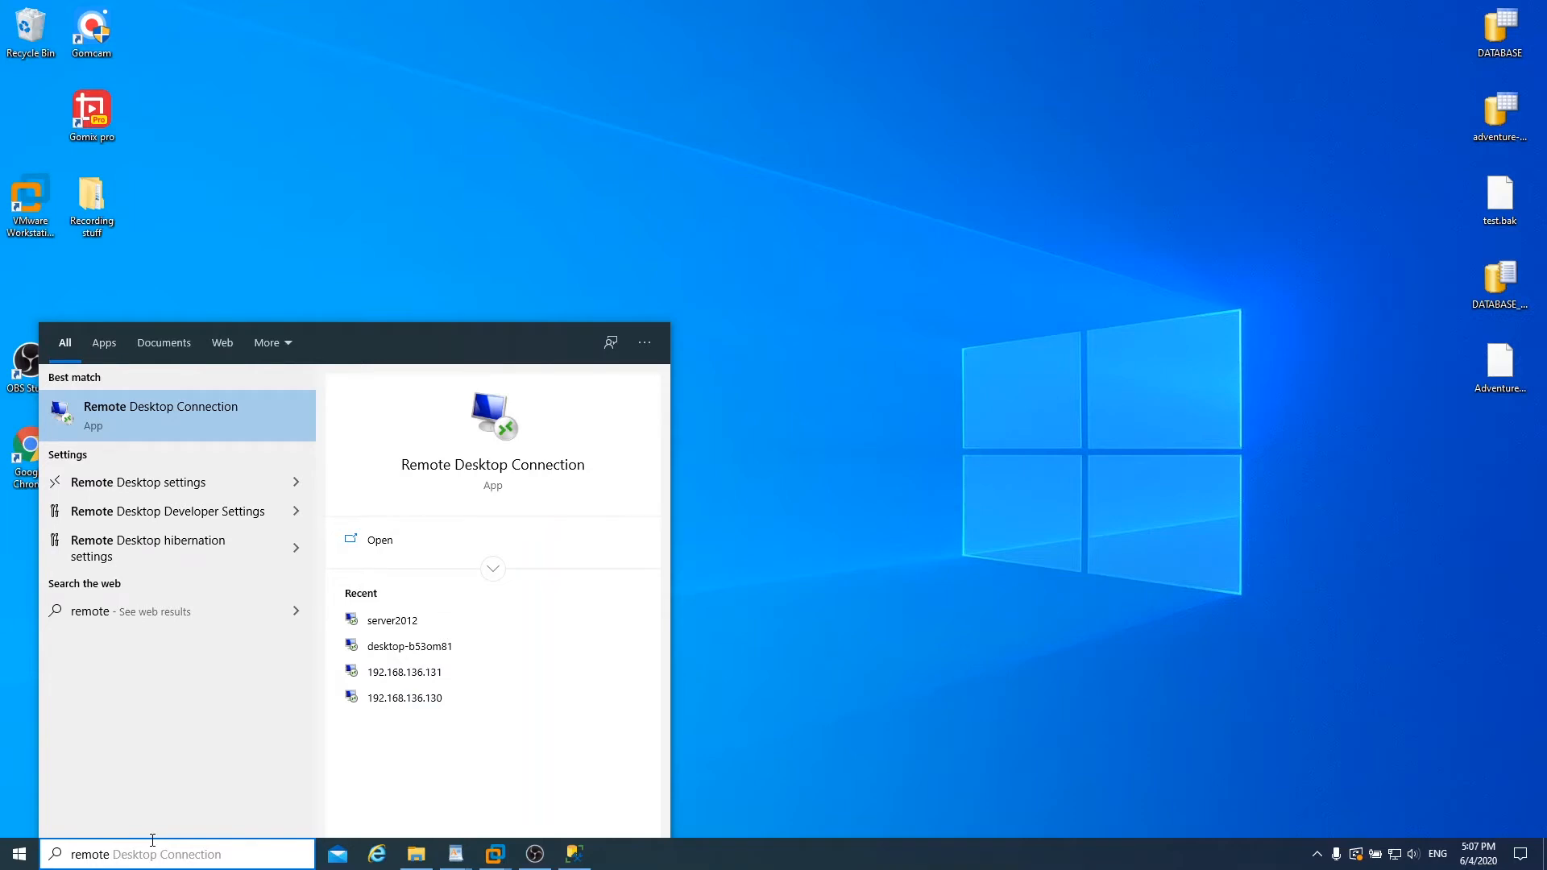
Step: Connect to server2012 as administrator and accept the untrusted certificate warning
click(160, 415)
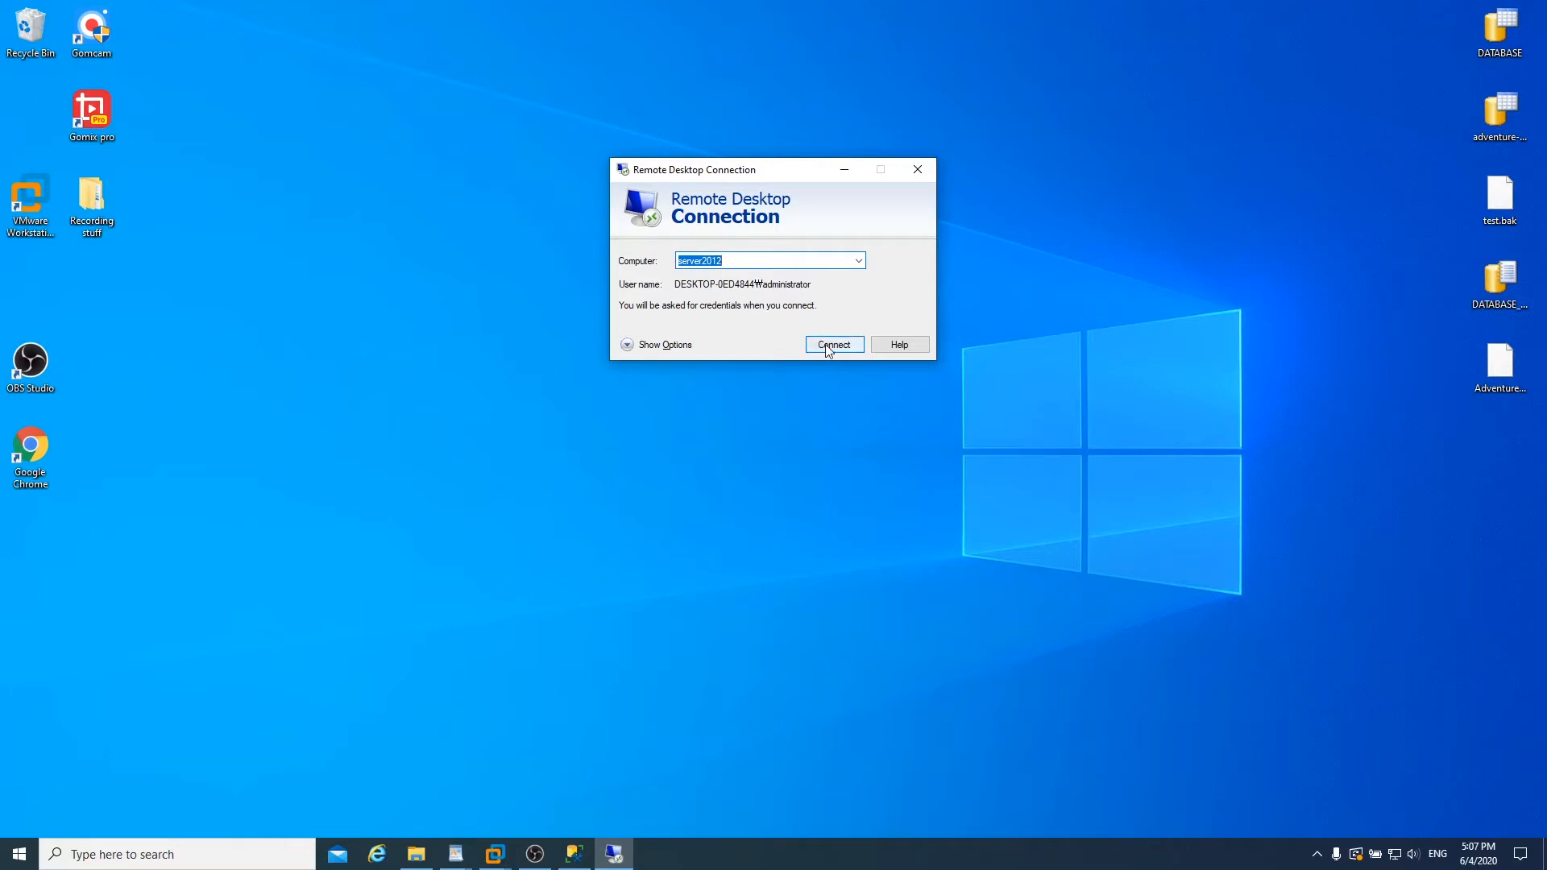
click(834, 344)
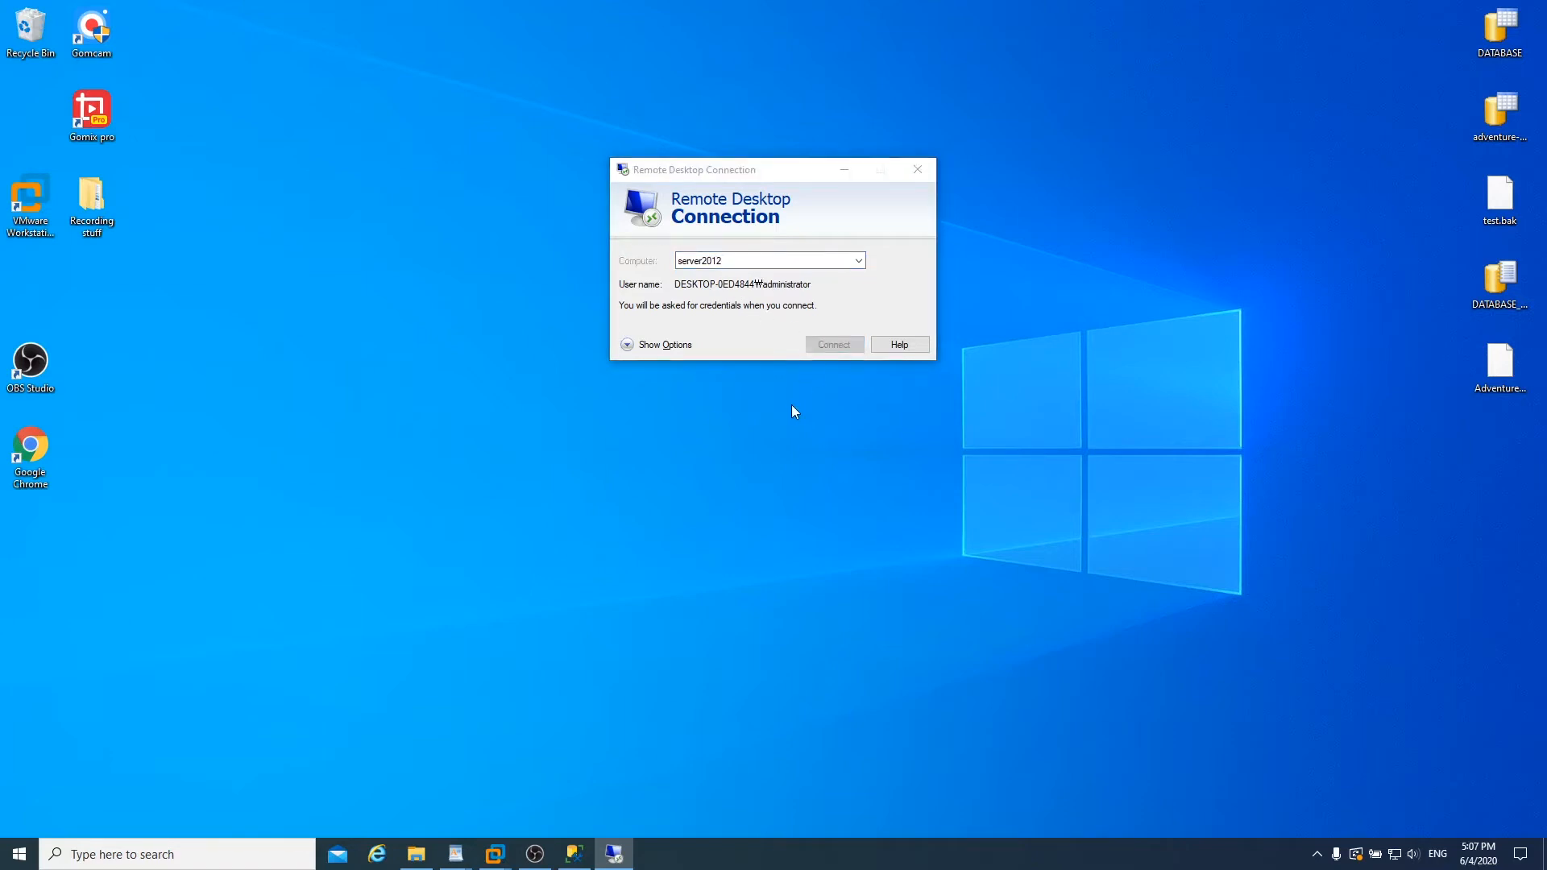
click(834, 344)
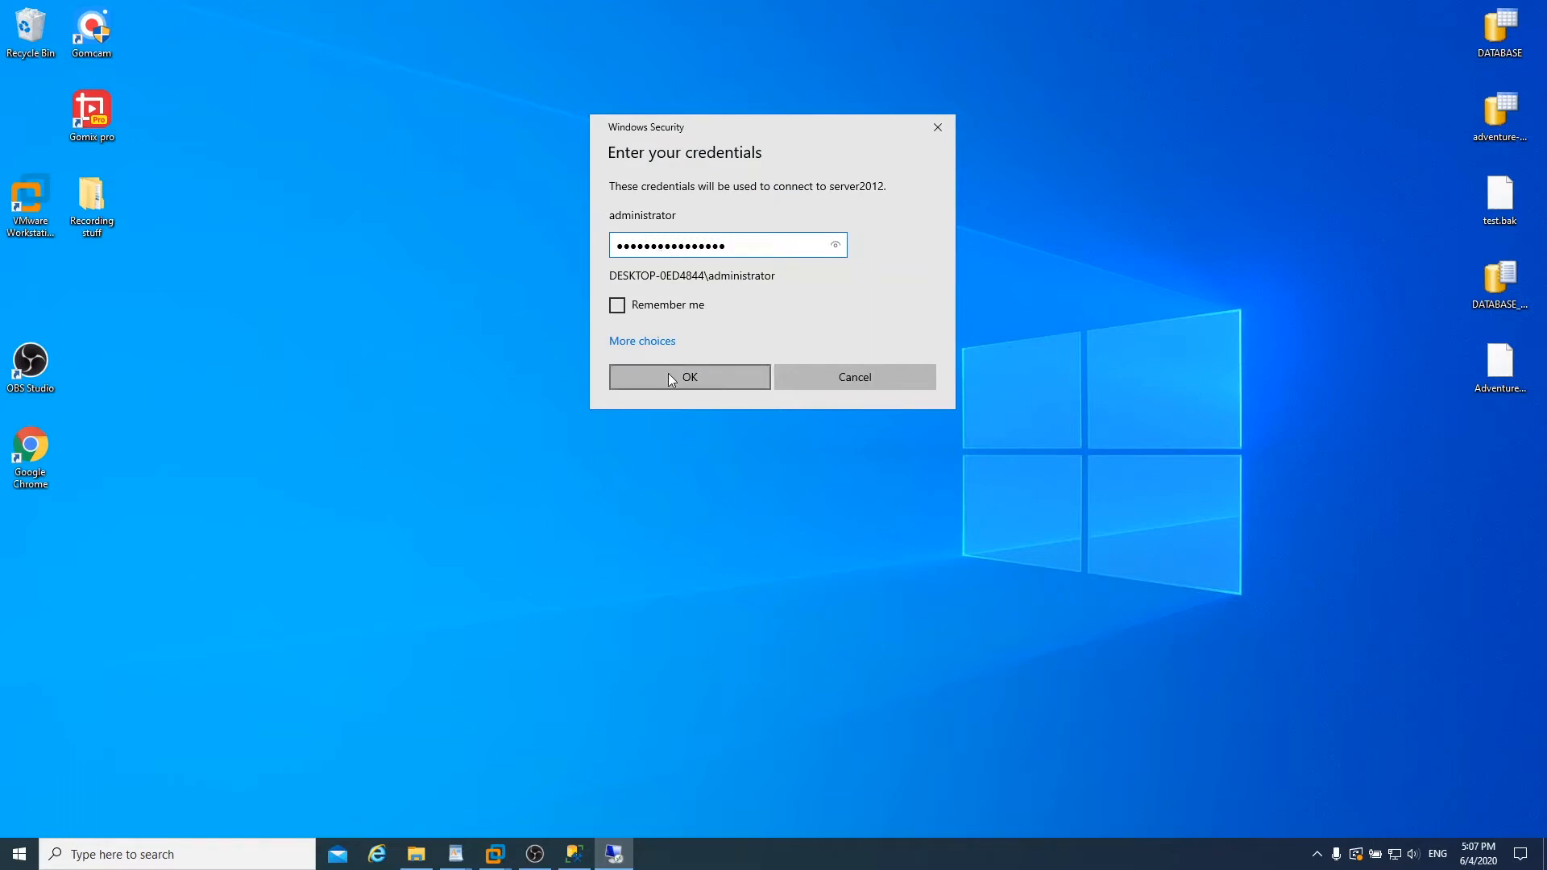
click(690, 377)
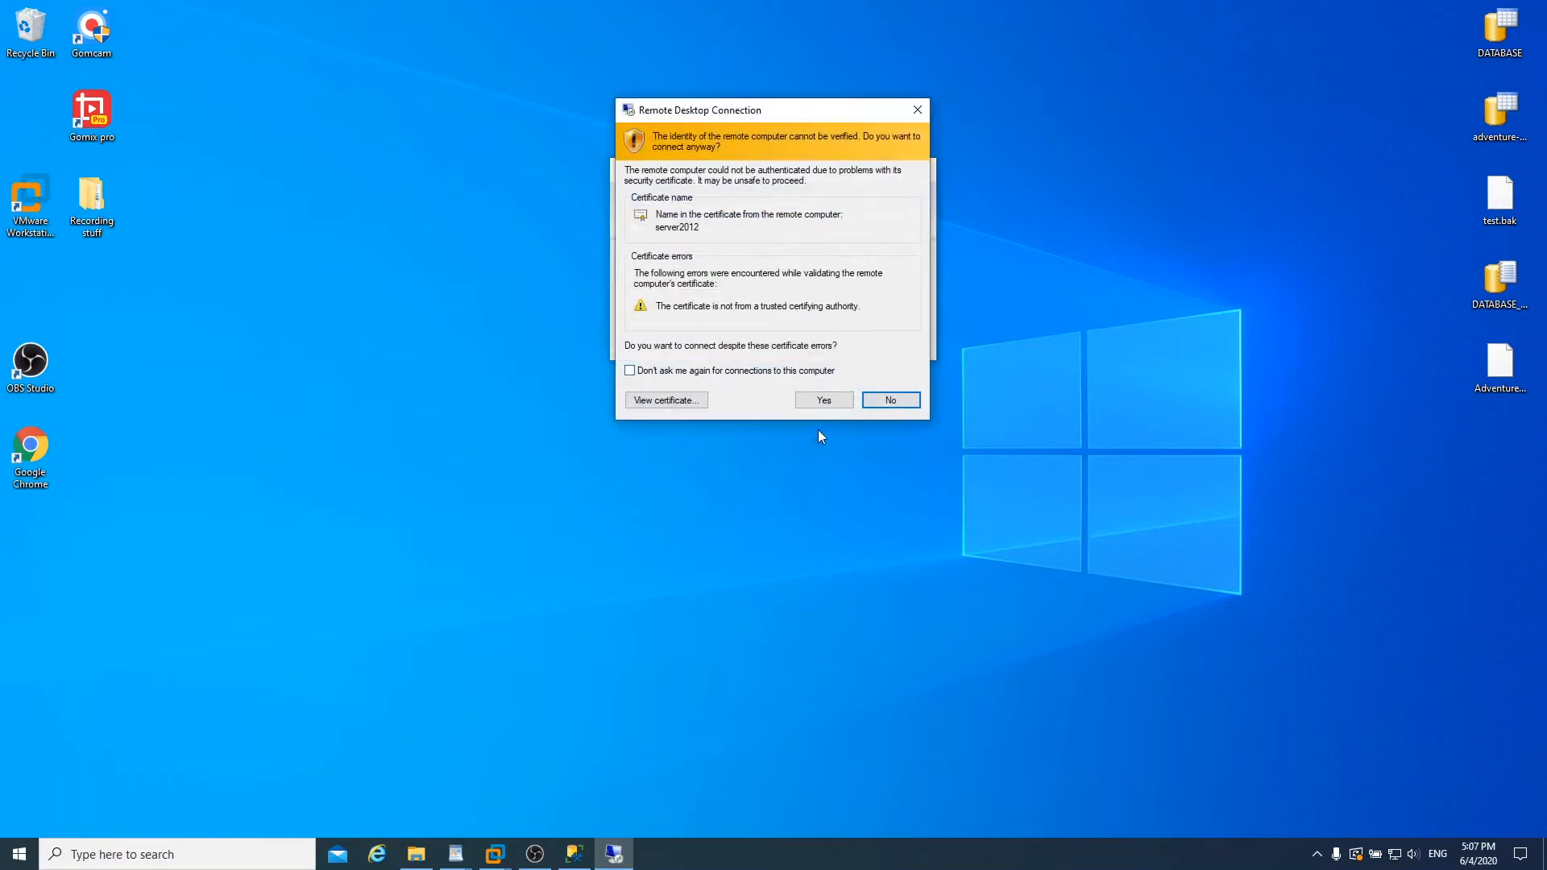
click(823, 400)
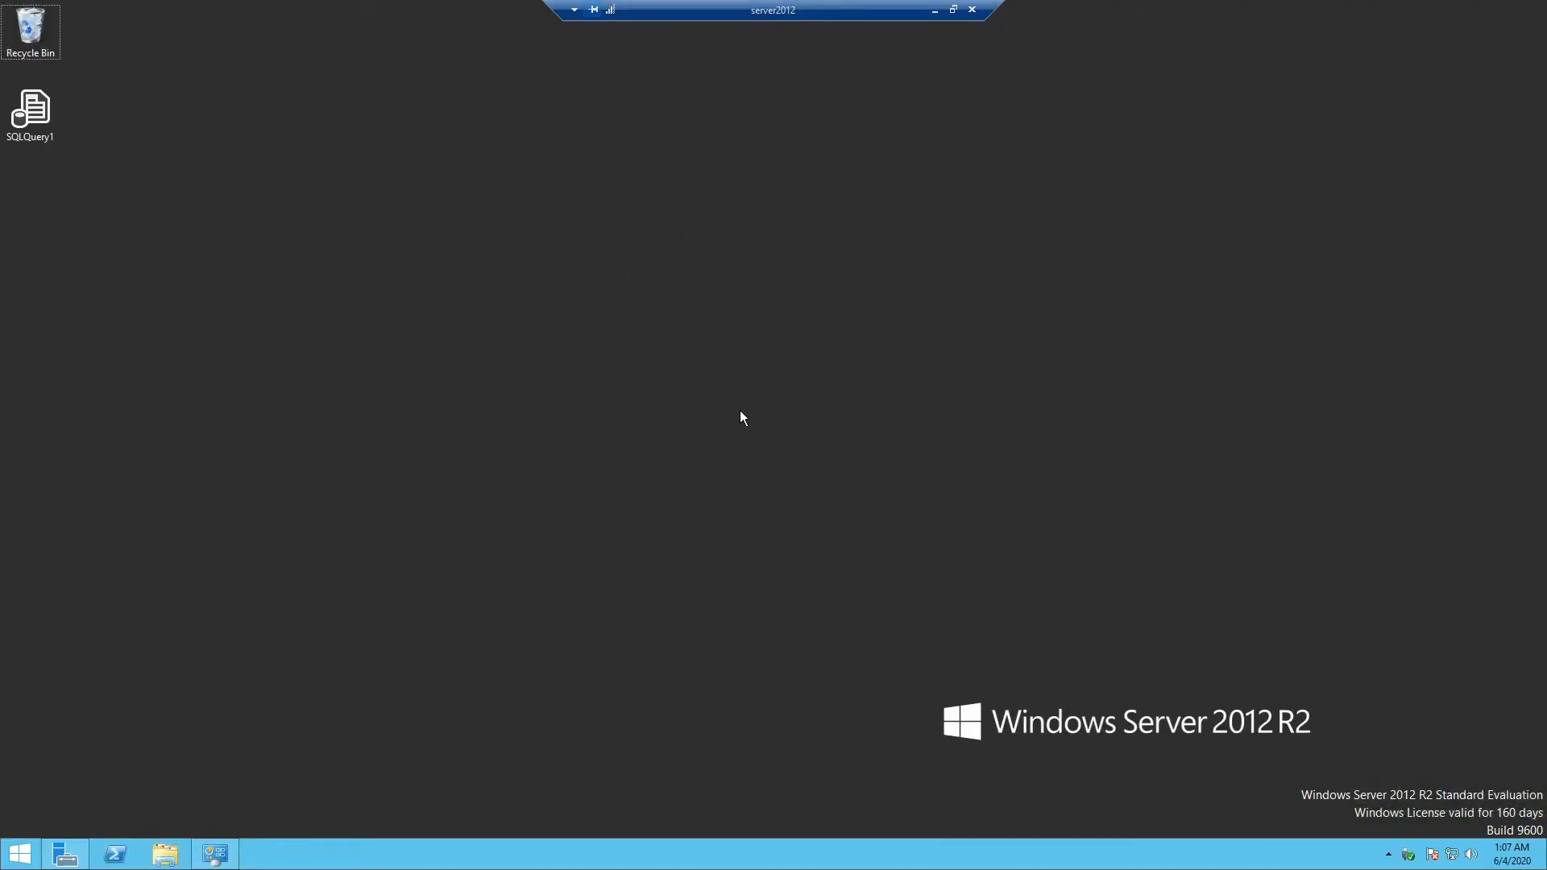
mouse_move(179, 741)
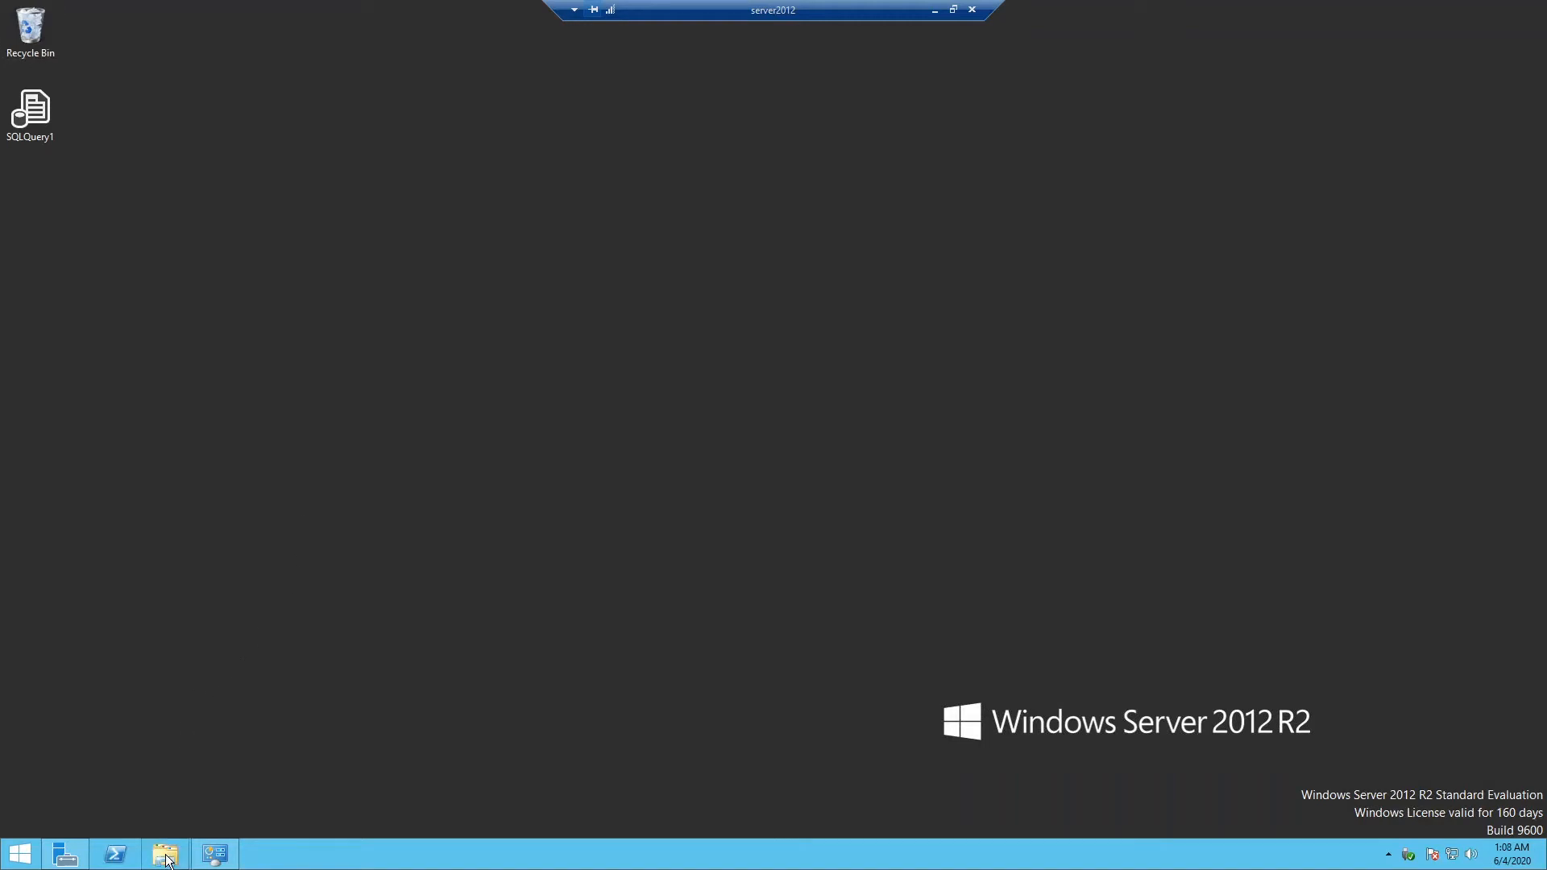
Step: Open File Explorer in the server2012 session to browse C on NOTEBOOKNEWHP
click(165, 854)
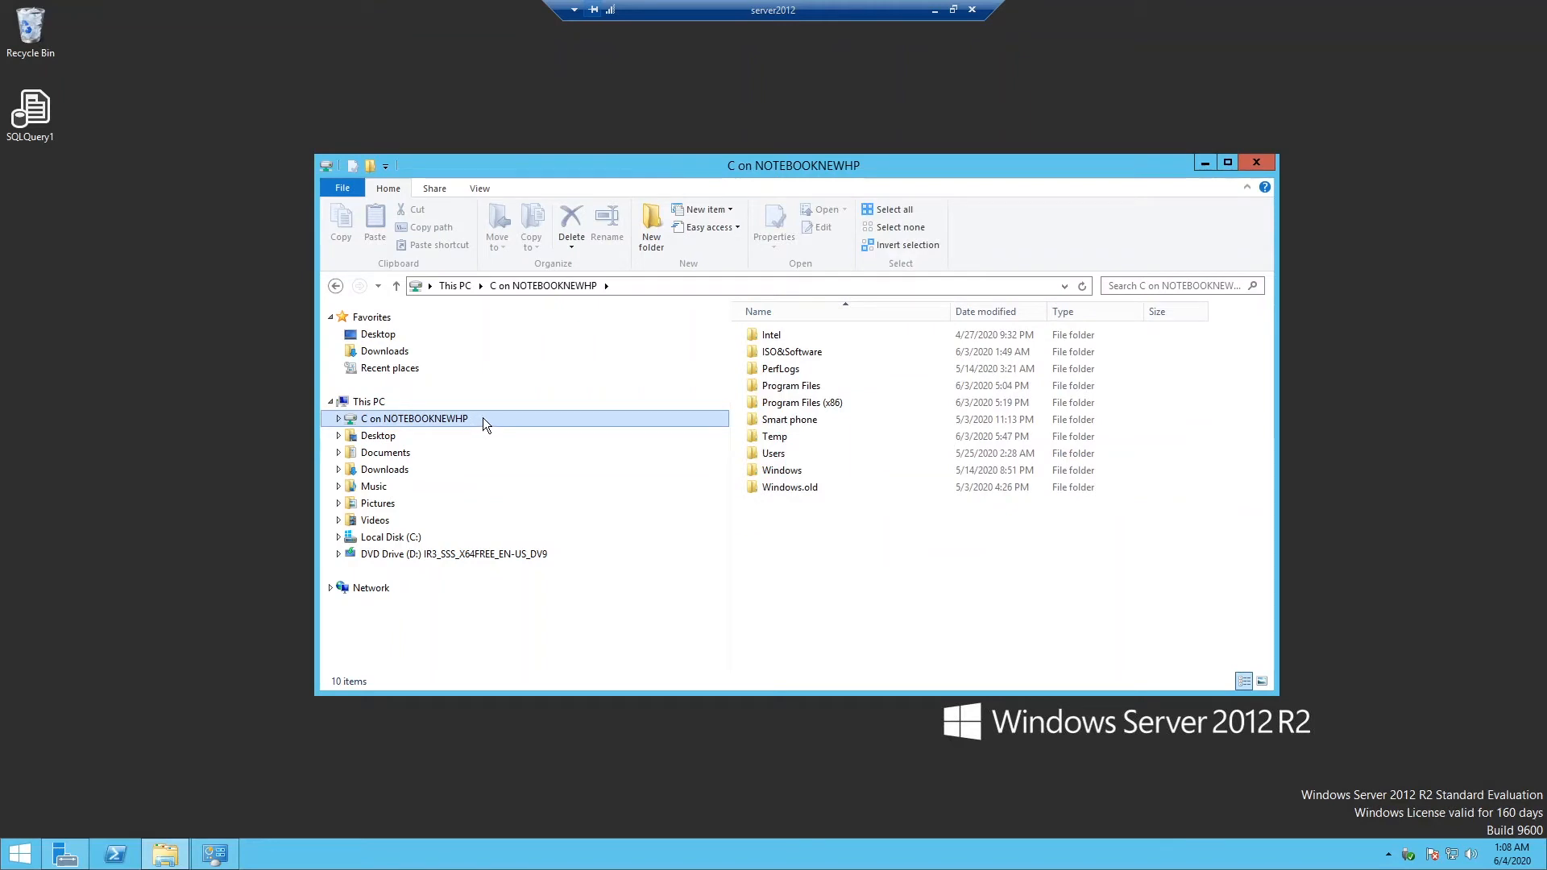
mouse_move(510, 426)
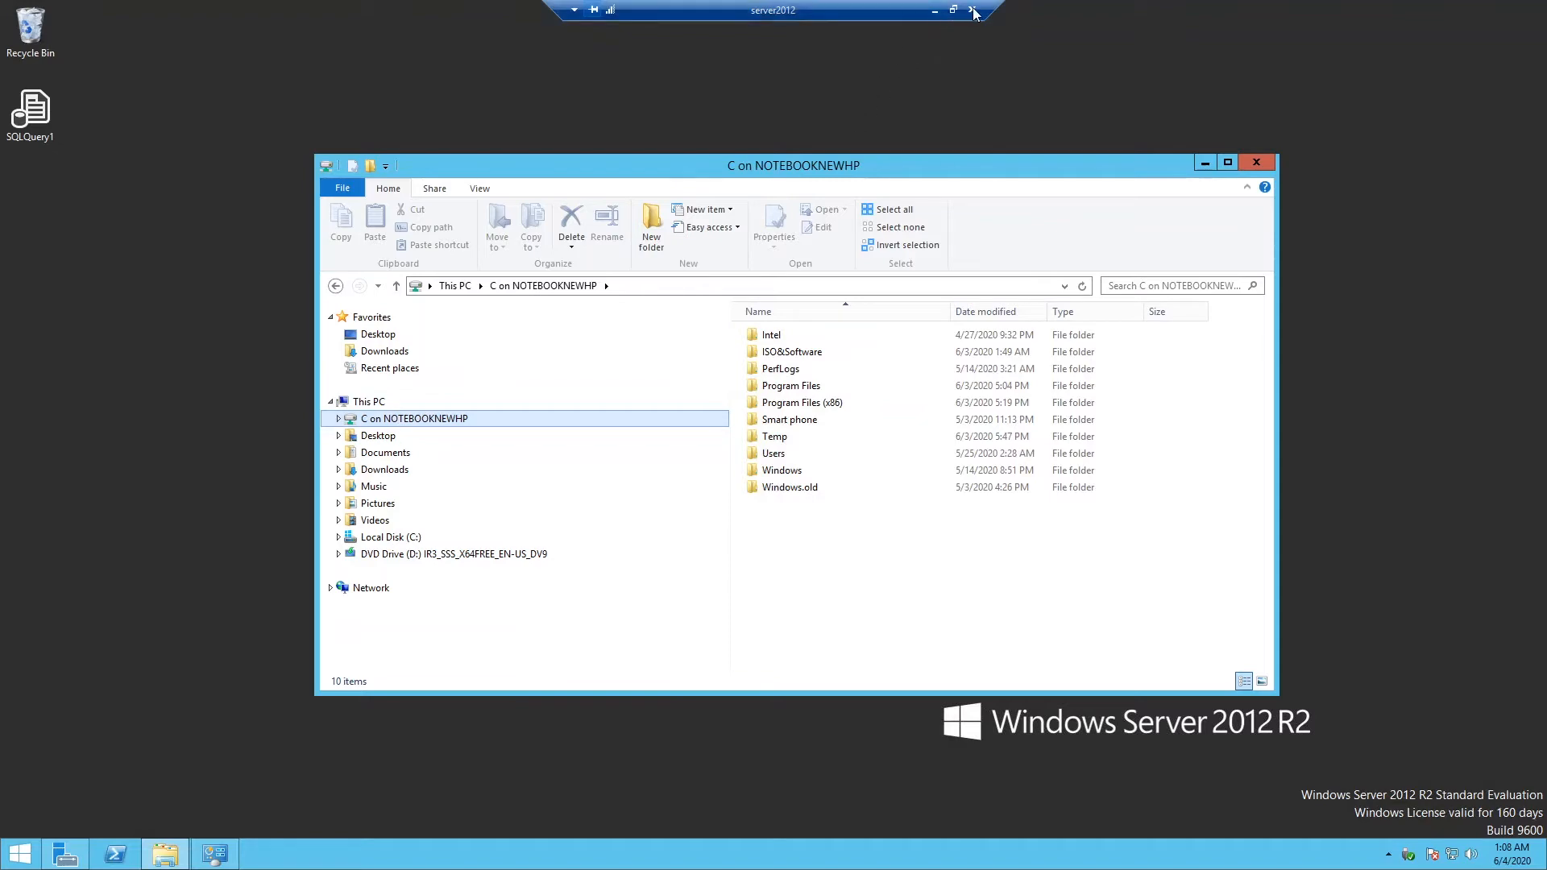
Step: End the remote session and relaunch Remote Desktop Connection from search
click(971, 10)
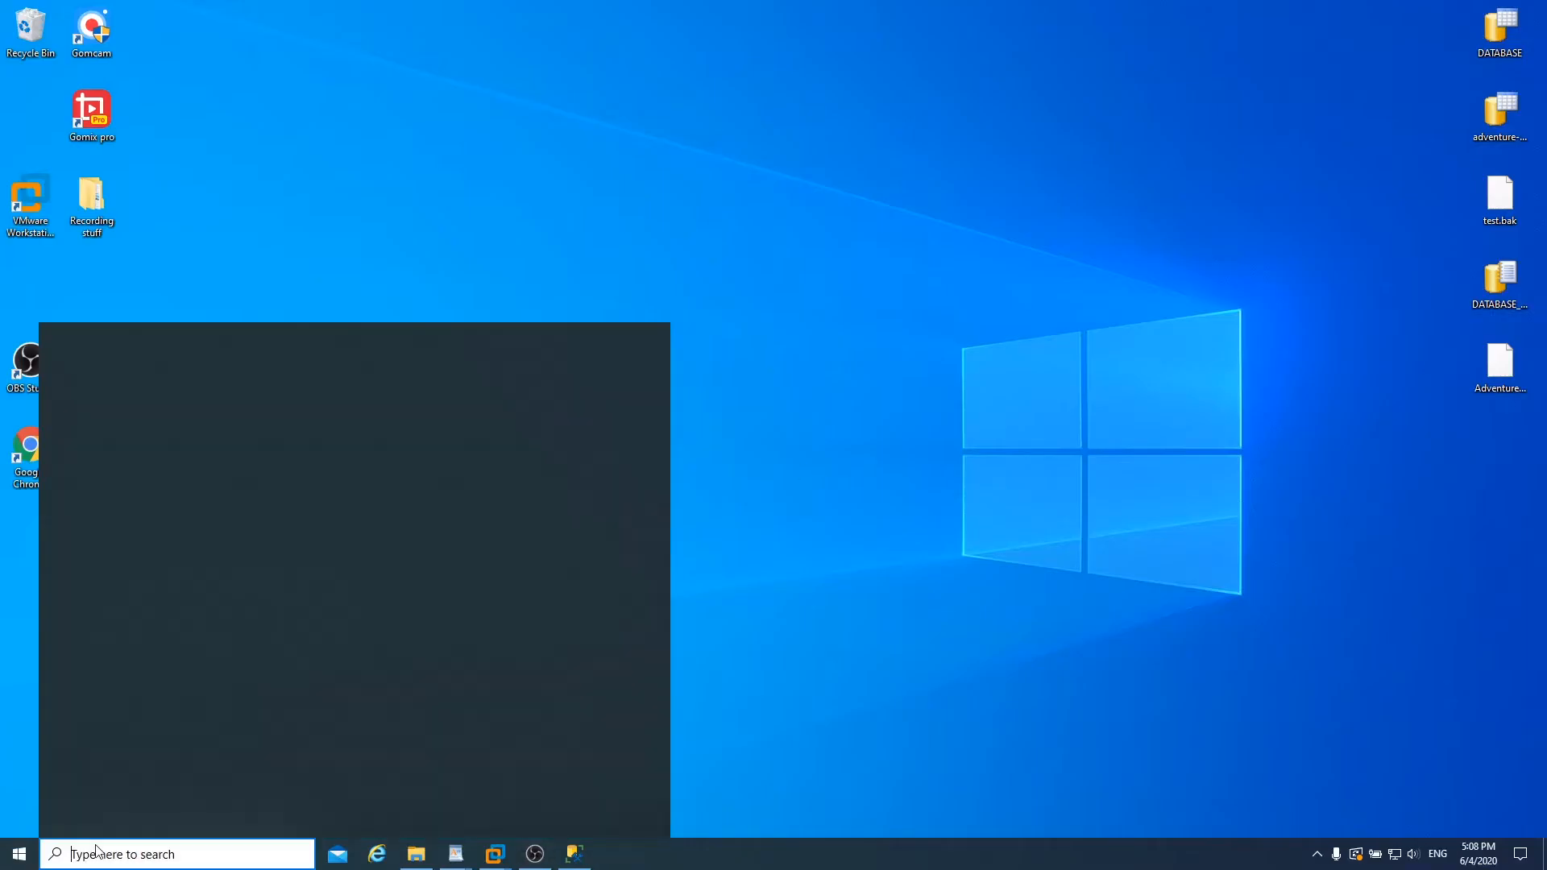
text(remore)
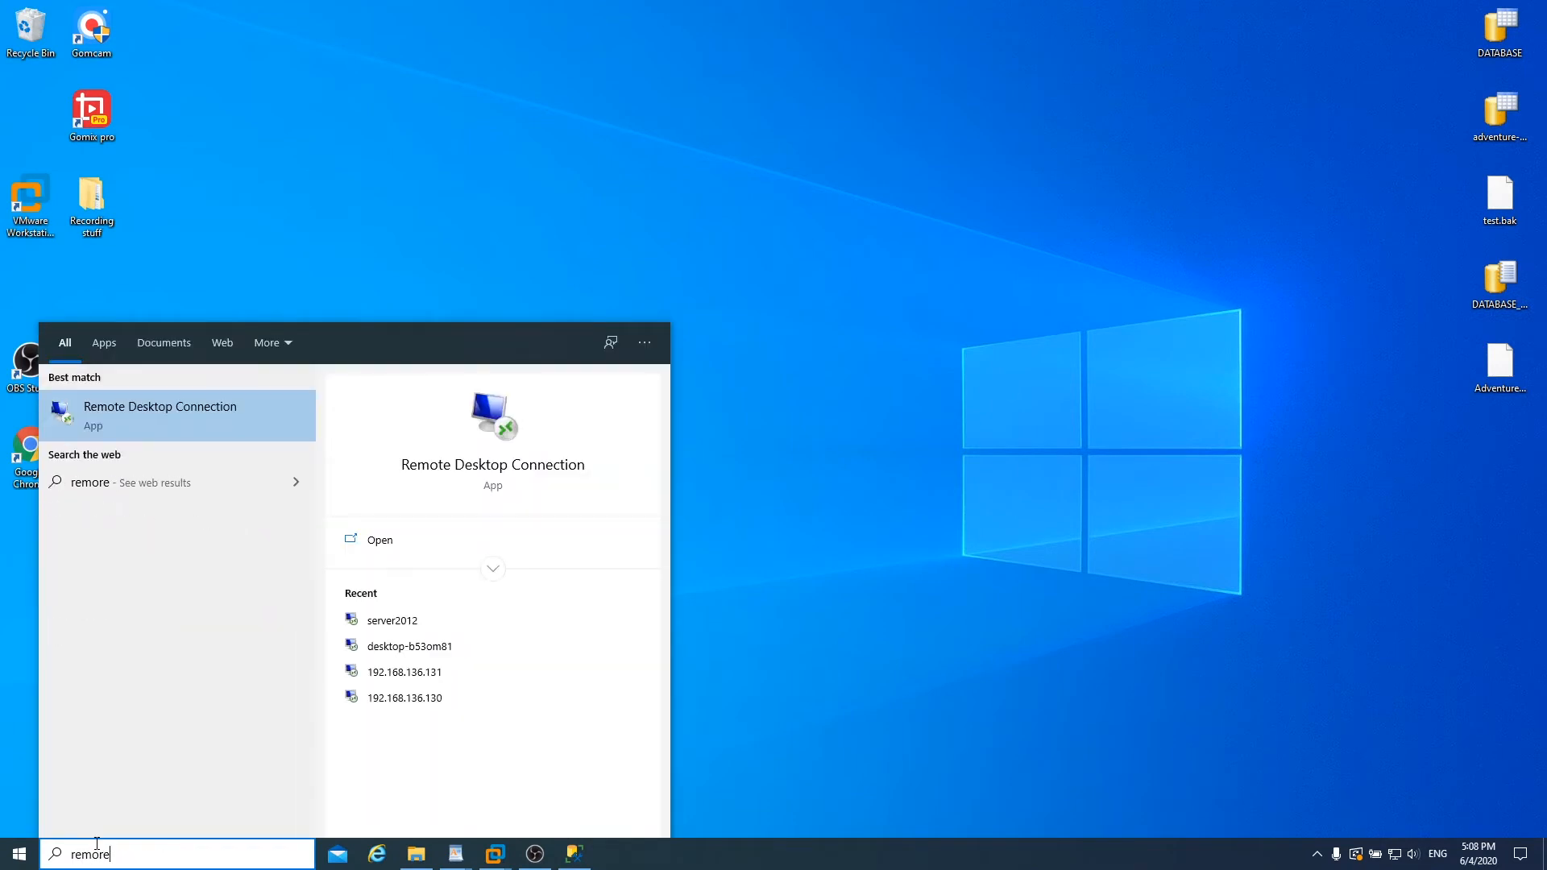
text(desktop)
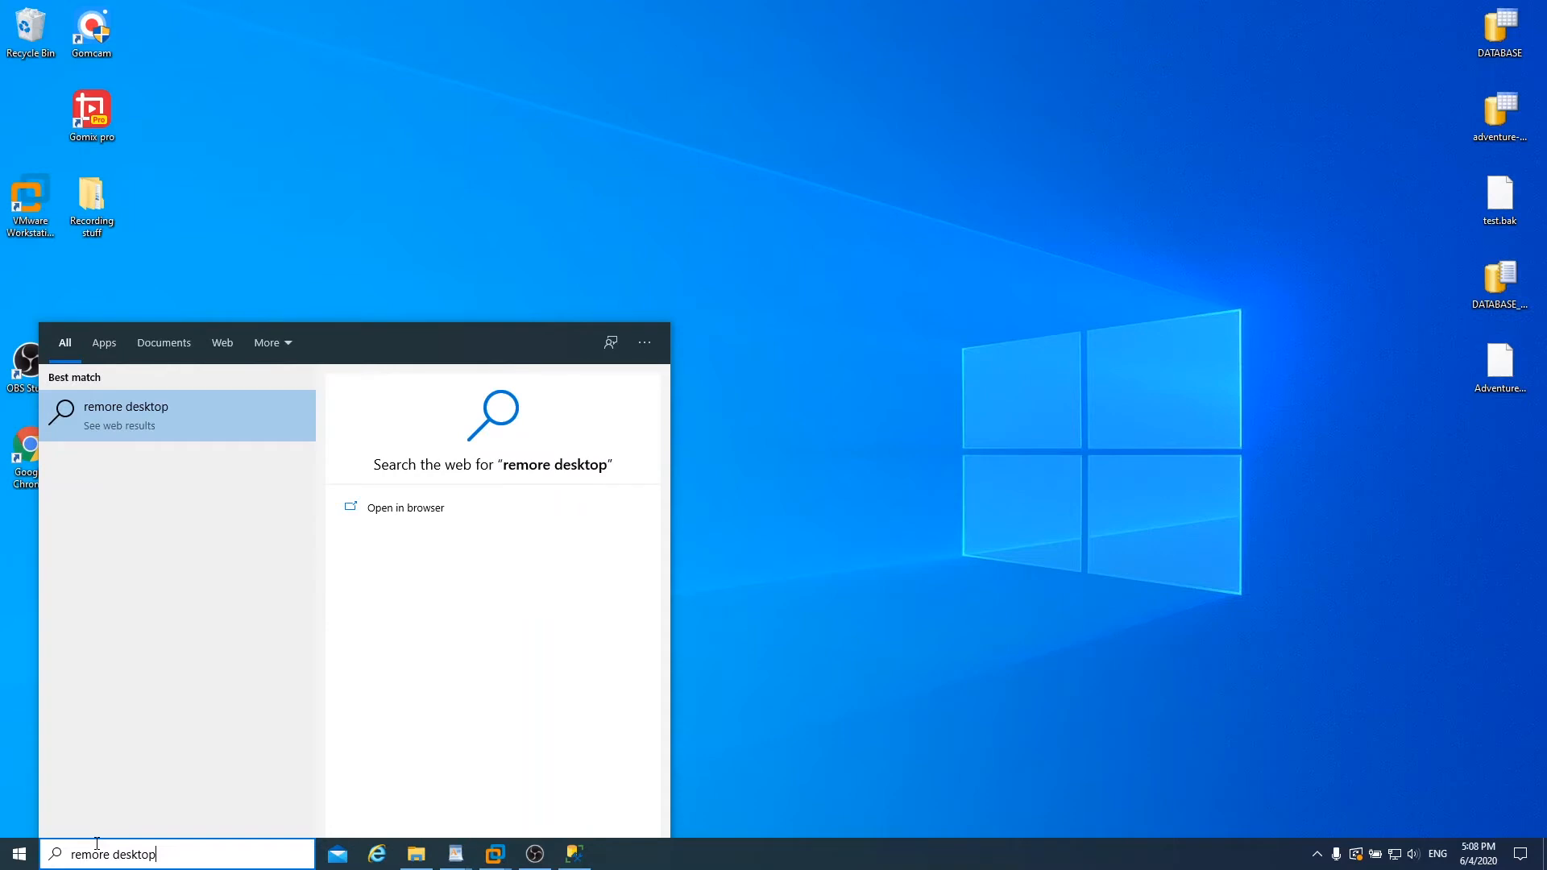
key(Backspace)
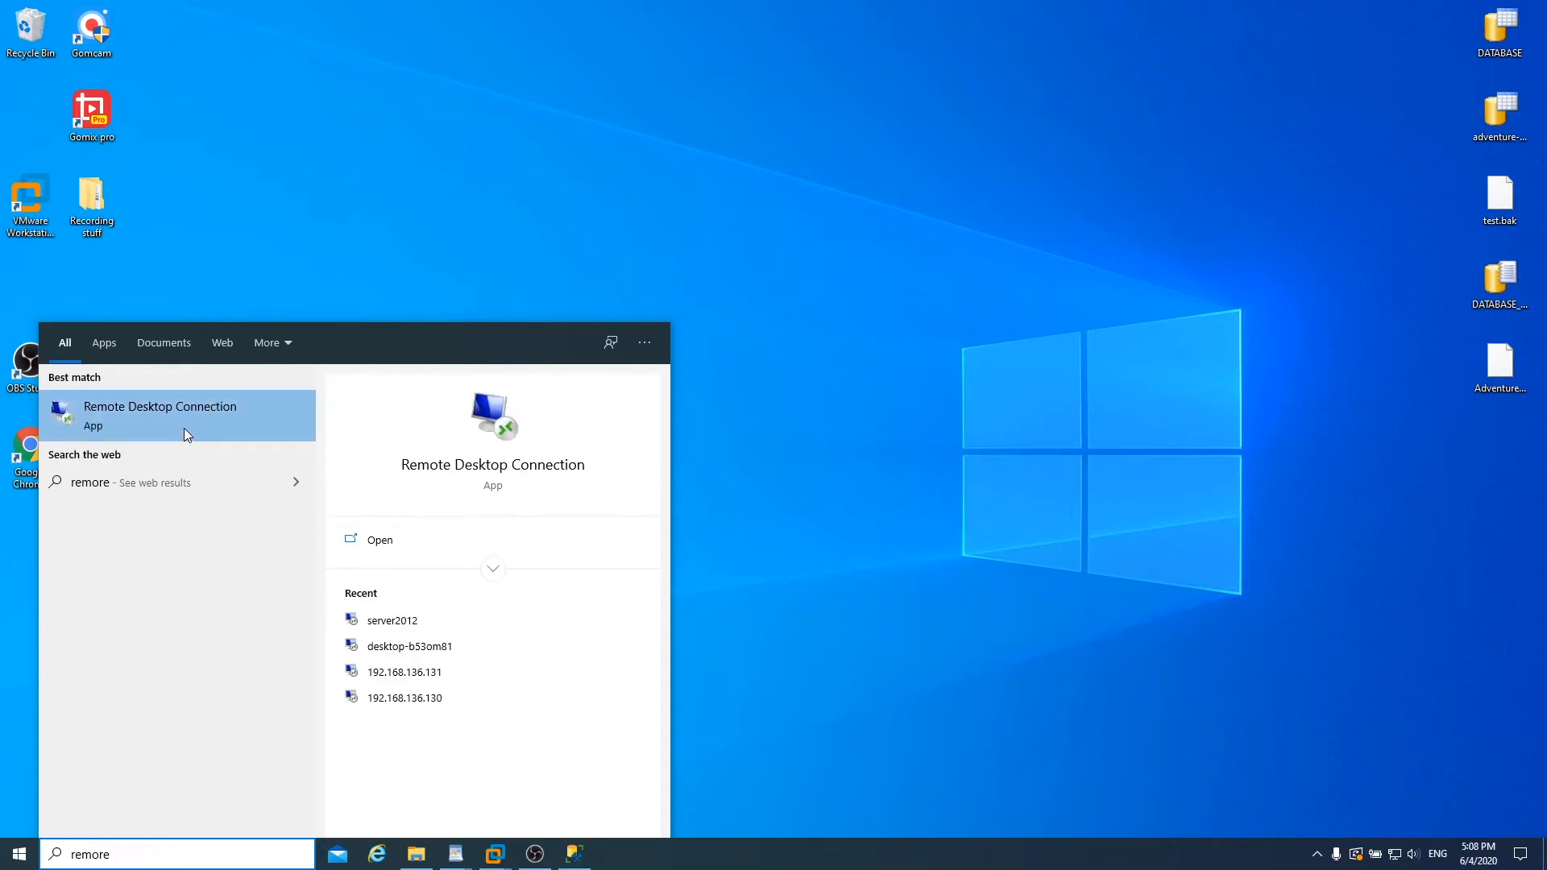
click(159, 415)
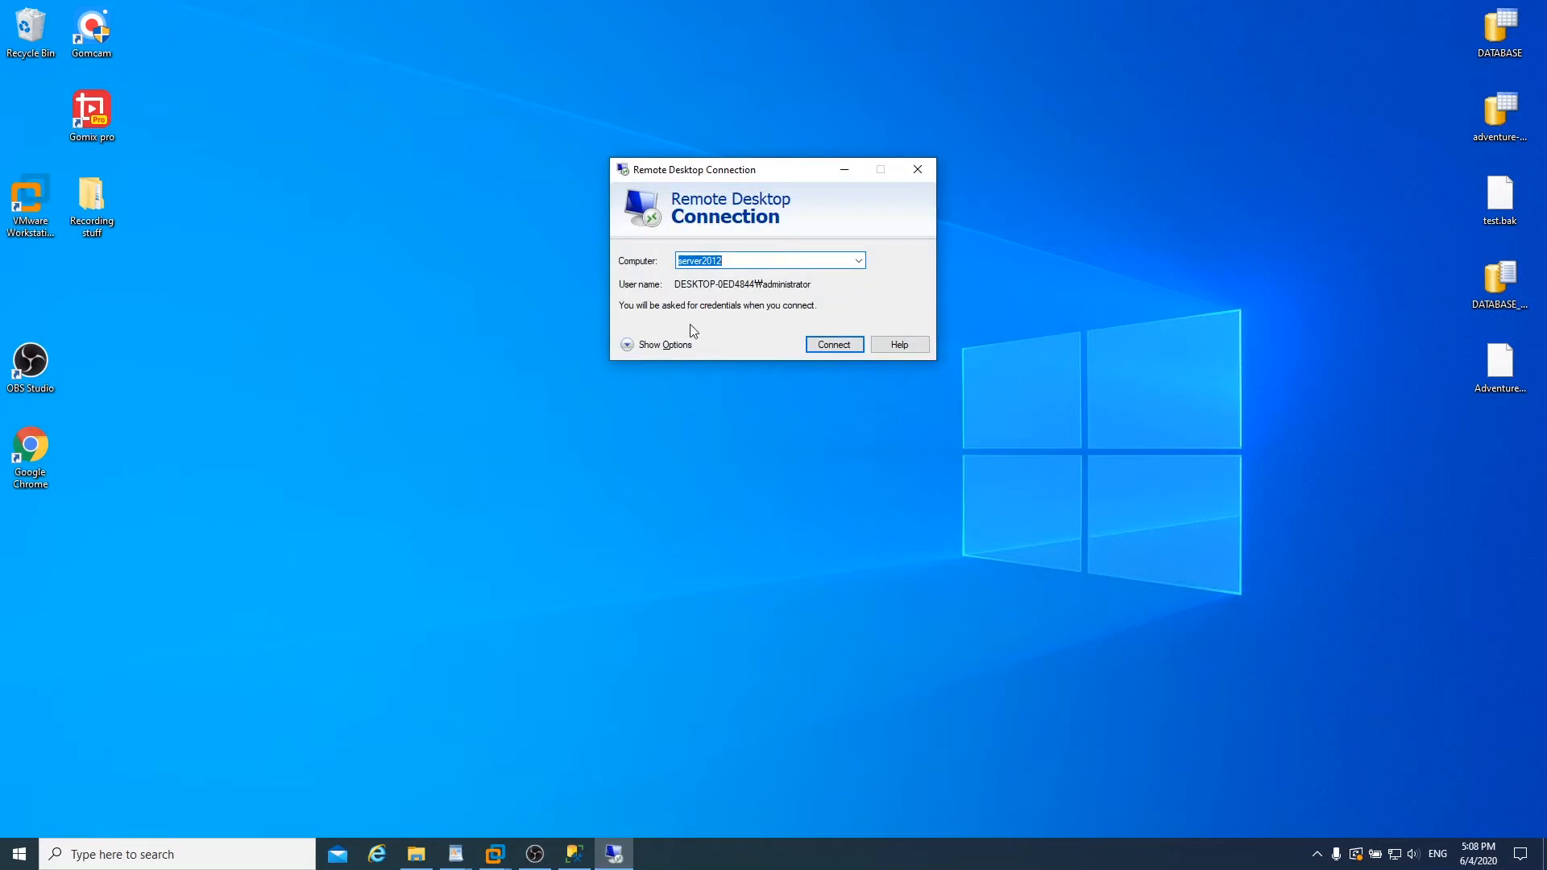
Step: Enable local Drives sharing, then reconnect to server2012 as administrator past the certificate warning
click(658, 344)
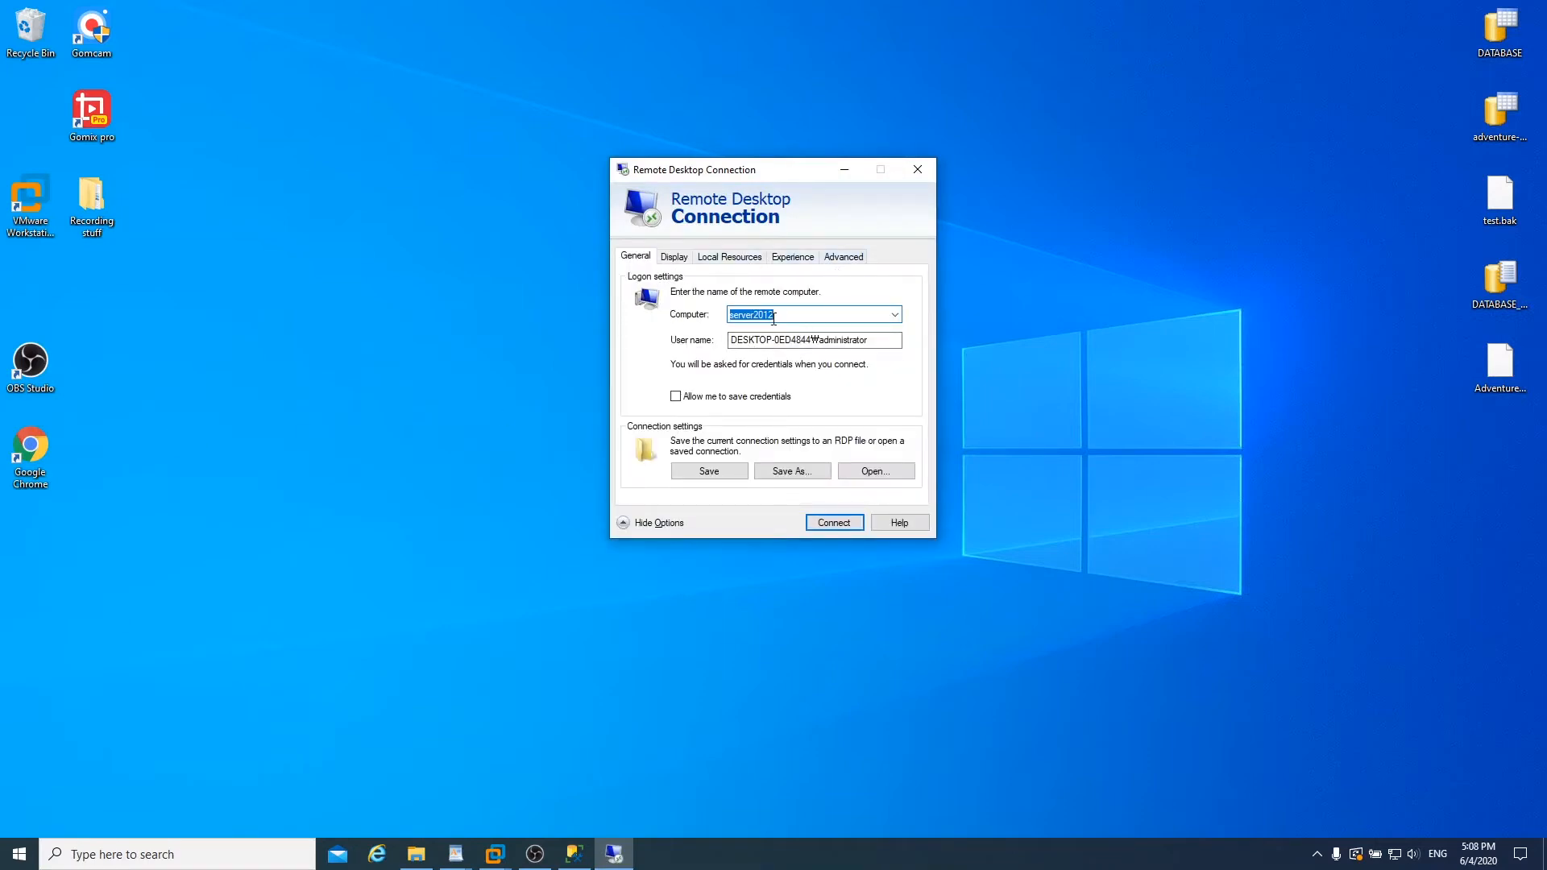
click(729, 256)
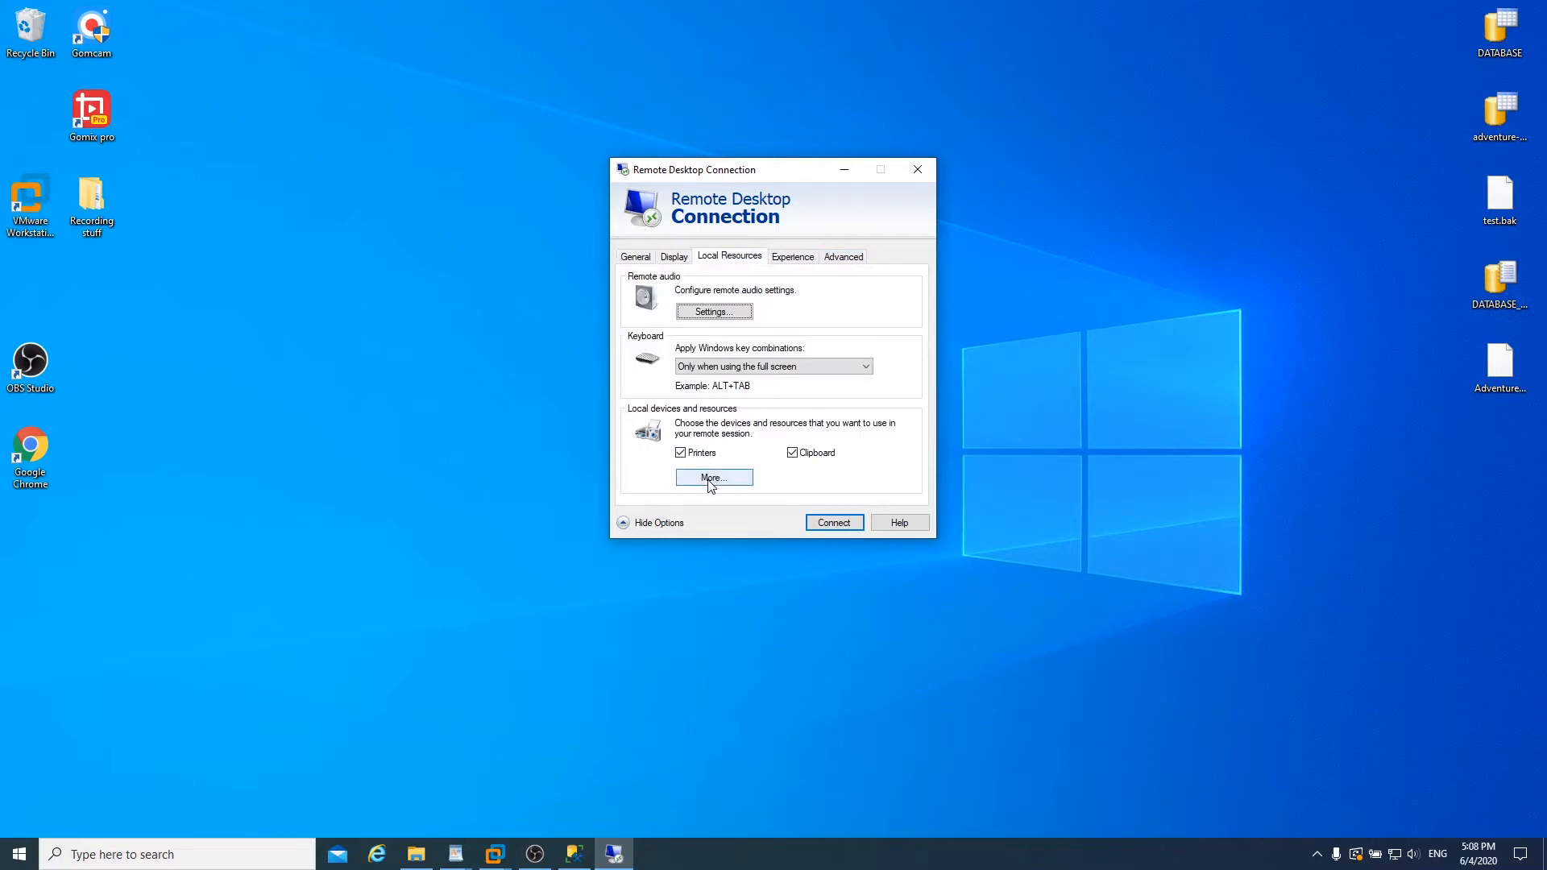
click(715, 477)
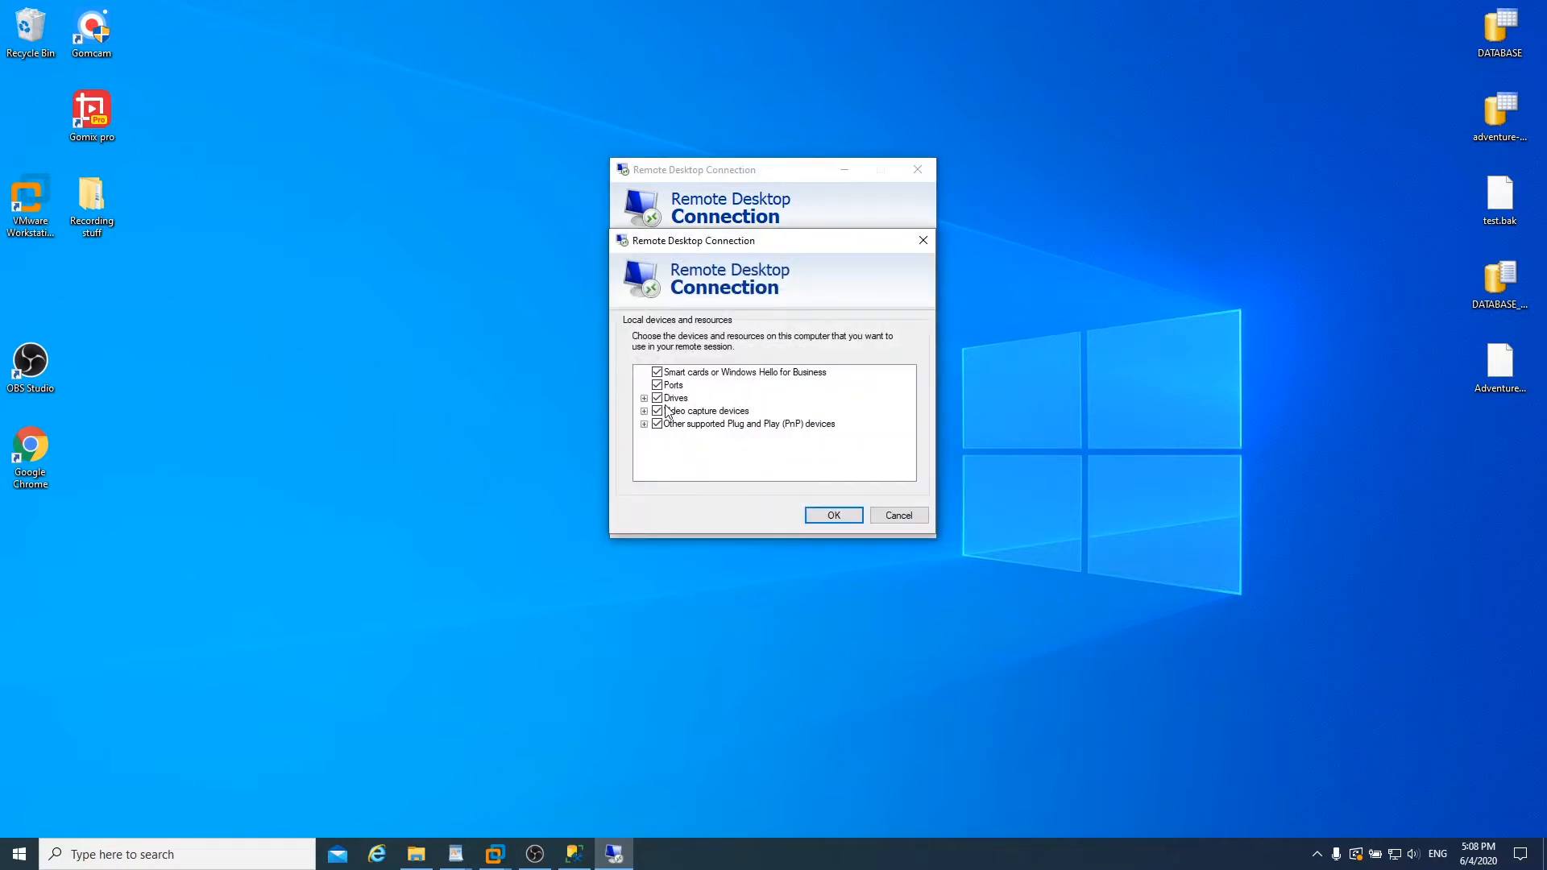
click(644, 398)
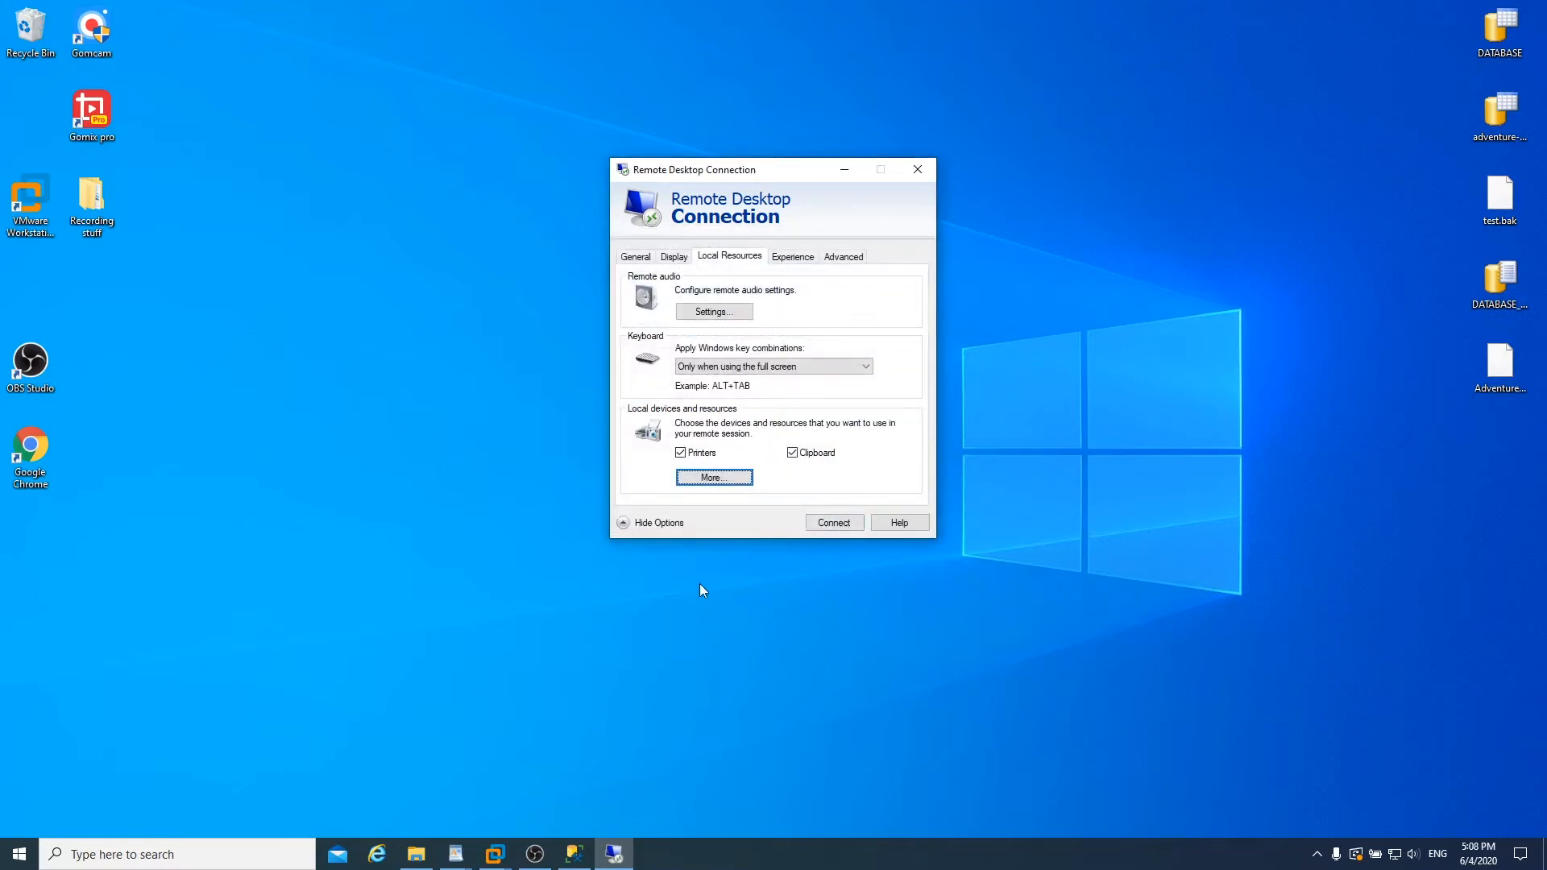
click(834, 522)
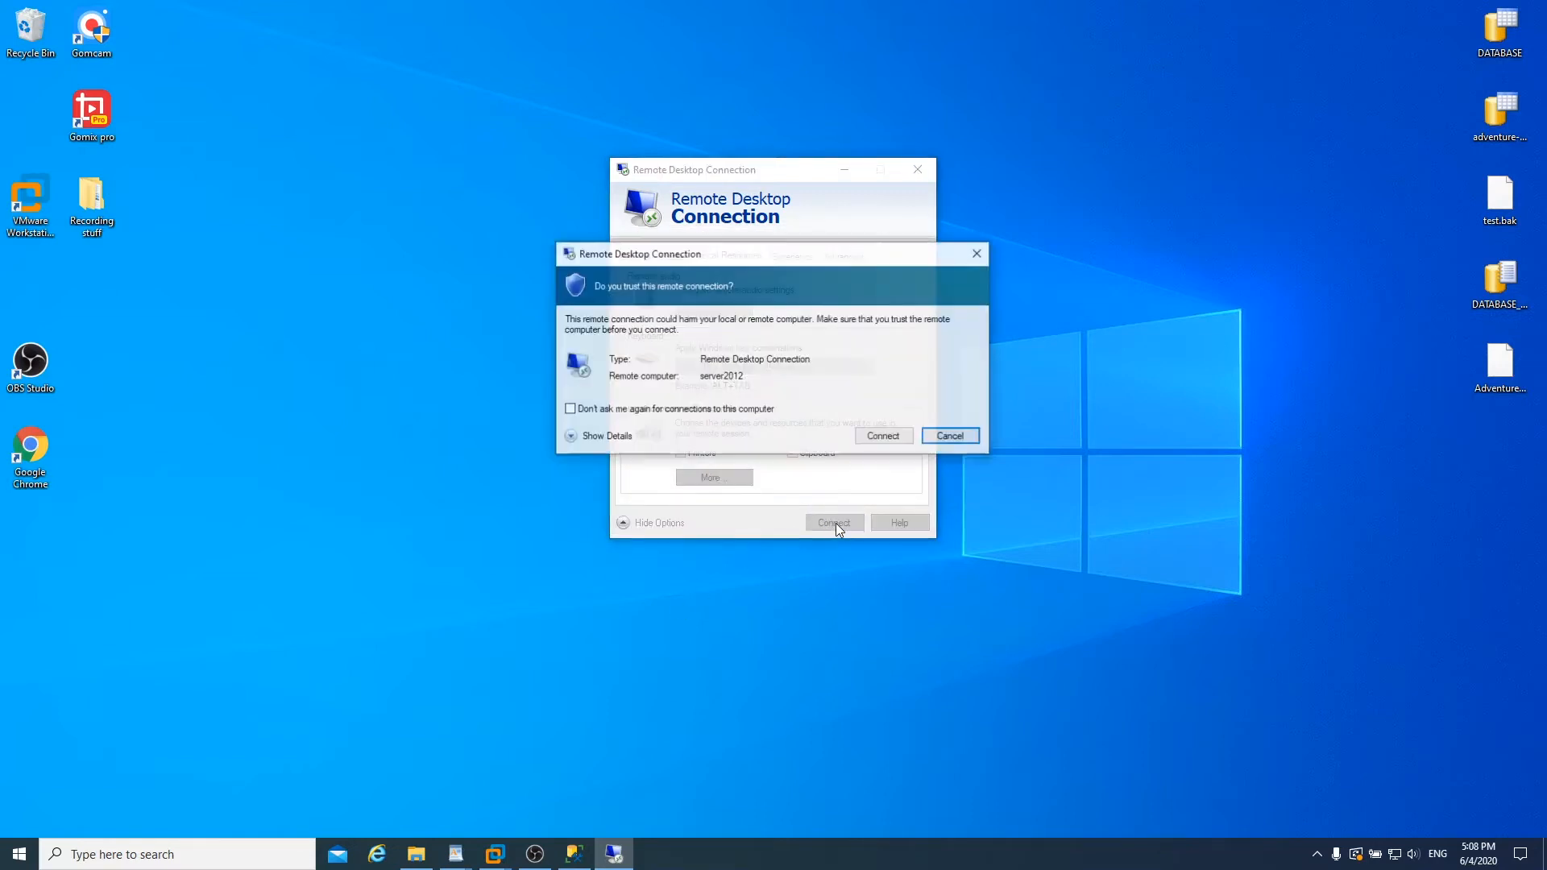
click(883, 436)
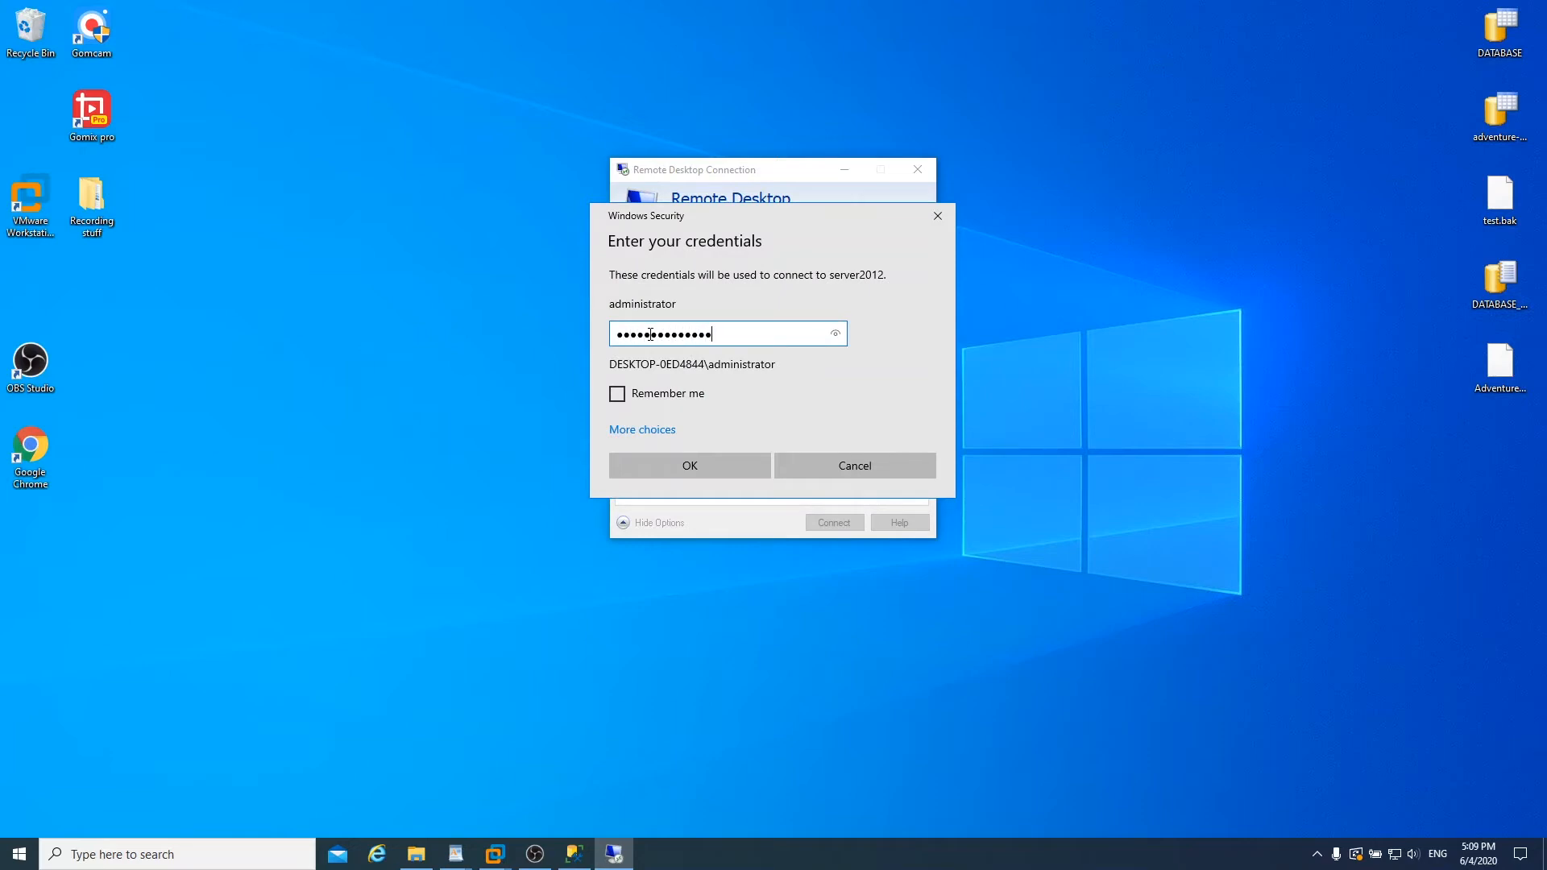
click(690, 466)
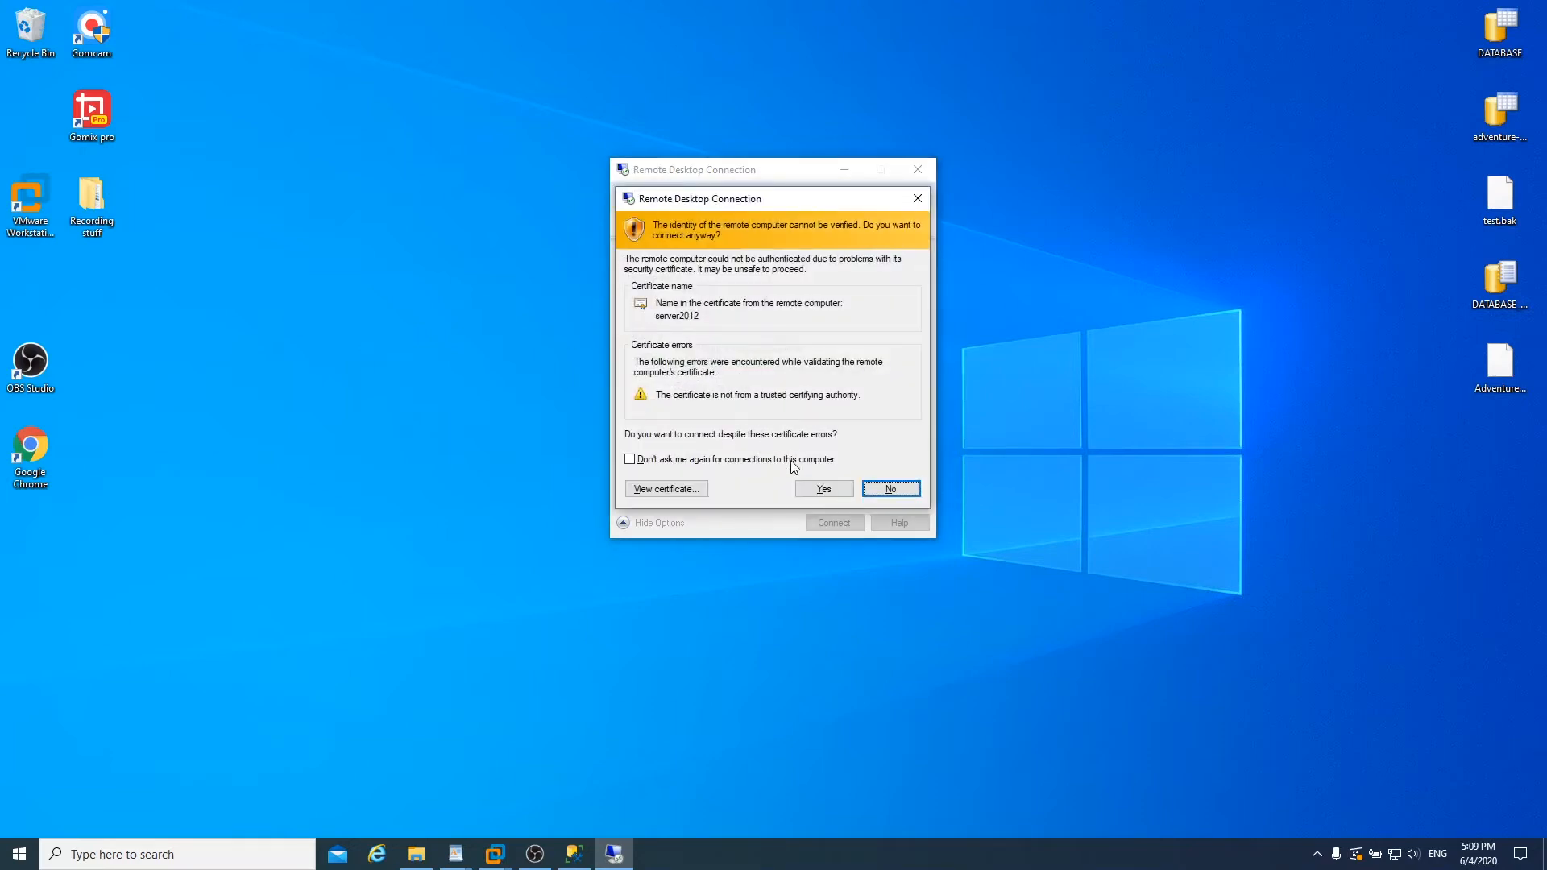
click(824, 489)
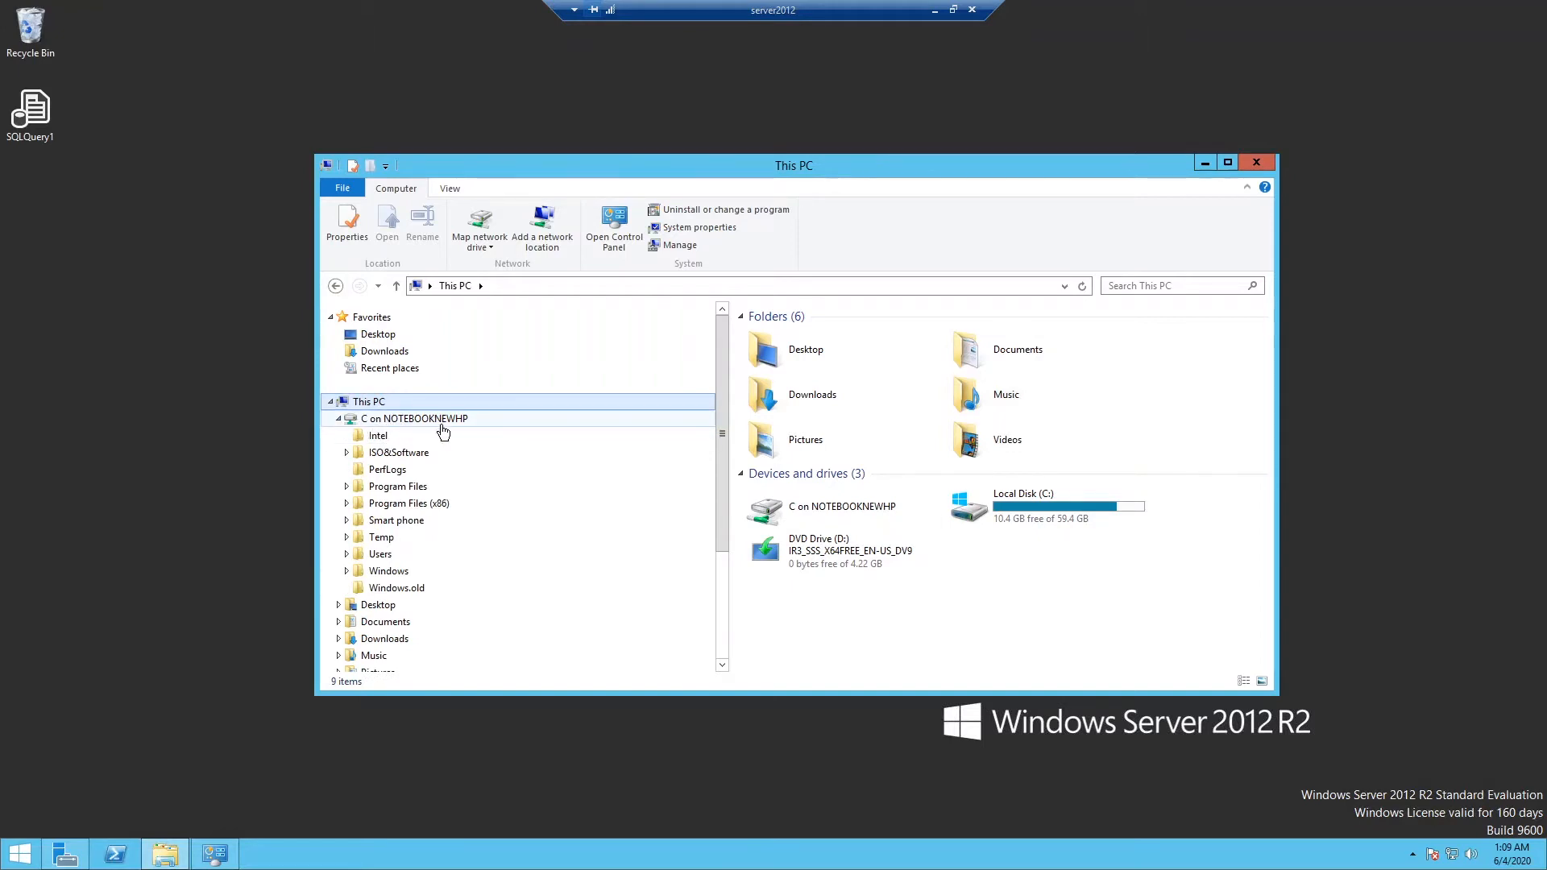
mouse_move(423, 429)
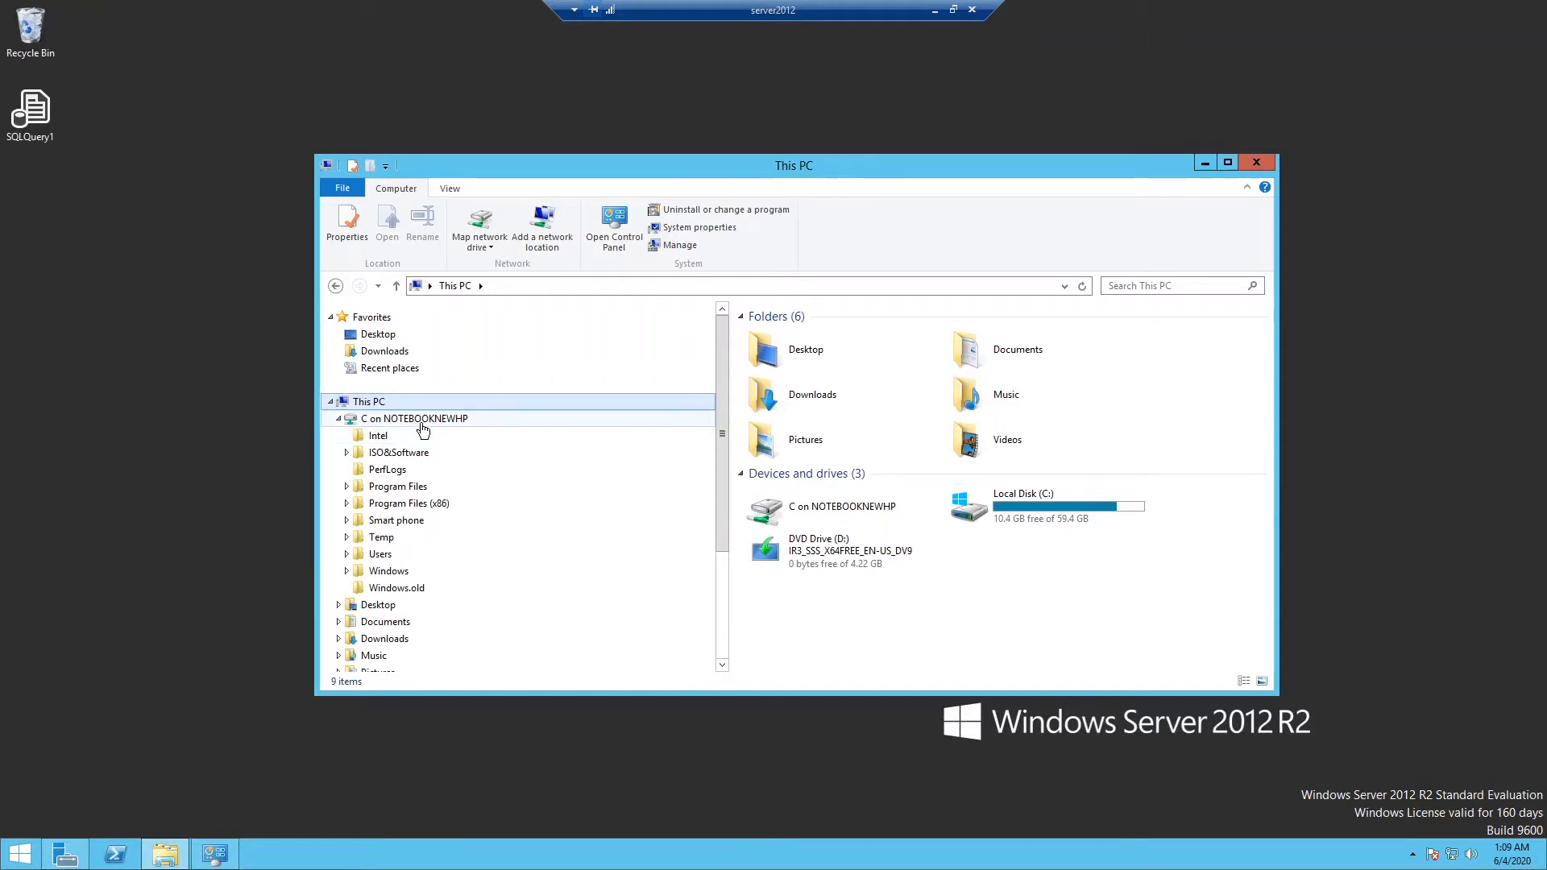
Step: Browse C on NOTEBOOKNEWHP to Program Files\Microsoft SQL Server\MSSQL11.MSSQLSERVER\MSSQL\DATA
double_click(413, 419)
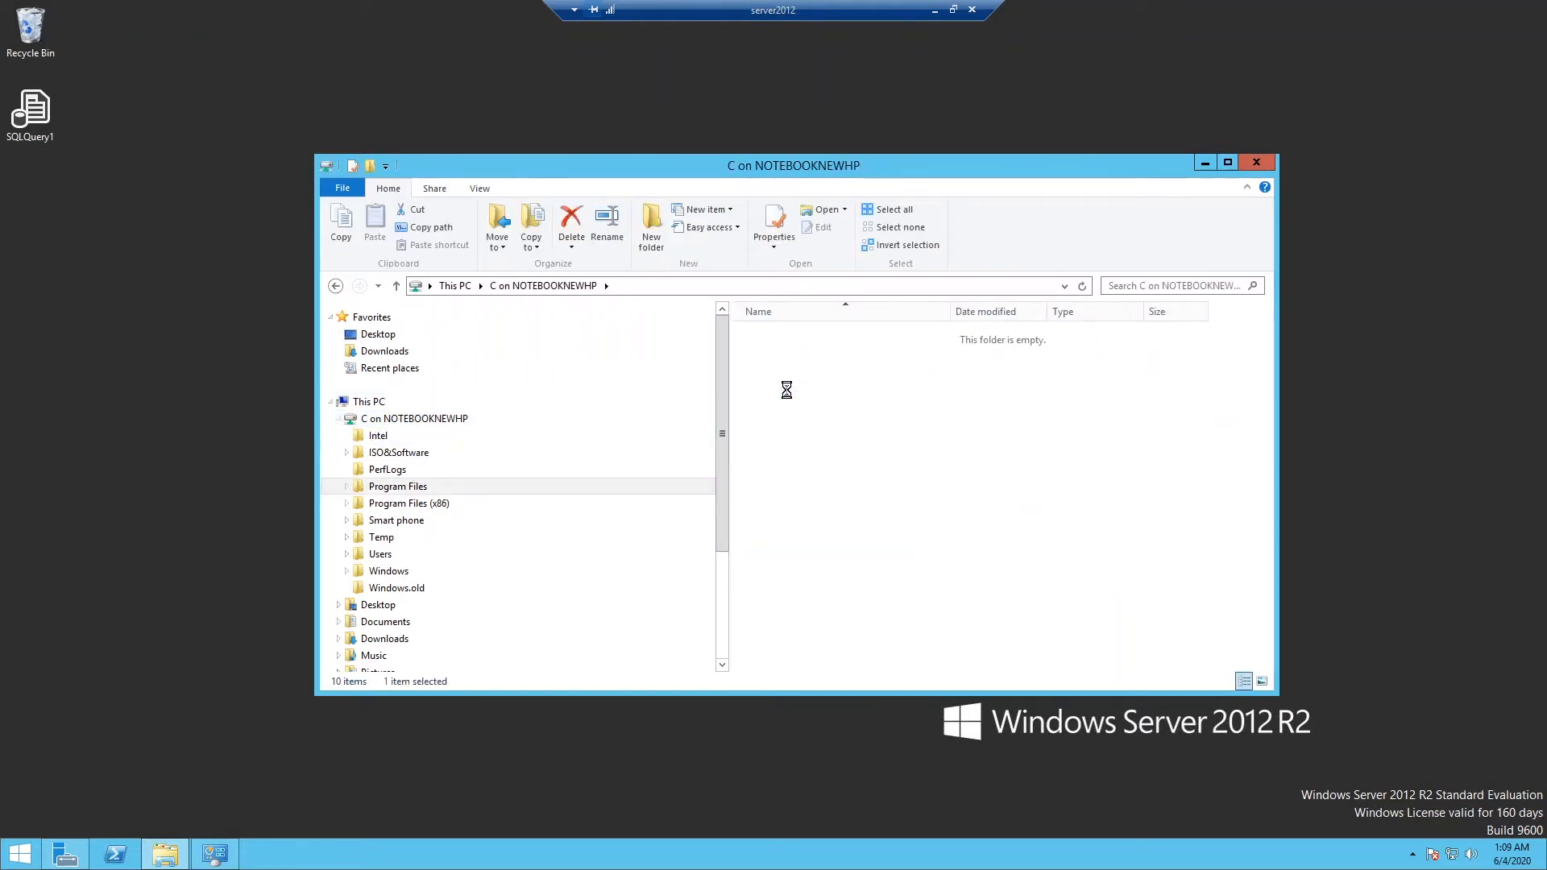
double_click(398, 486)
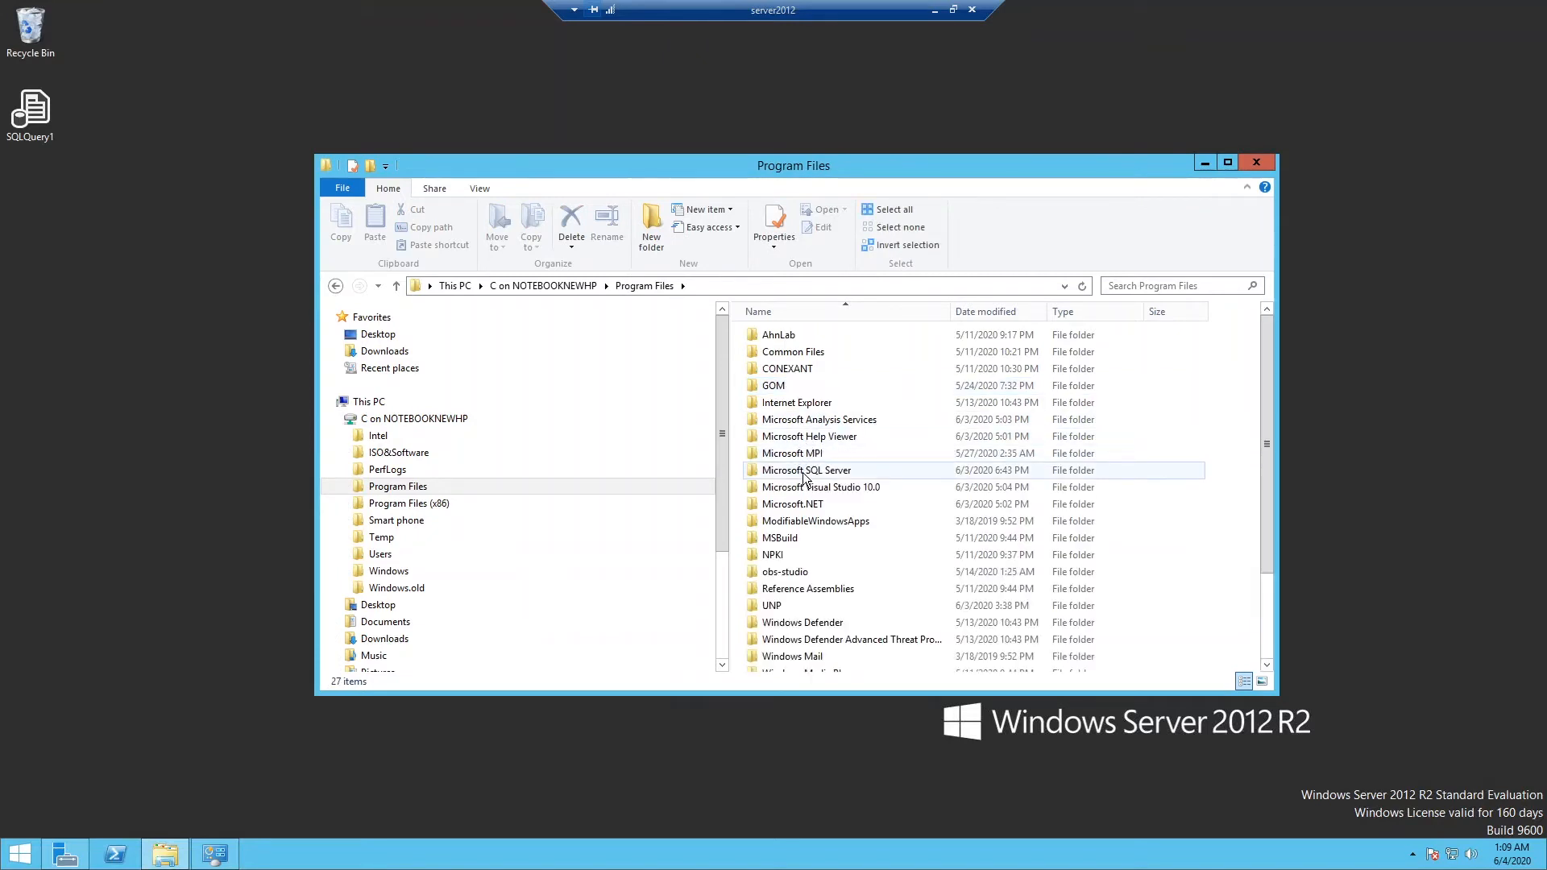
double_click(806, 470)
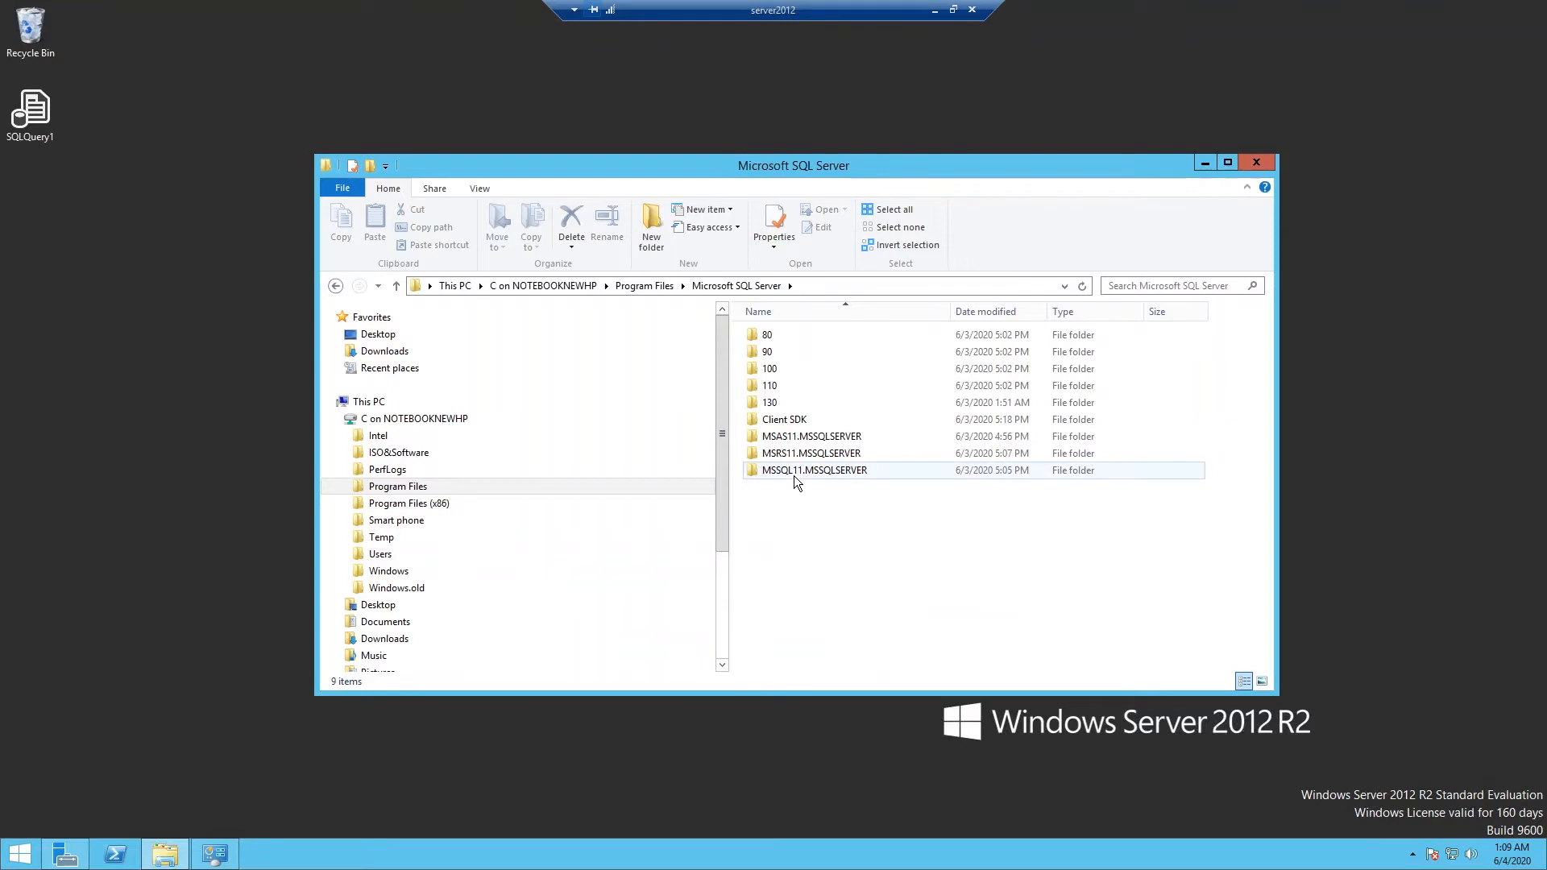
double_click(814, 470)
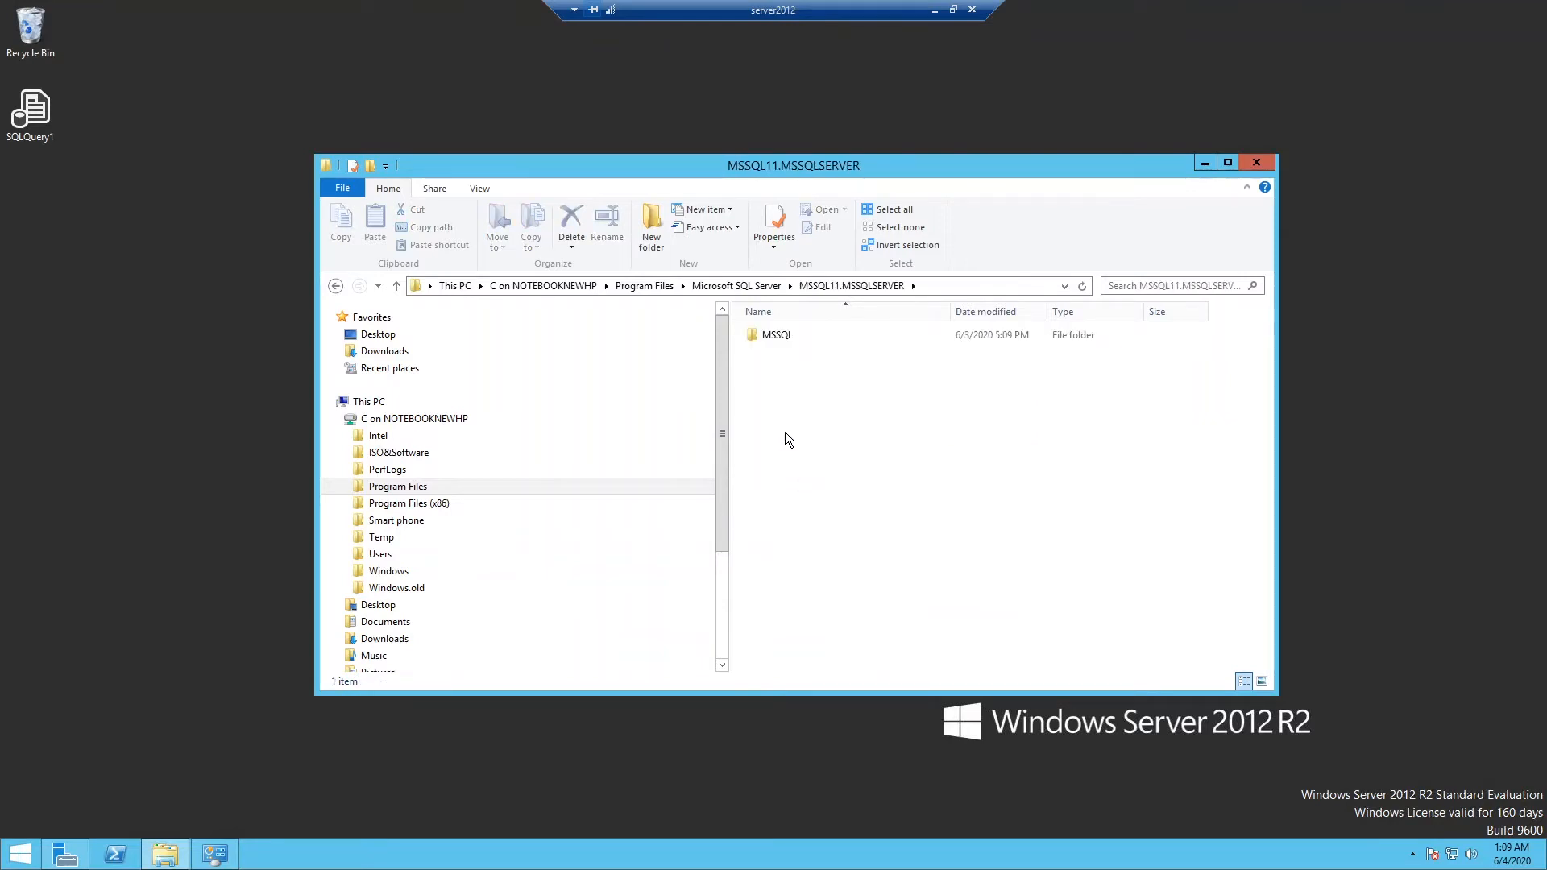
double_click(777, 335)
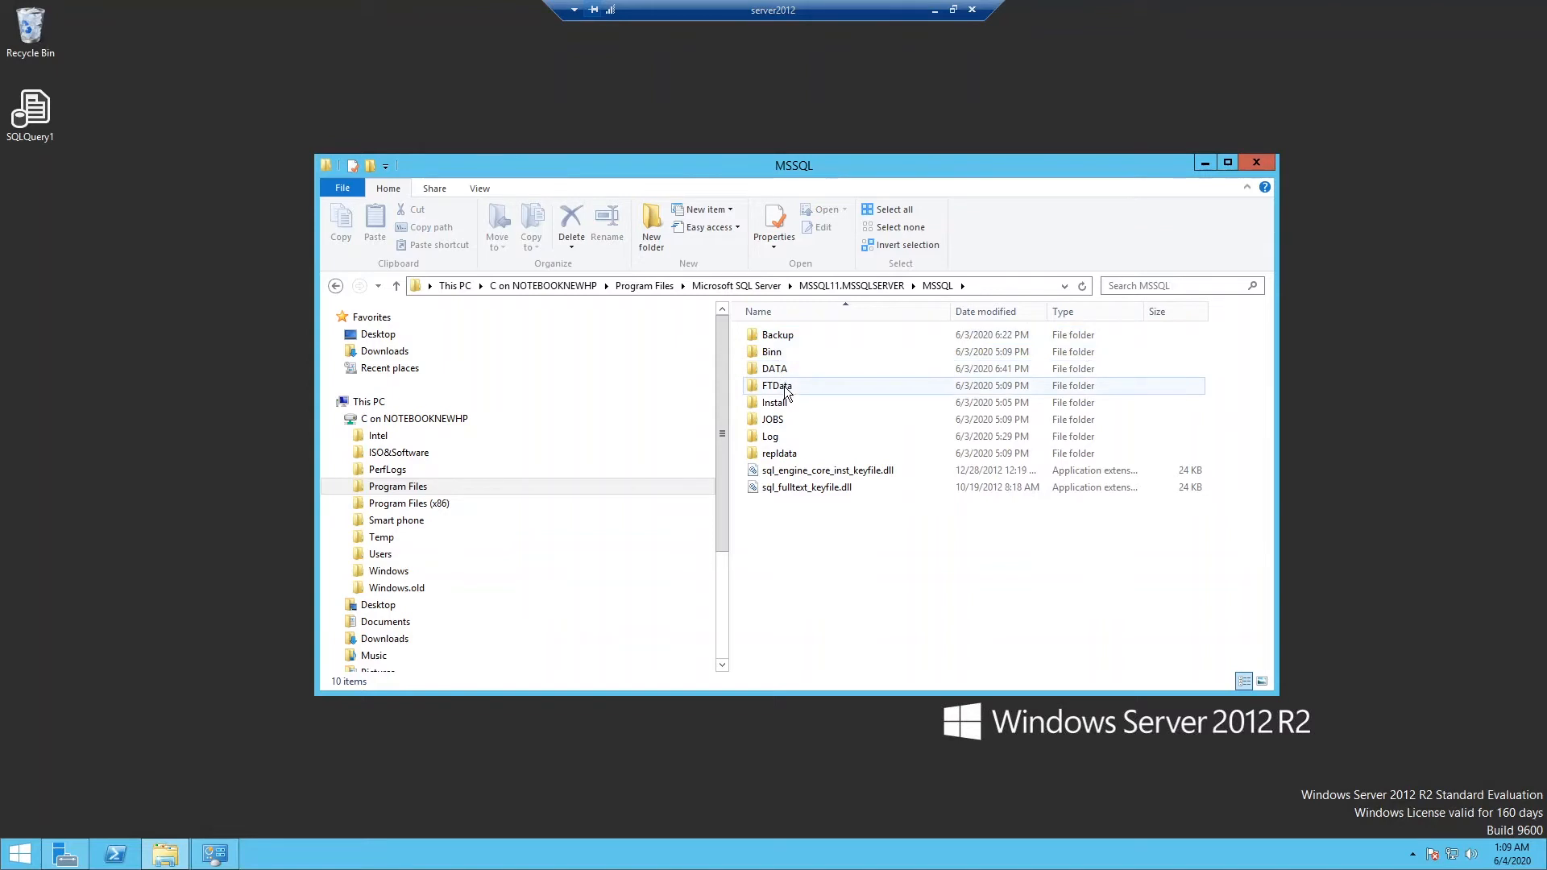
click(774, 368)
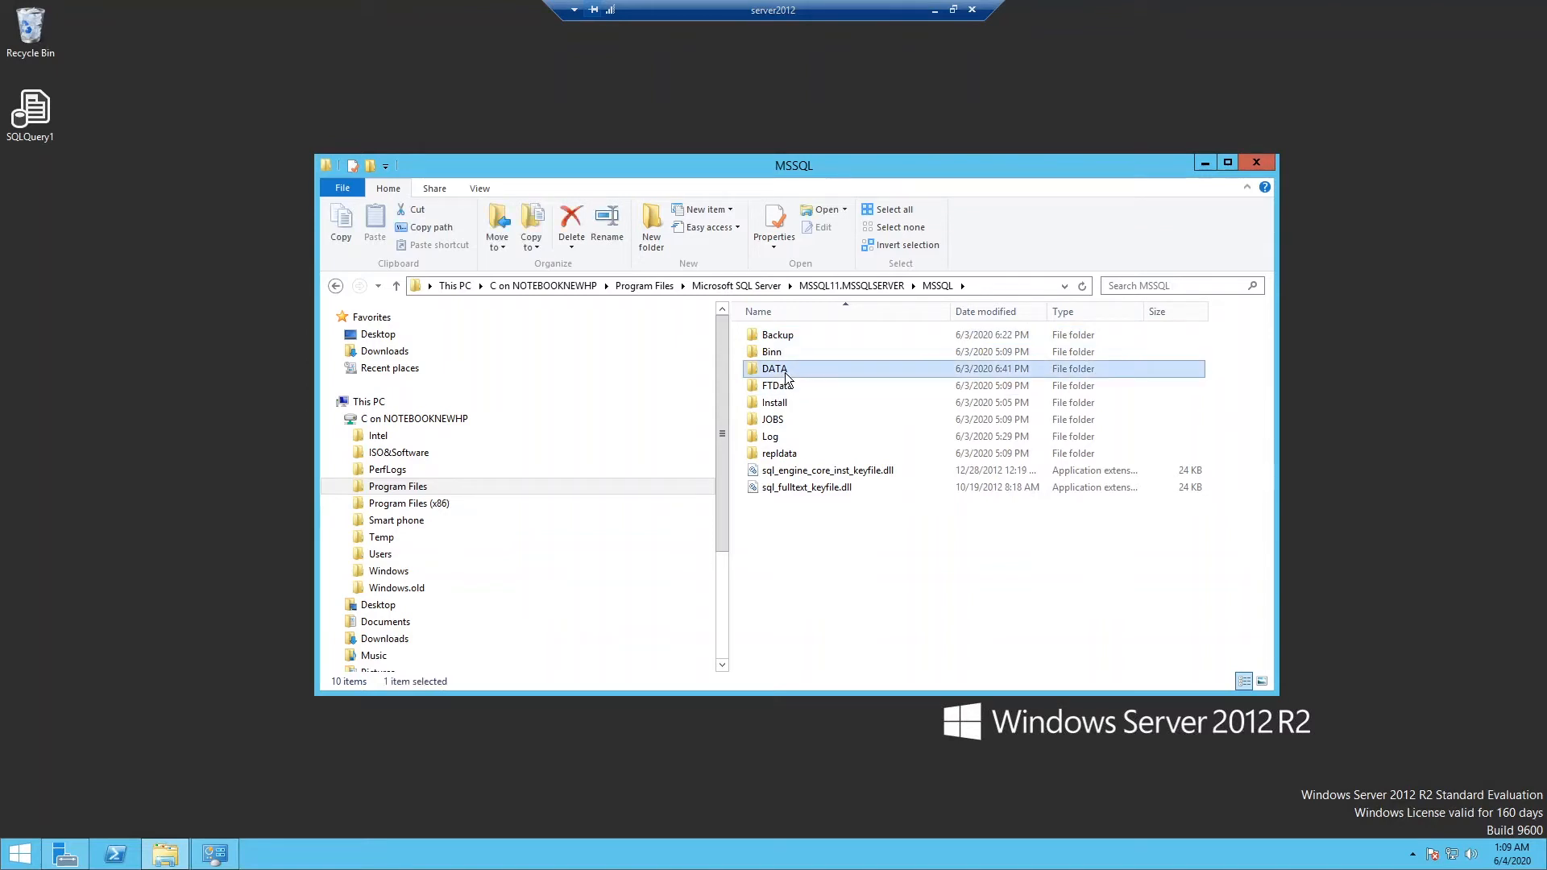
double_click(772, 368)
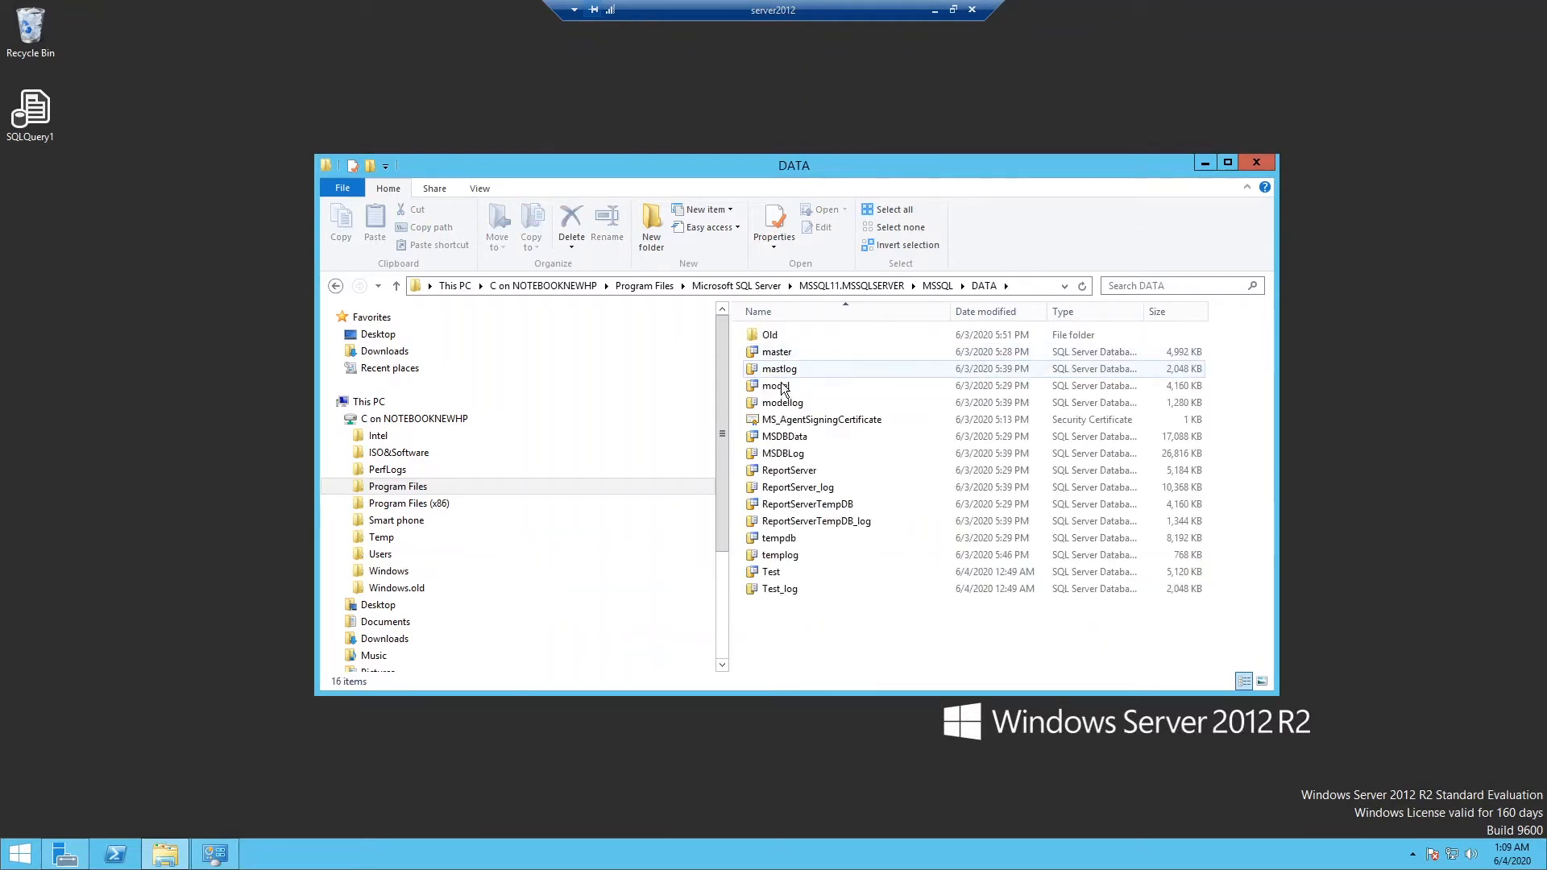
Step: Select the Test and Test_log files and copy them
click(771, 571)
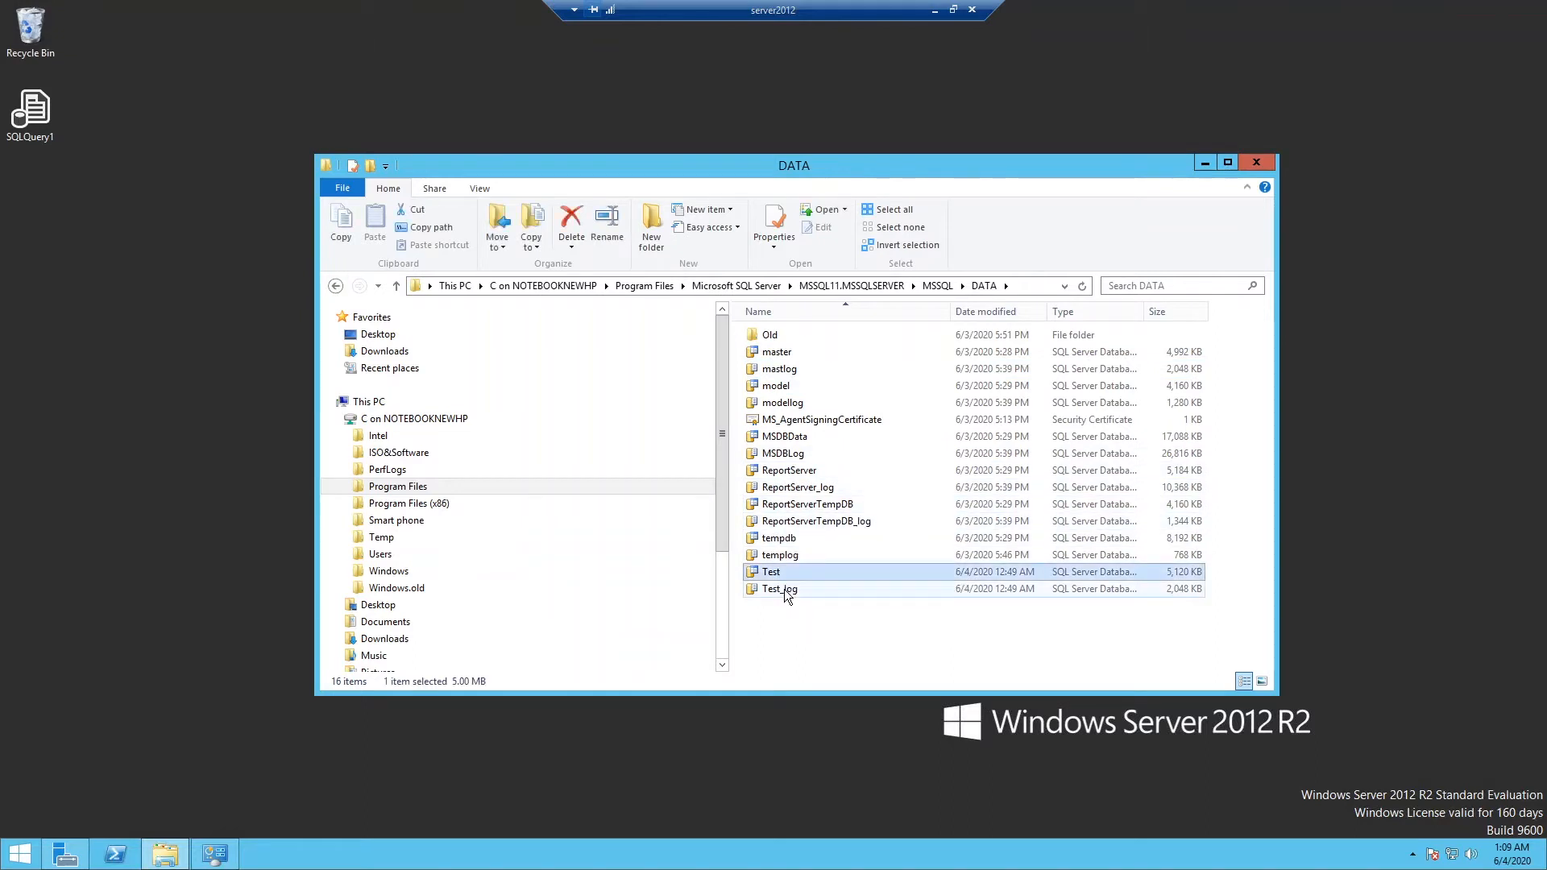
click(780, 589)
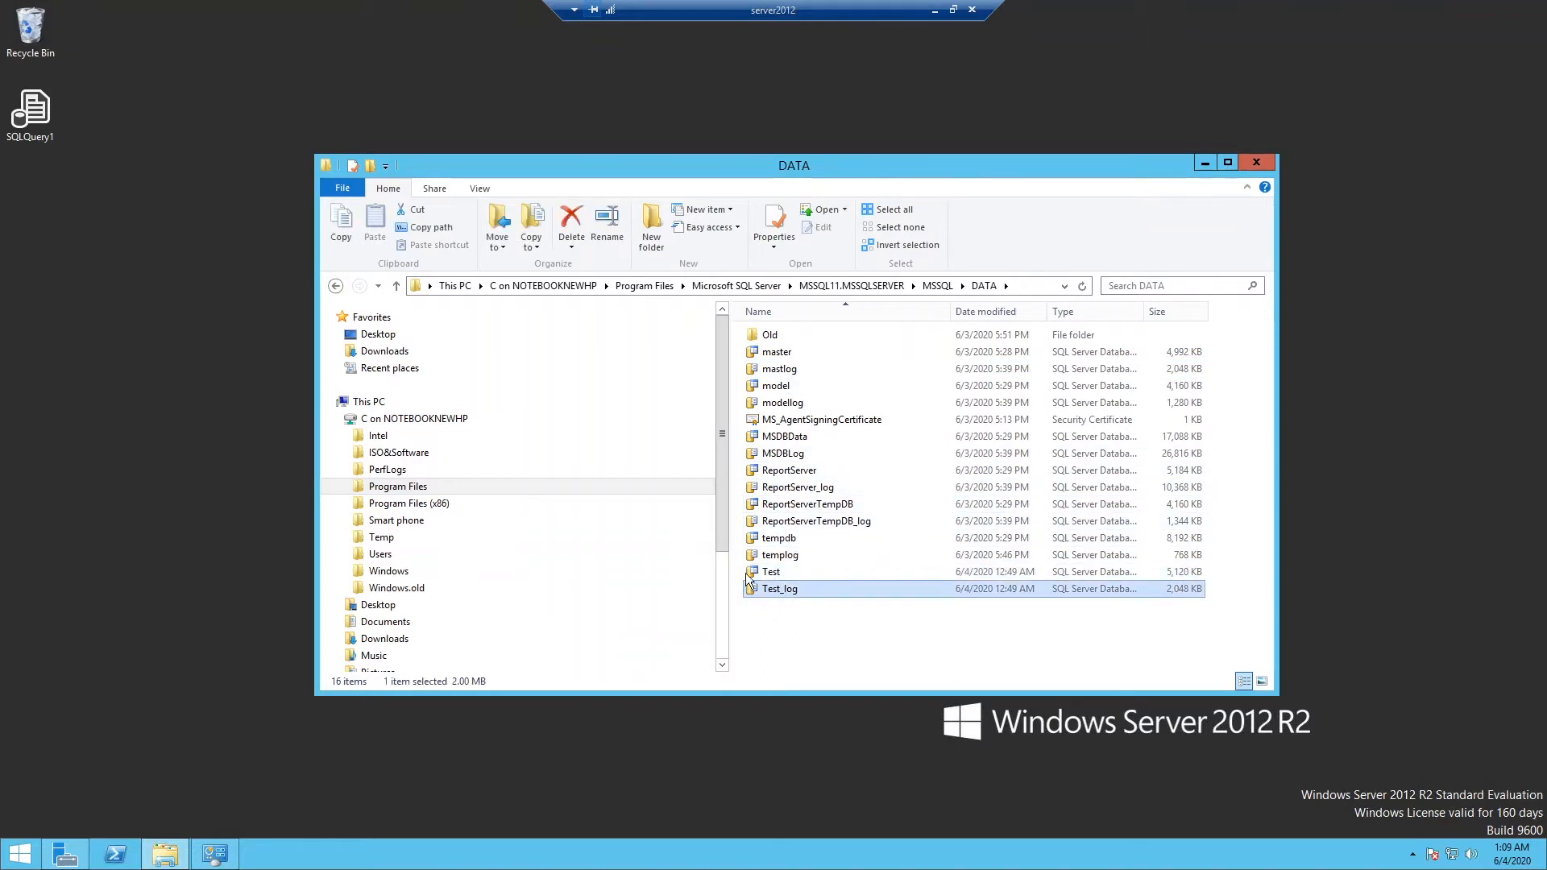
click(771, 572)
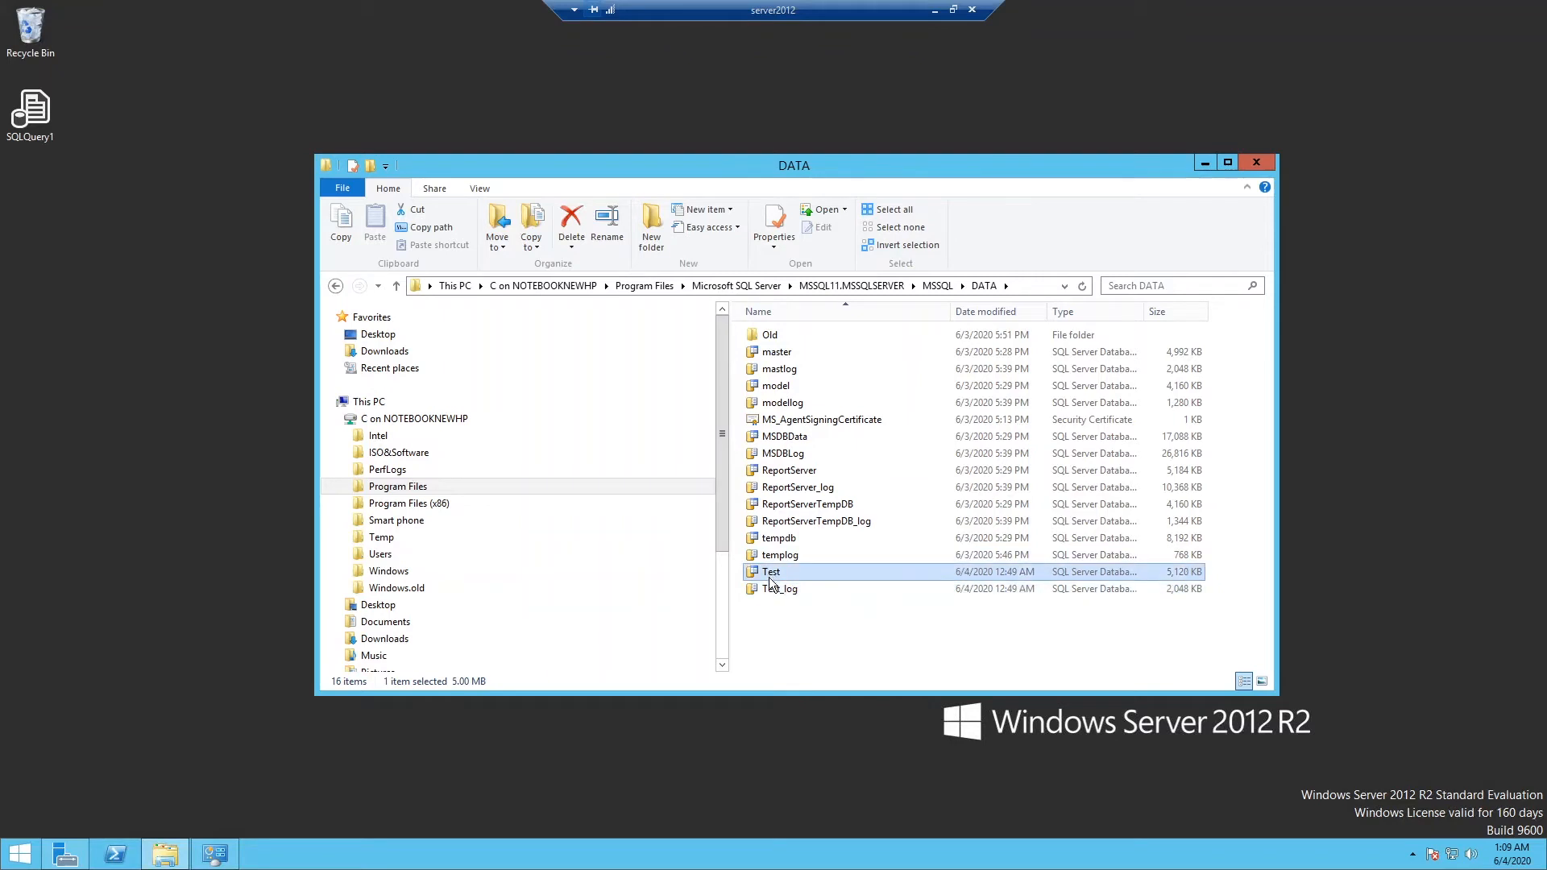
right_click(779, 589)
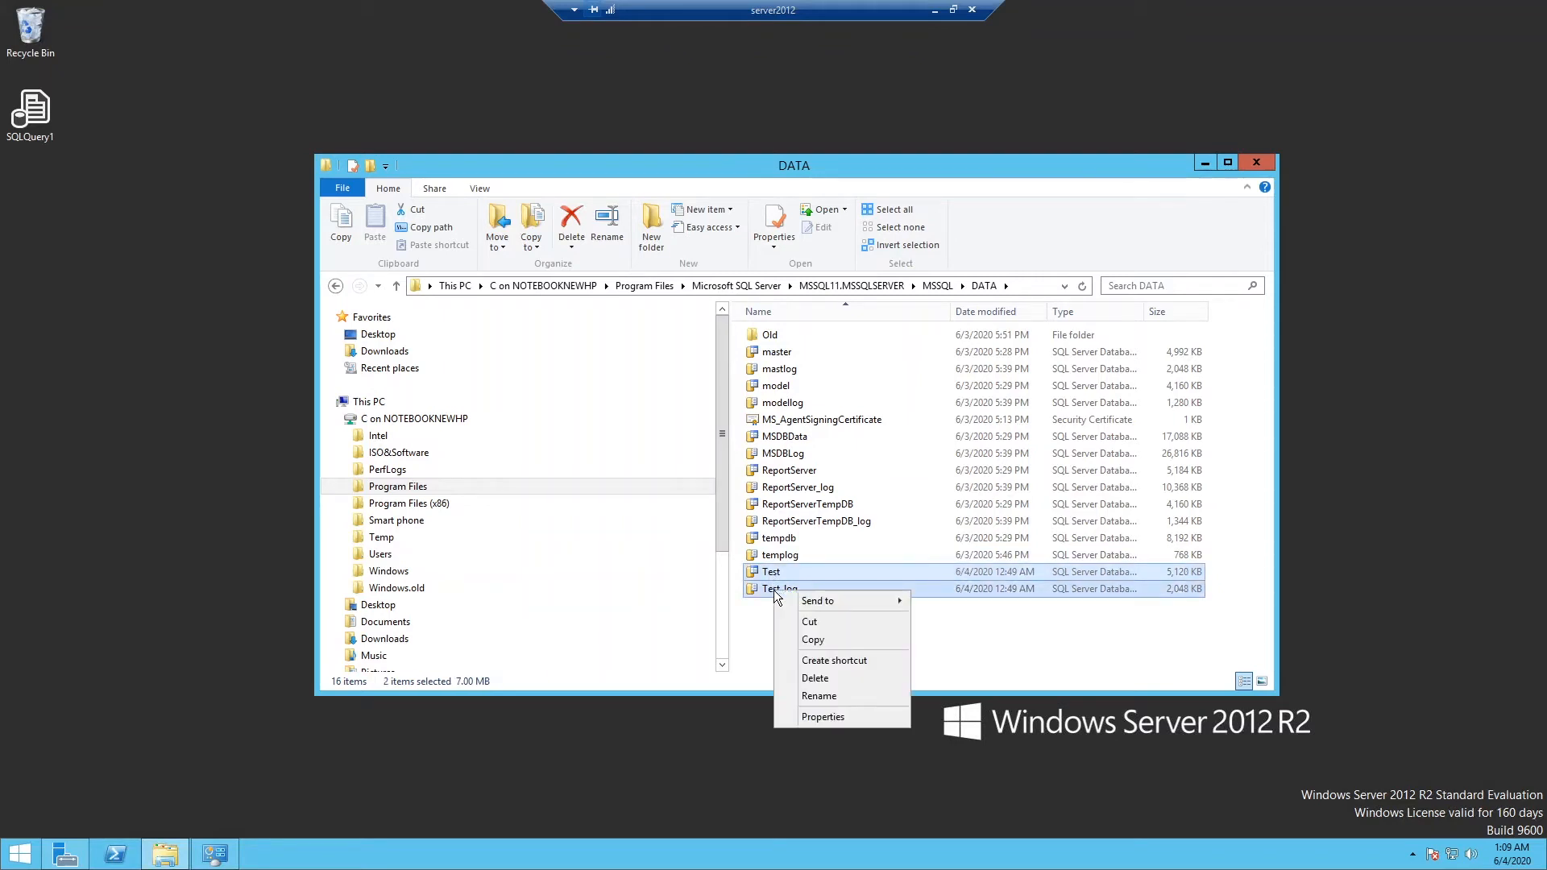
click(826, 646)
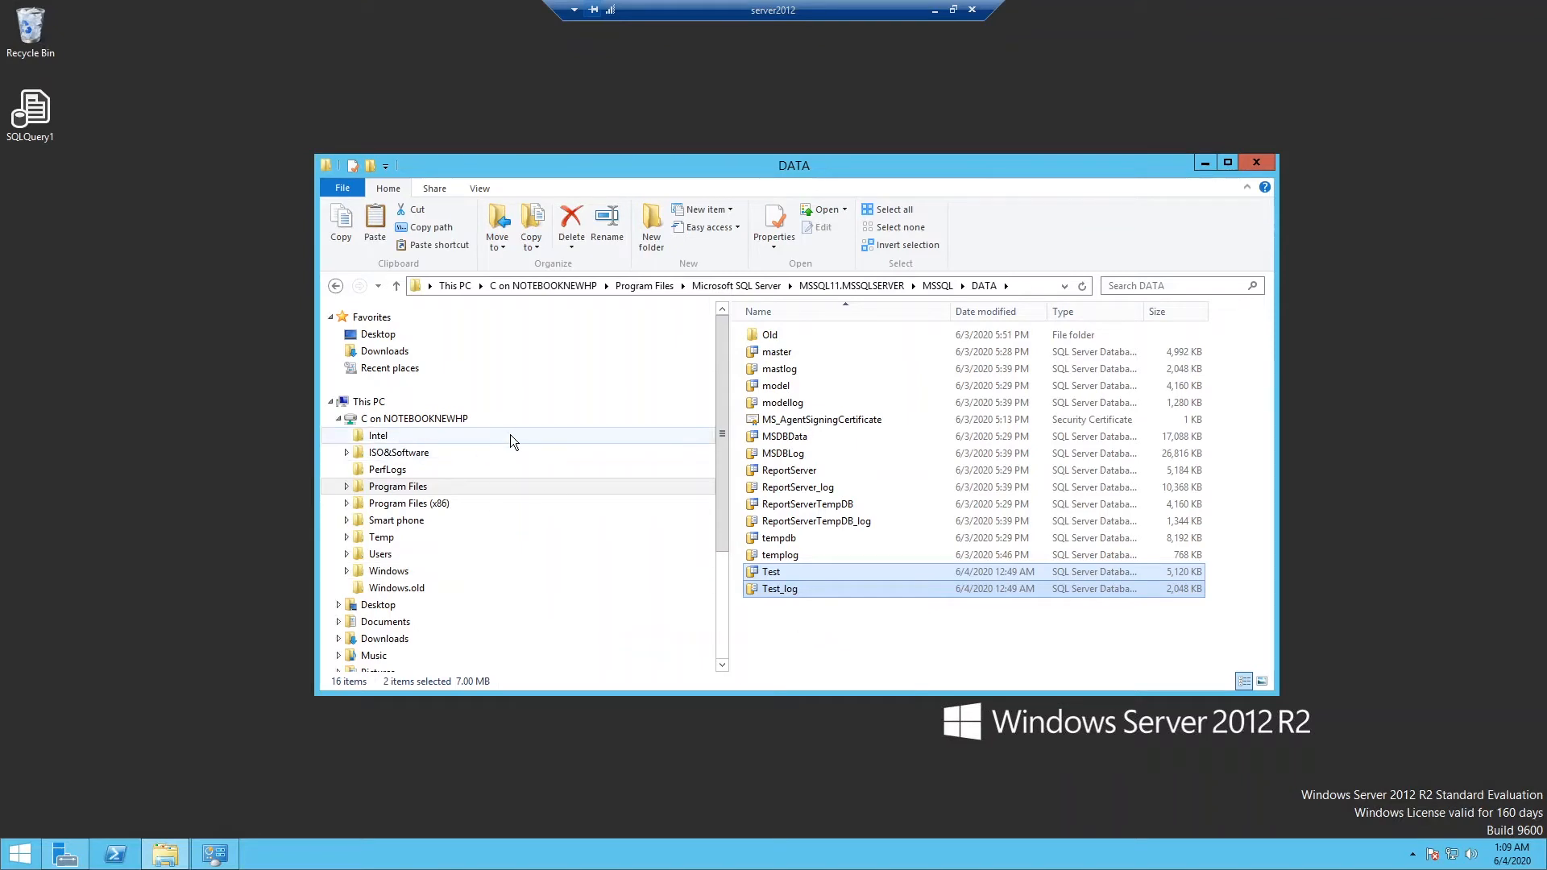
right_click(164, 854)
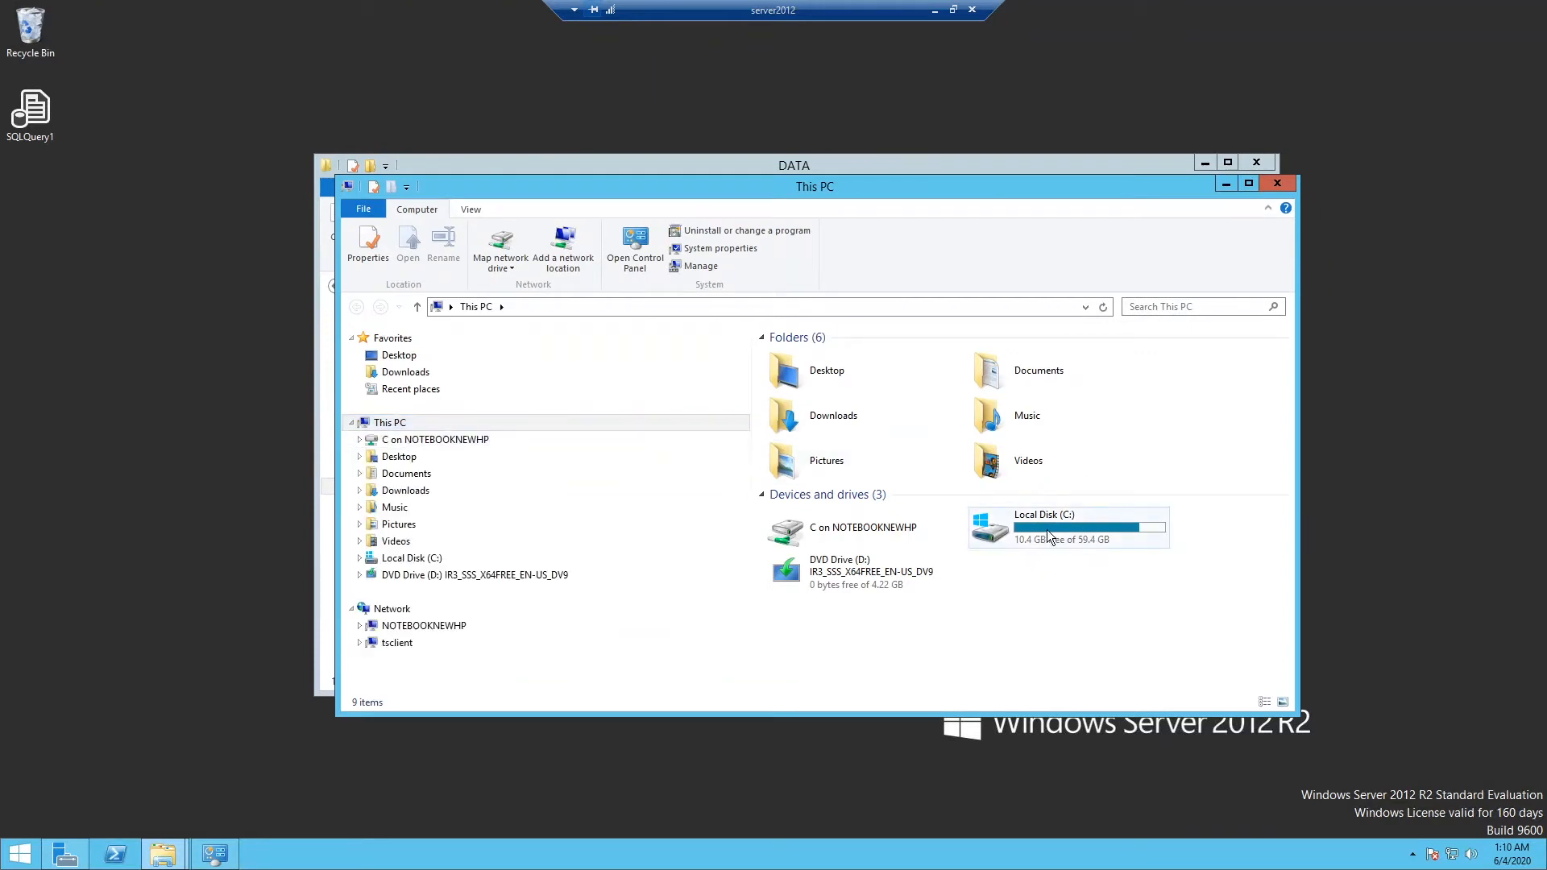
Step: Open C:\Temp on server2012 and paste the copied Test database files there
double_click(1067, 527)
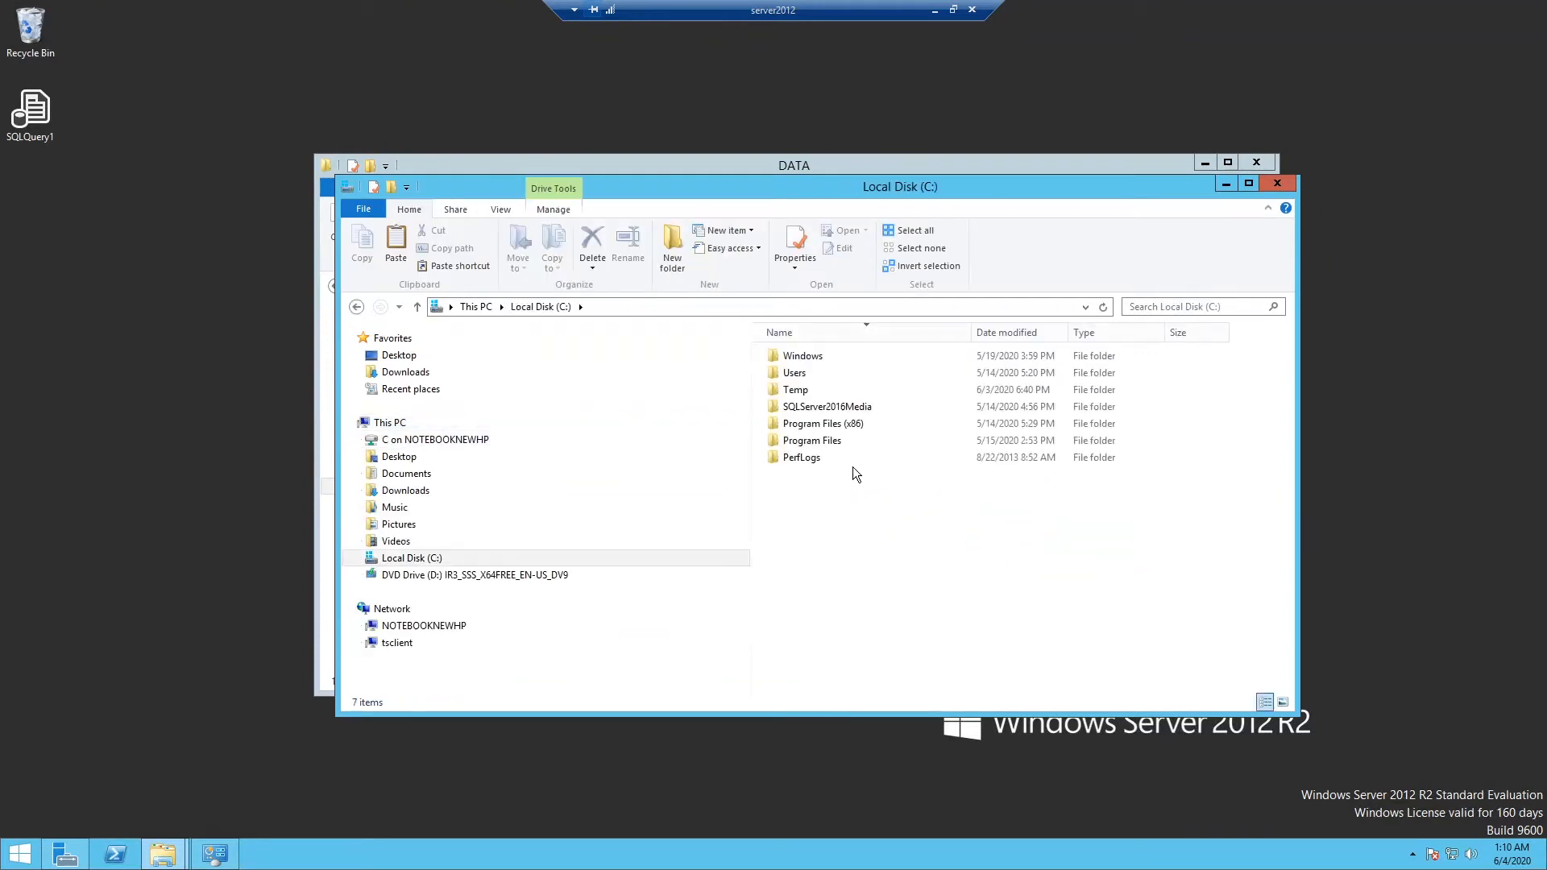
double_click(796, 389)
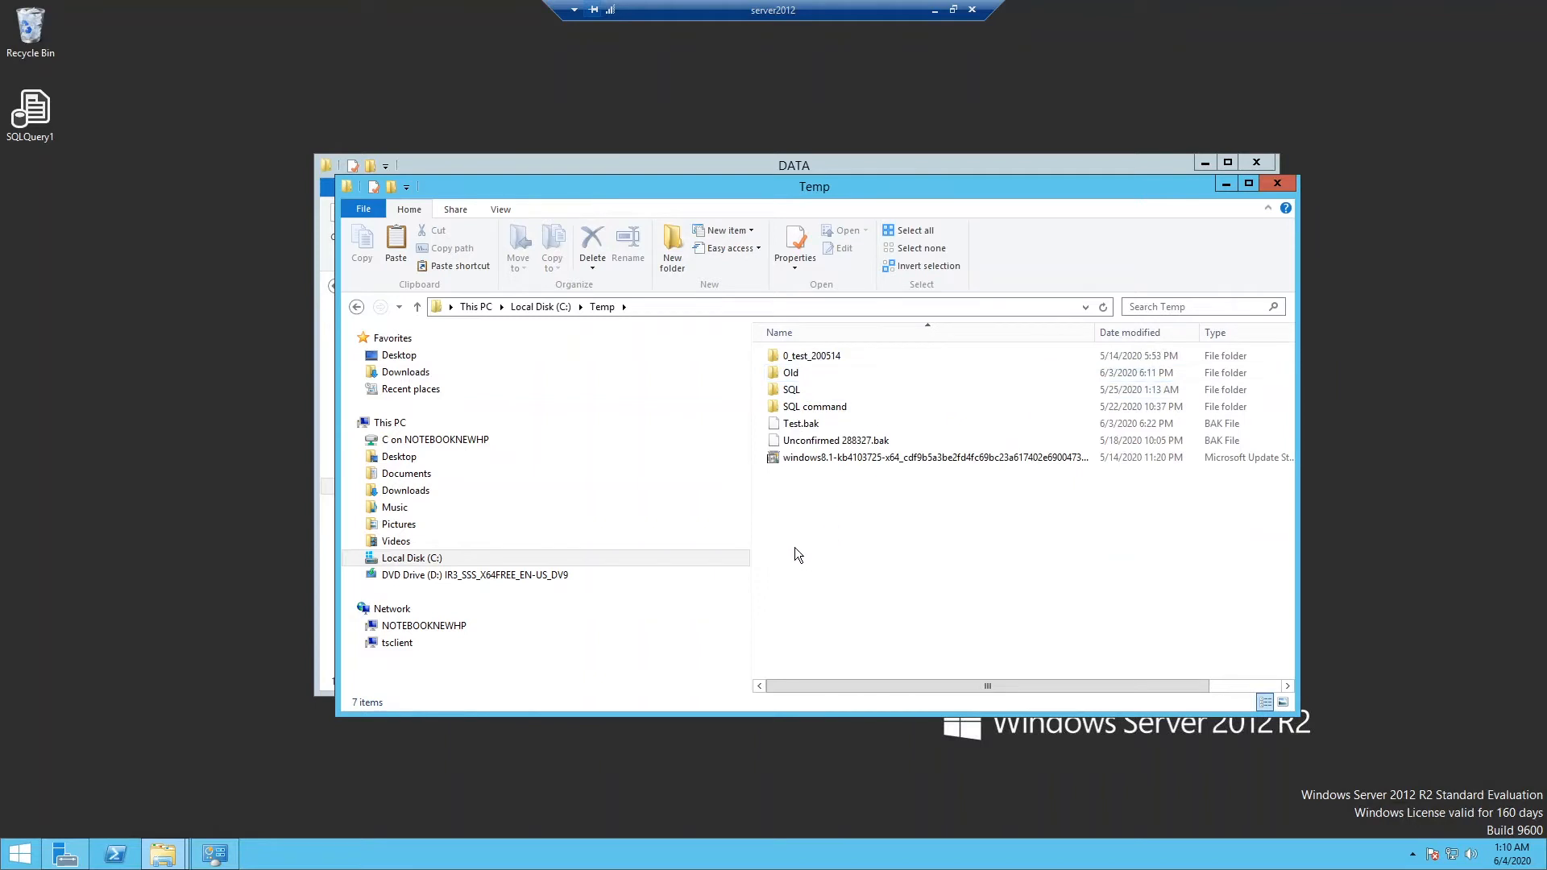
right_click(798, 554)
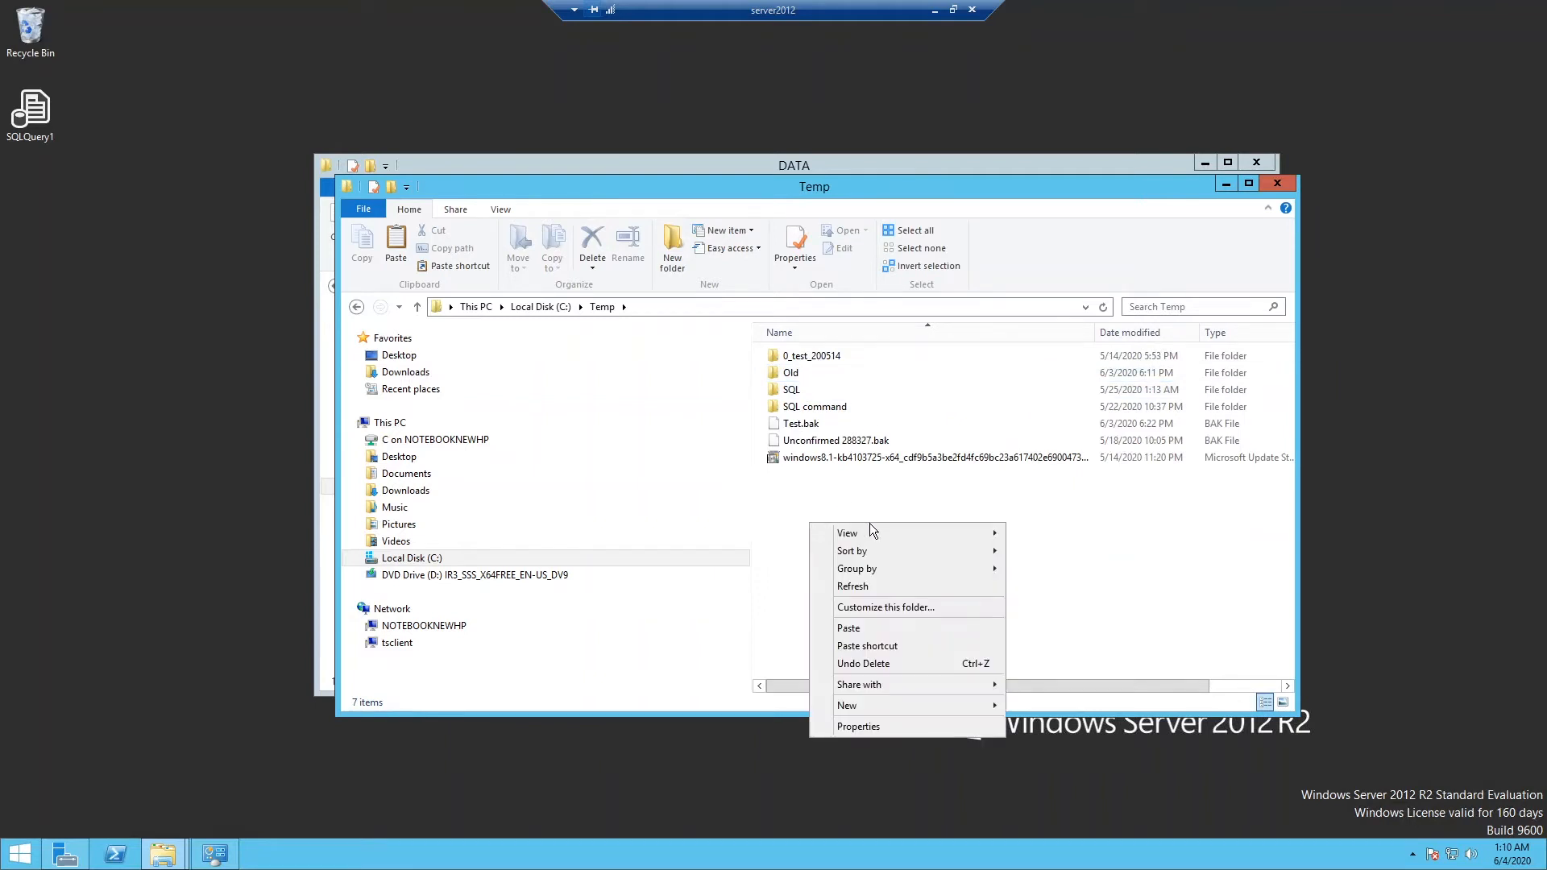
right_click(802, 423)
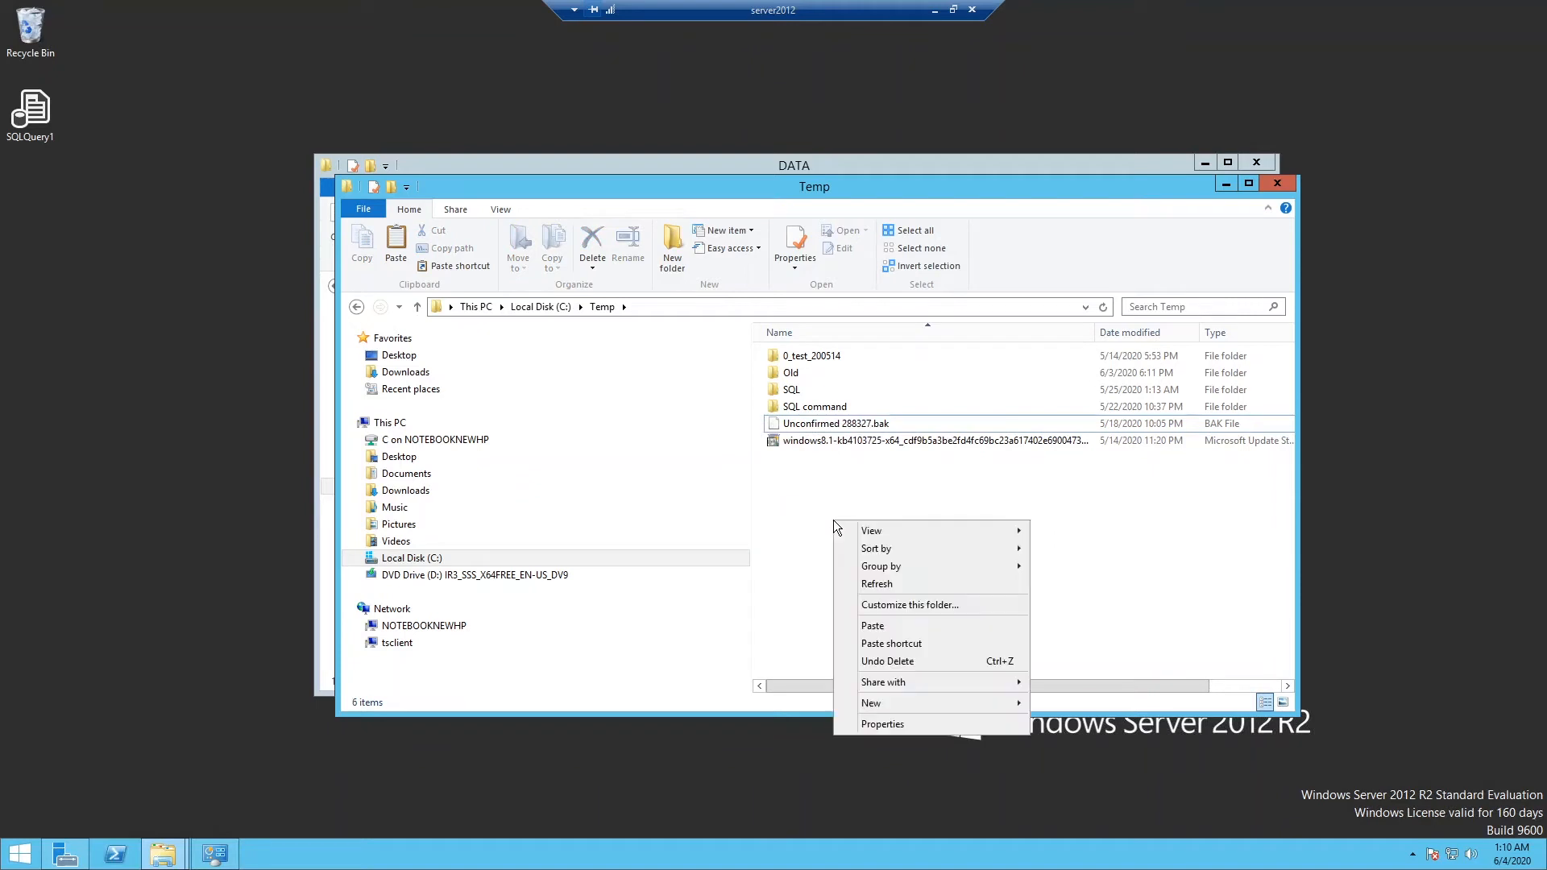
mouse_move(886, 626)
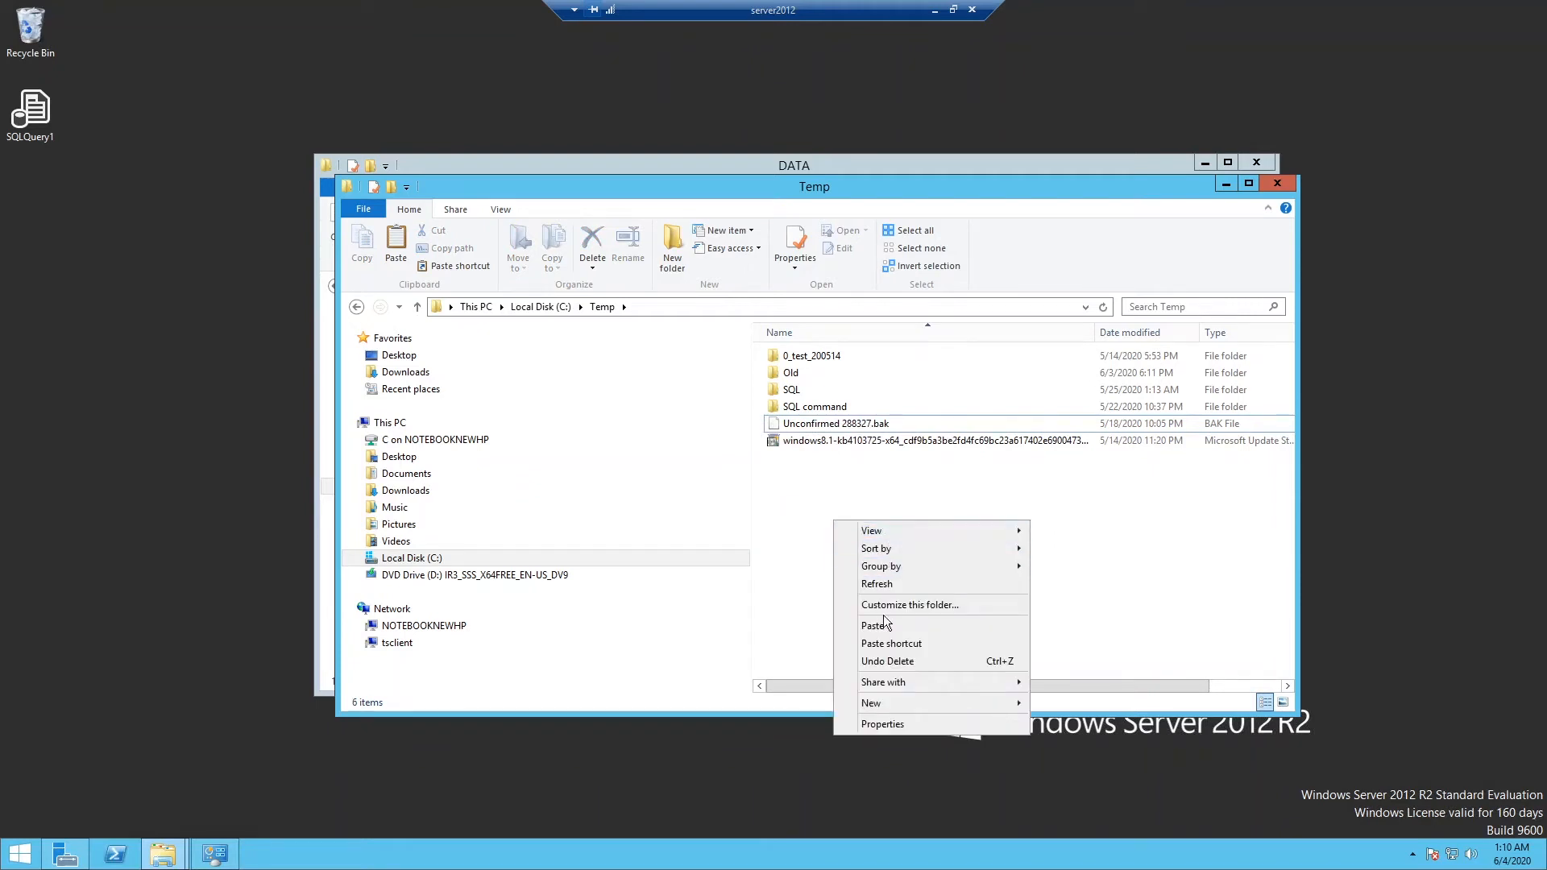
click(874, 625)
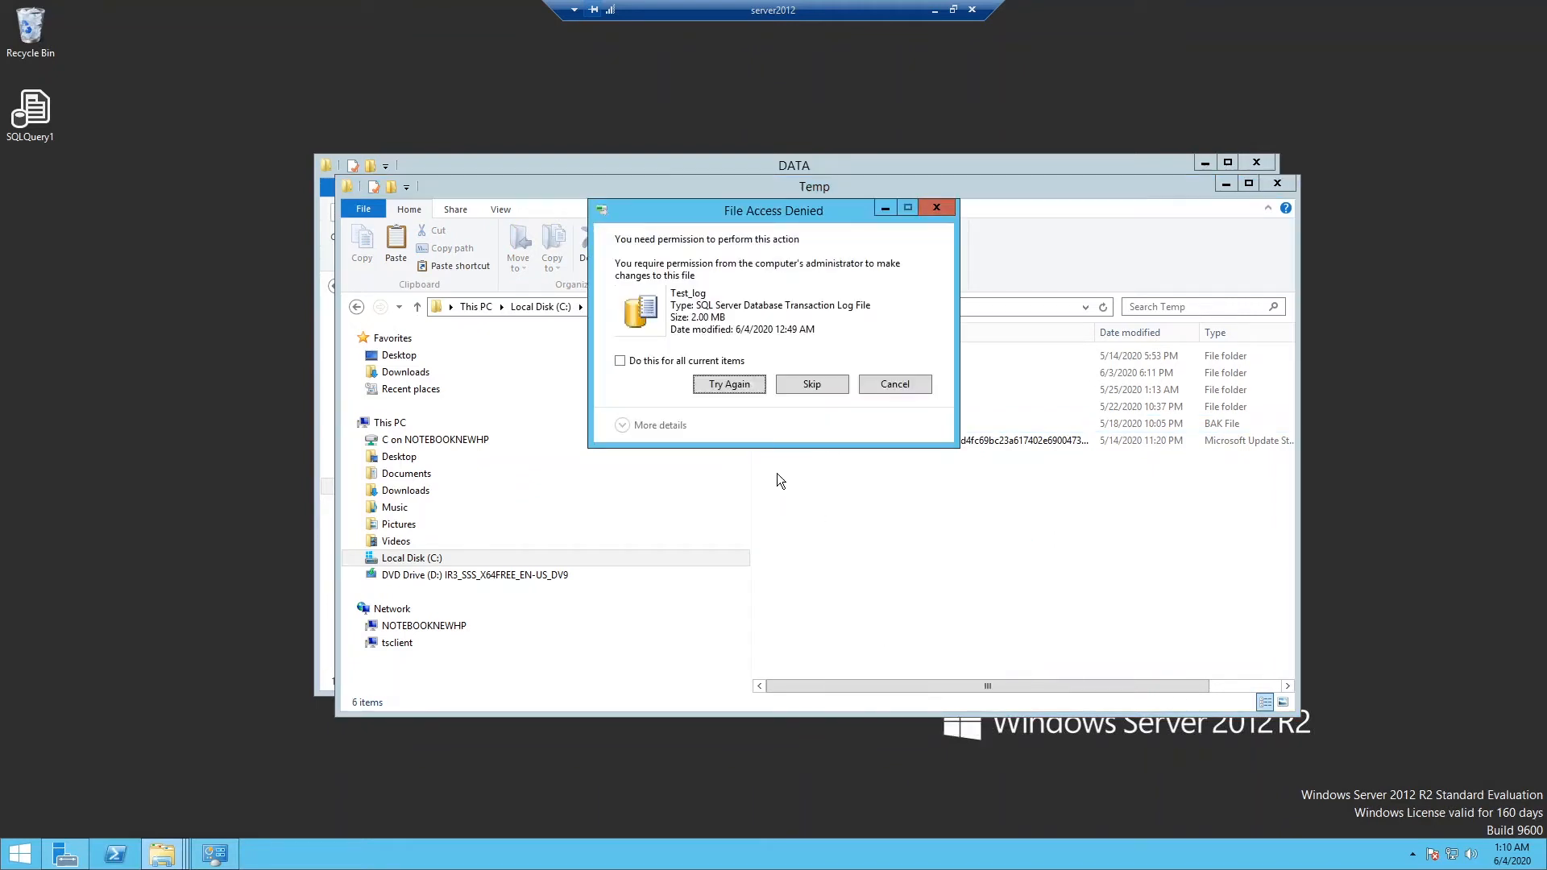
mouse_move(688, 280)
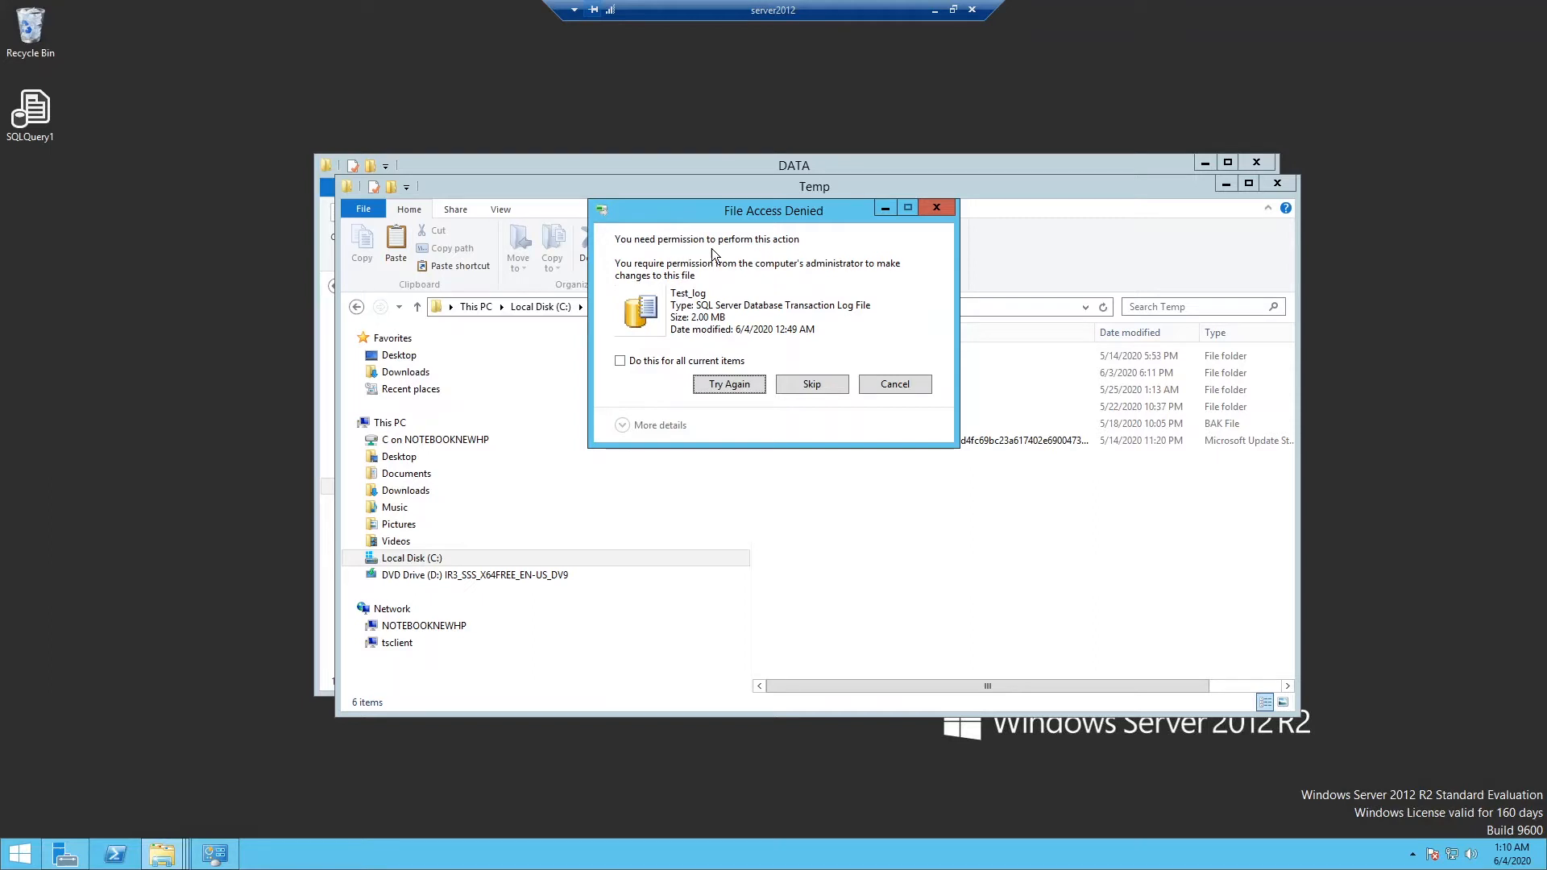
mouse_move(689, 314)
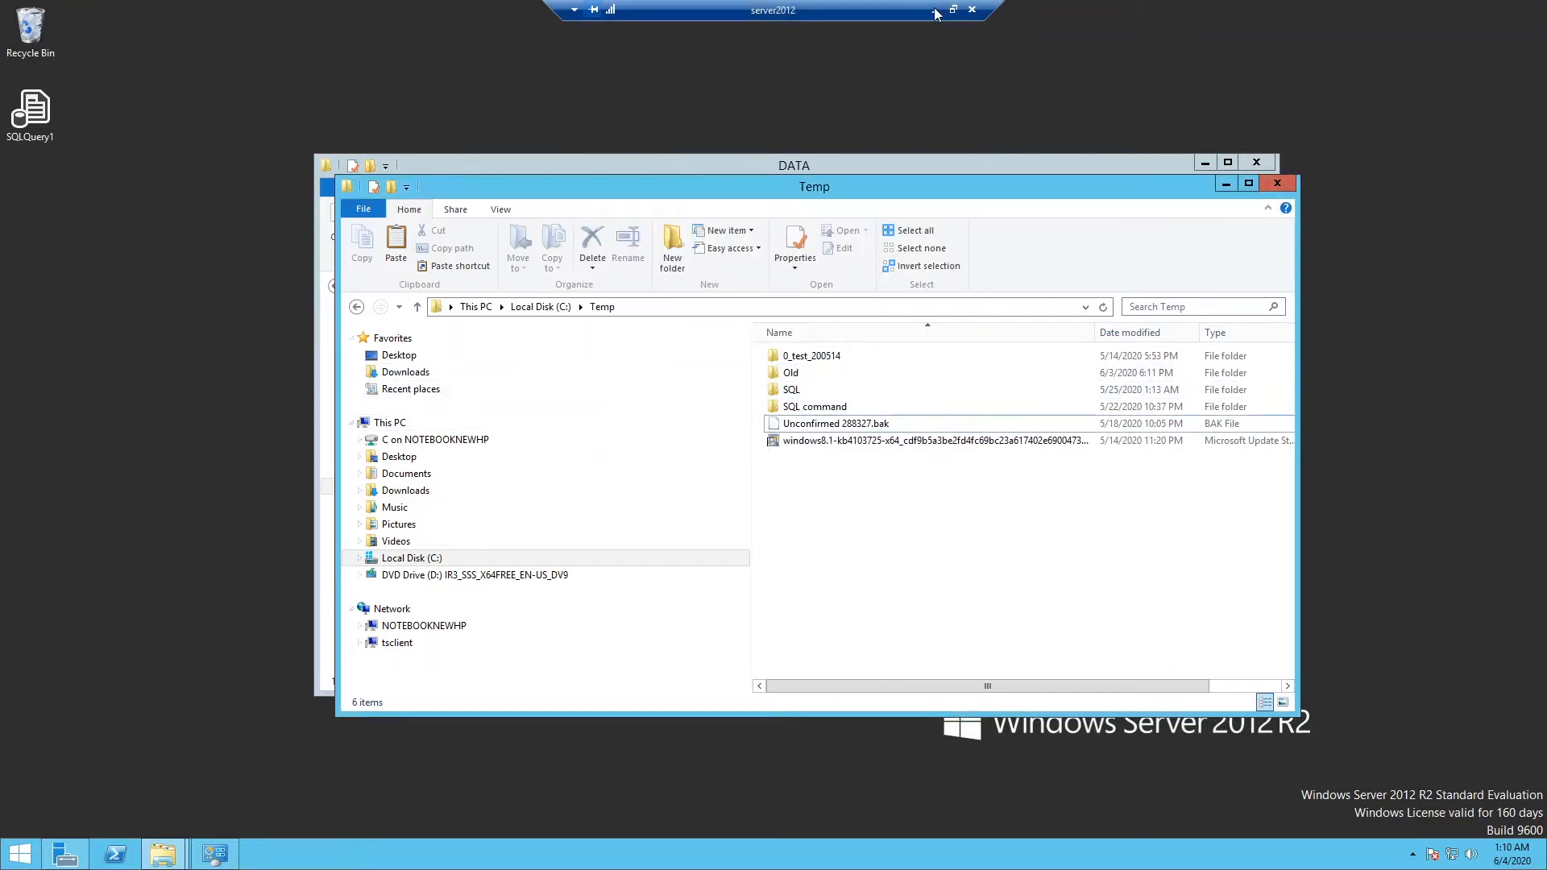
mouse_move(935, 12)
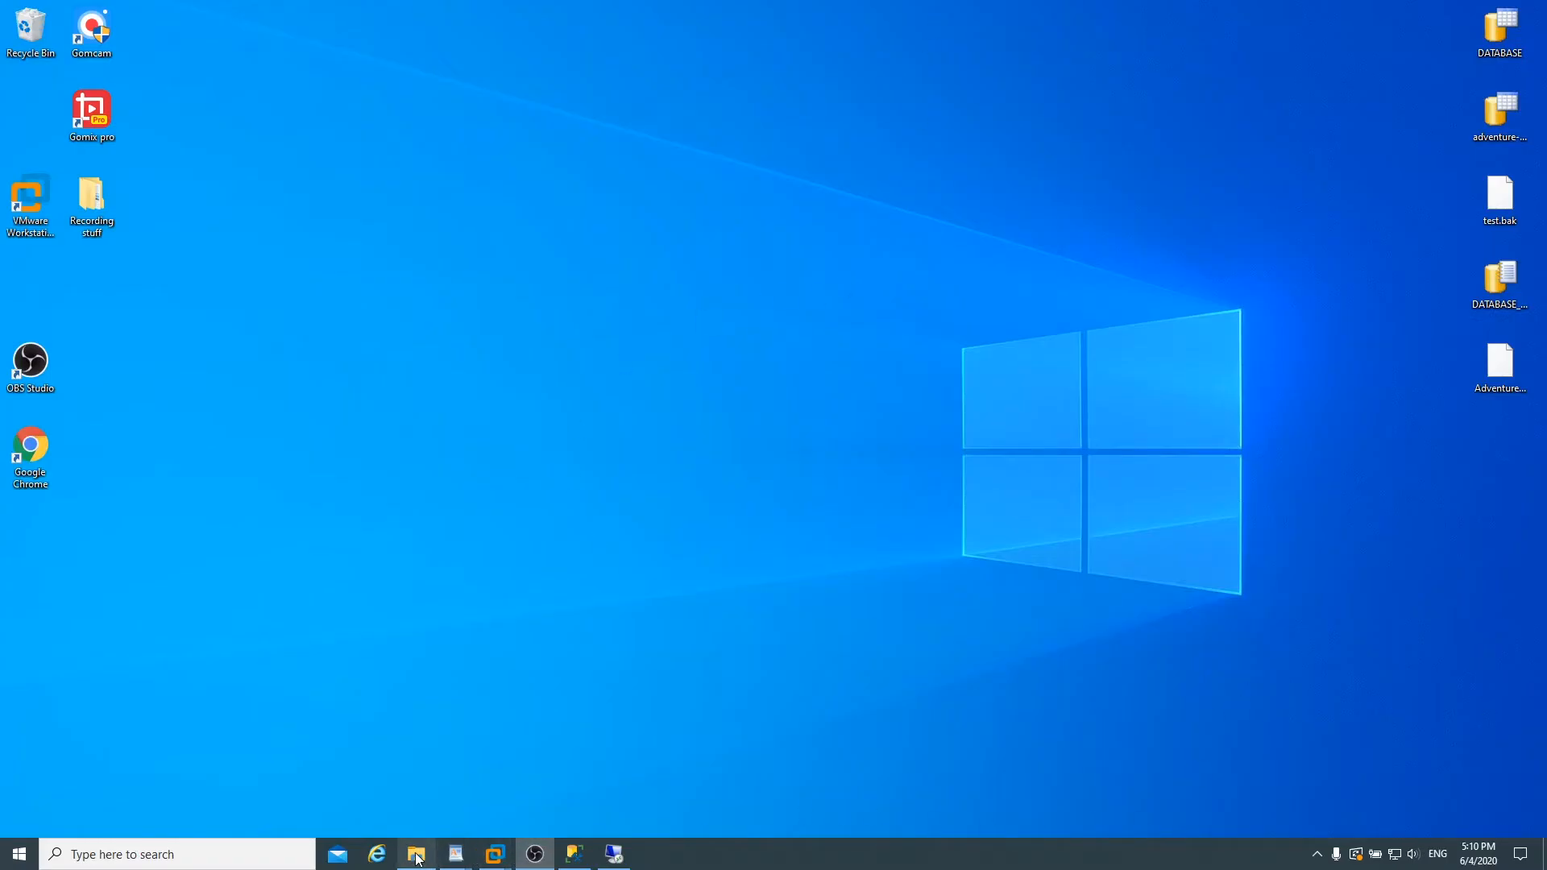
Step: Open the advanced security settings of the local Test data file
click(415, 854)
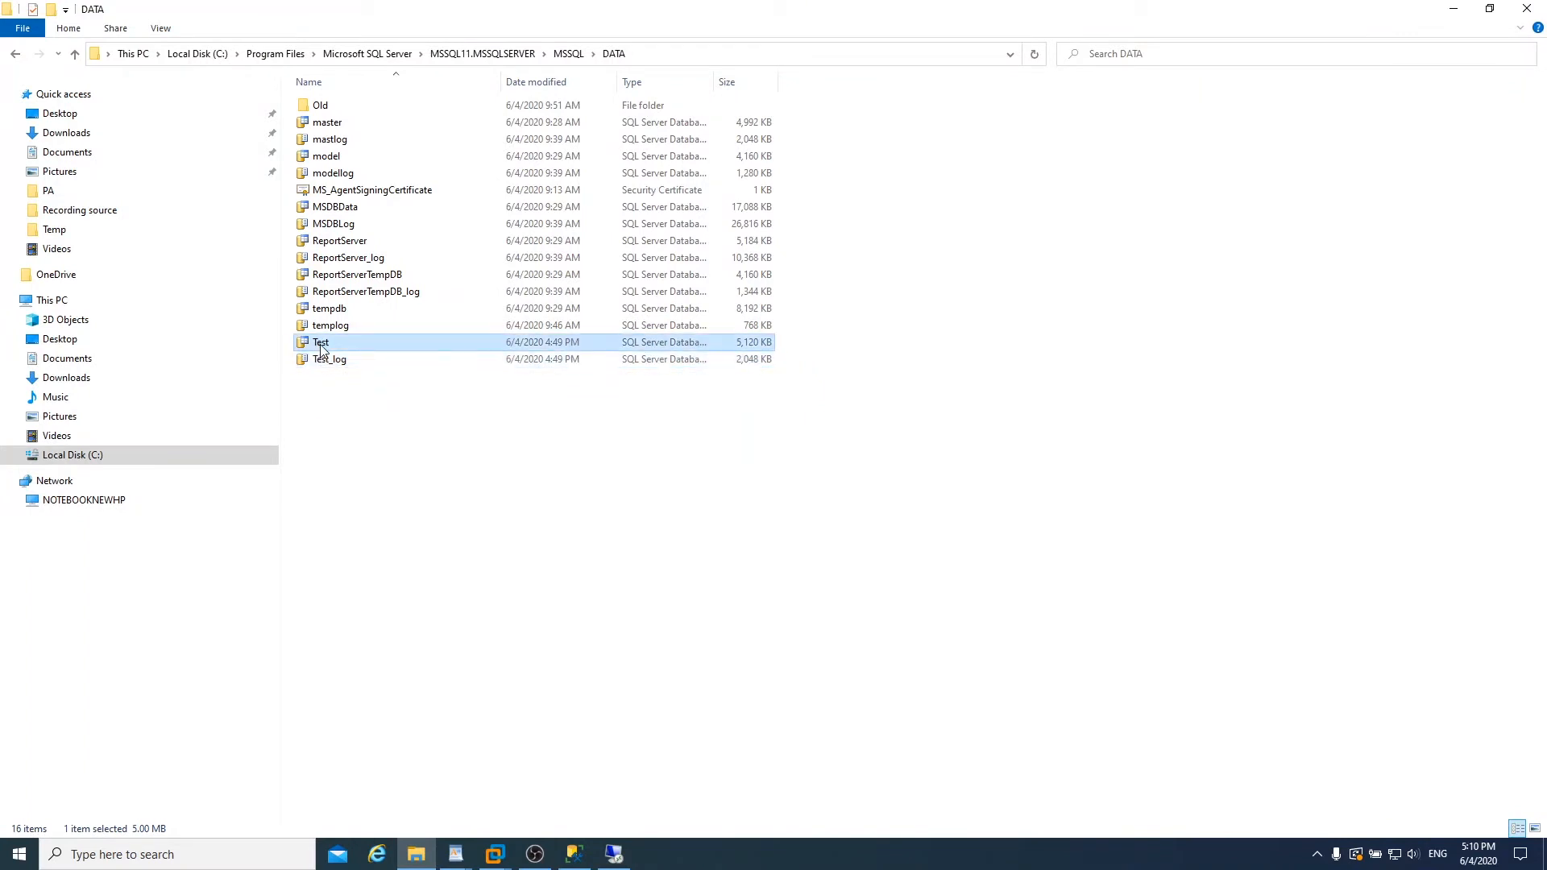
right_click(320, 342)
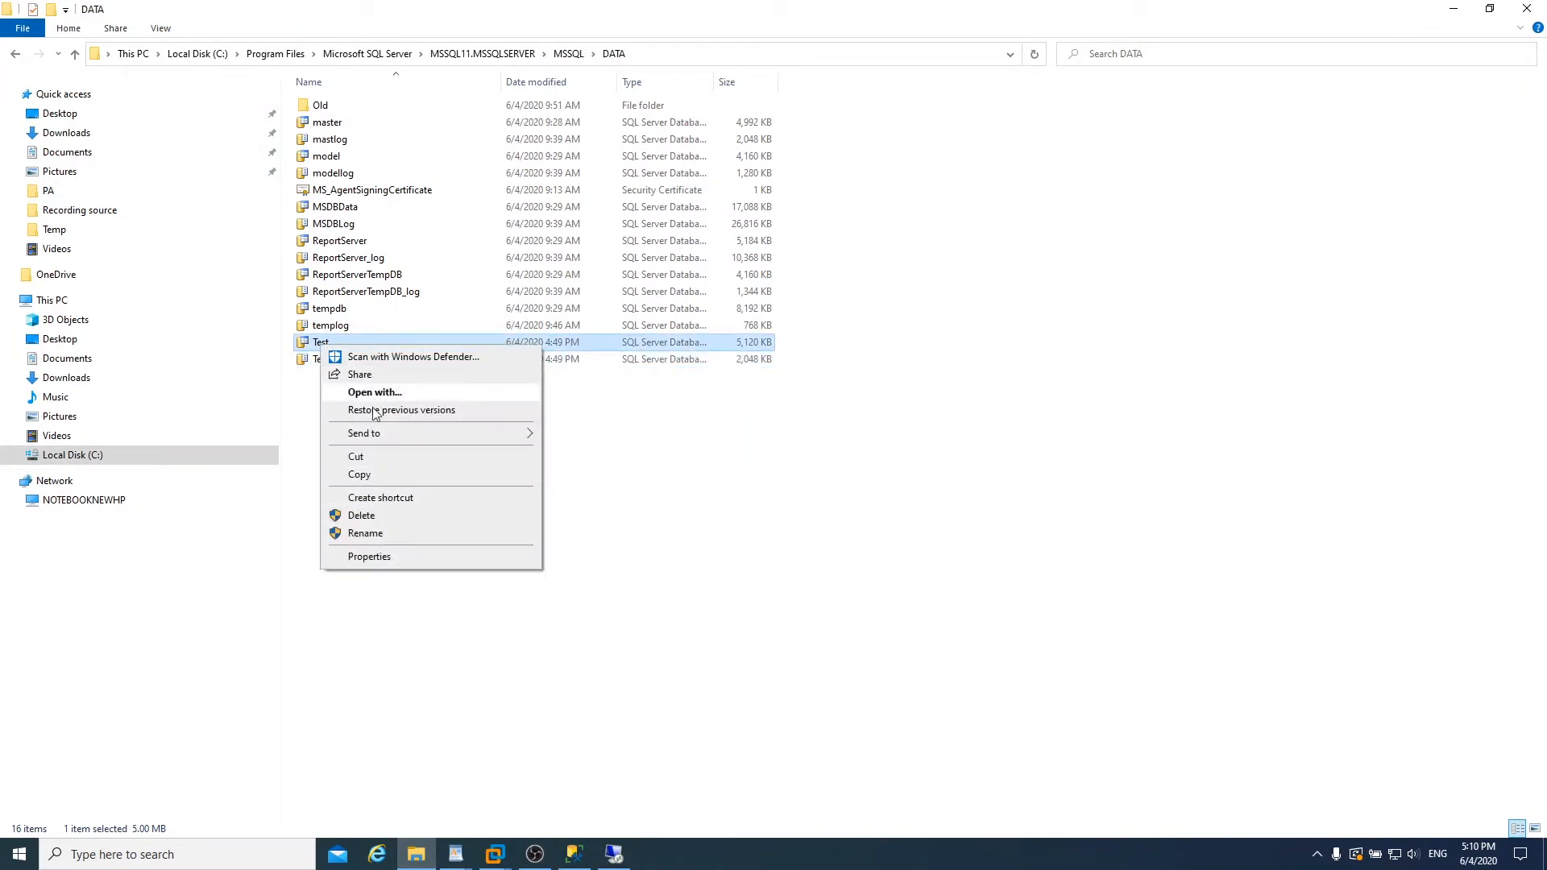
click(369, 557)
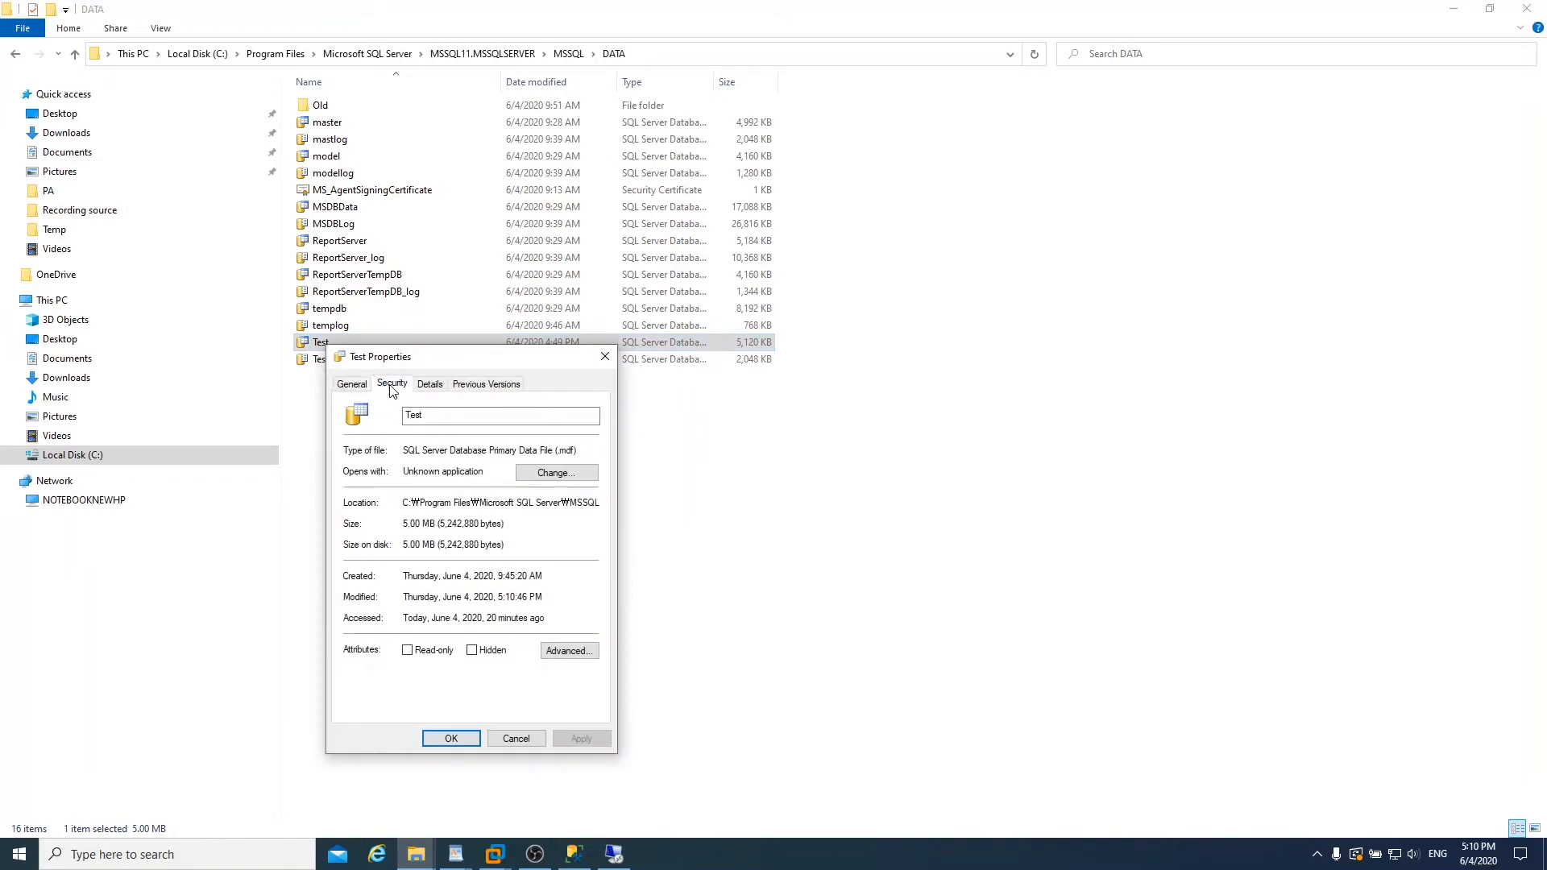
click(392, 383)
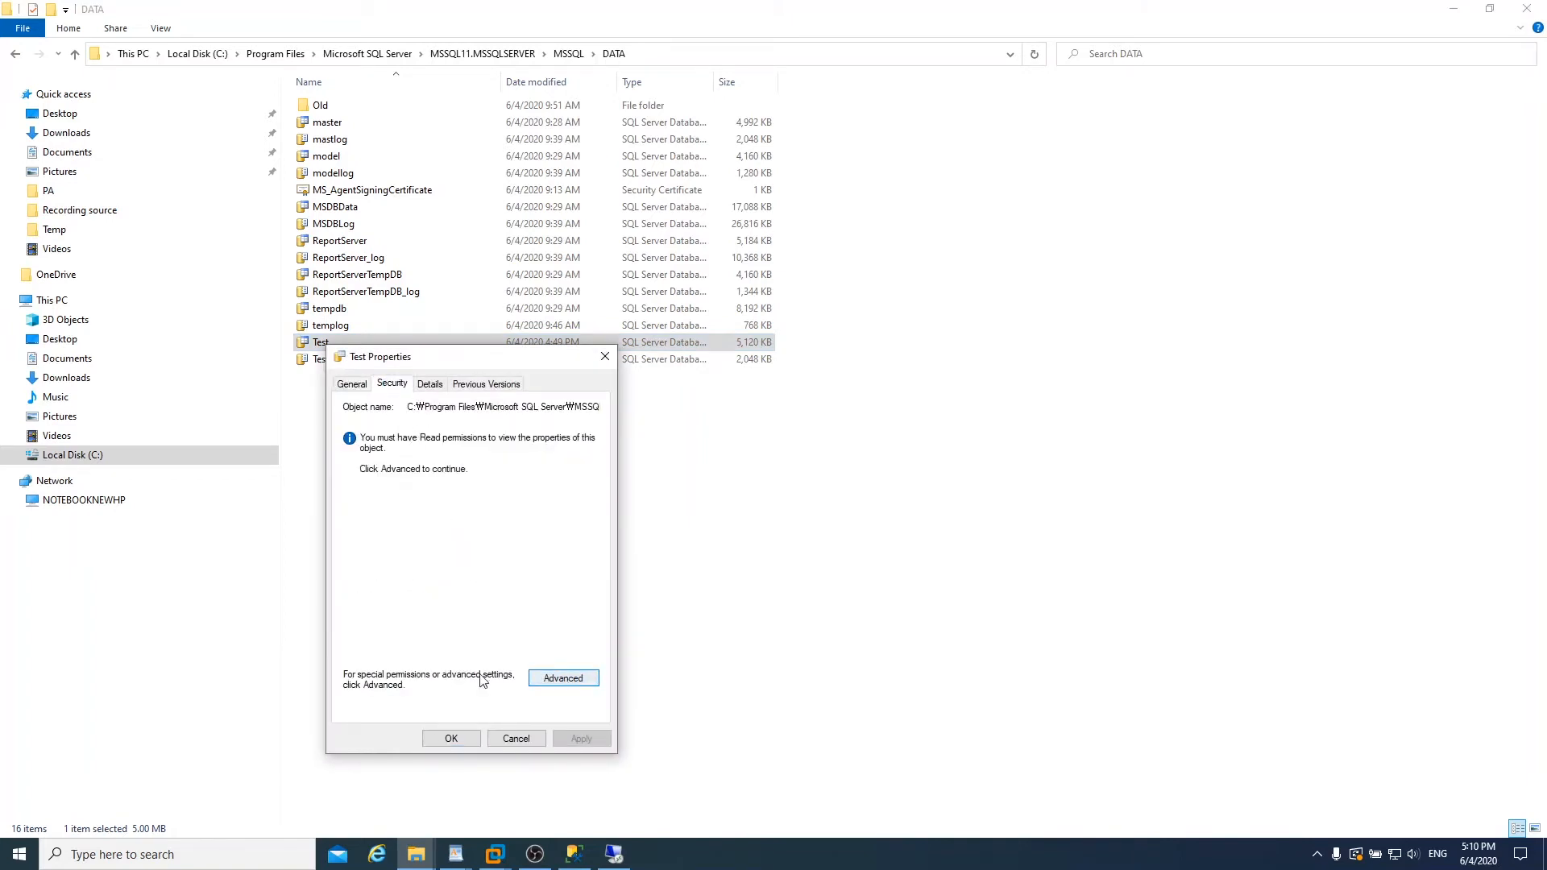
click(564, 678)
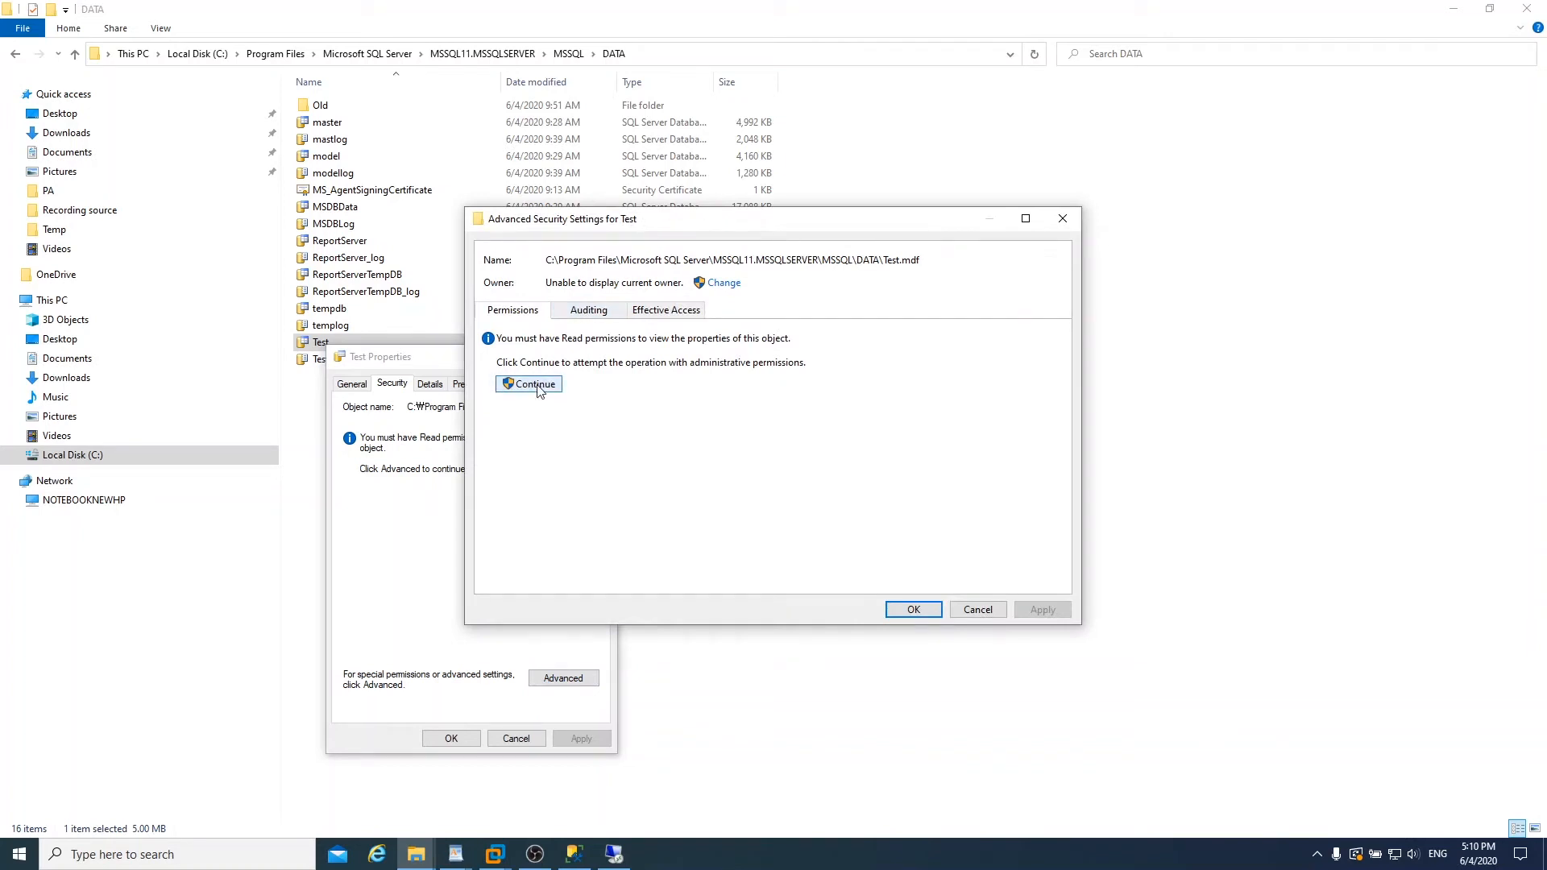
click(529, 384)
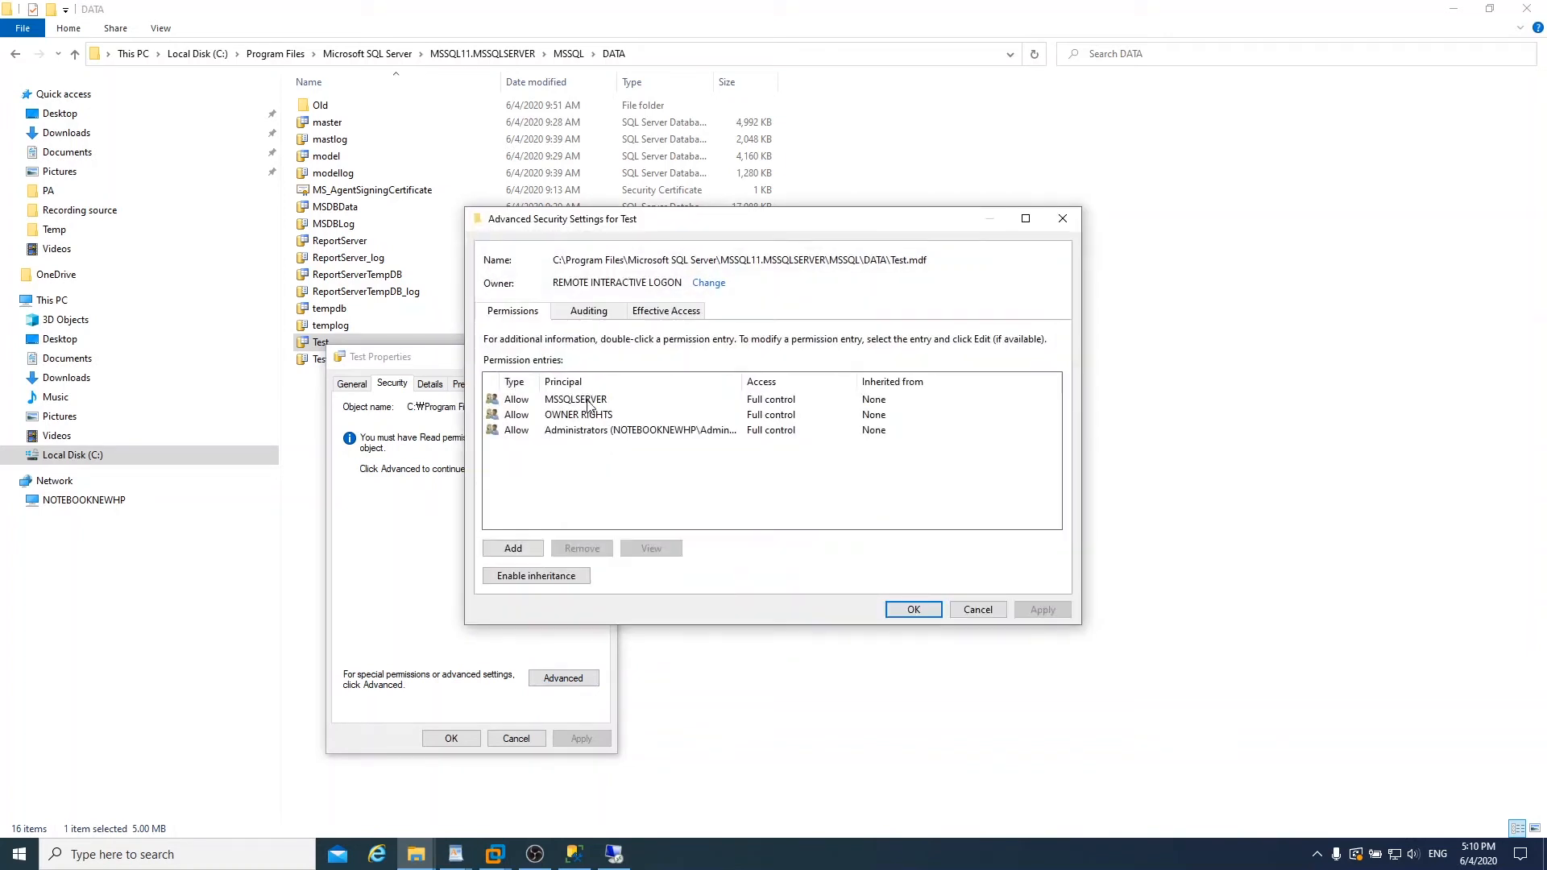
mouse_move(593, 429)
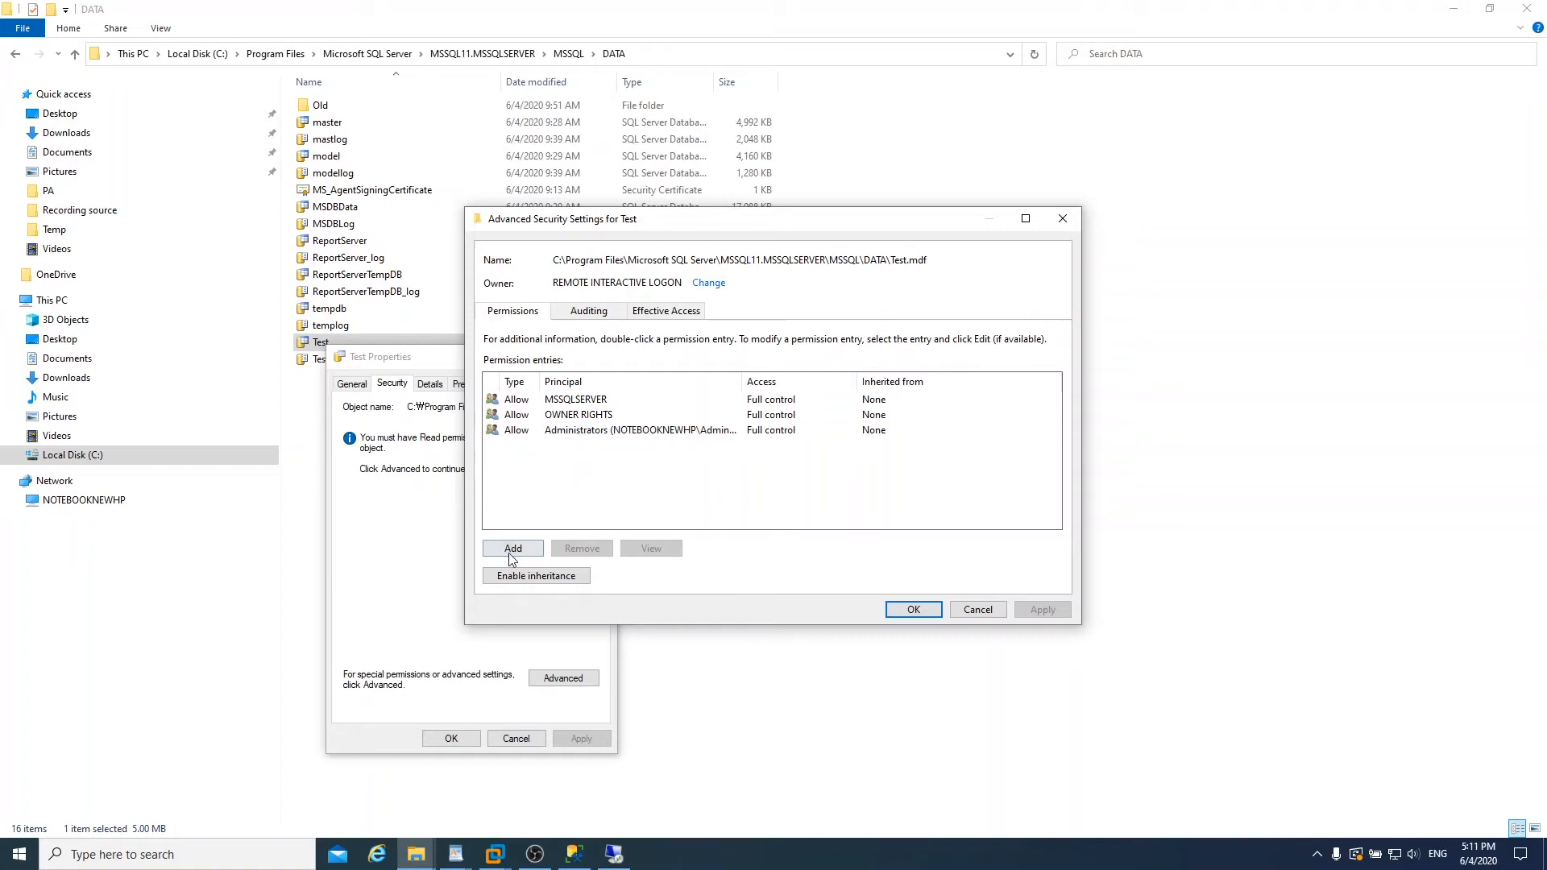
Step: Add a permission entry granting Everyone full control and apply it
click(512, 548)
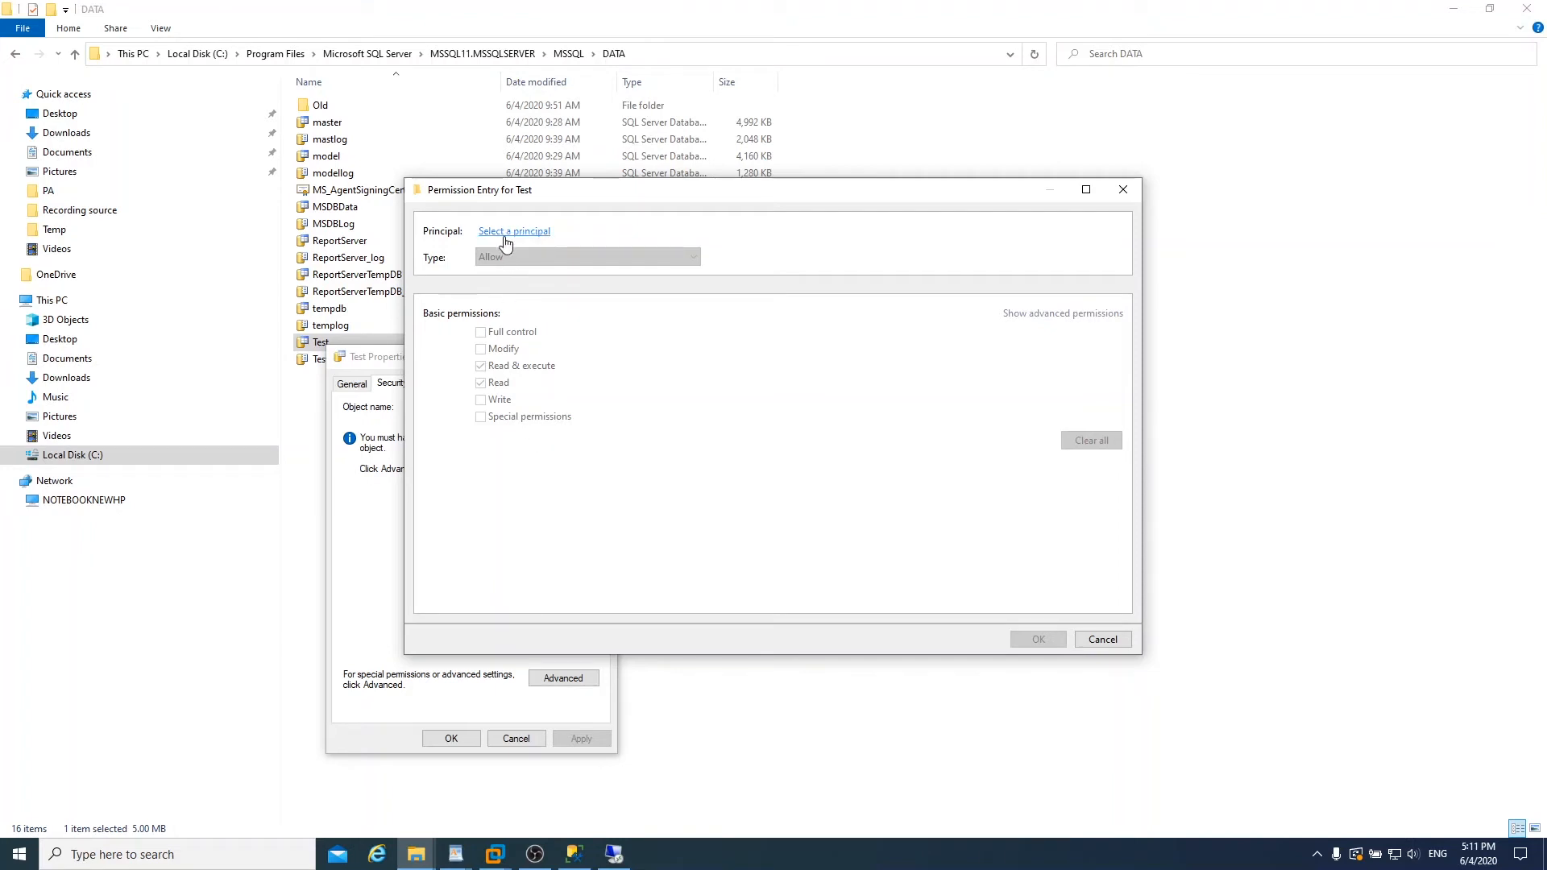
click(513, 231)
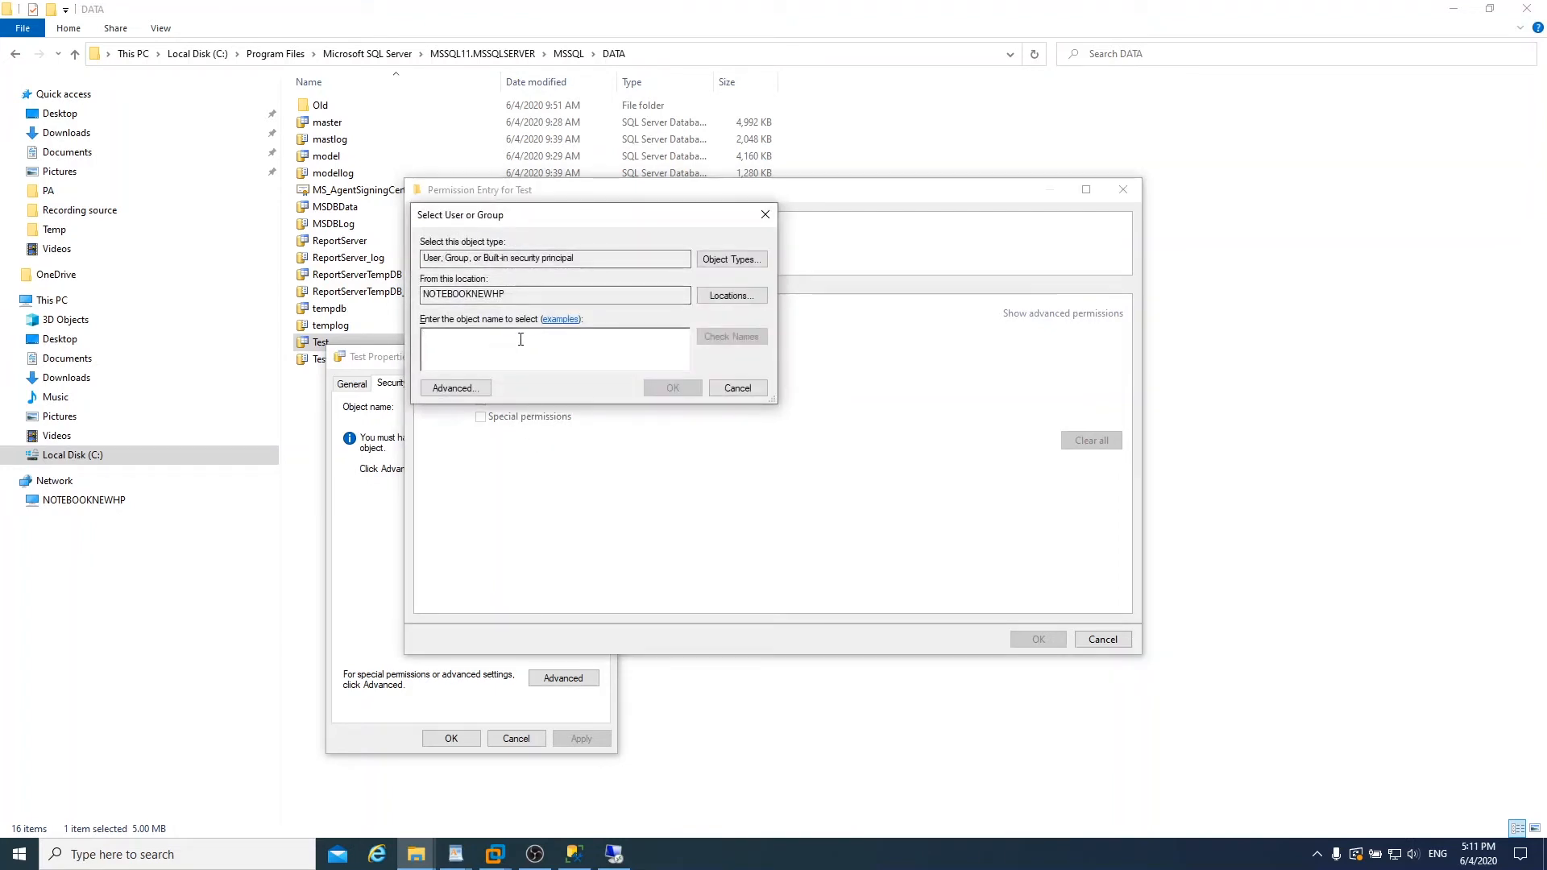
text(everyone)
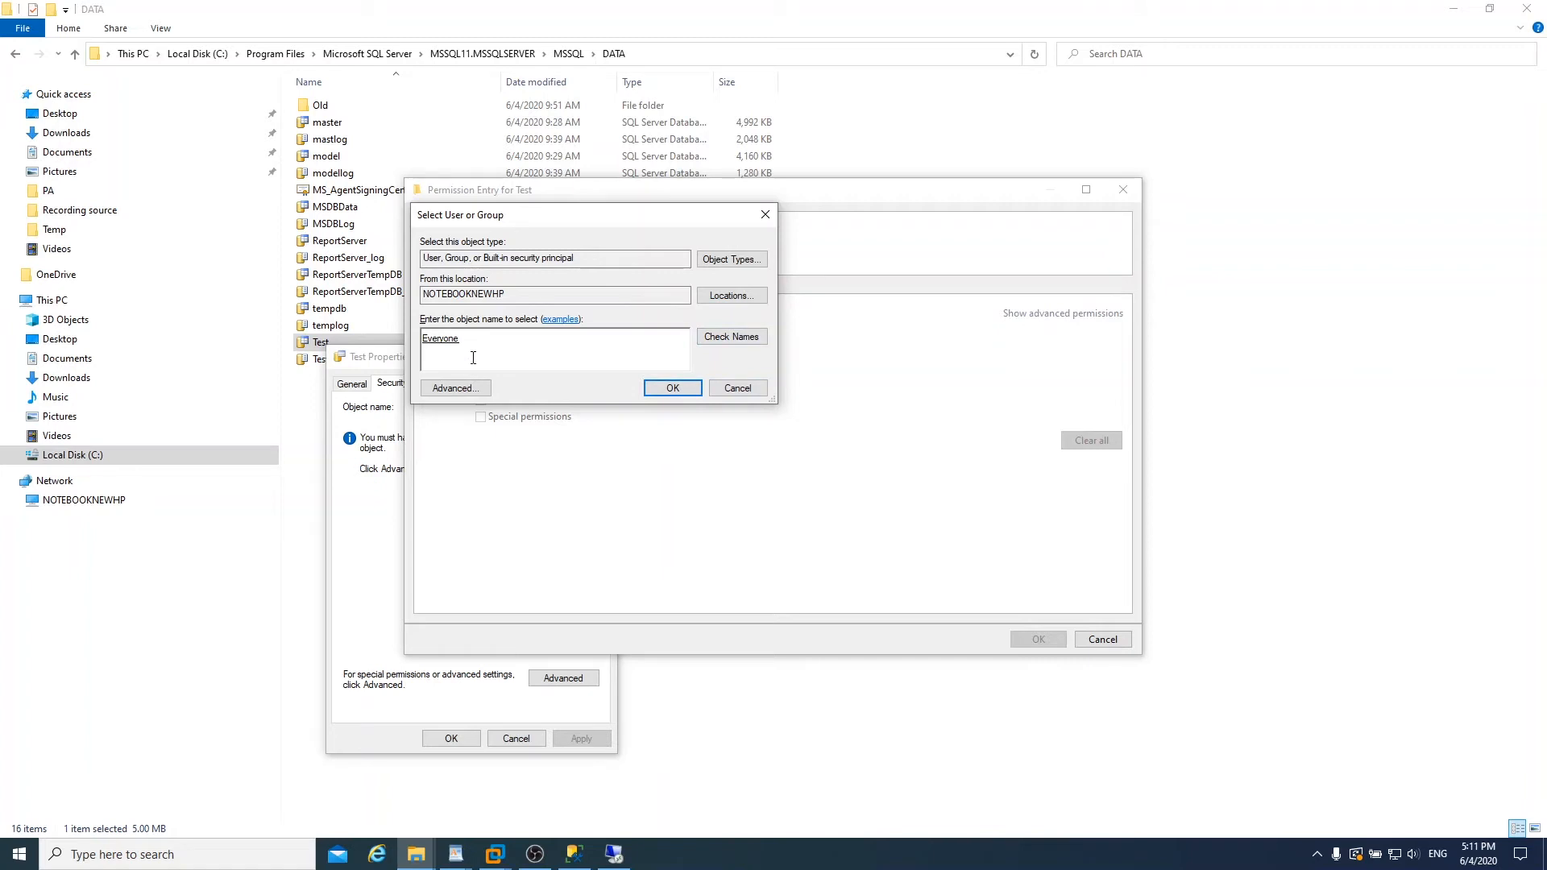
click(672, 387)
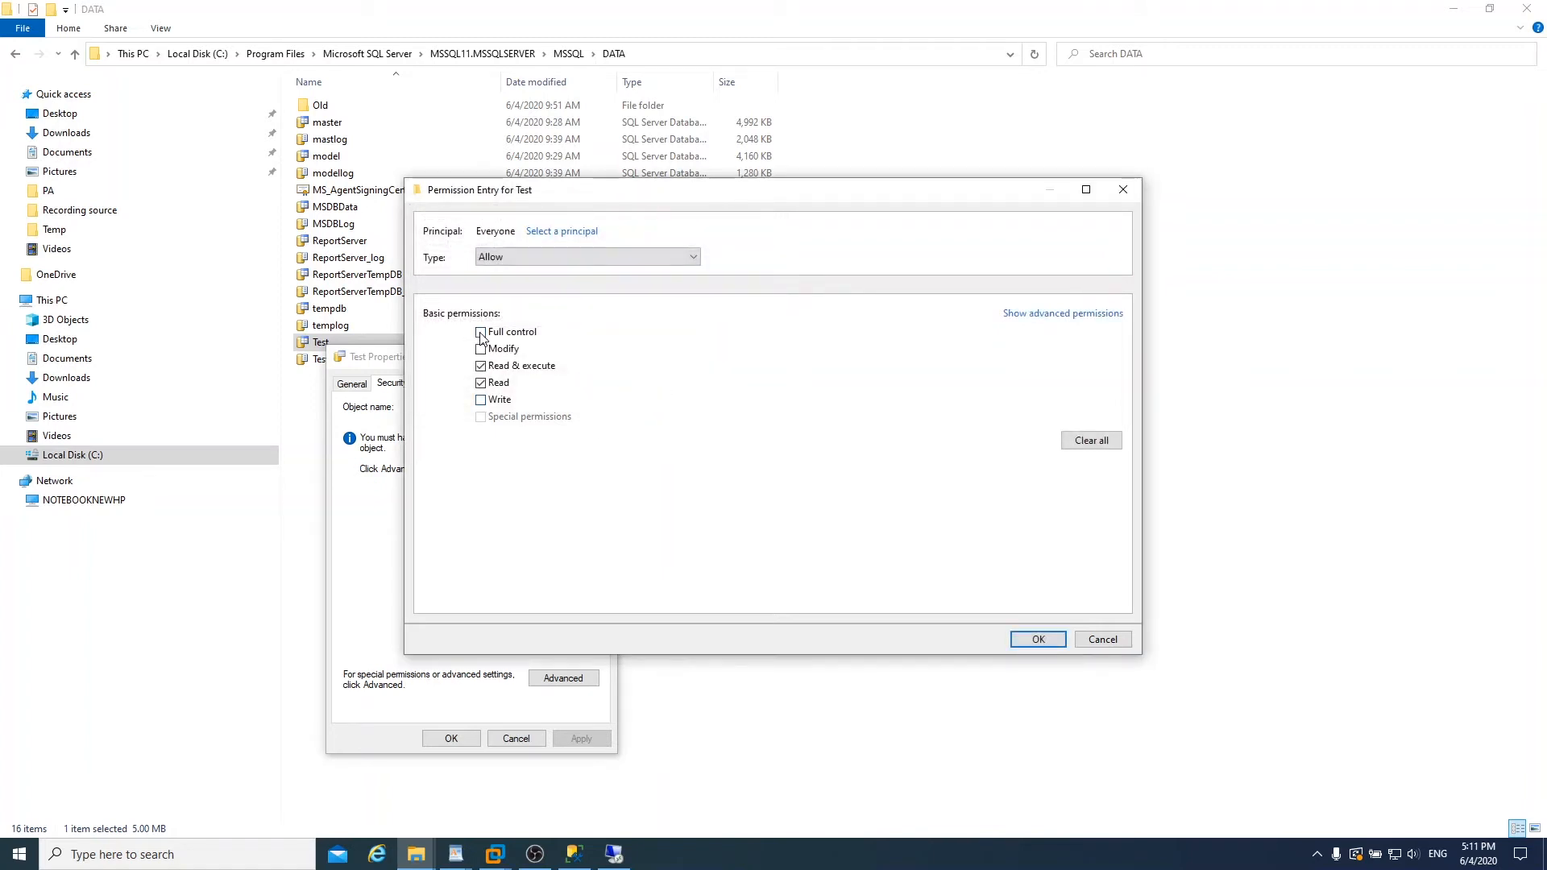
click(480, 331)
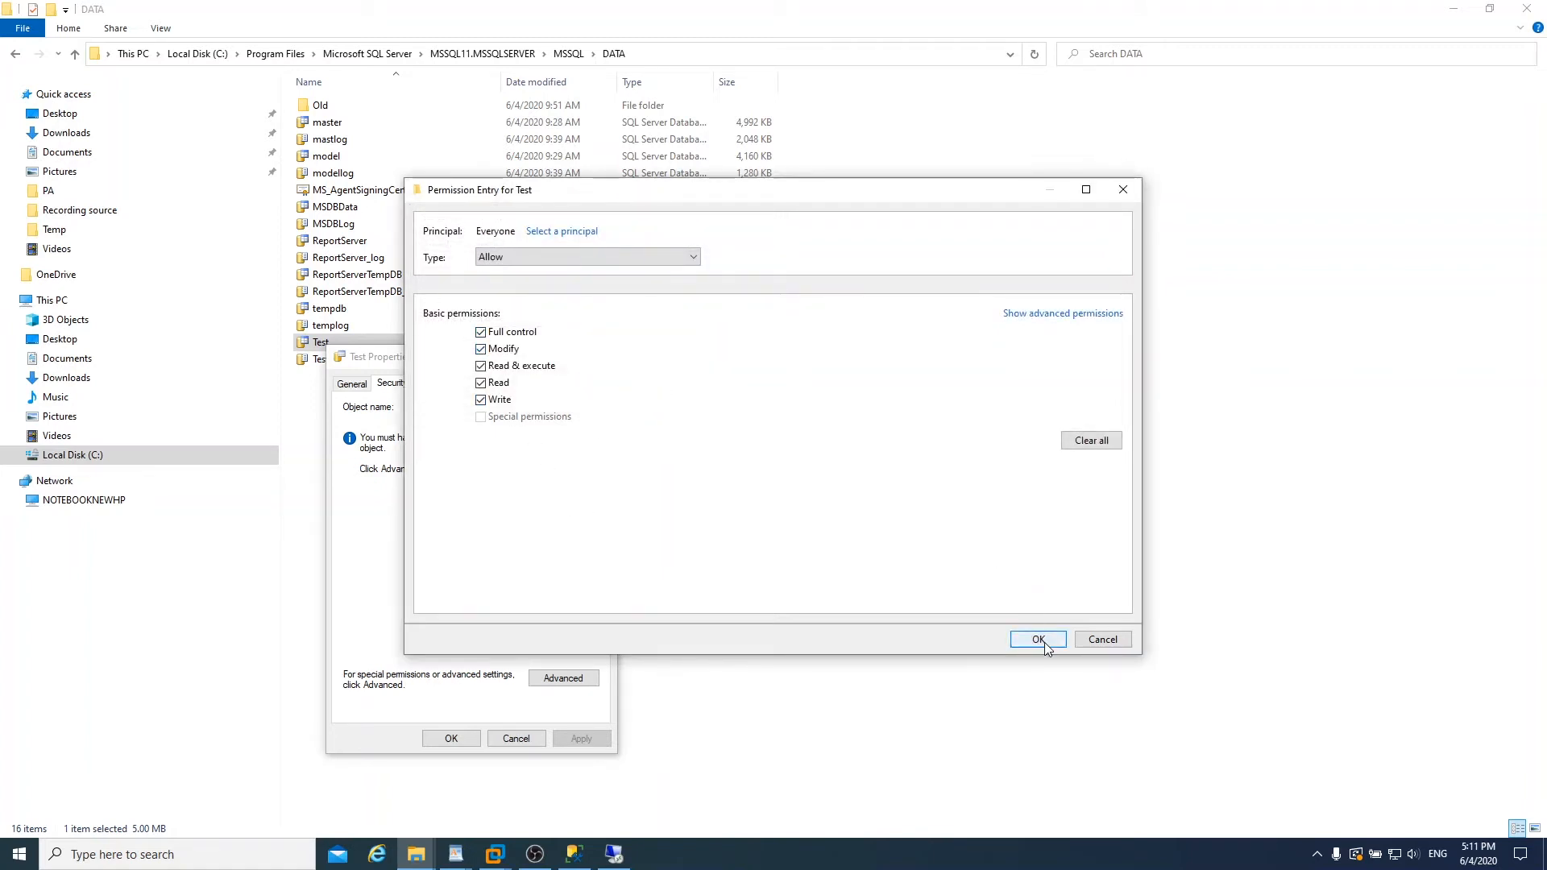
click(480, 332)
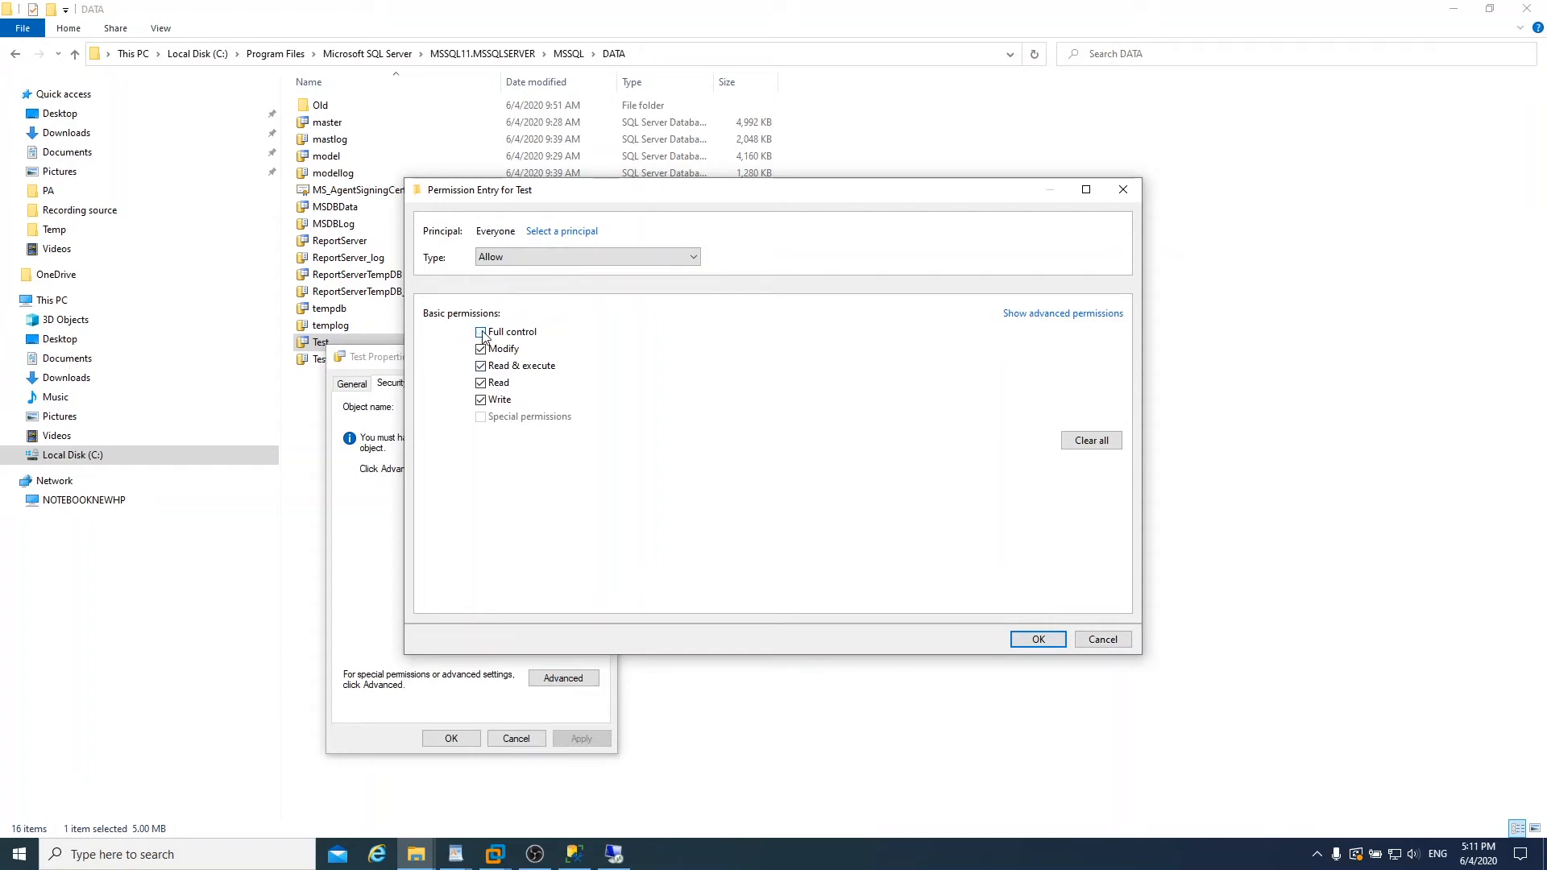
click(481, 332)
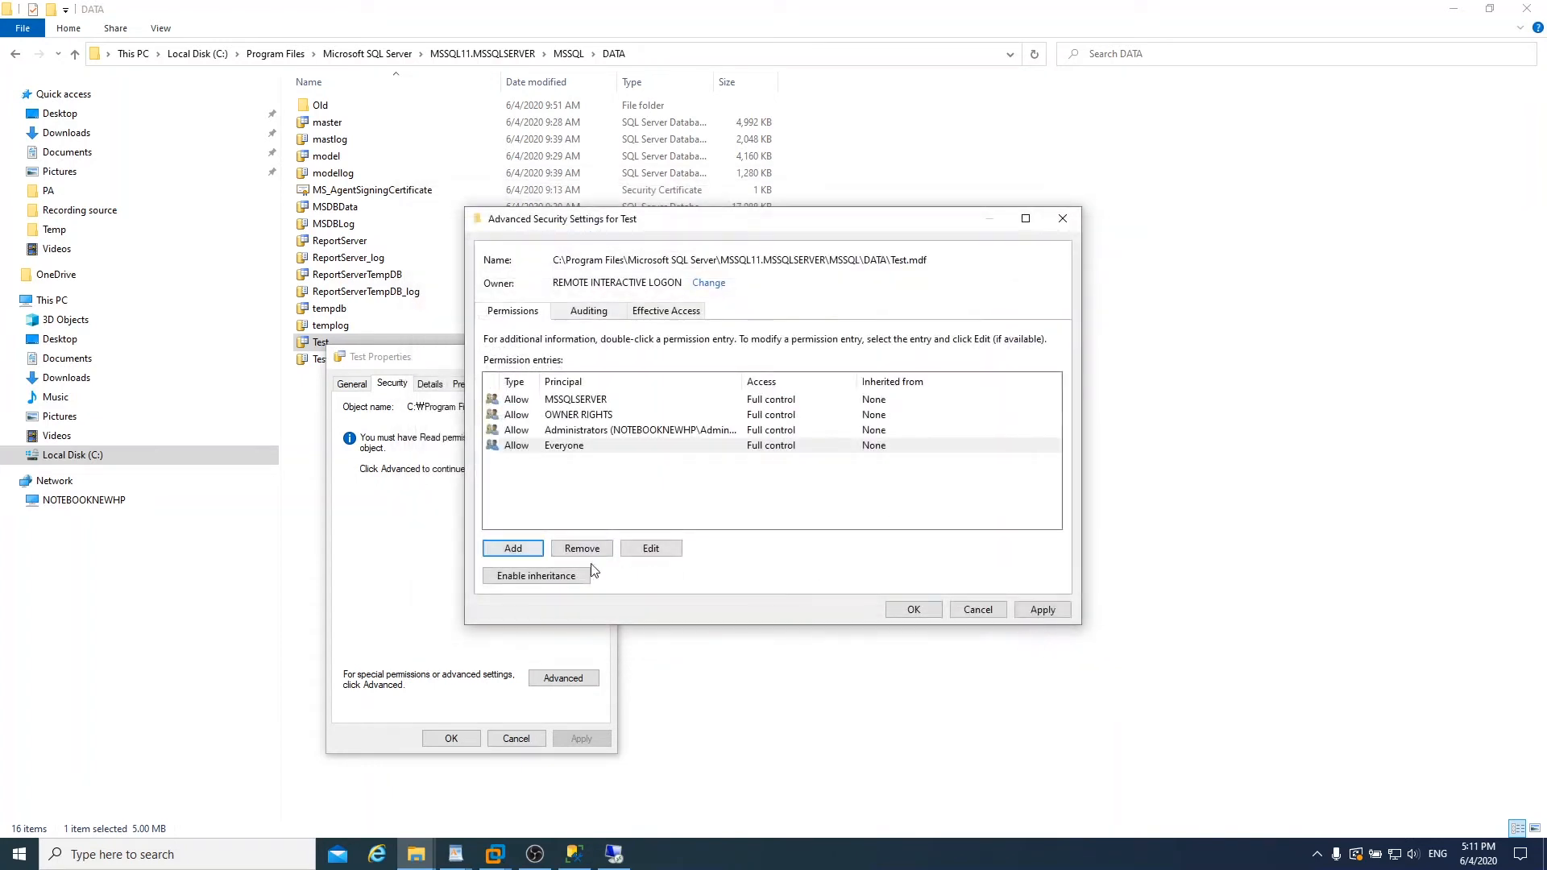
click(914, 609)
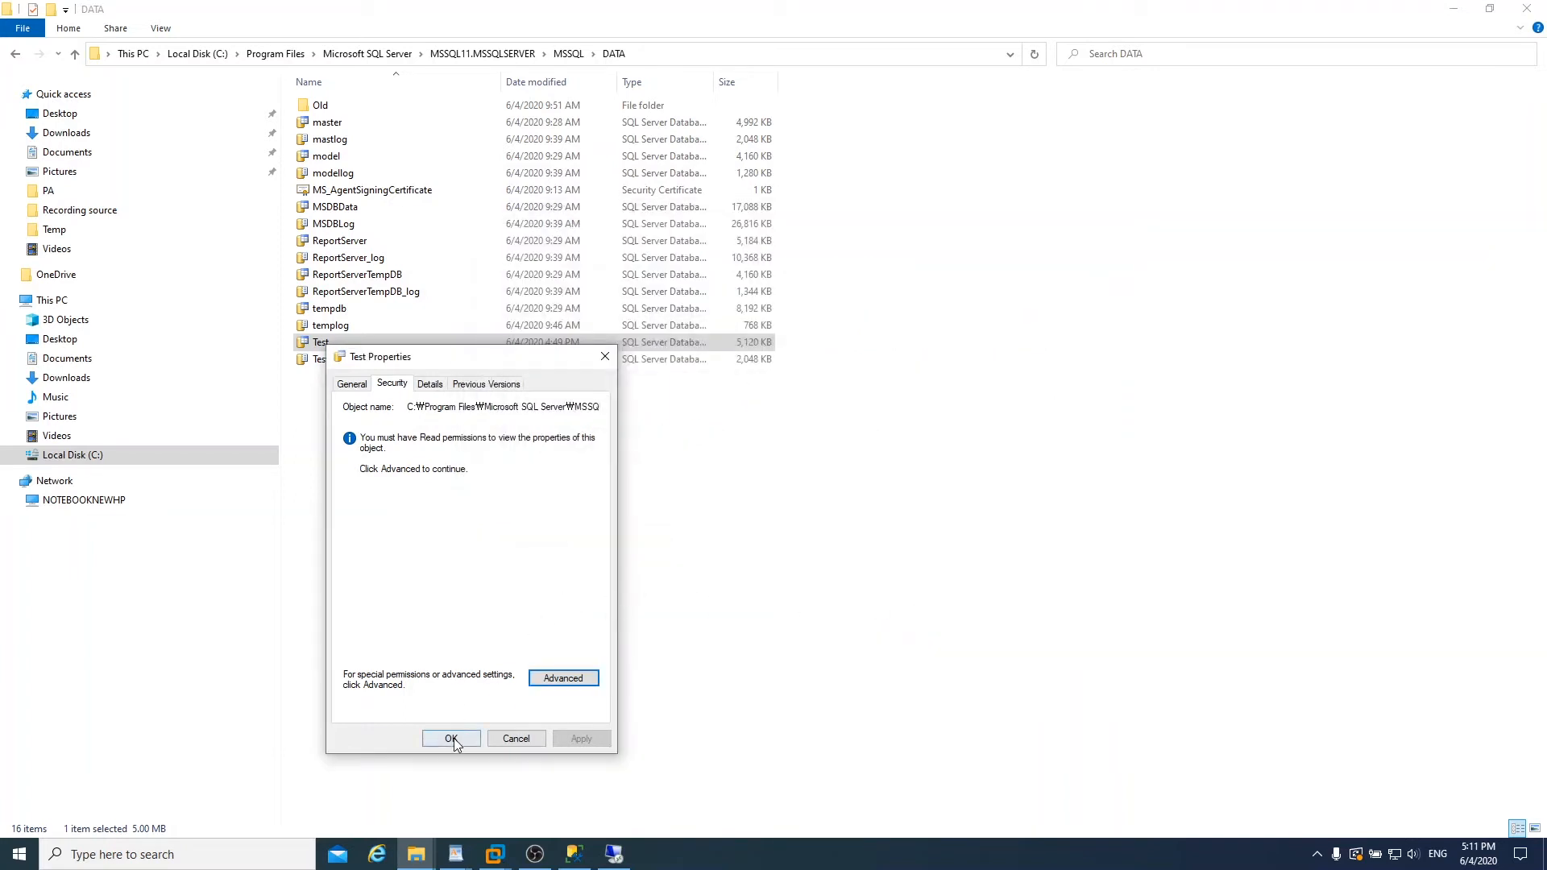
Step: Close Test's properties and pick Everyone as principal for a new Test_log permission entry
click(452, 738)
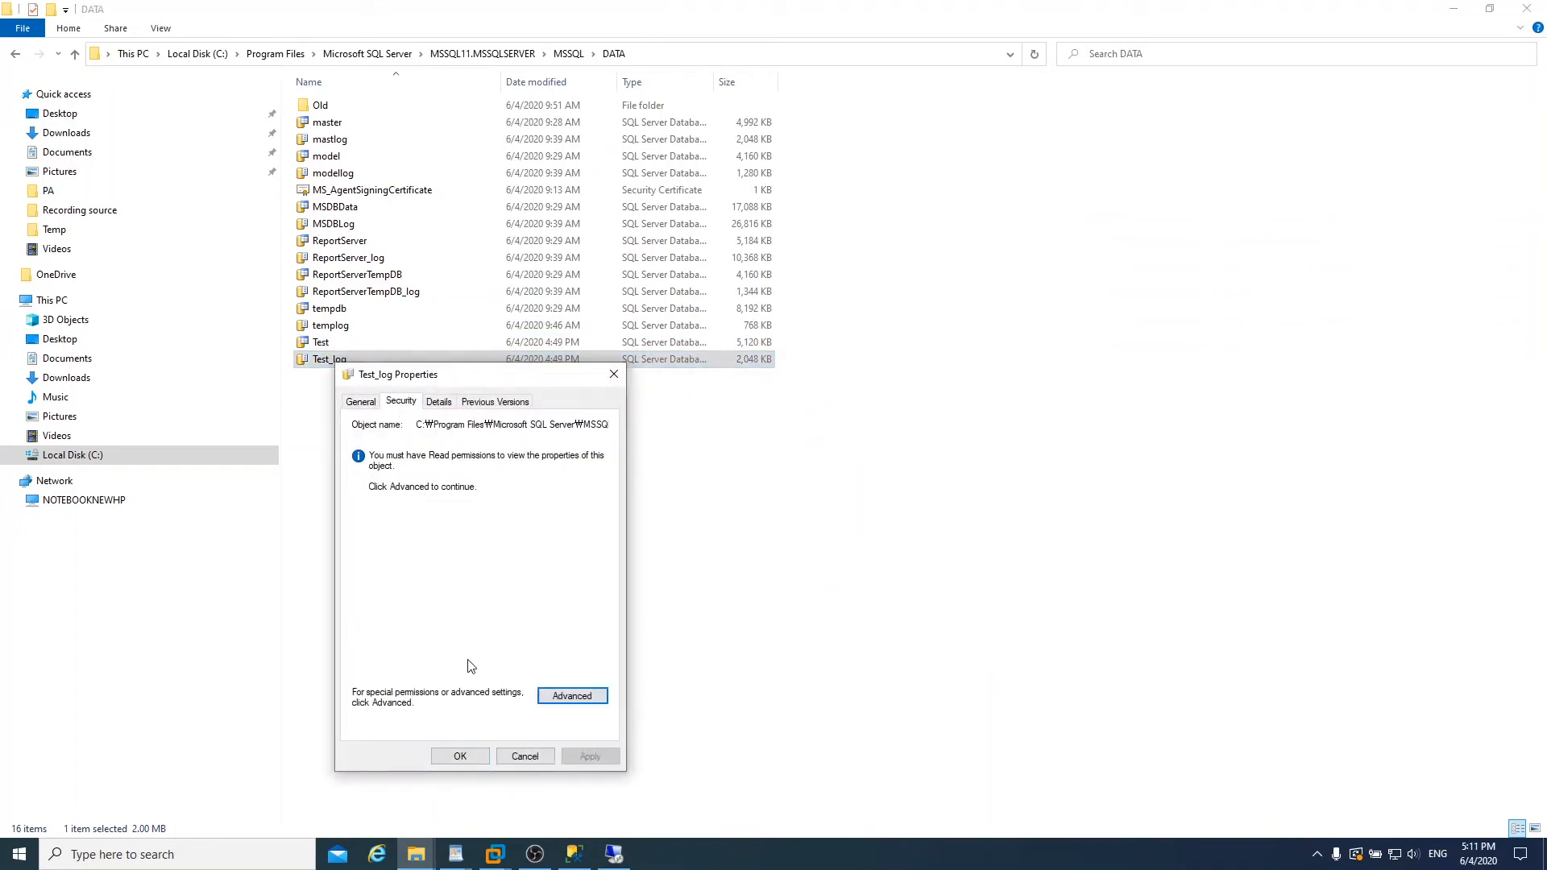
click(572, 696)
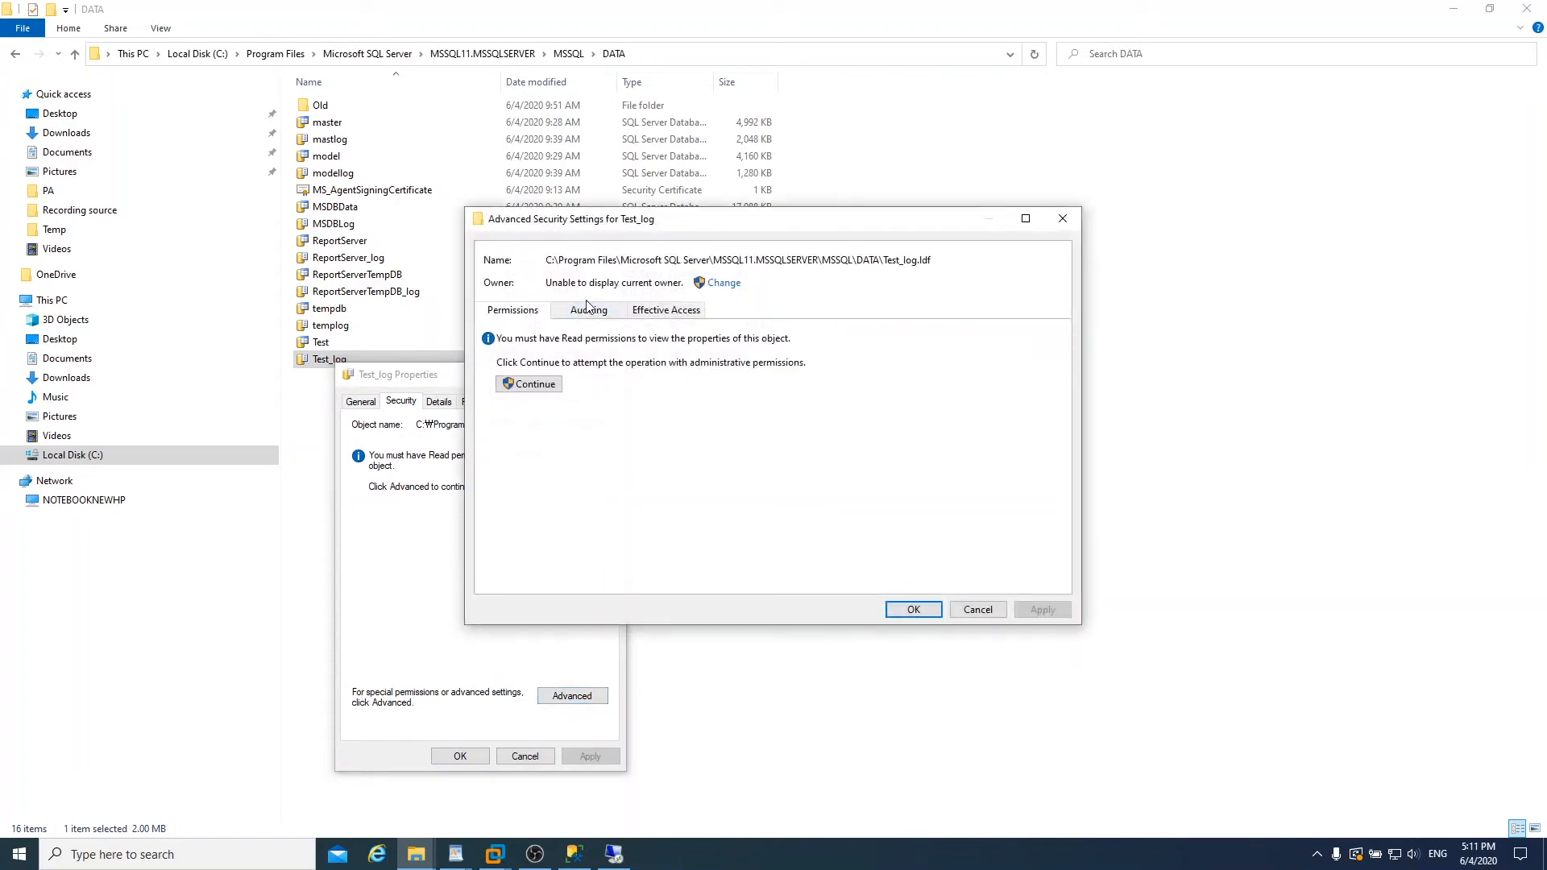
click(529, 383)
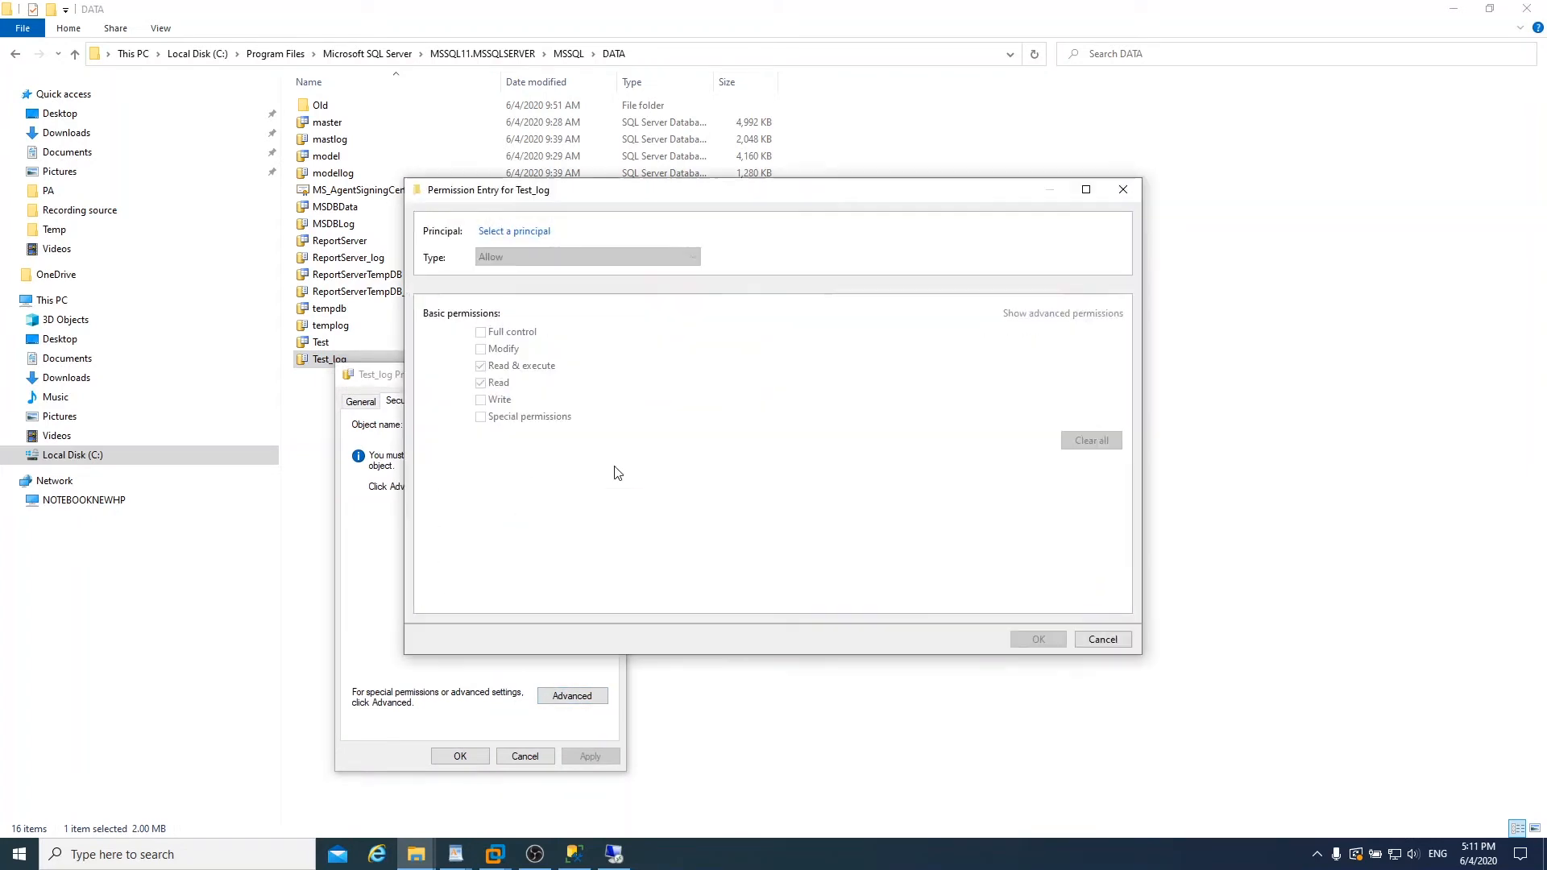
click(514, 232)
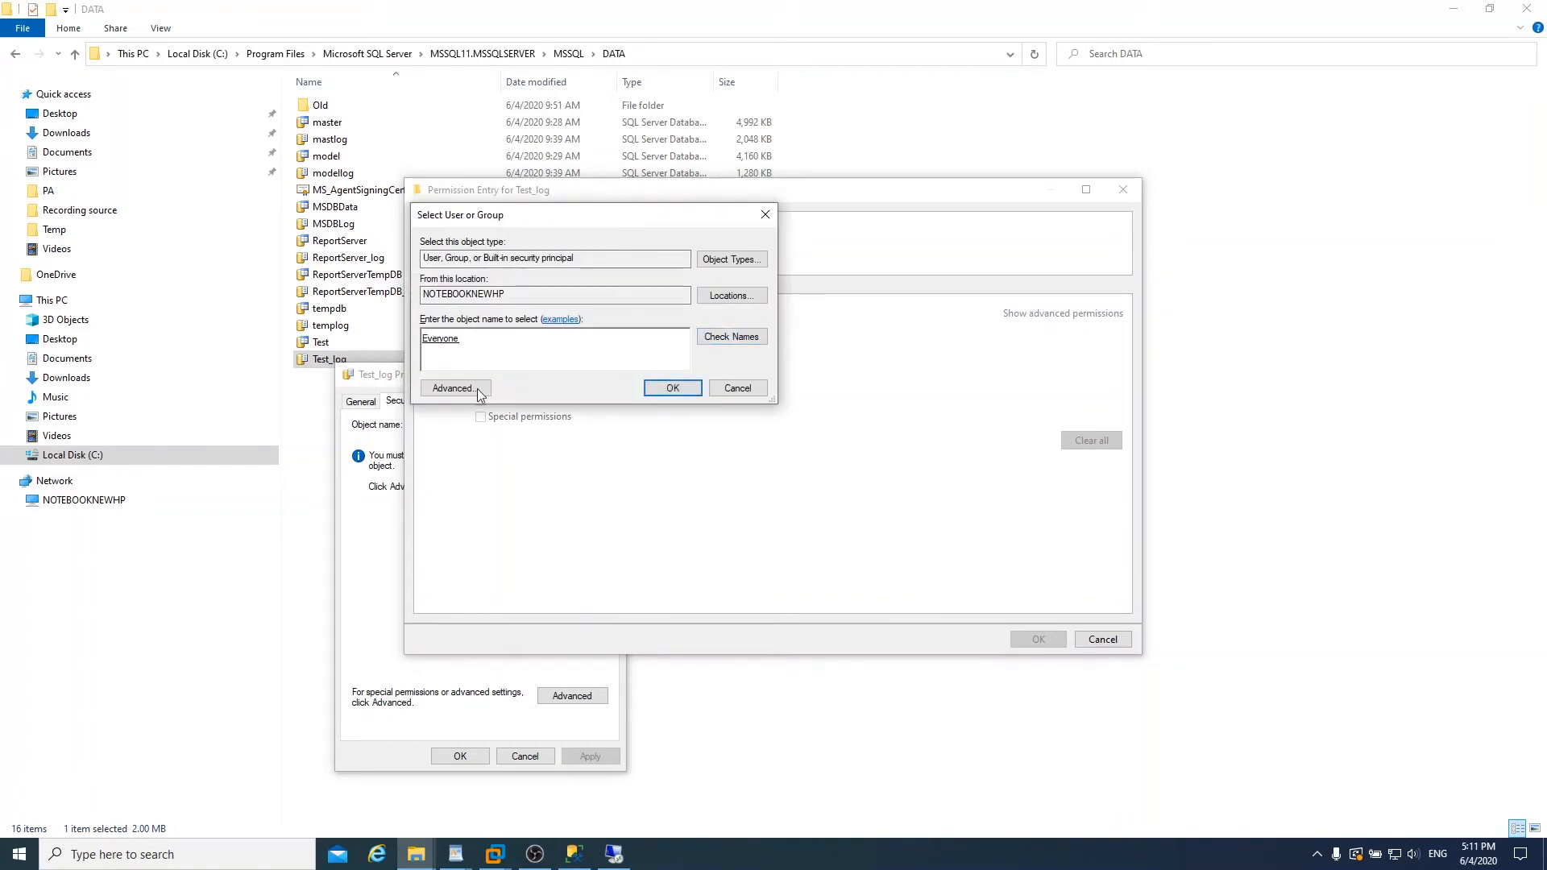
click(673, 388)
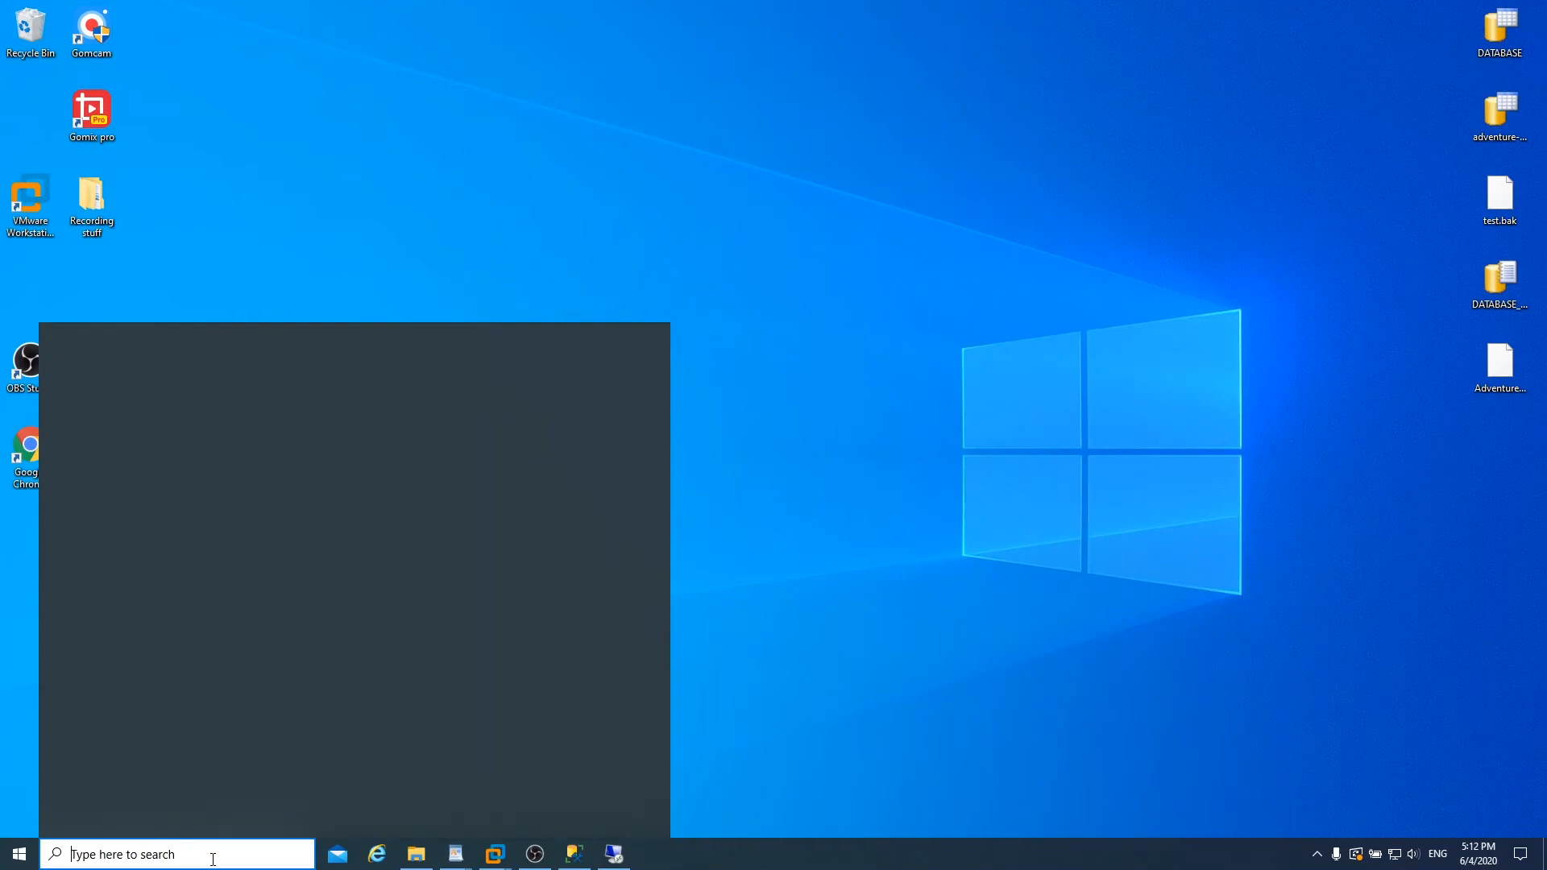
Step: Launch Remote Desktop Connection and log back in to server2012 as administrator
text(remote)
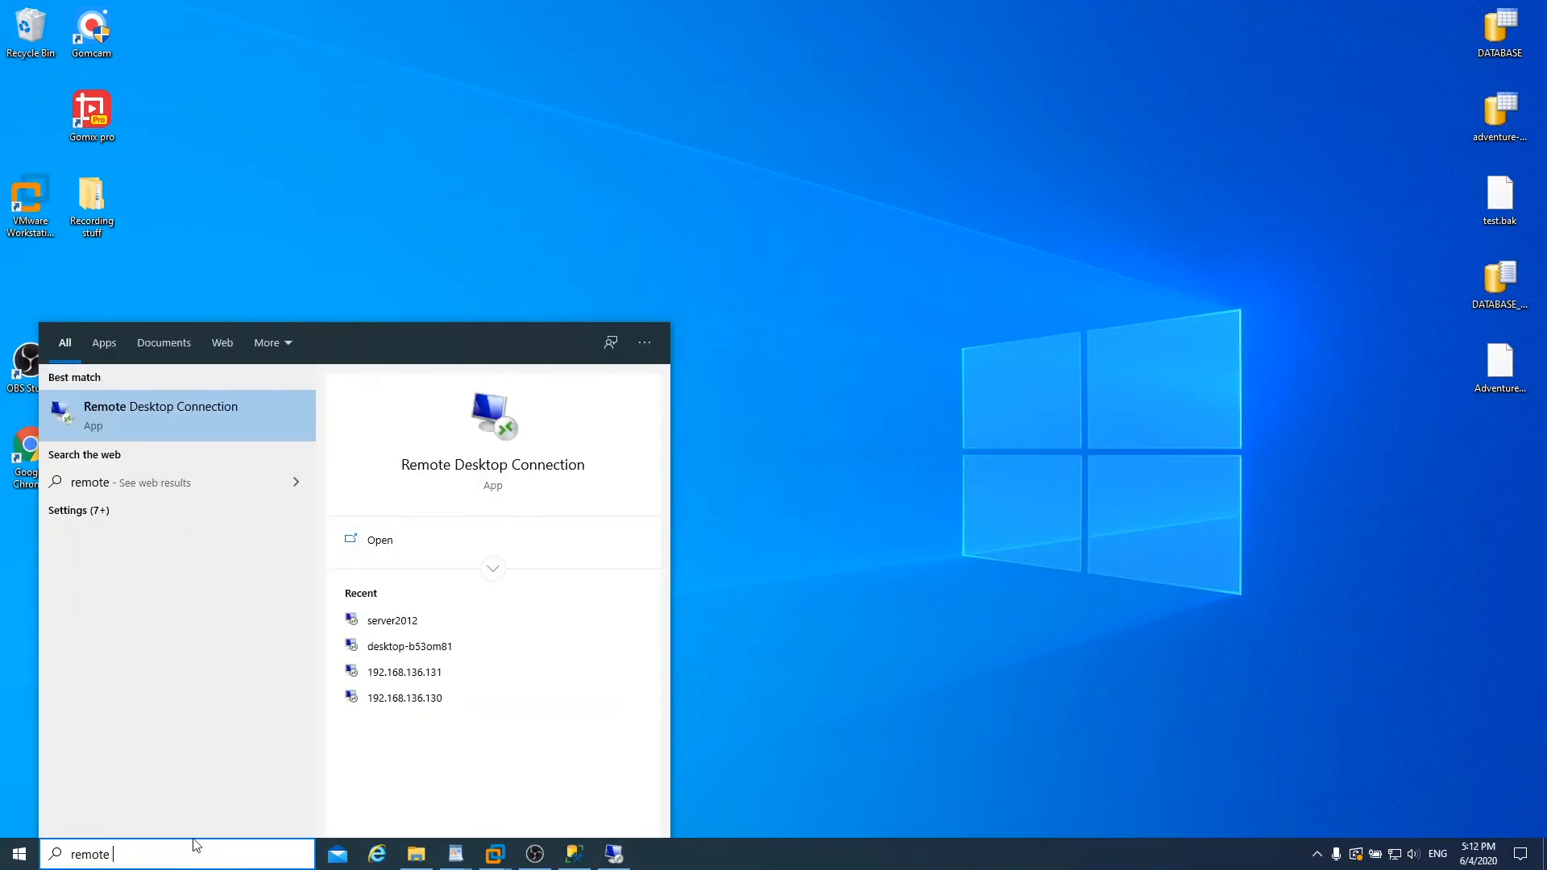
click(161, 415)
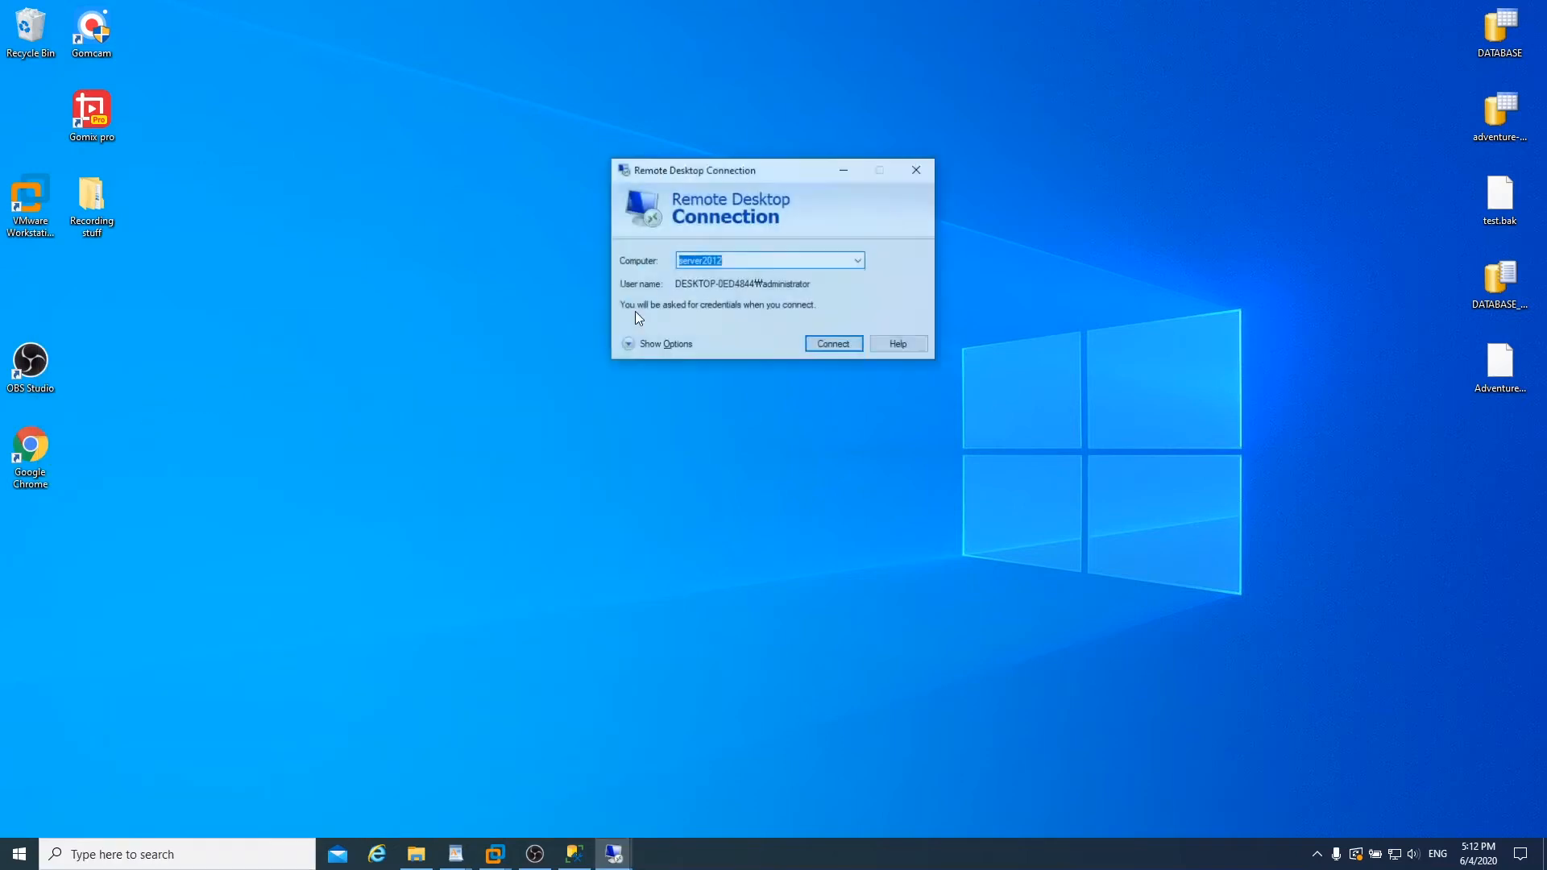
click(834, 343)
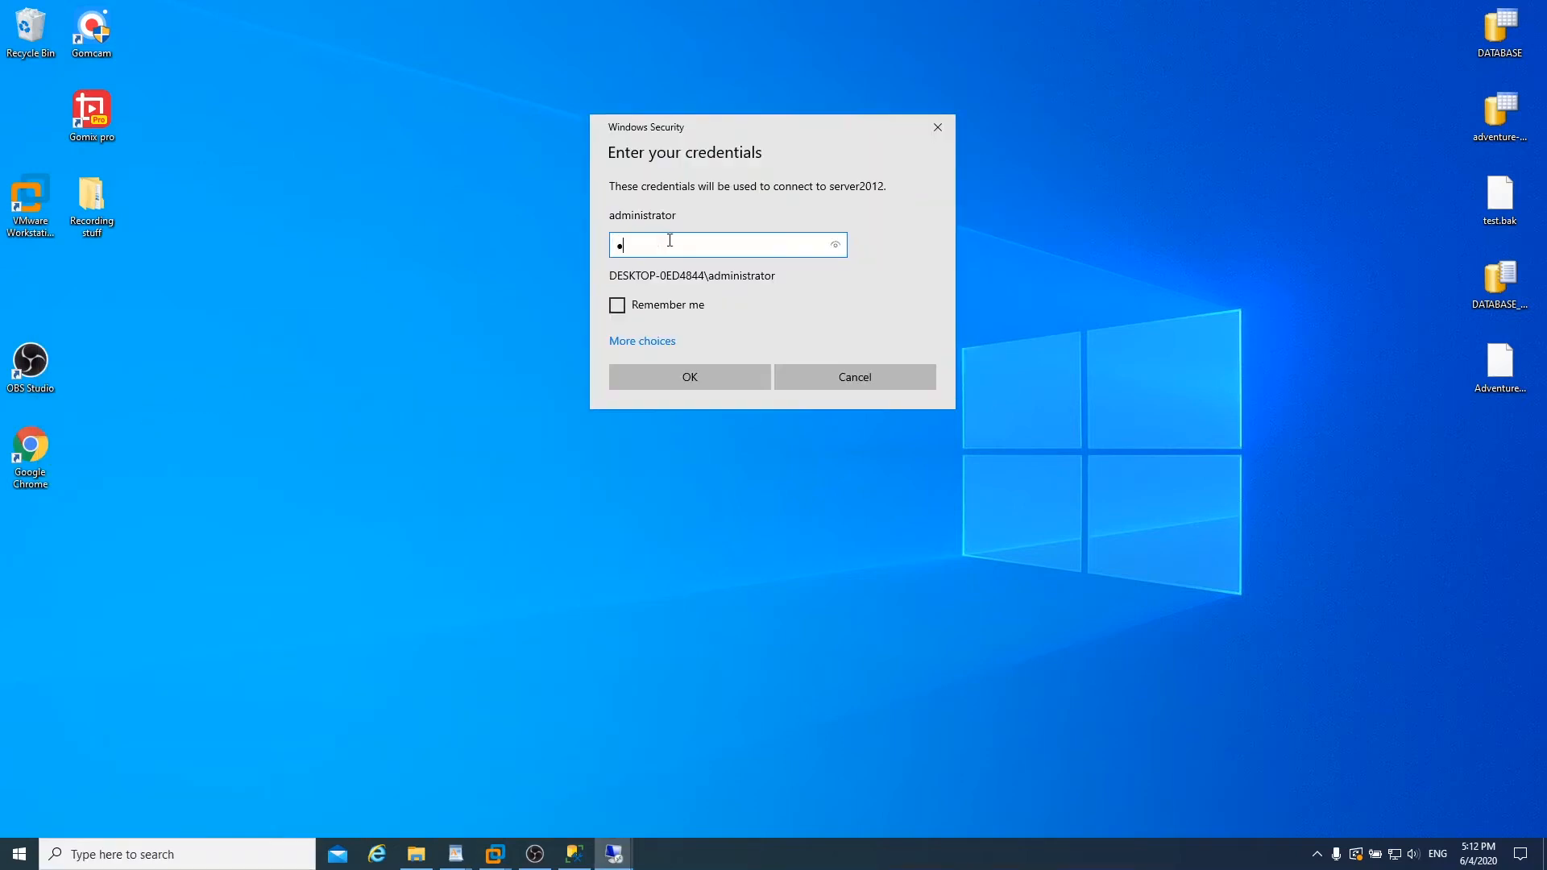
click(689, 377)
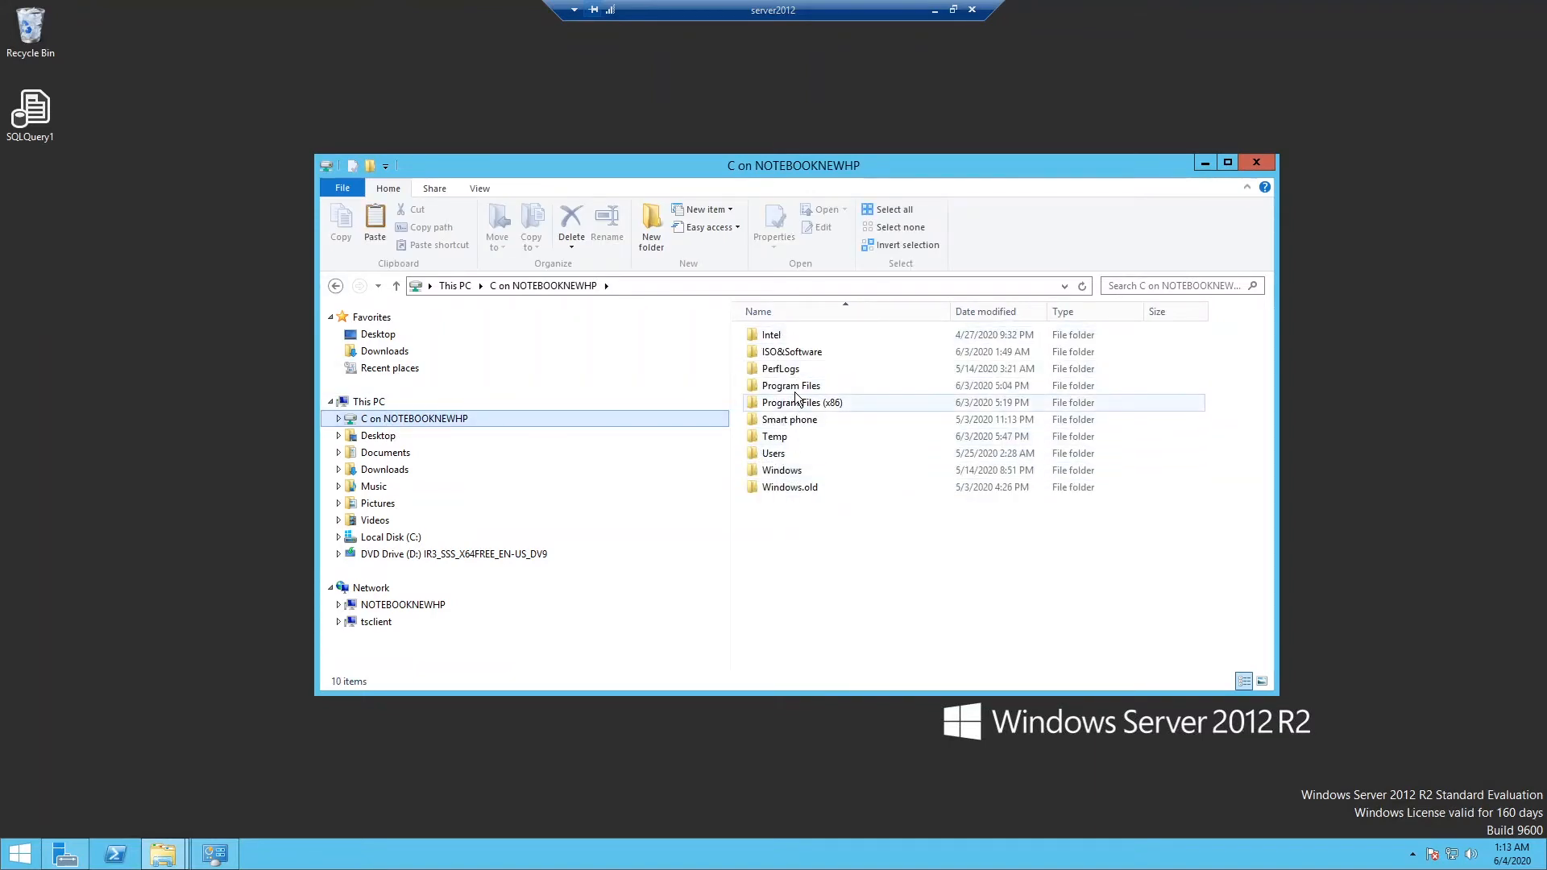
Step: Copy the Test and Test_log files from the MSSQL data folder on the shared drive
double_click(790, 385)
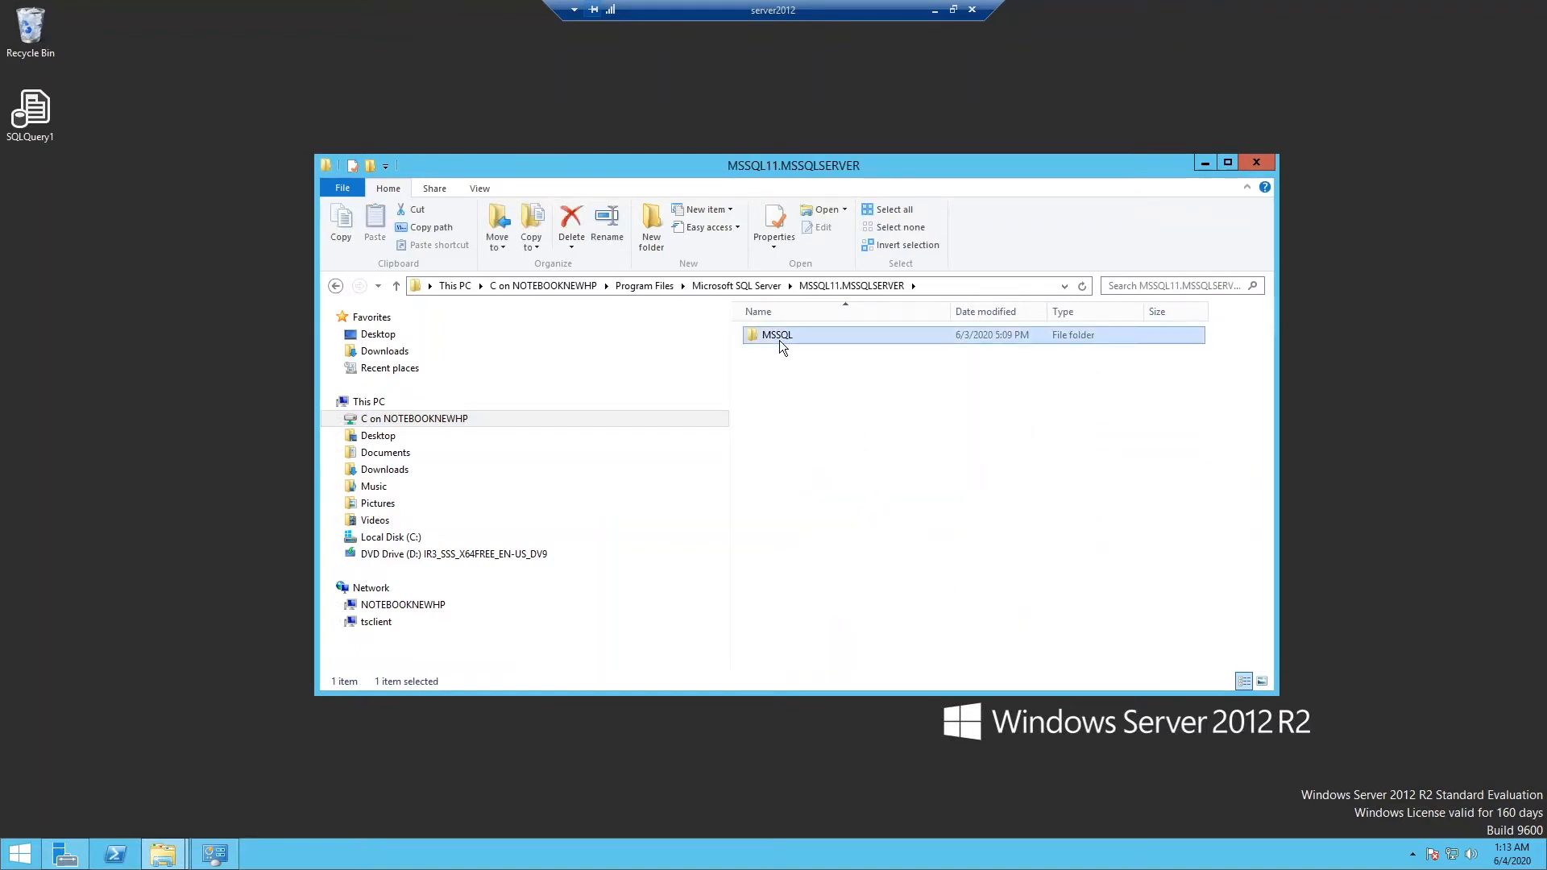
double_click(774, 334)
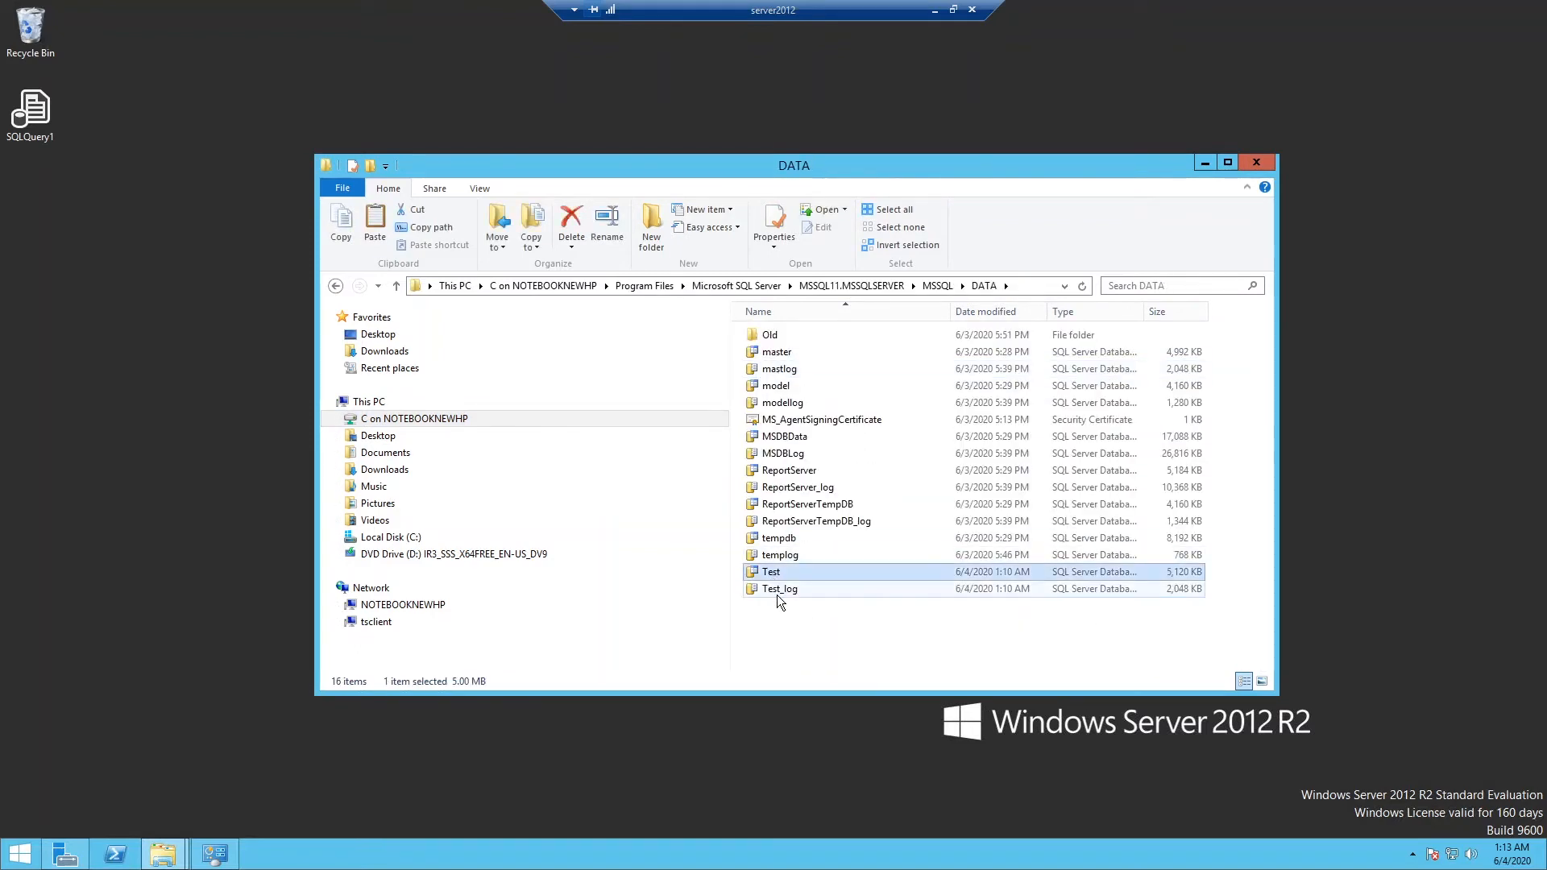
right_click(780, 589)
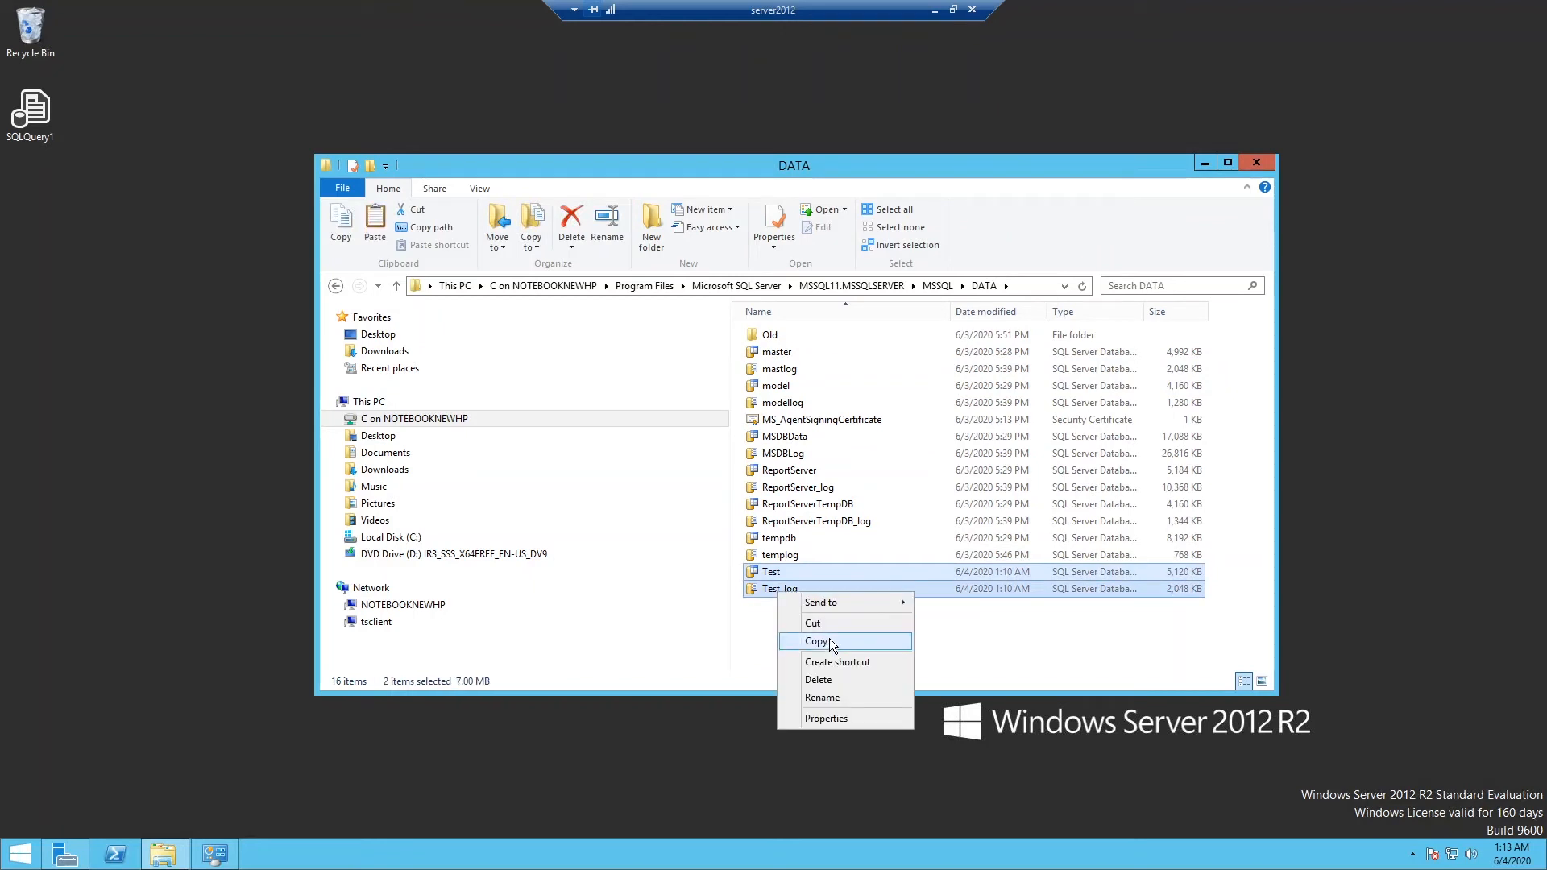
click(816, 641)
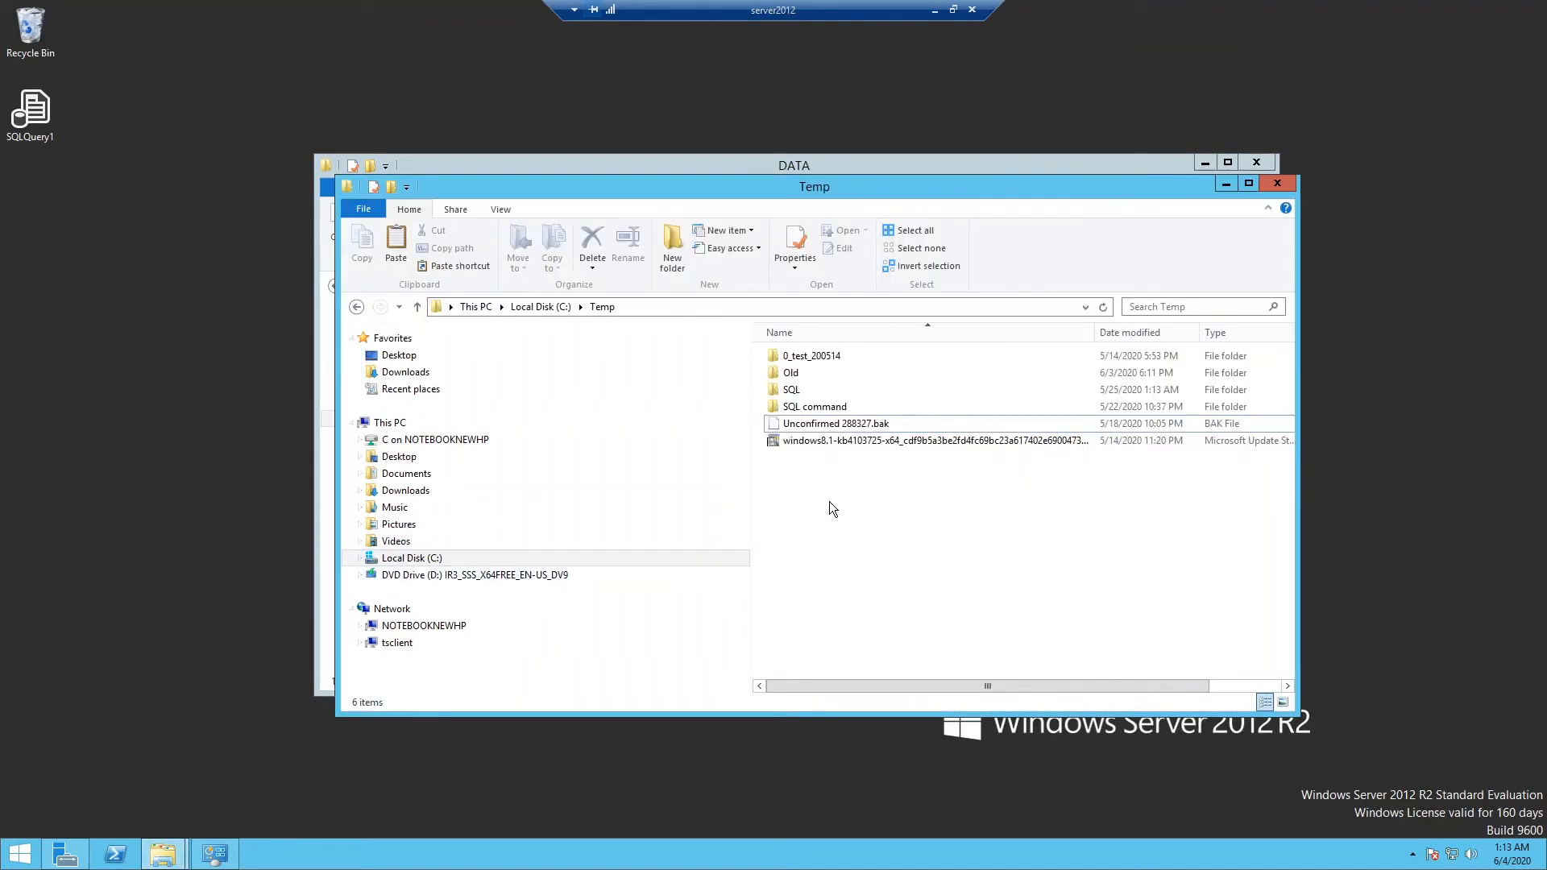
Step: Paste the database files into C:\Temp, skipping the in-use Test_log file
right_click(833, 509)
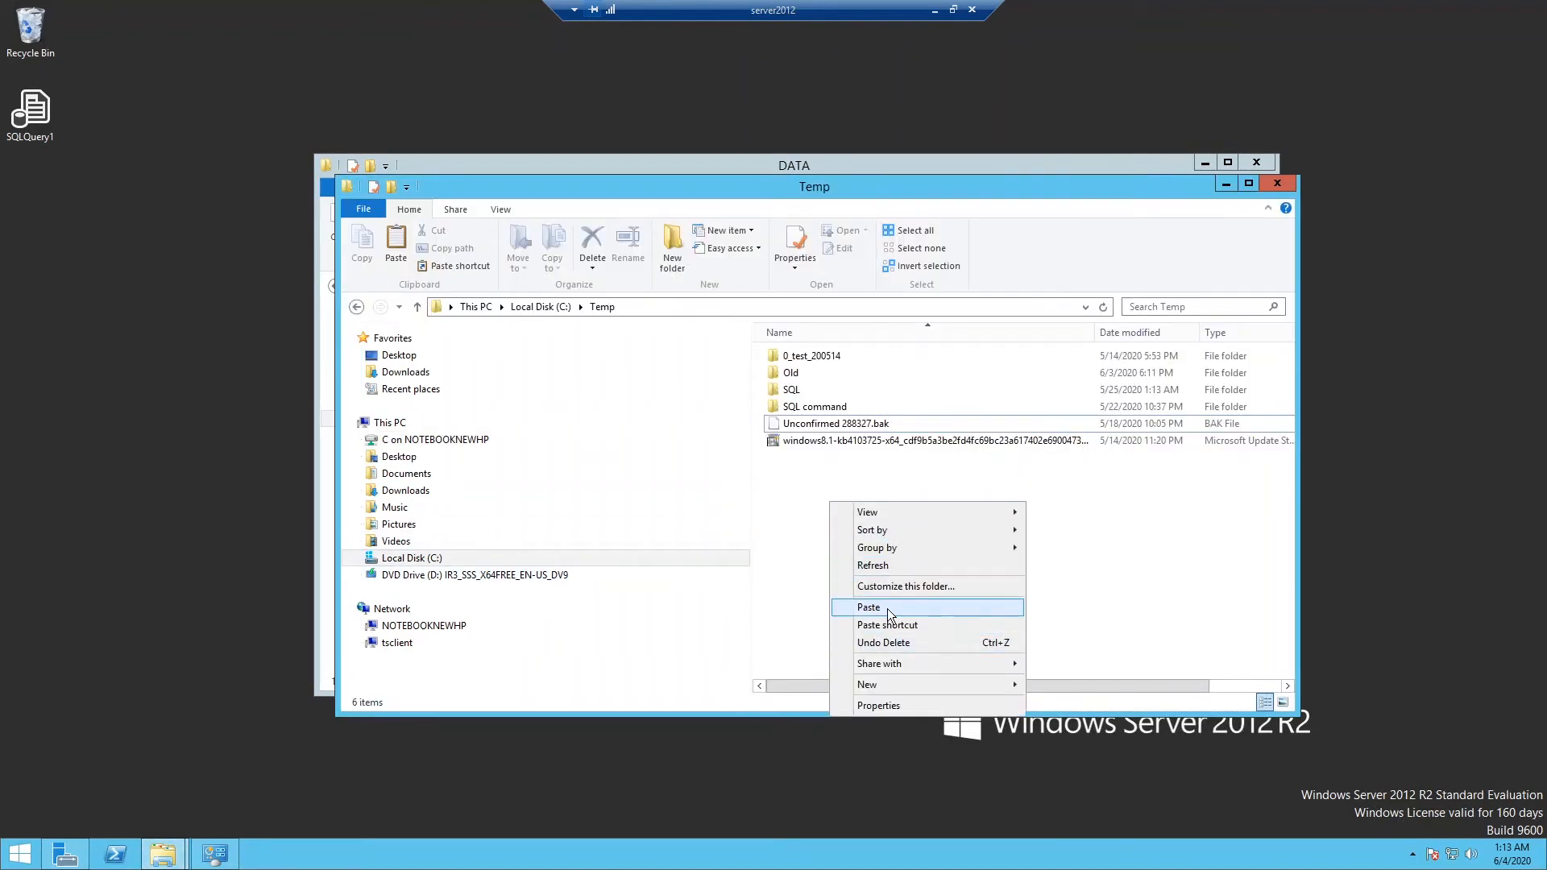
click(869, 607)
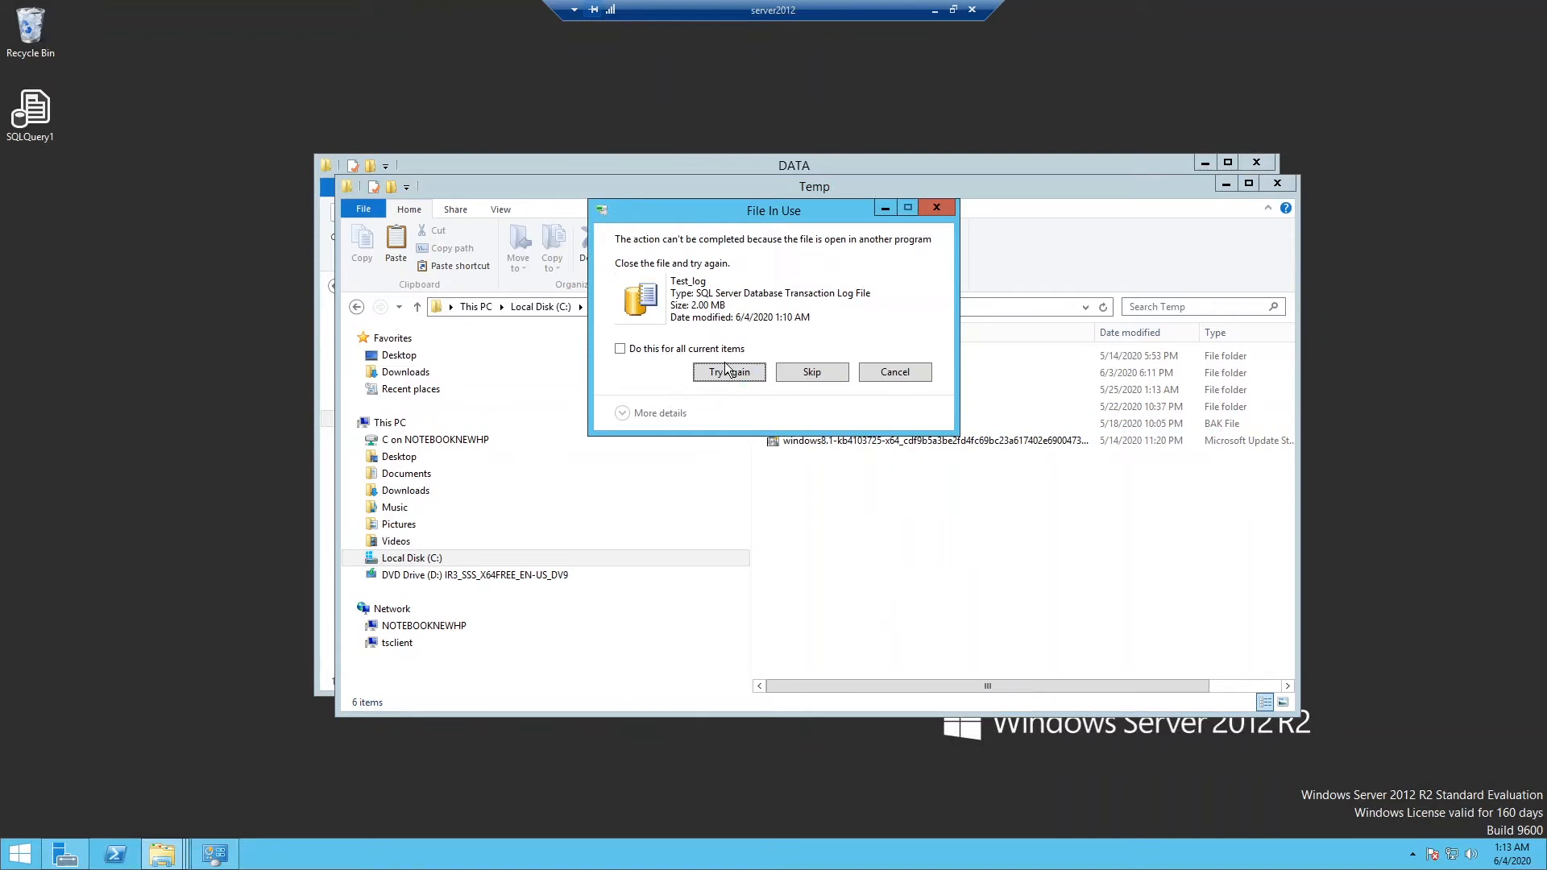
mouse_move(802, 253)
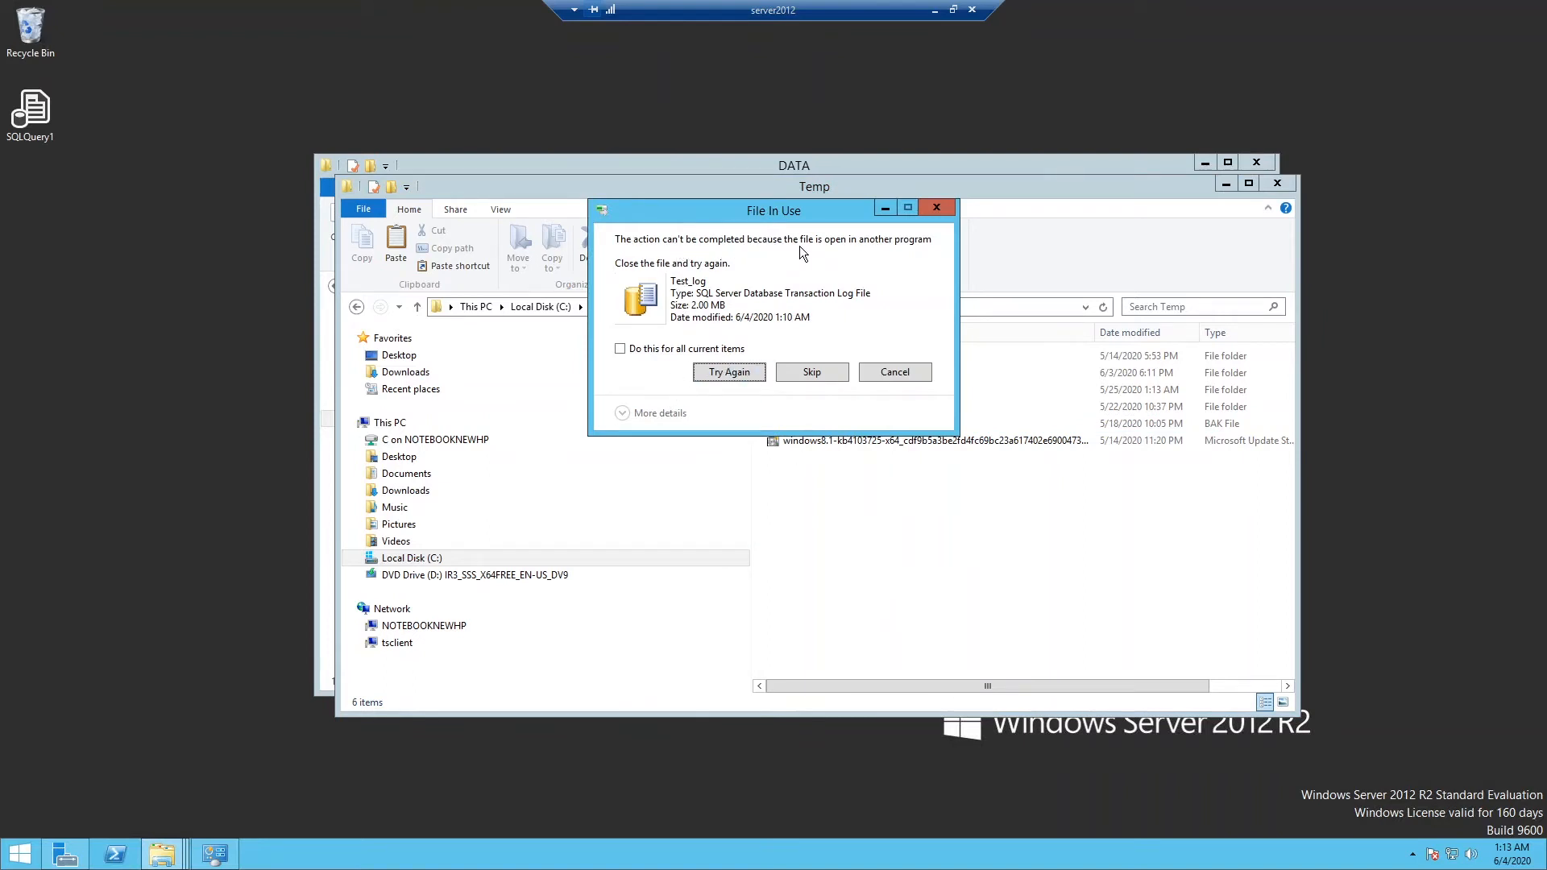
mouse_move(742, 281)
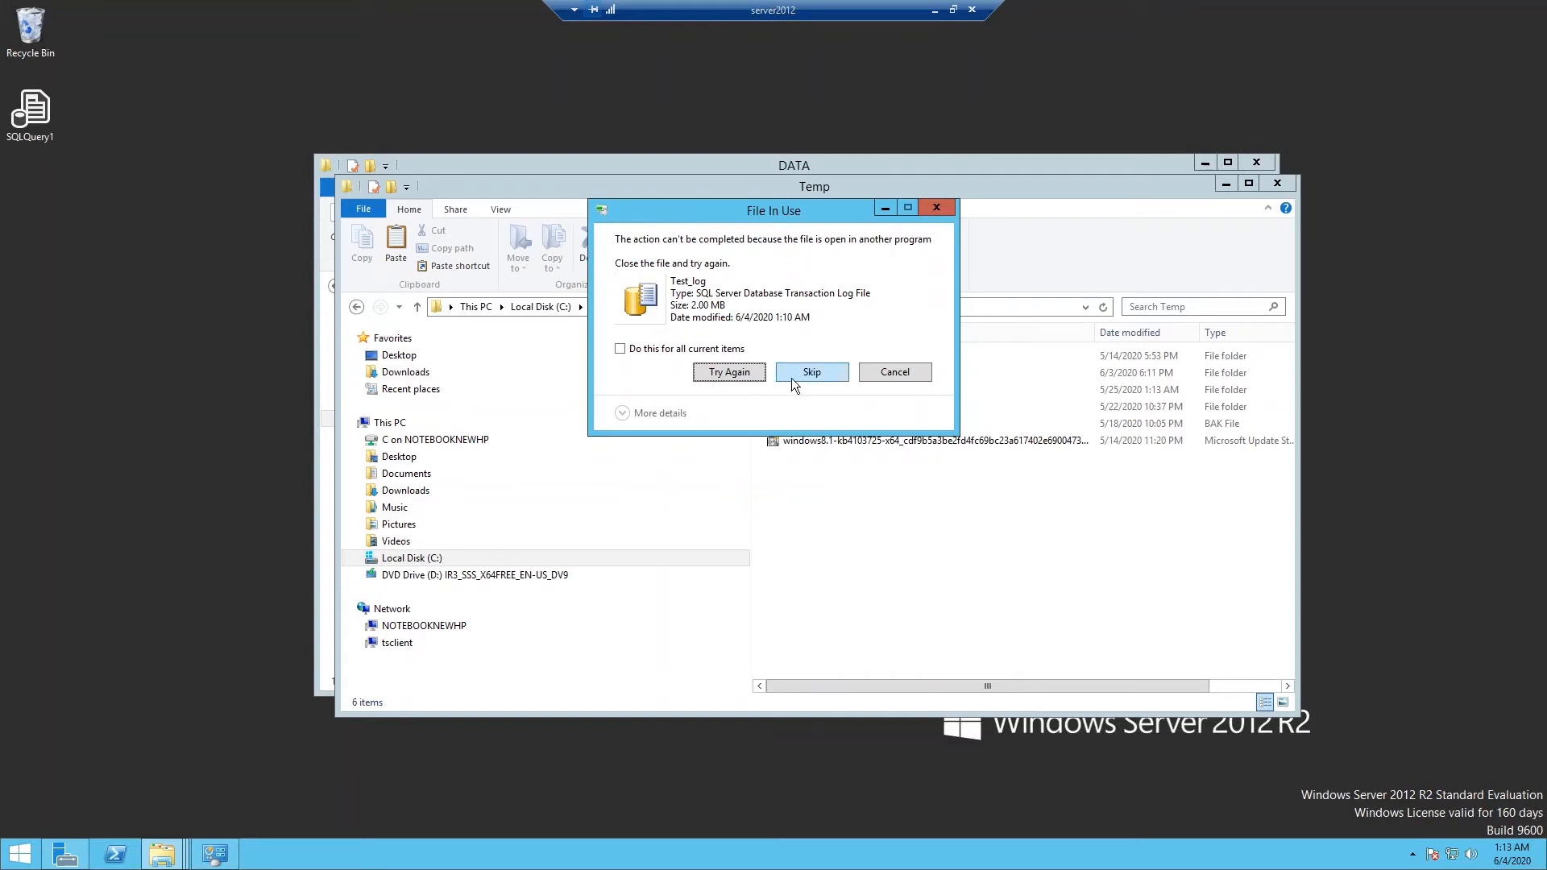
click(812, 371)
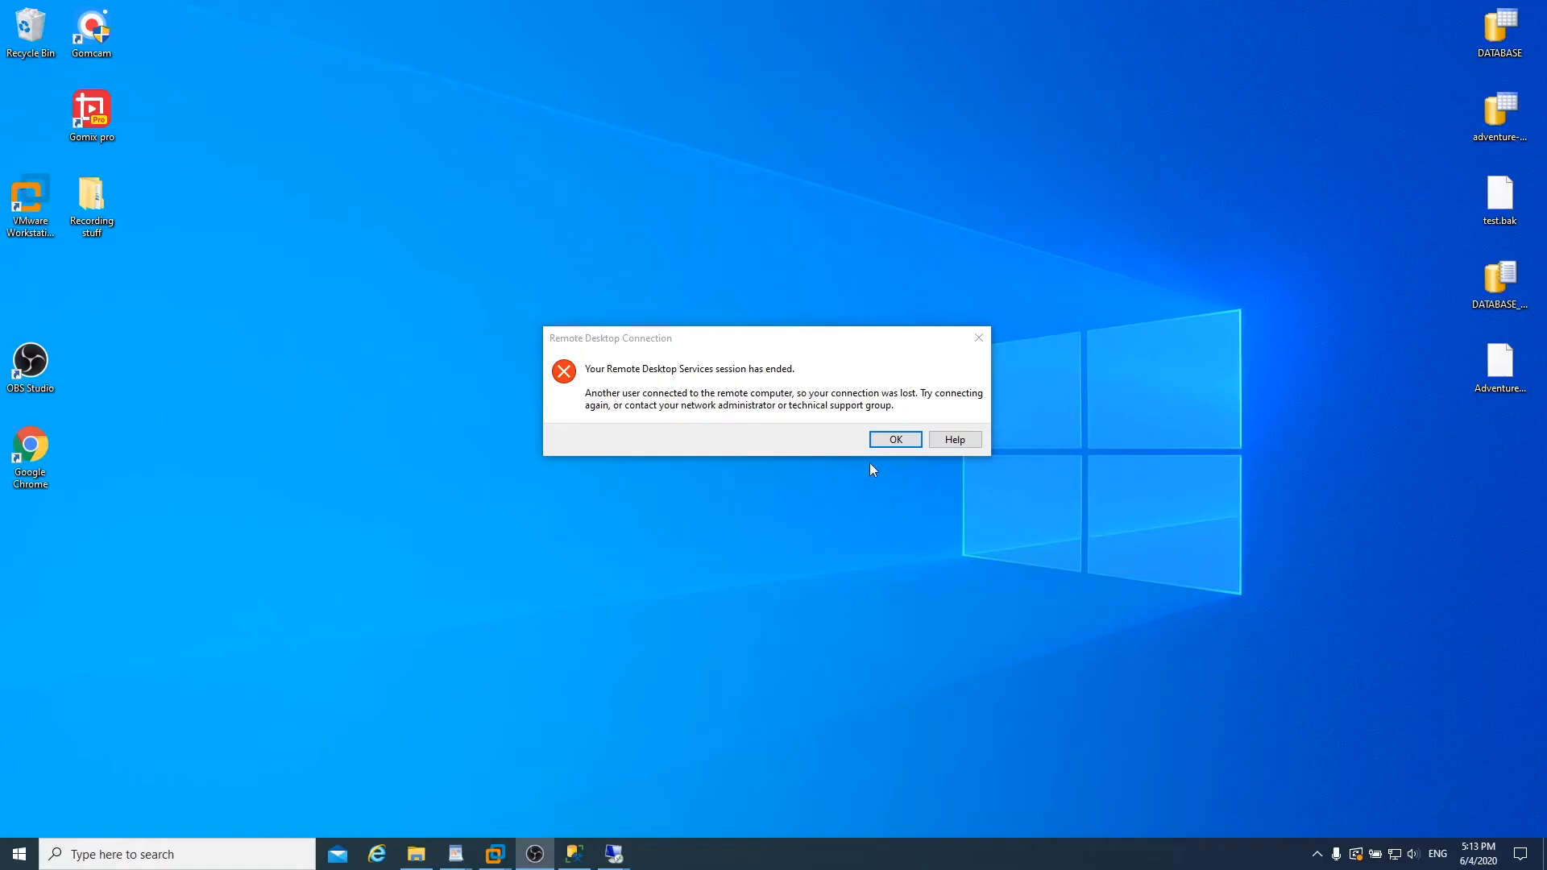
Step: Dismiss the session-ended notice and paste the Test files into Temp again
click(895, 439)
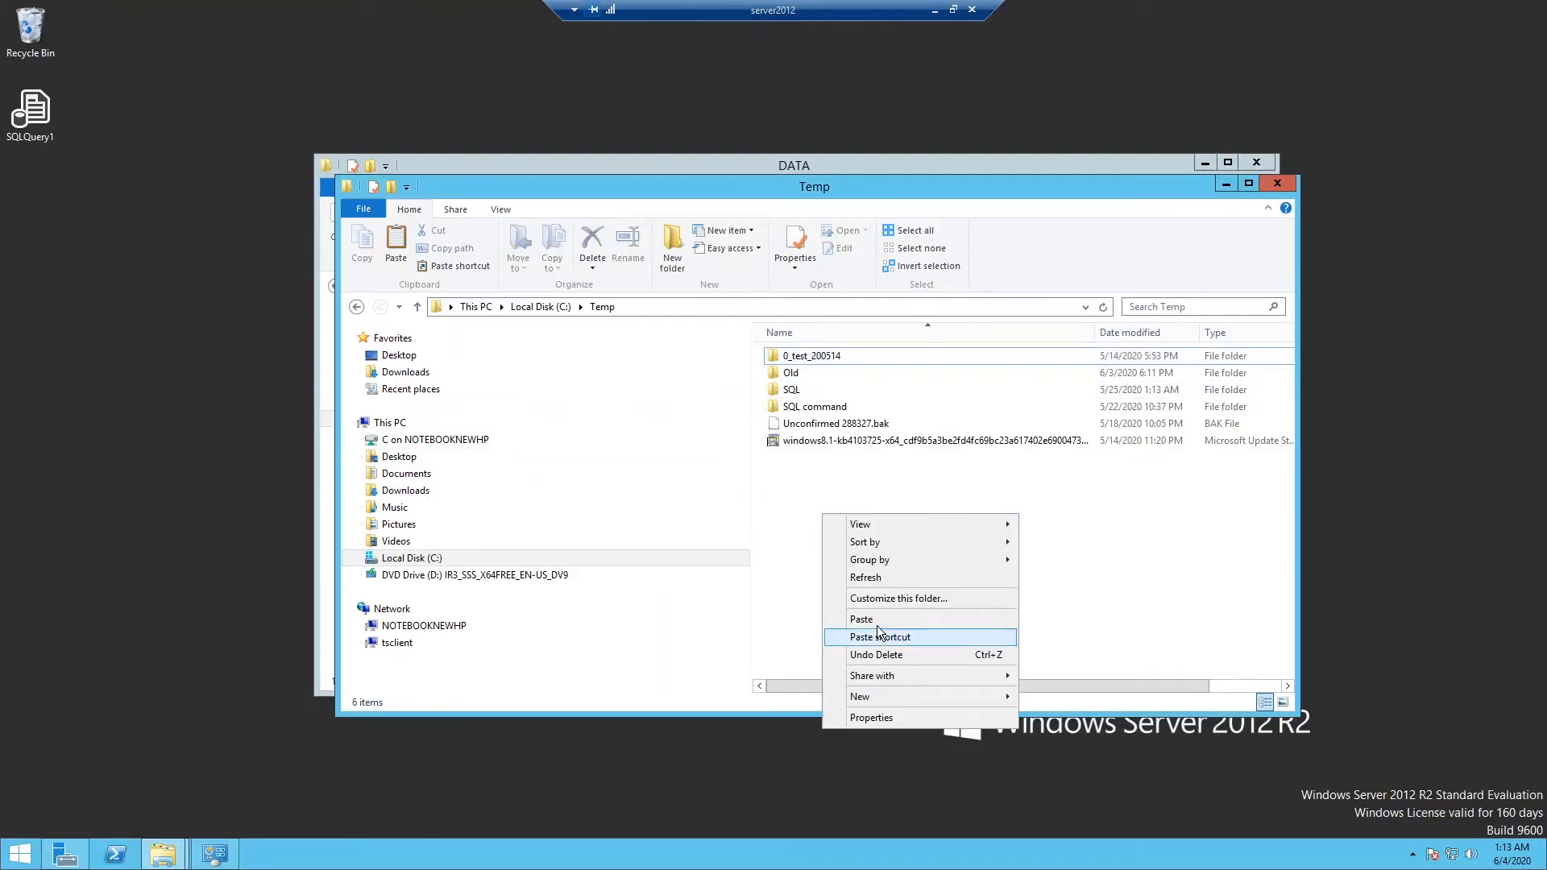
click(861, 619)
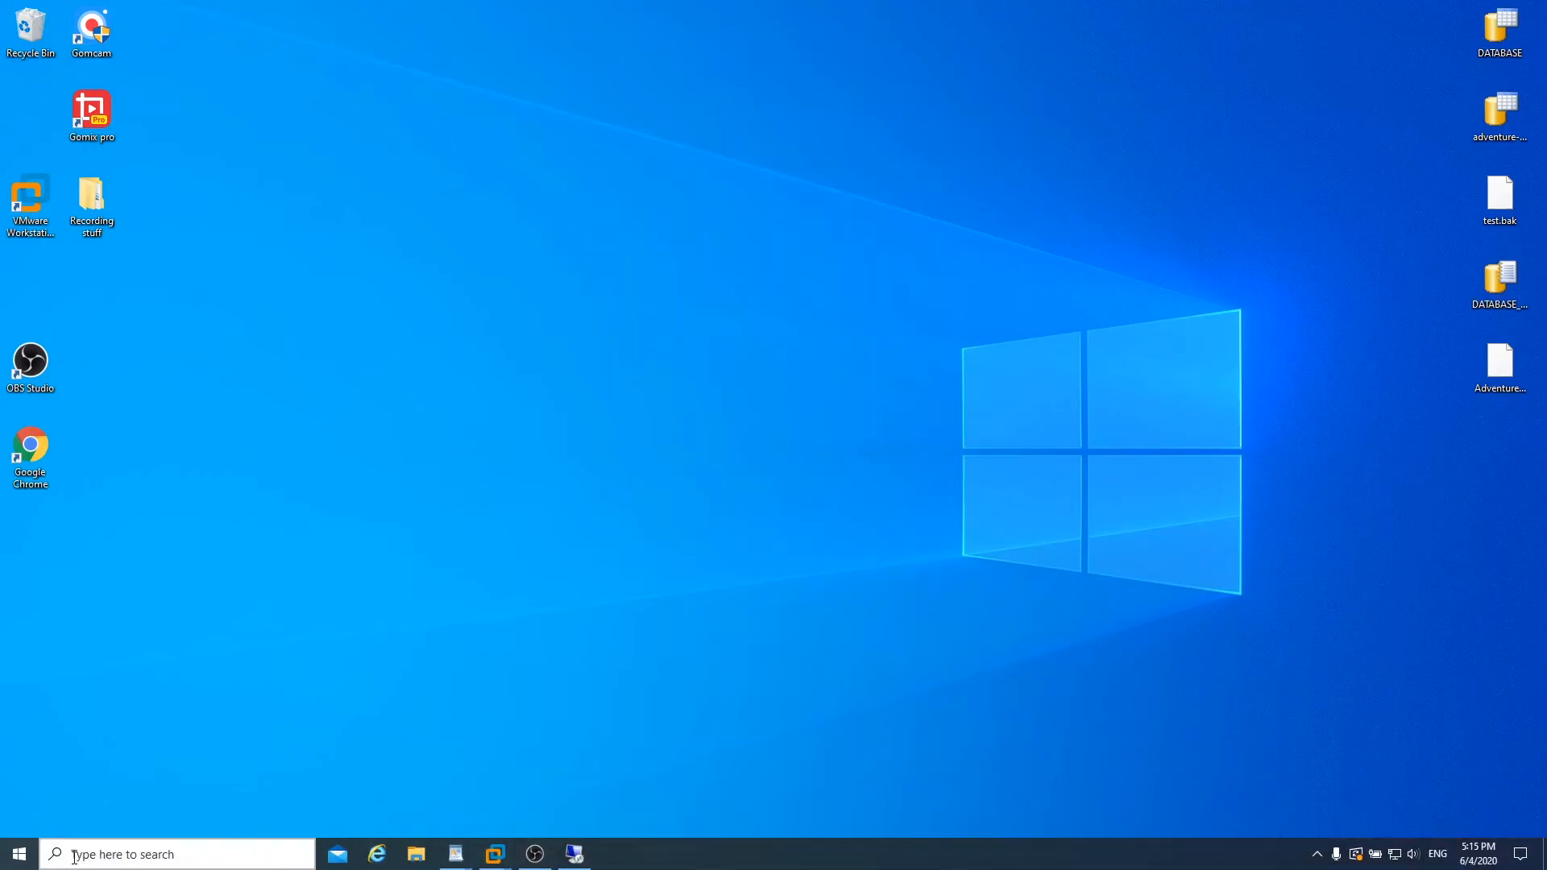
Step: Search for 'managemen' and bring up launch options for SQL Server Management Studio 18
click(161, 855)
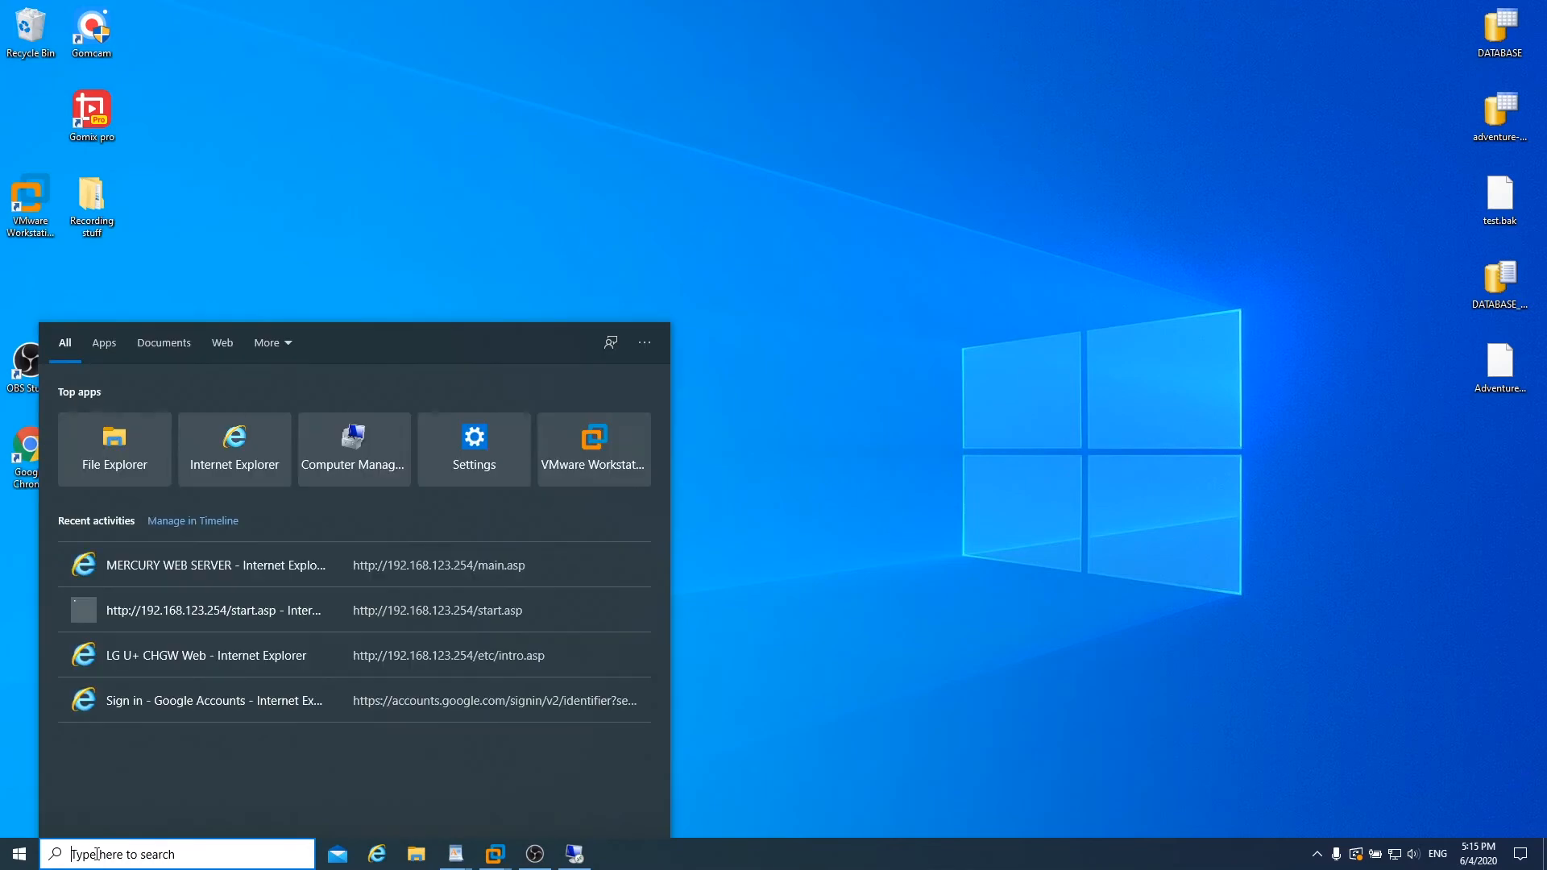
text(management stu)
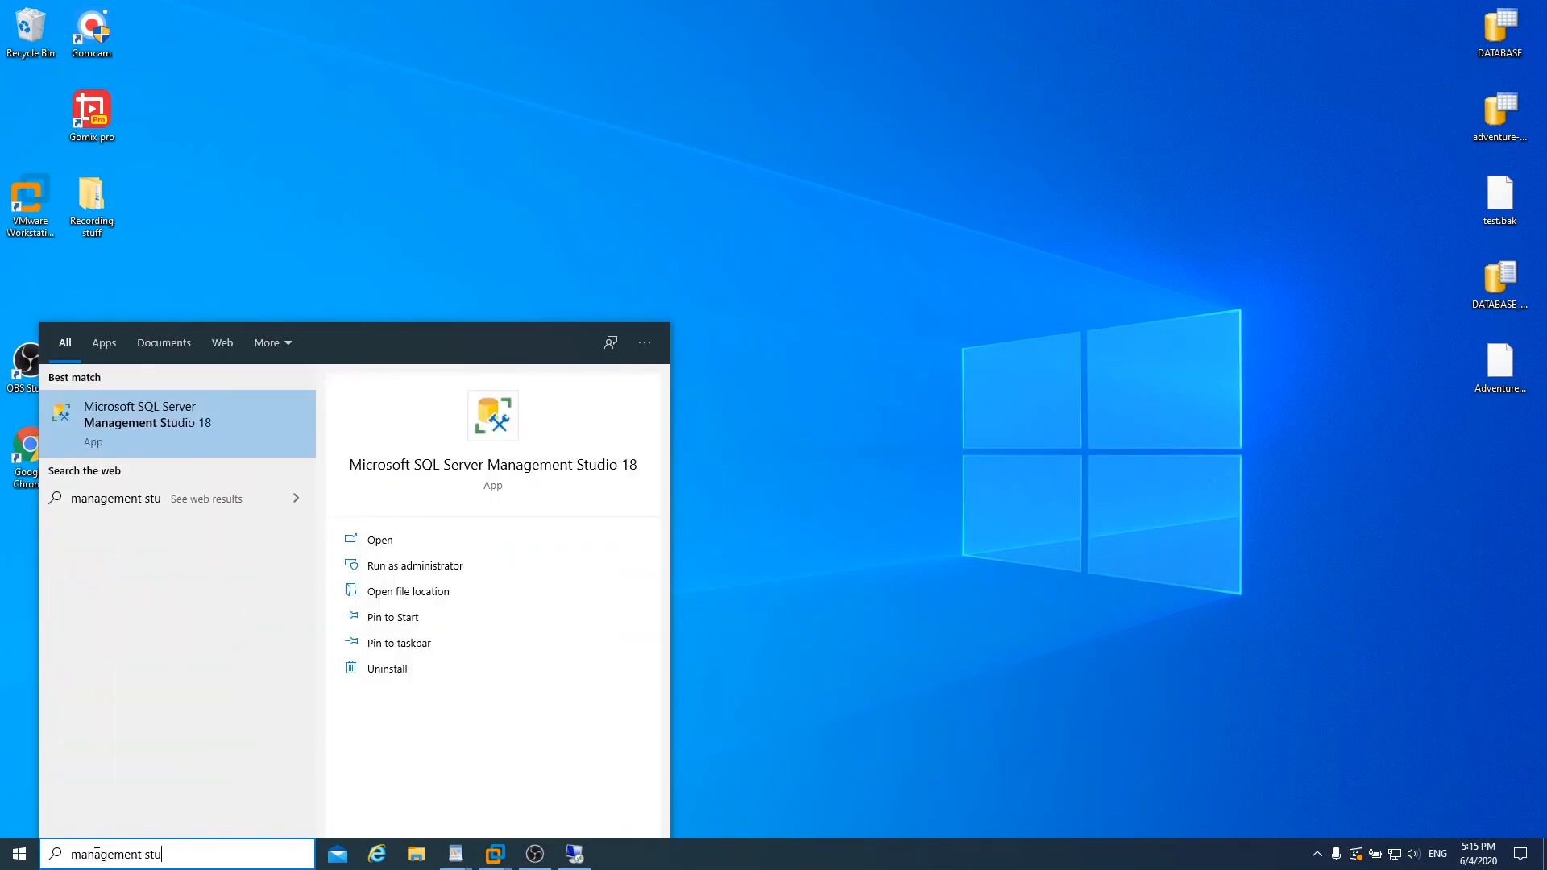
right_click(161, 422)
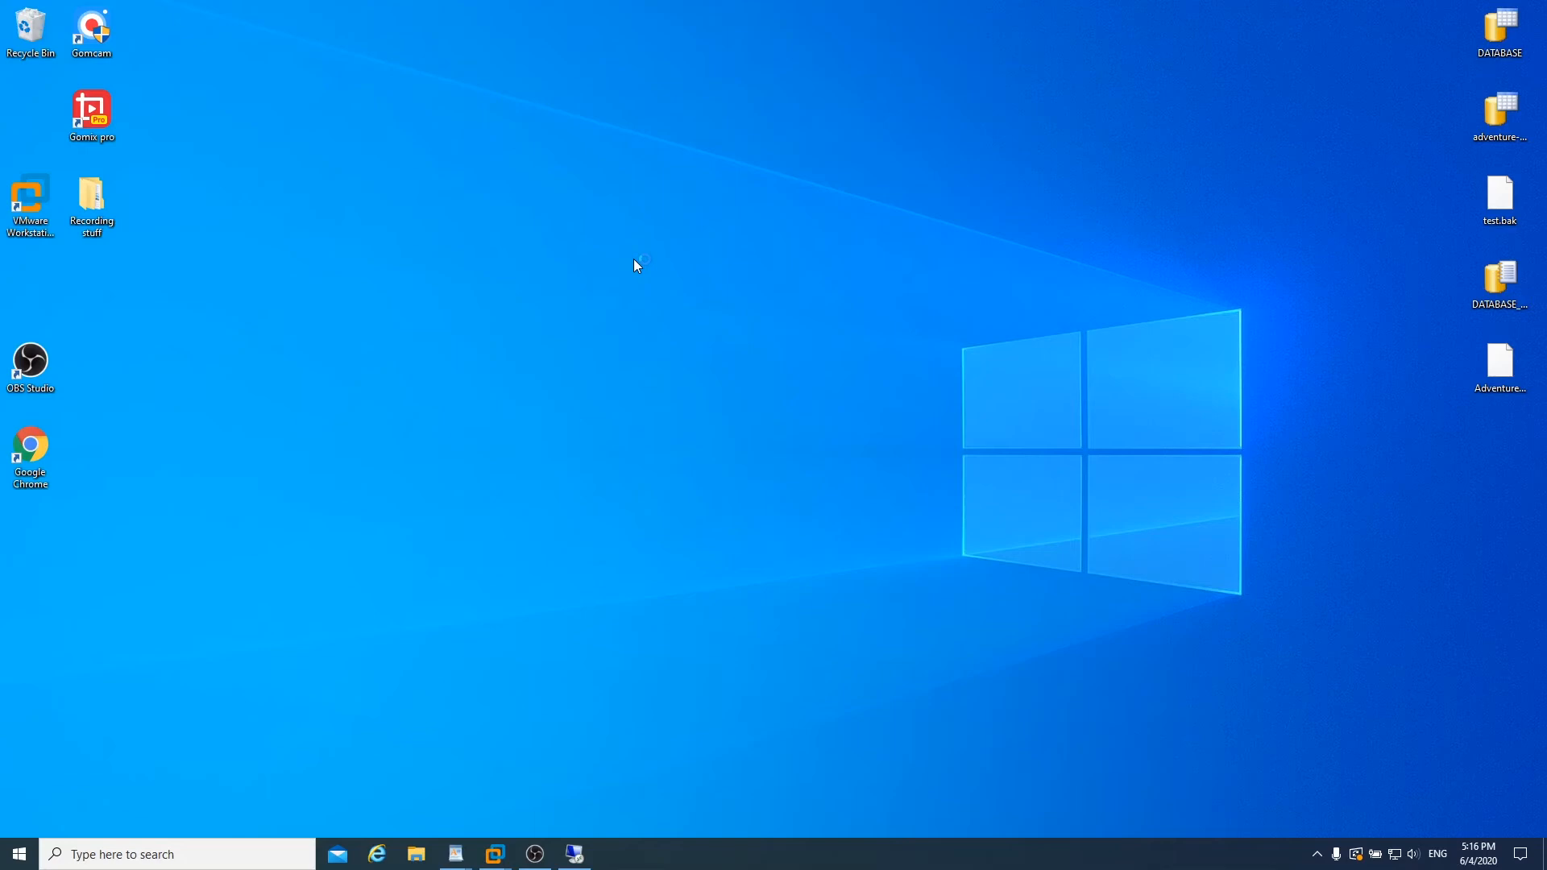
mouse_move(628, 269)
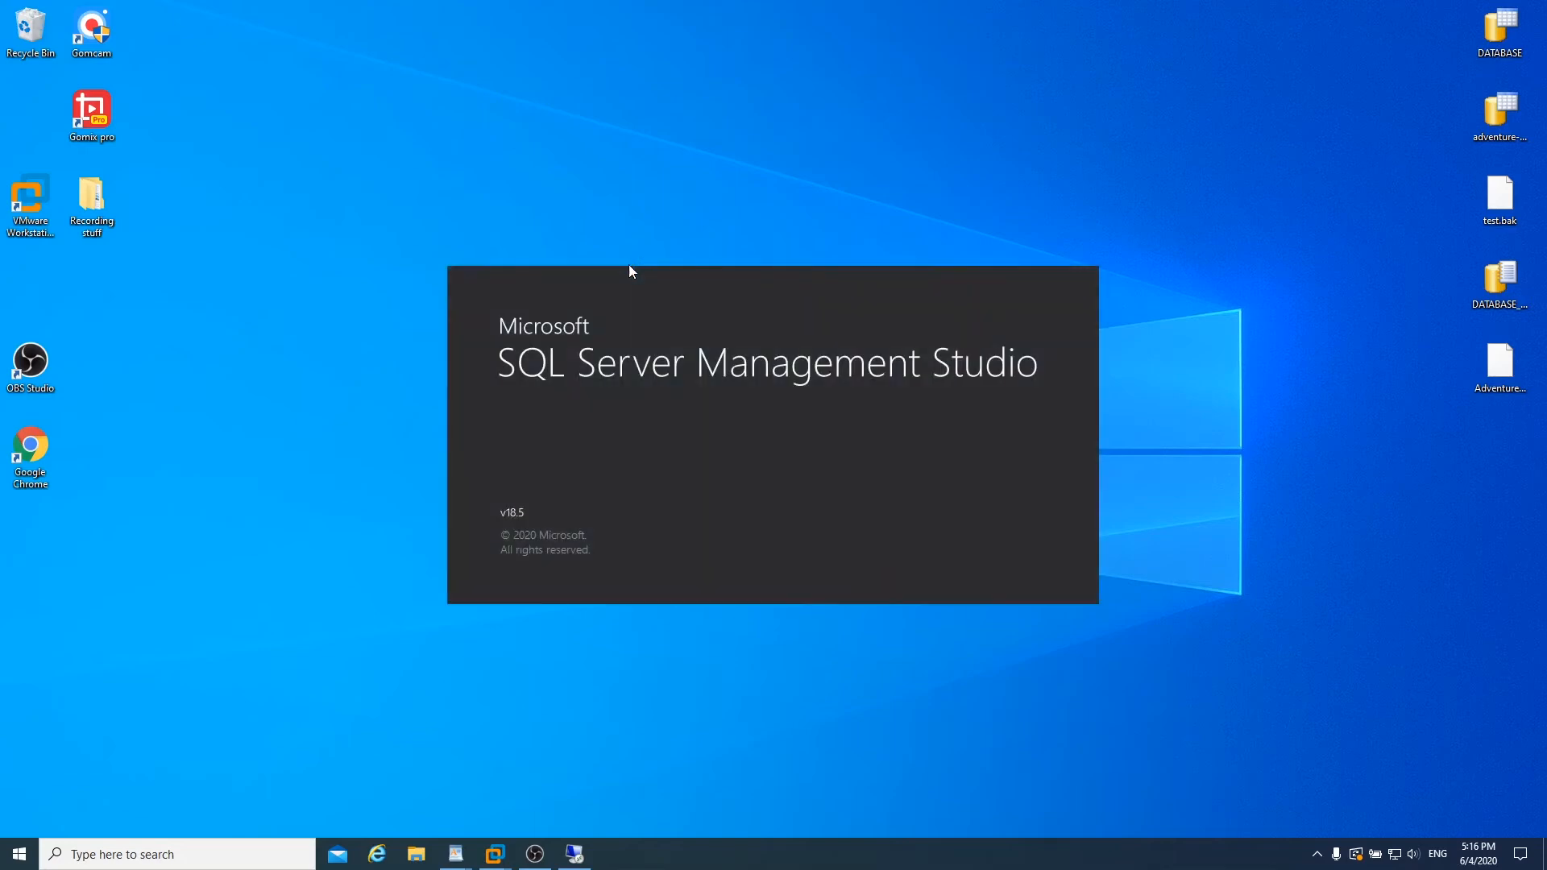
mouse_move(592, 408)
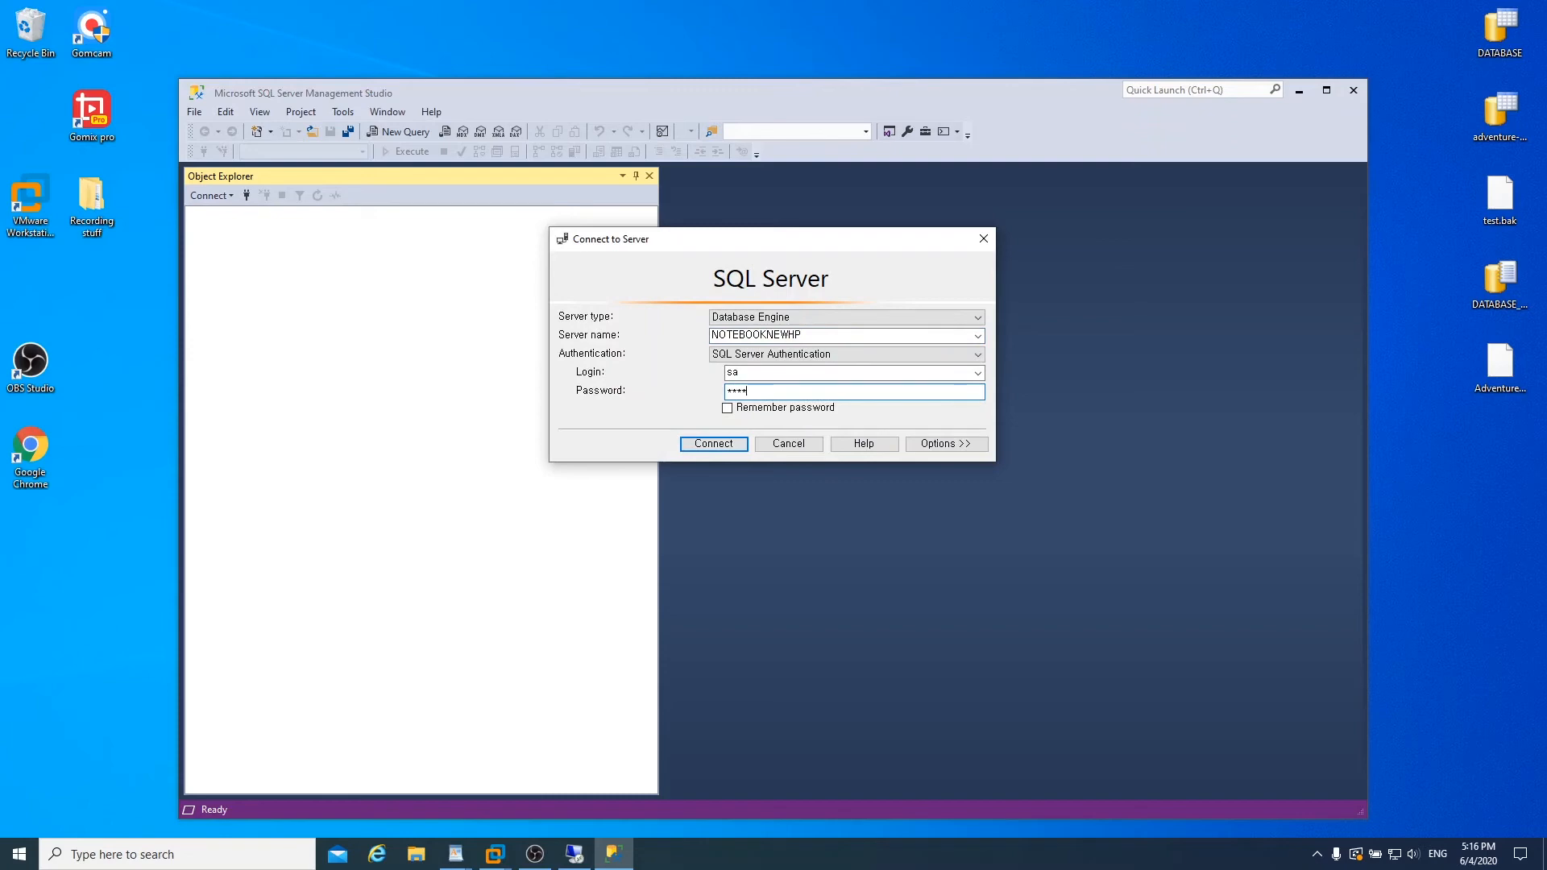
Step: Connect to NOTEBOOKNEWHP, take the Test database offline, and close Management Studio
click(713, 444)
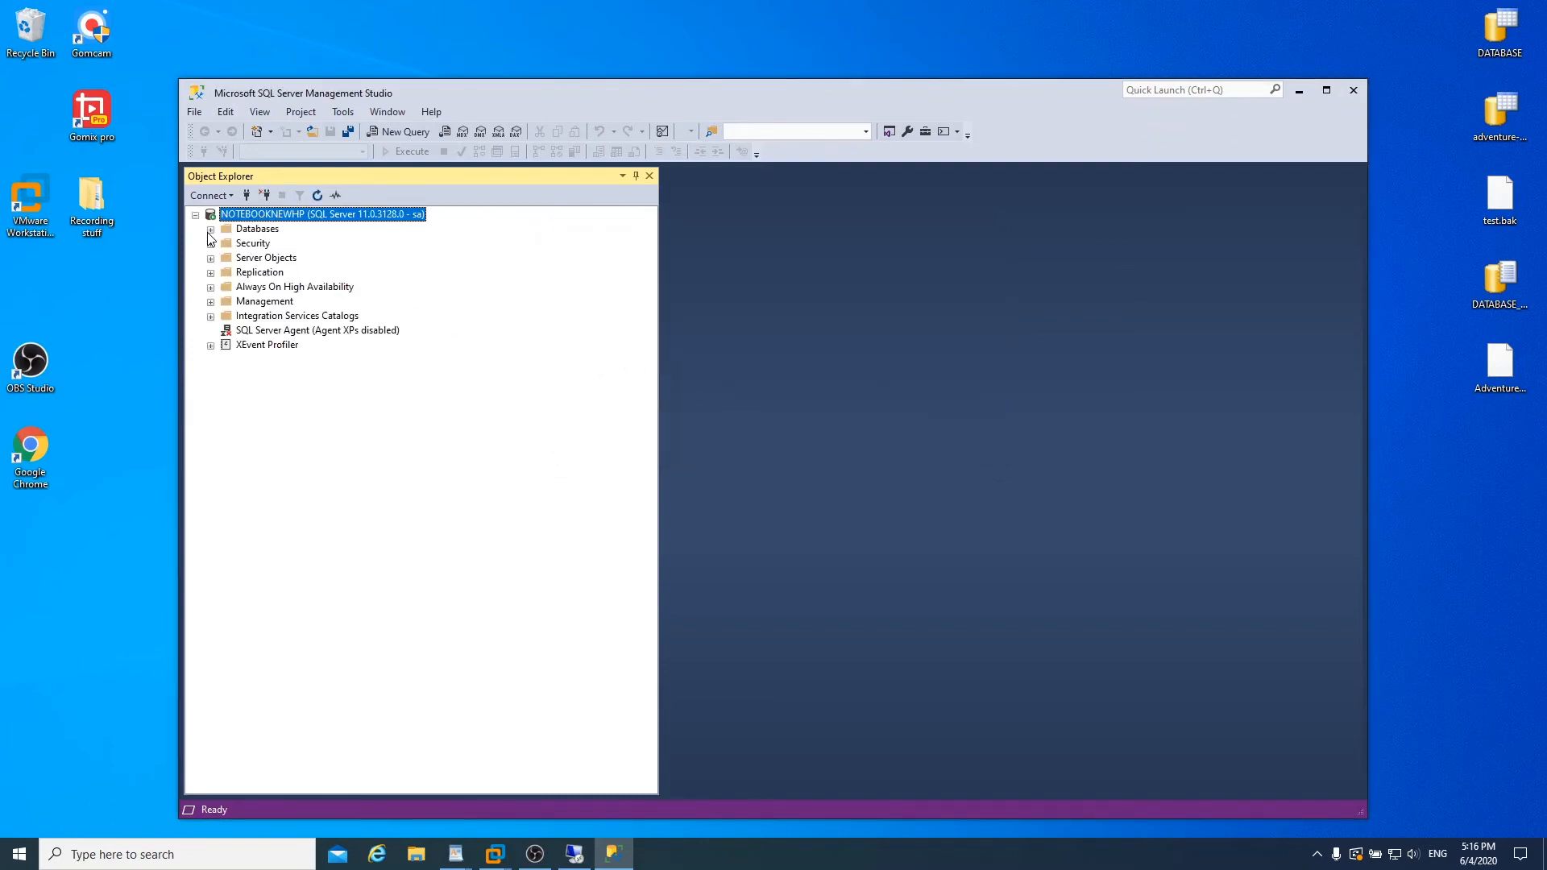
click(211, 229)
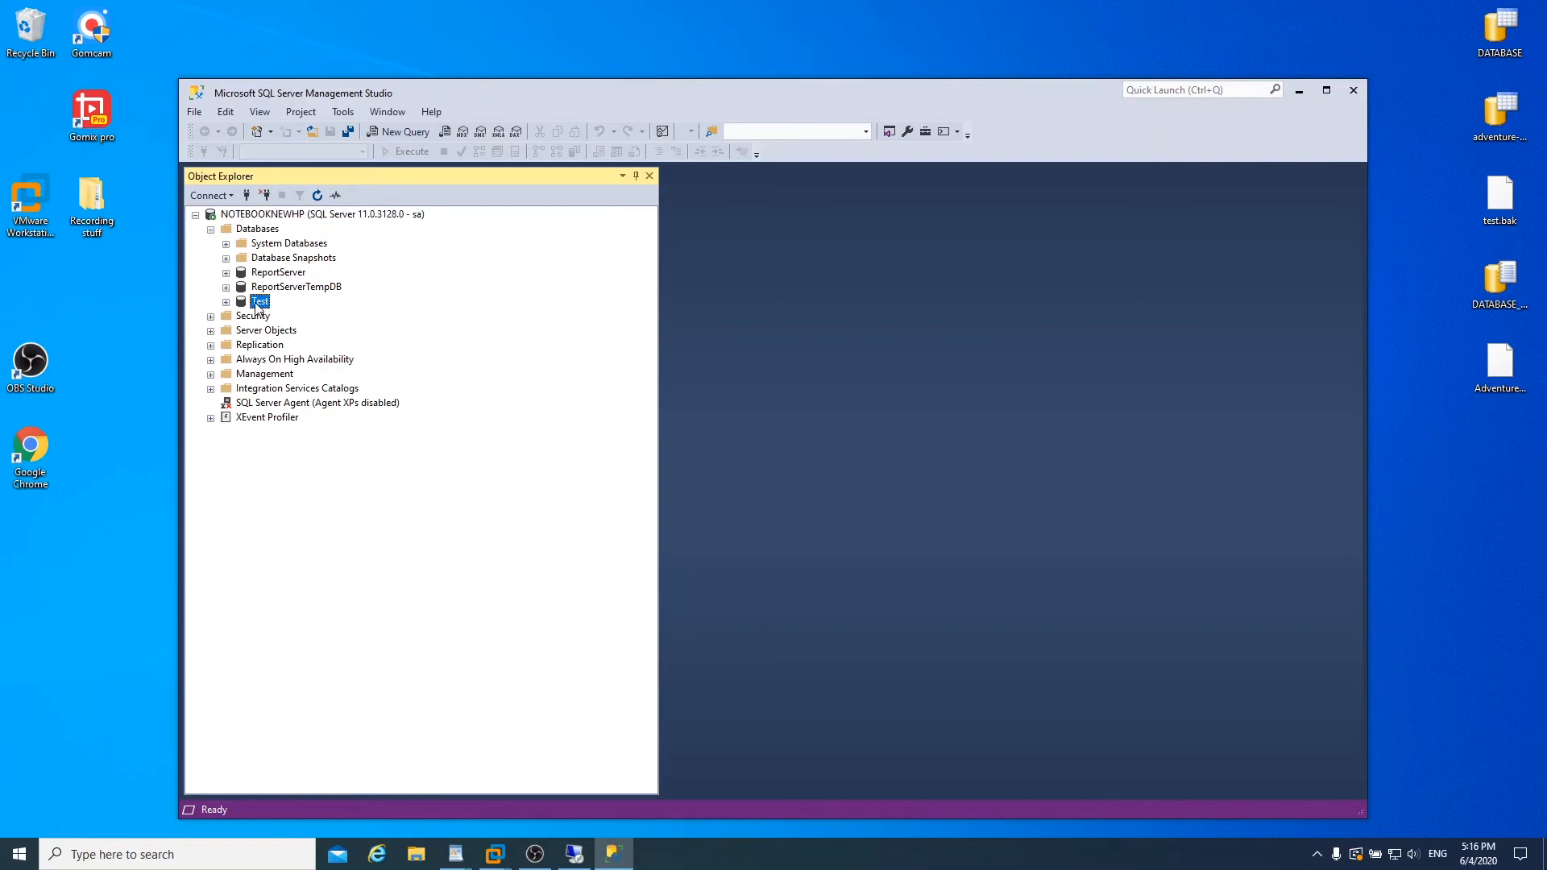
right_click(259, 301)
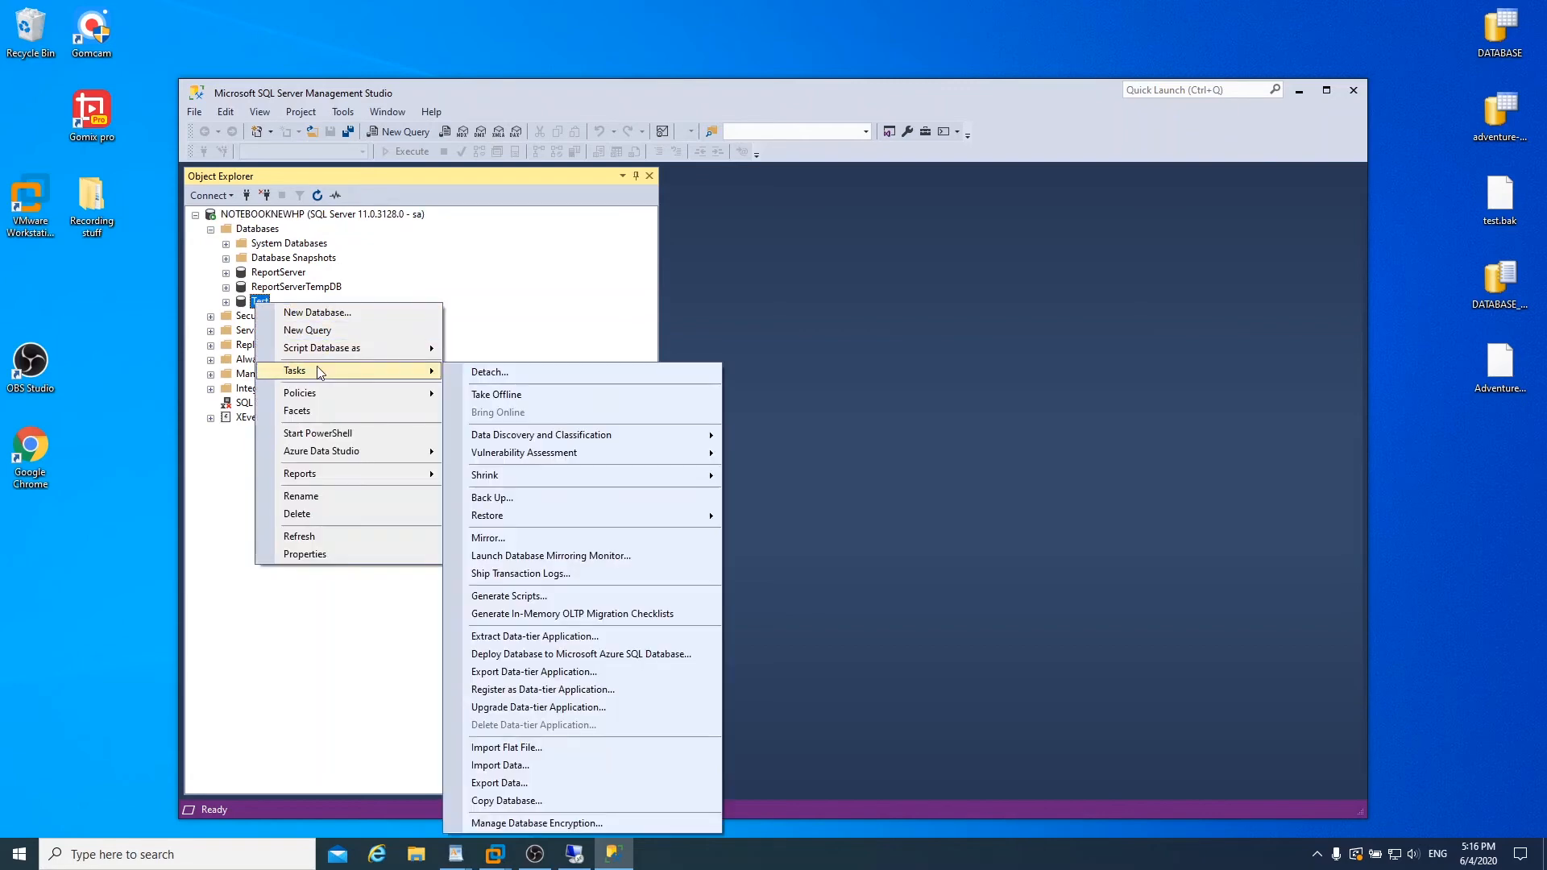
mouse_move(525, 400)
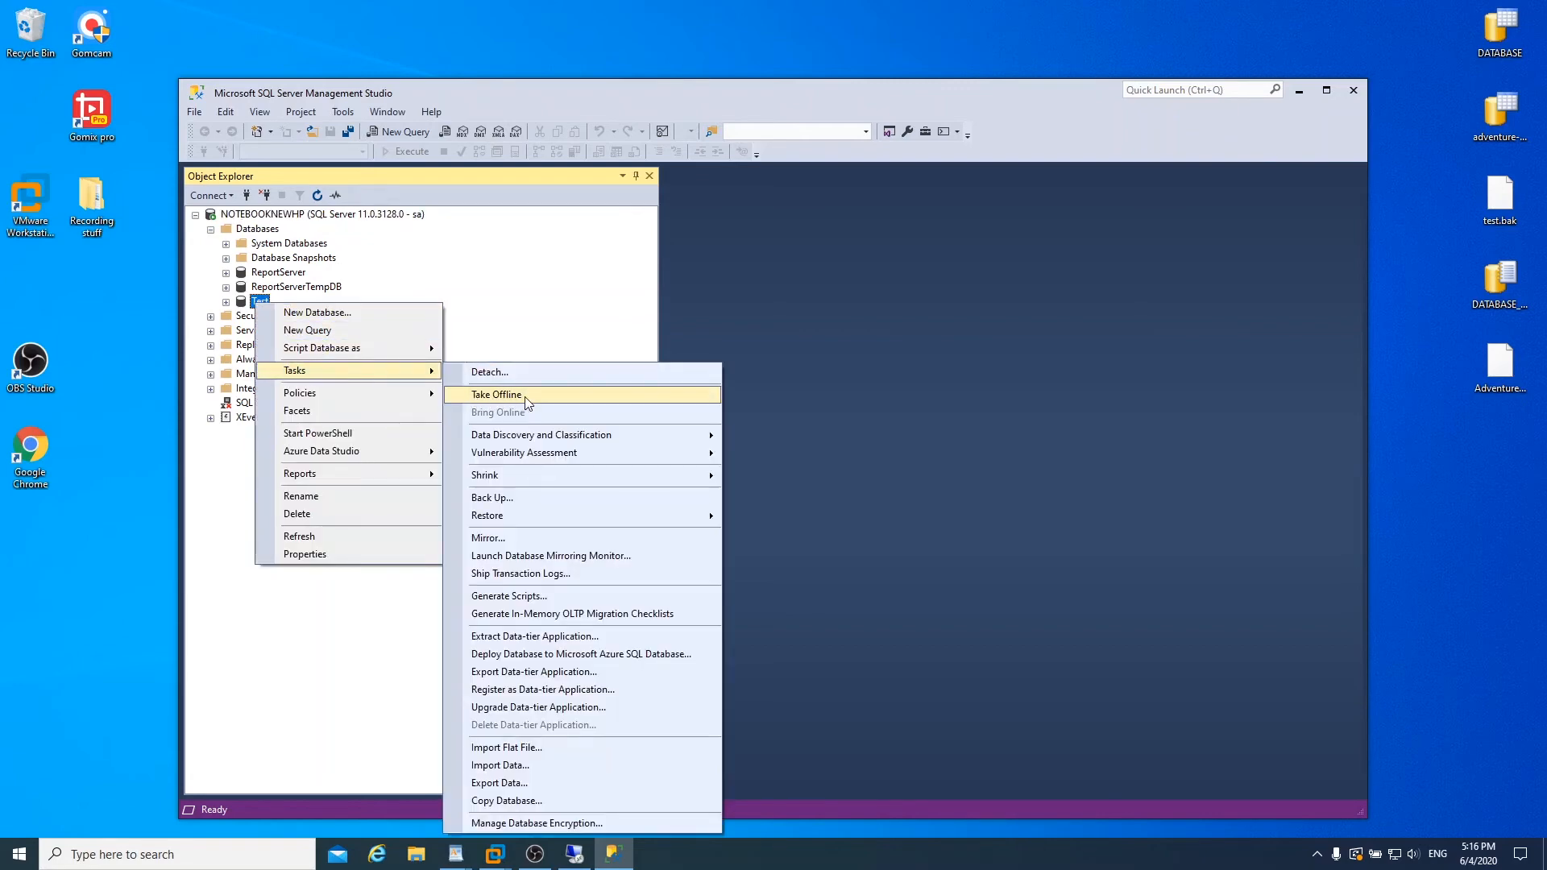
click(497, 394)
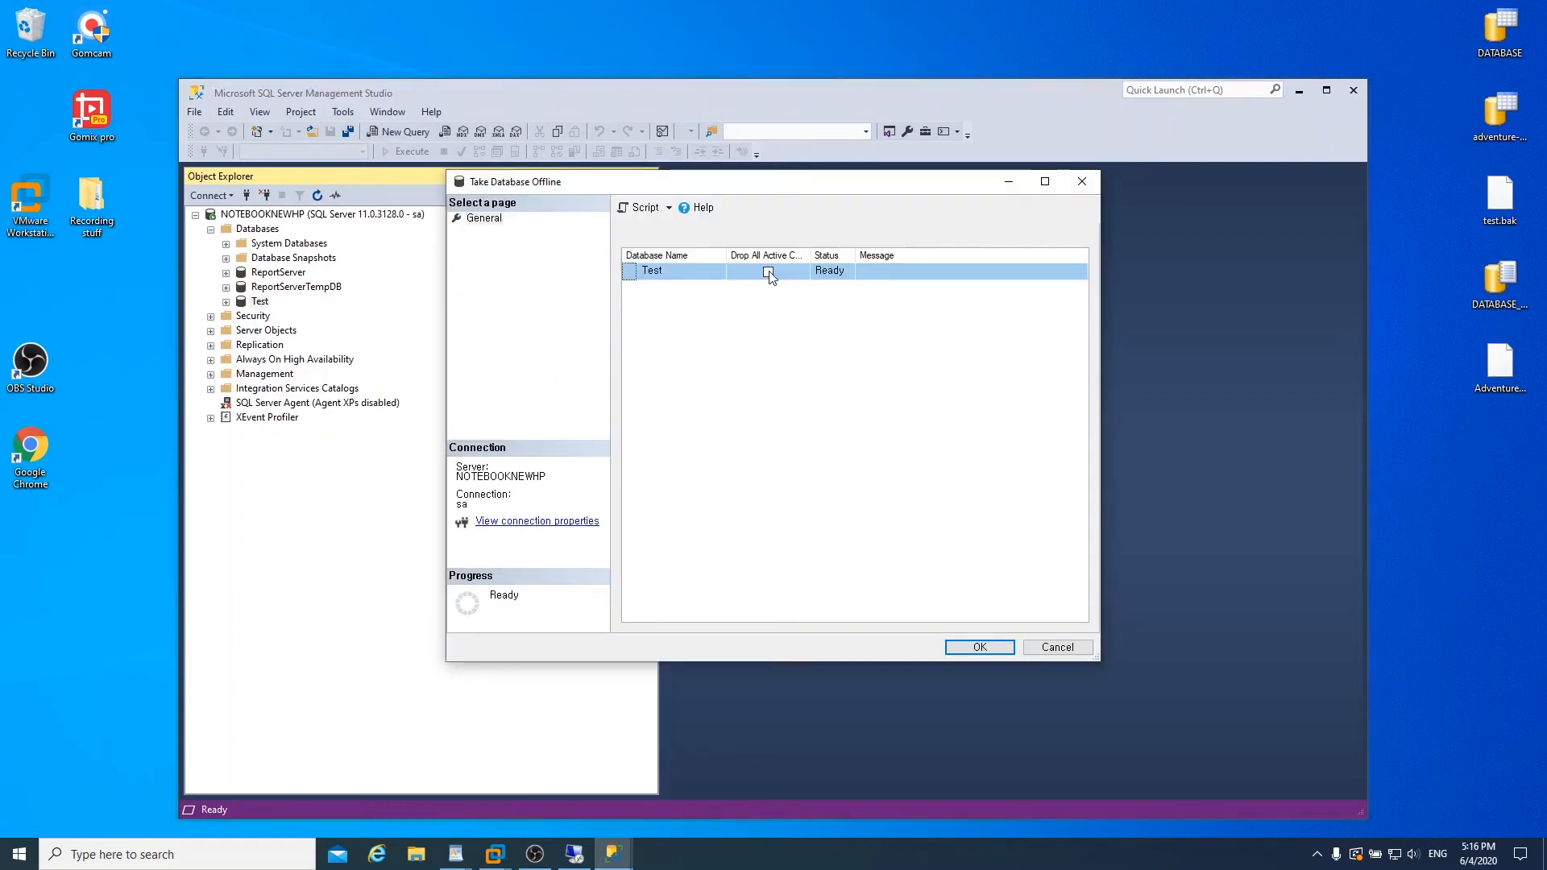
click(979, 647)
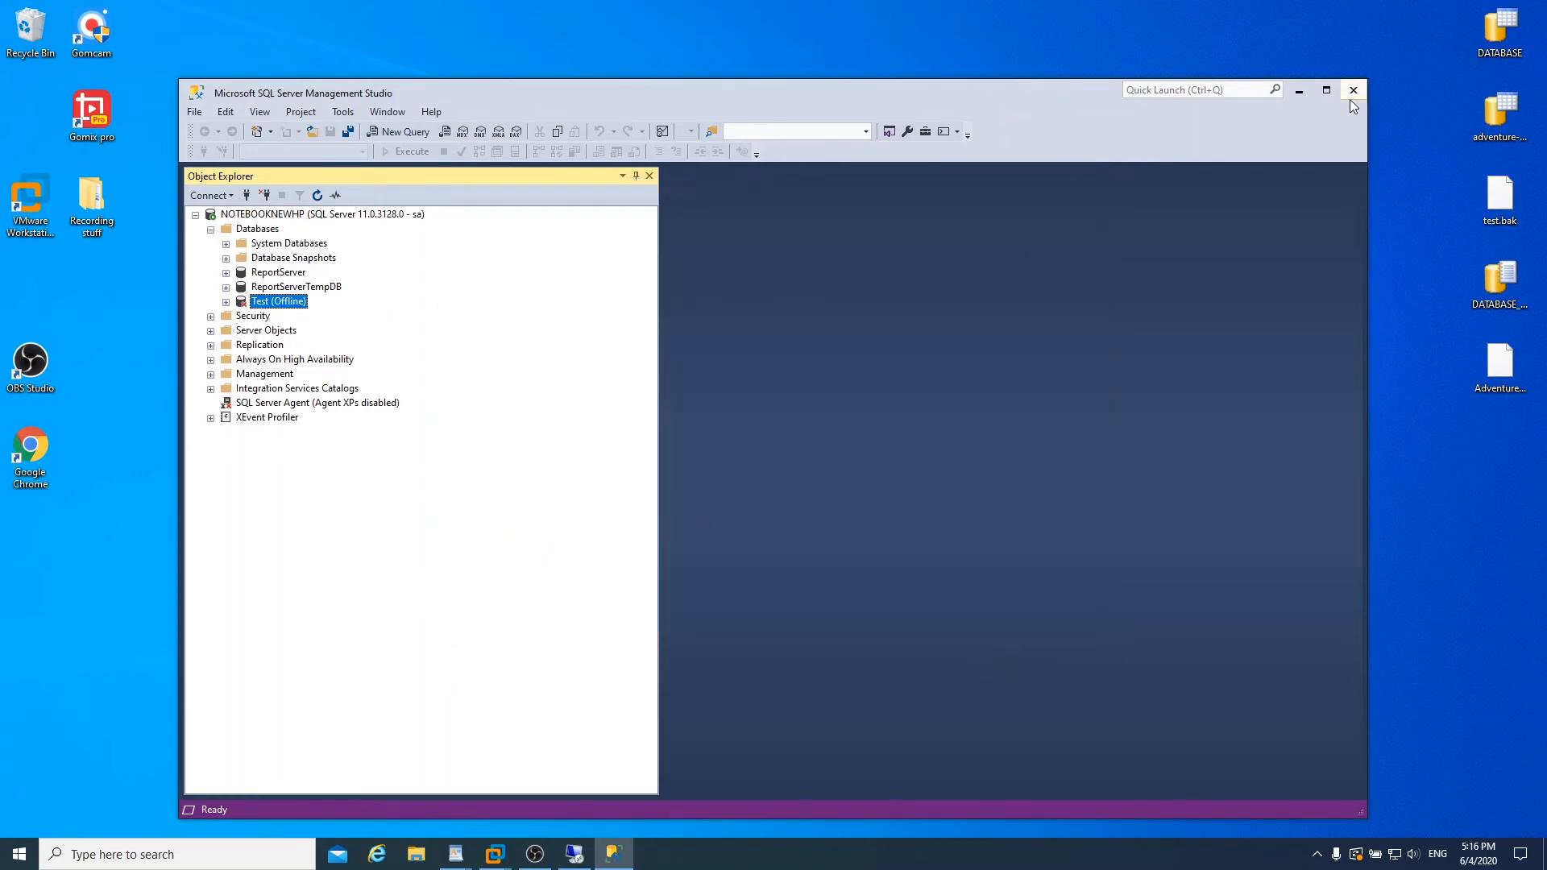
click(1353, 90)
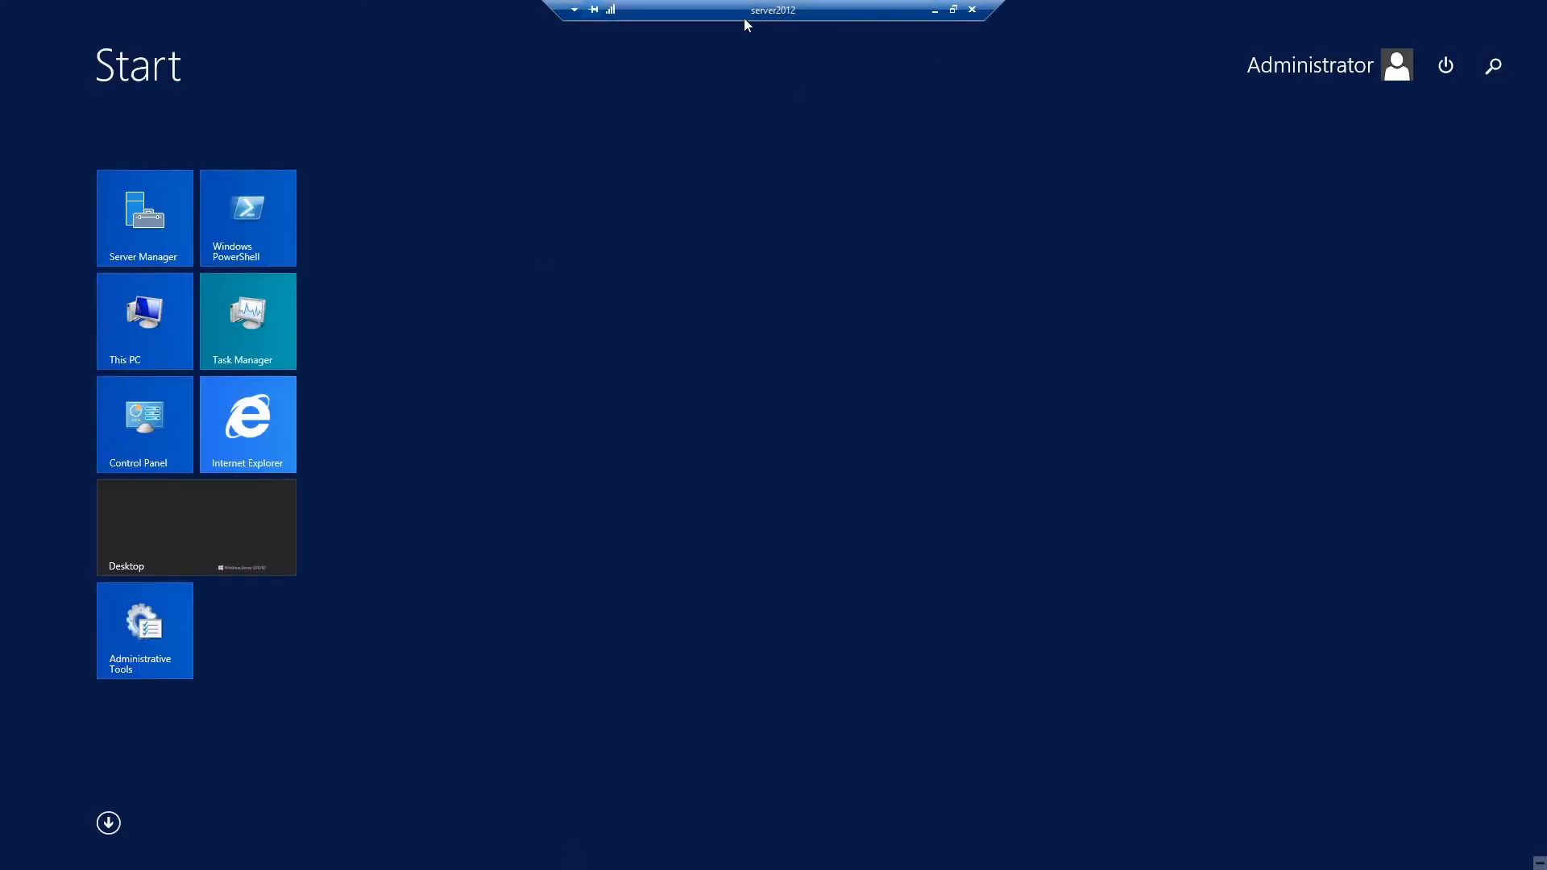
Step: Open the Desktop tile on server2012's Start screen
click(196, 527)
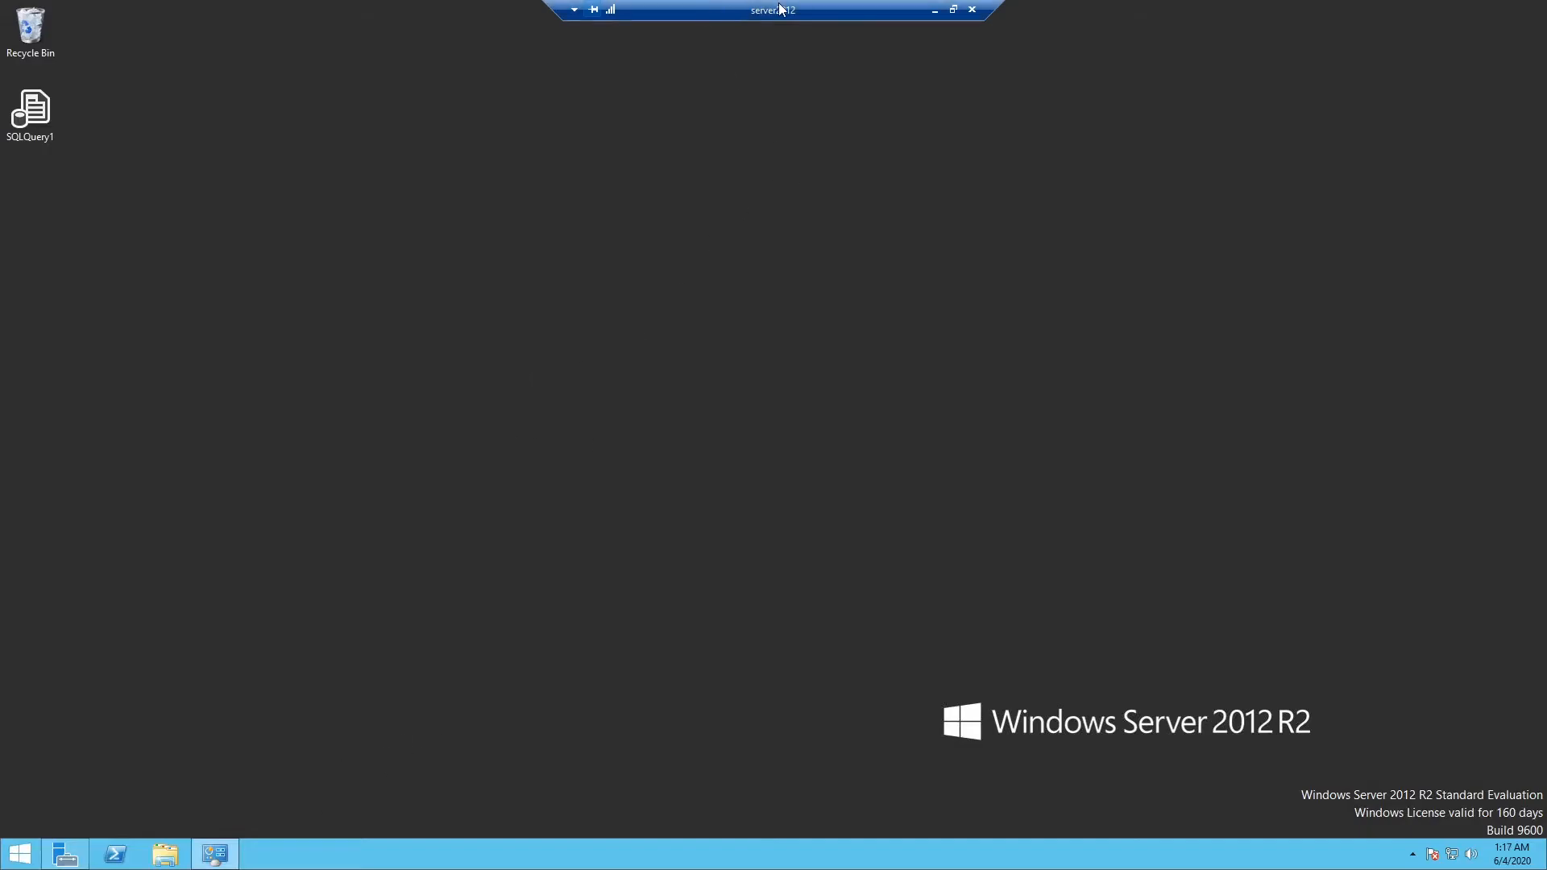
mouse_move(497, 342)
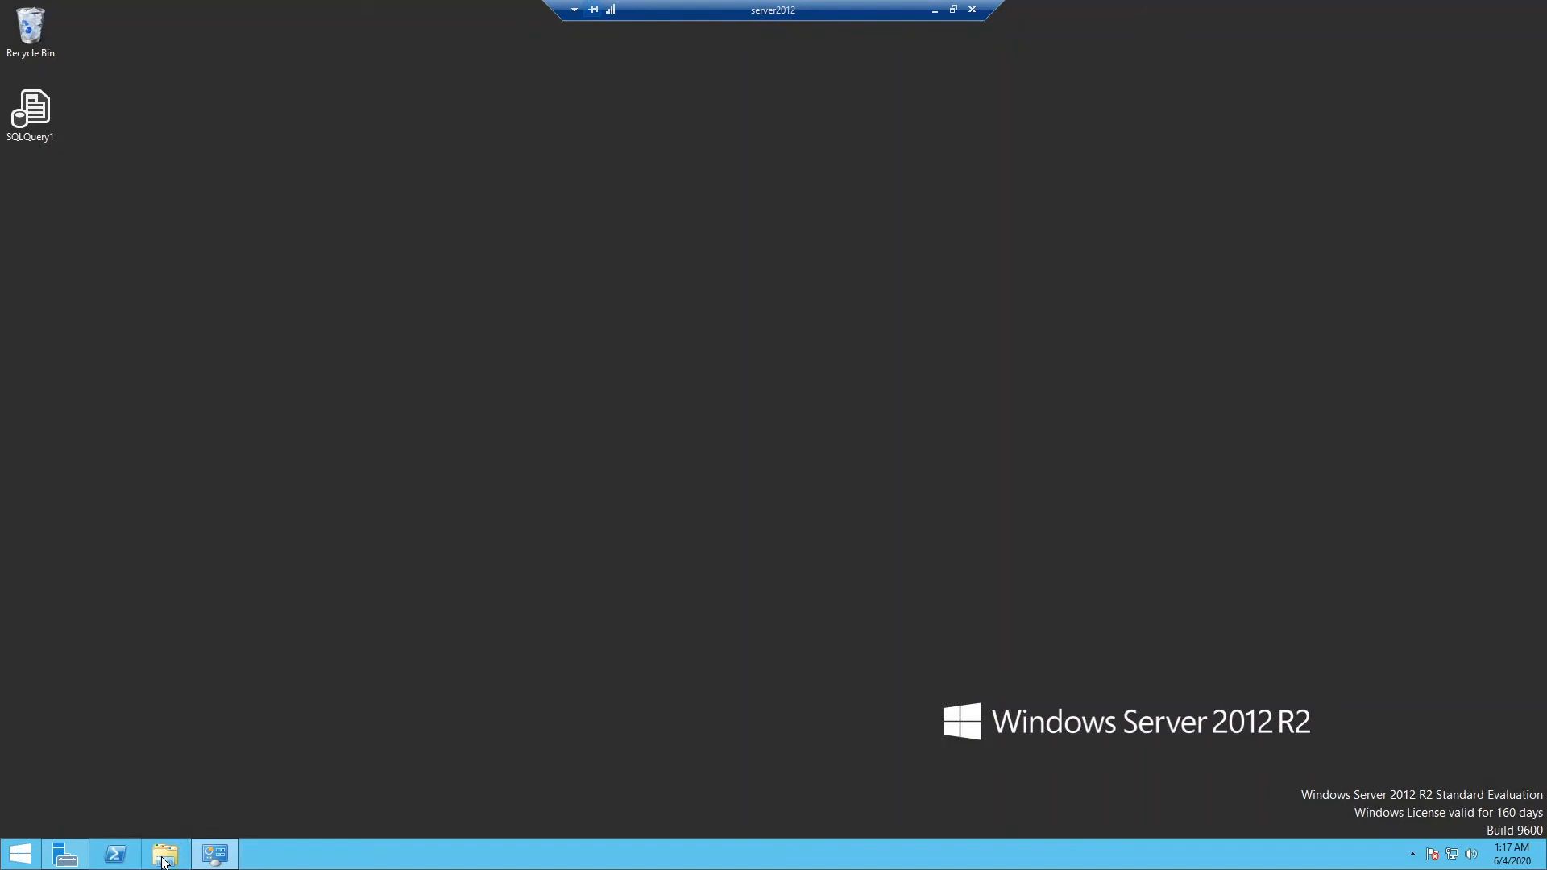
Step: Browse NOTEBOOKNEWHP's C drive to Program Files\Microsoft SQL Server
click(164, 853)
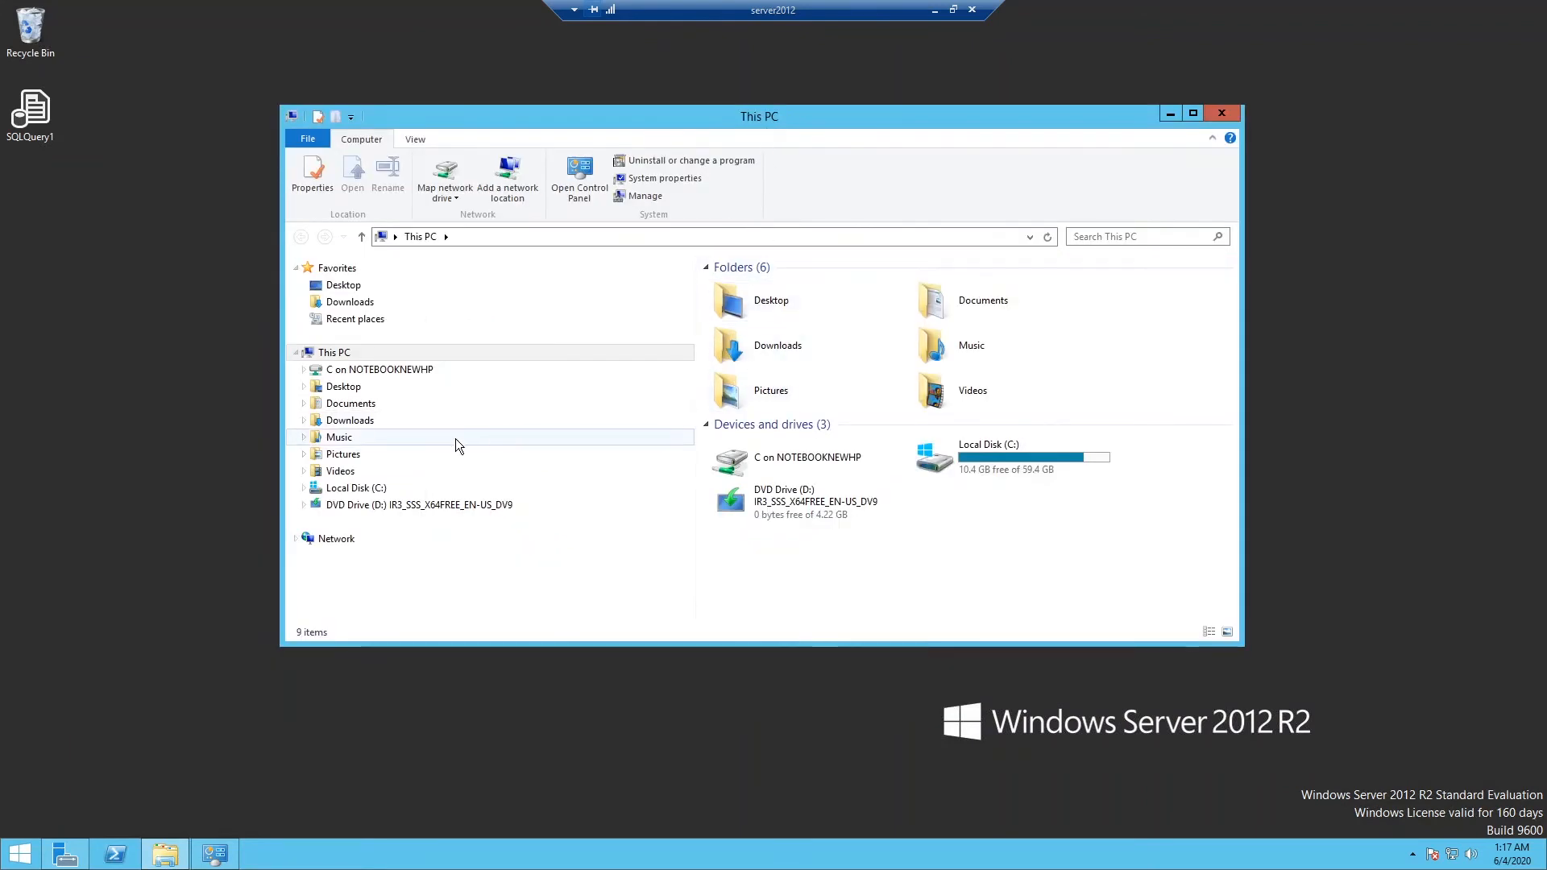
double_click(379, 370)
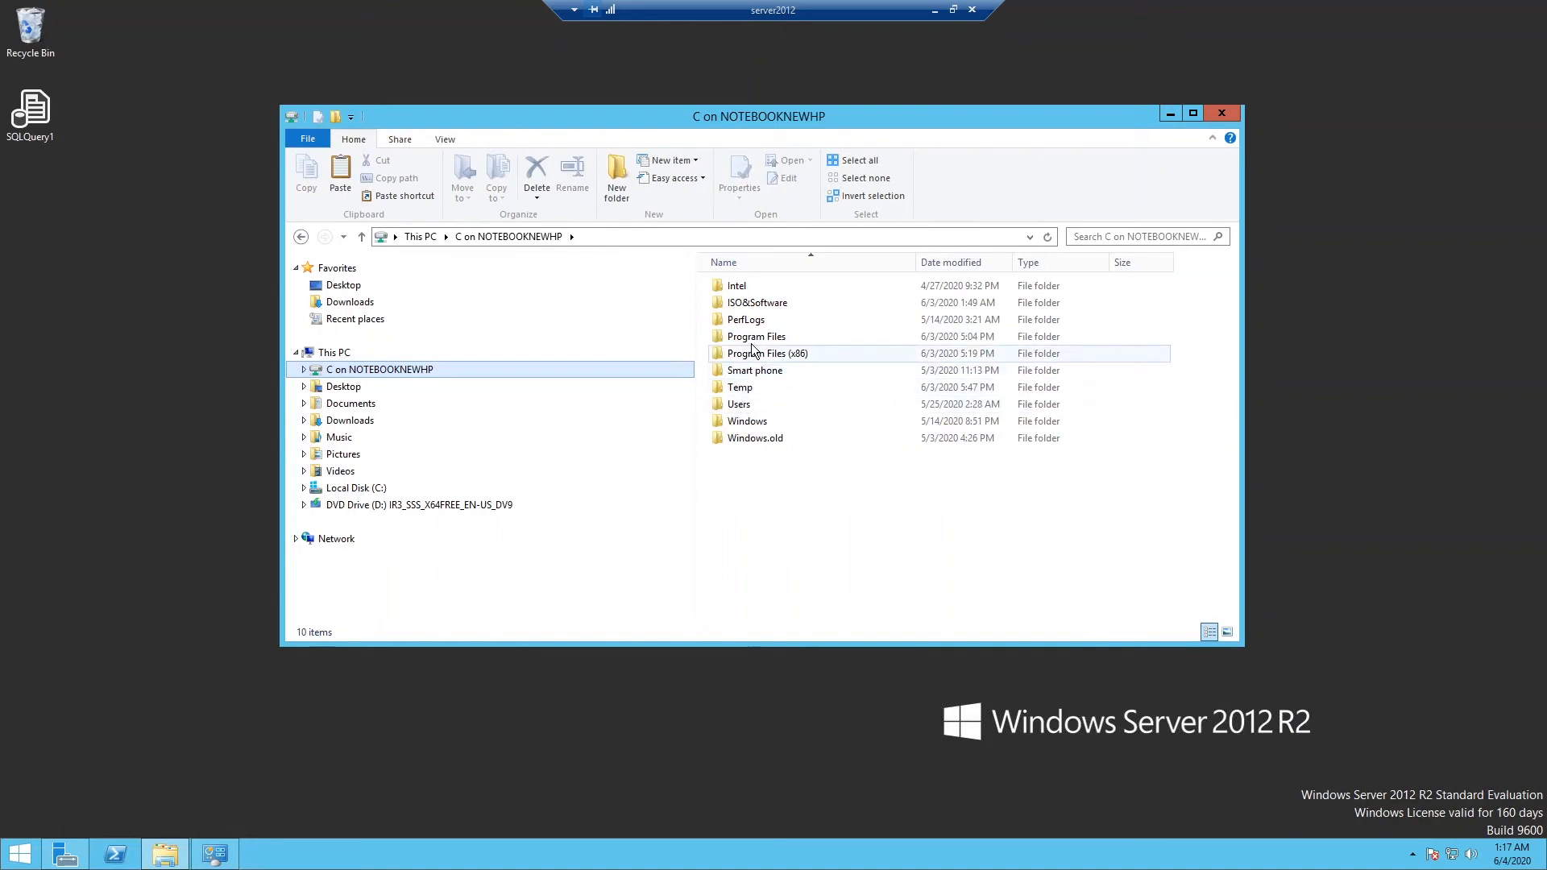
double_click(755, 336)
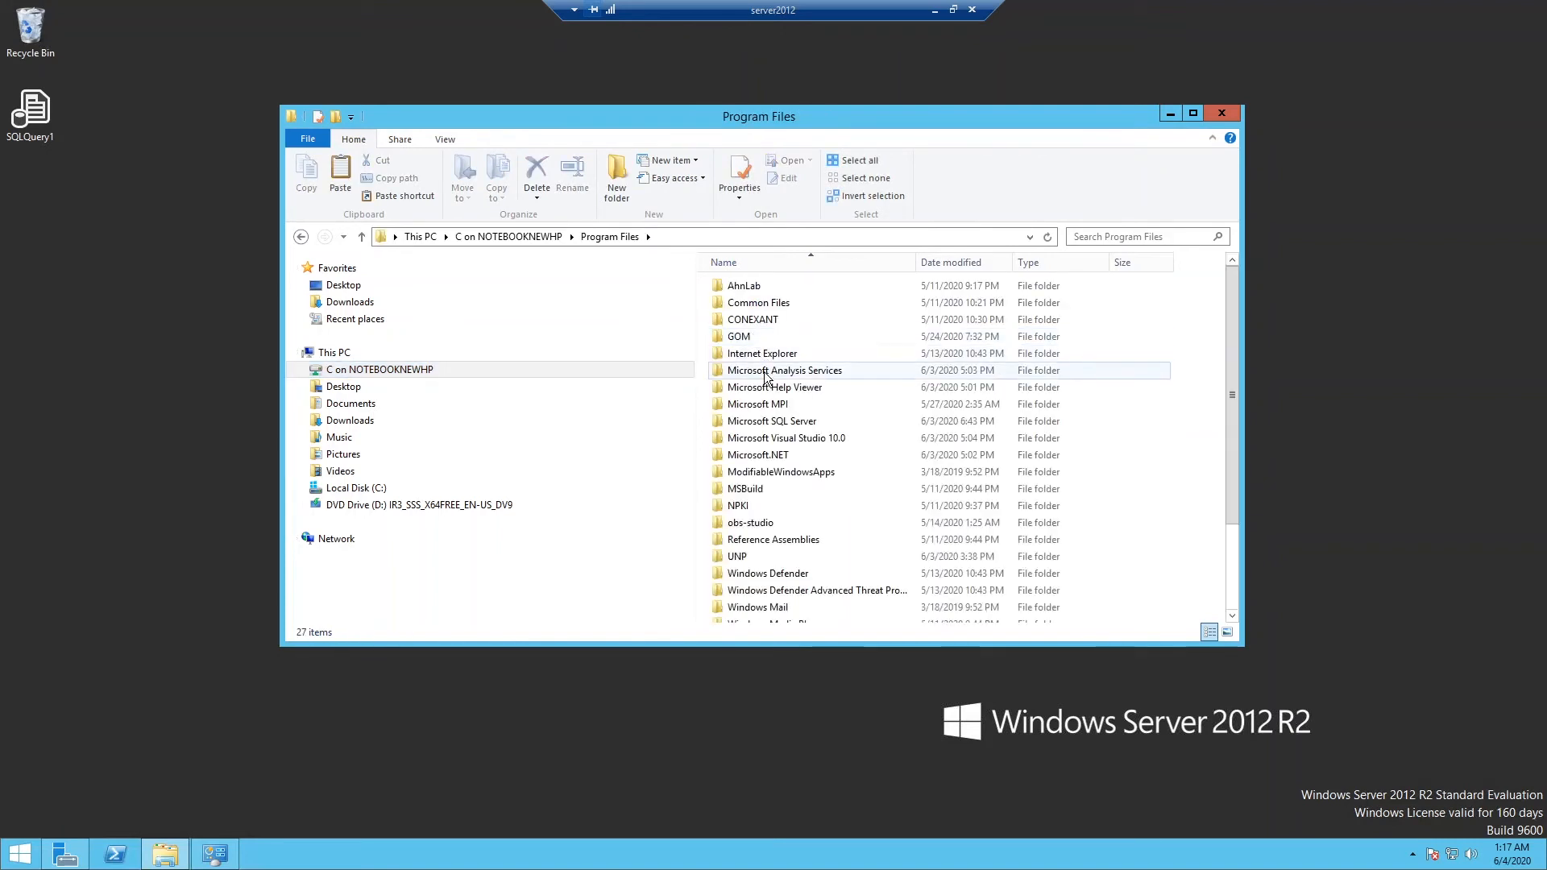
double_click(773, 421)
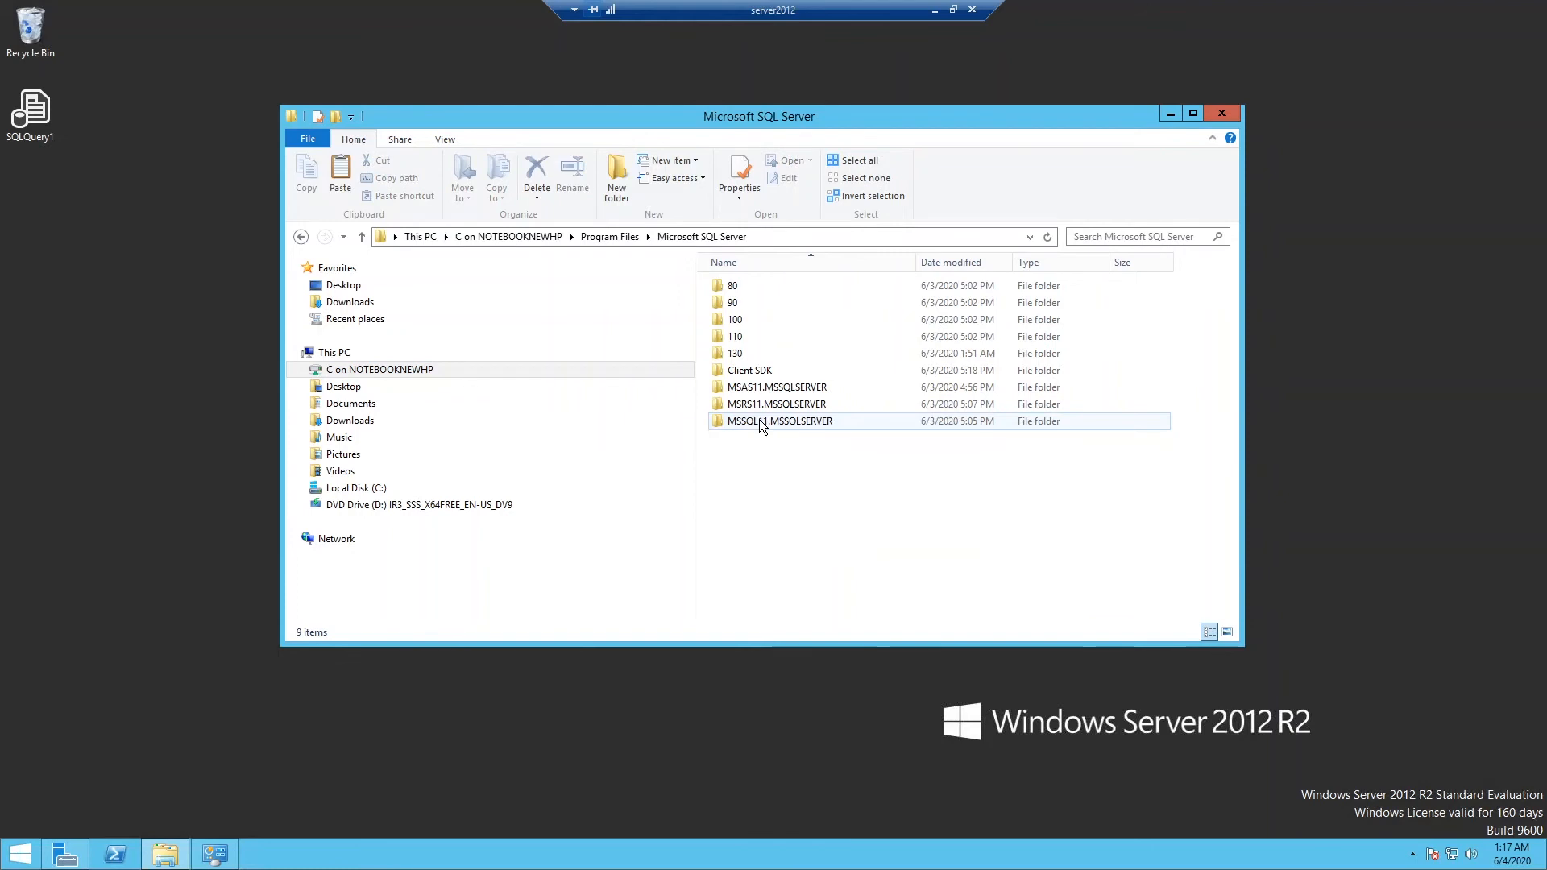
Step: Open MSSQL11.MSSQLSERVER\DATA and bring up copy options for the two Test files
click(780, 421)
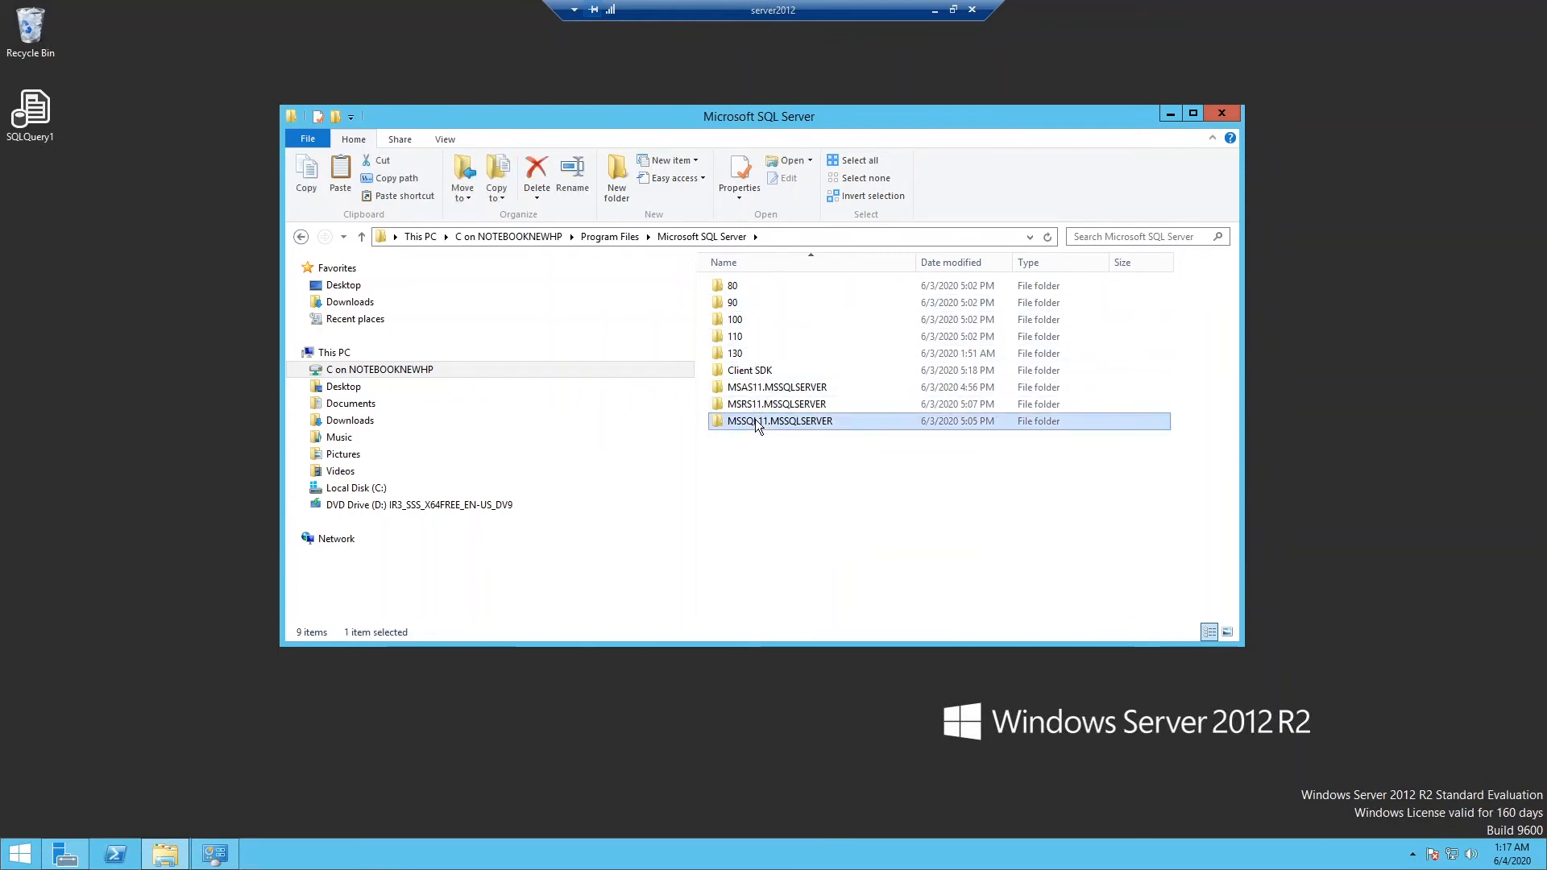
double_click(779, 420)
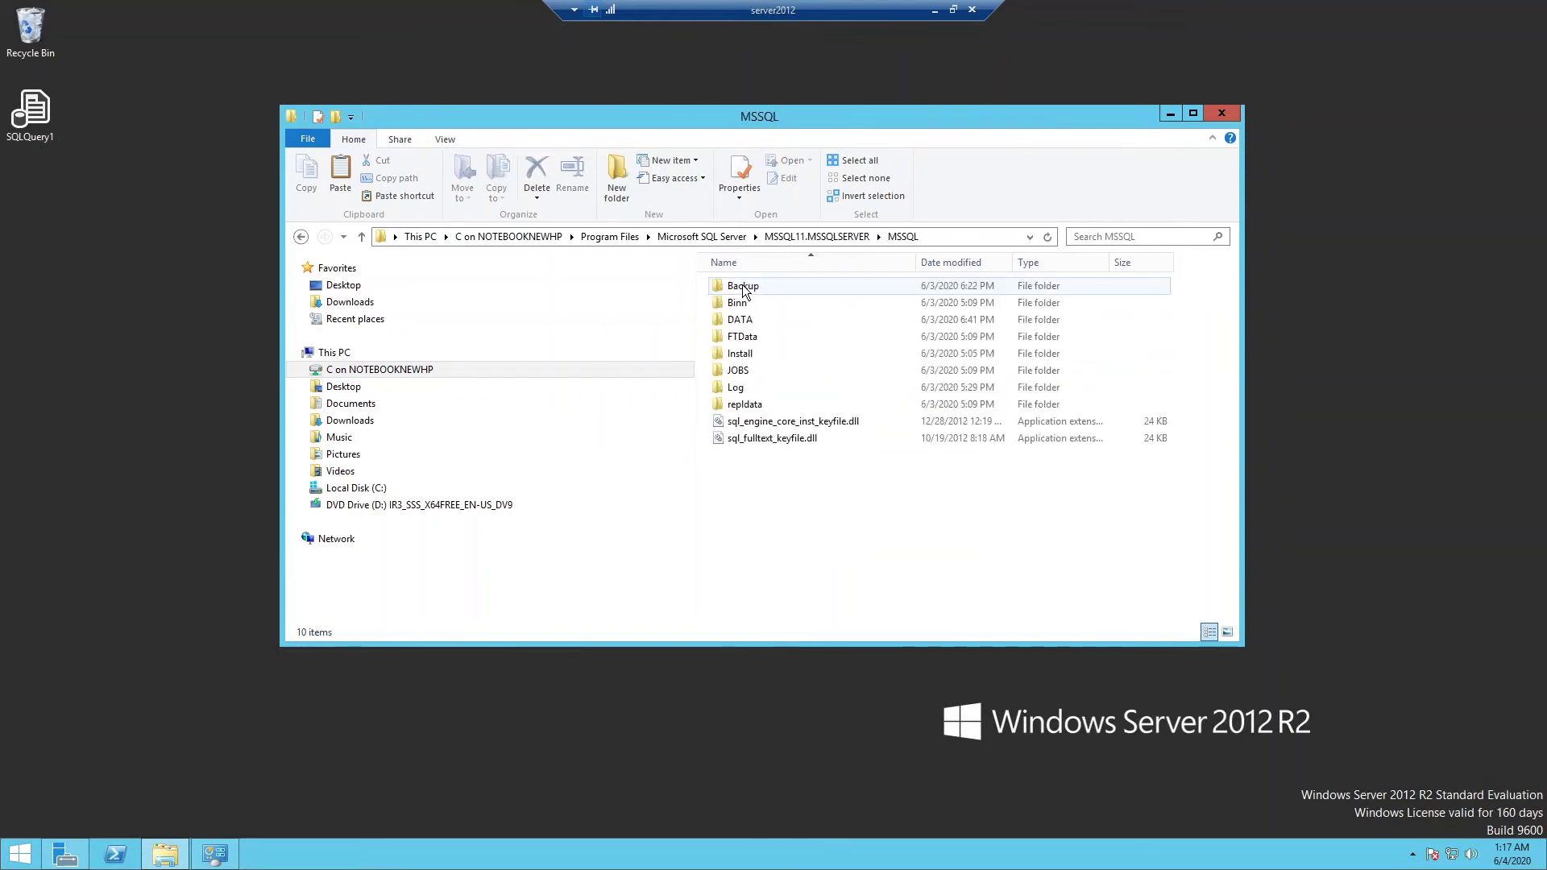
click(740, 319)
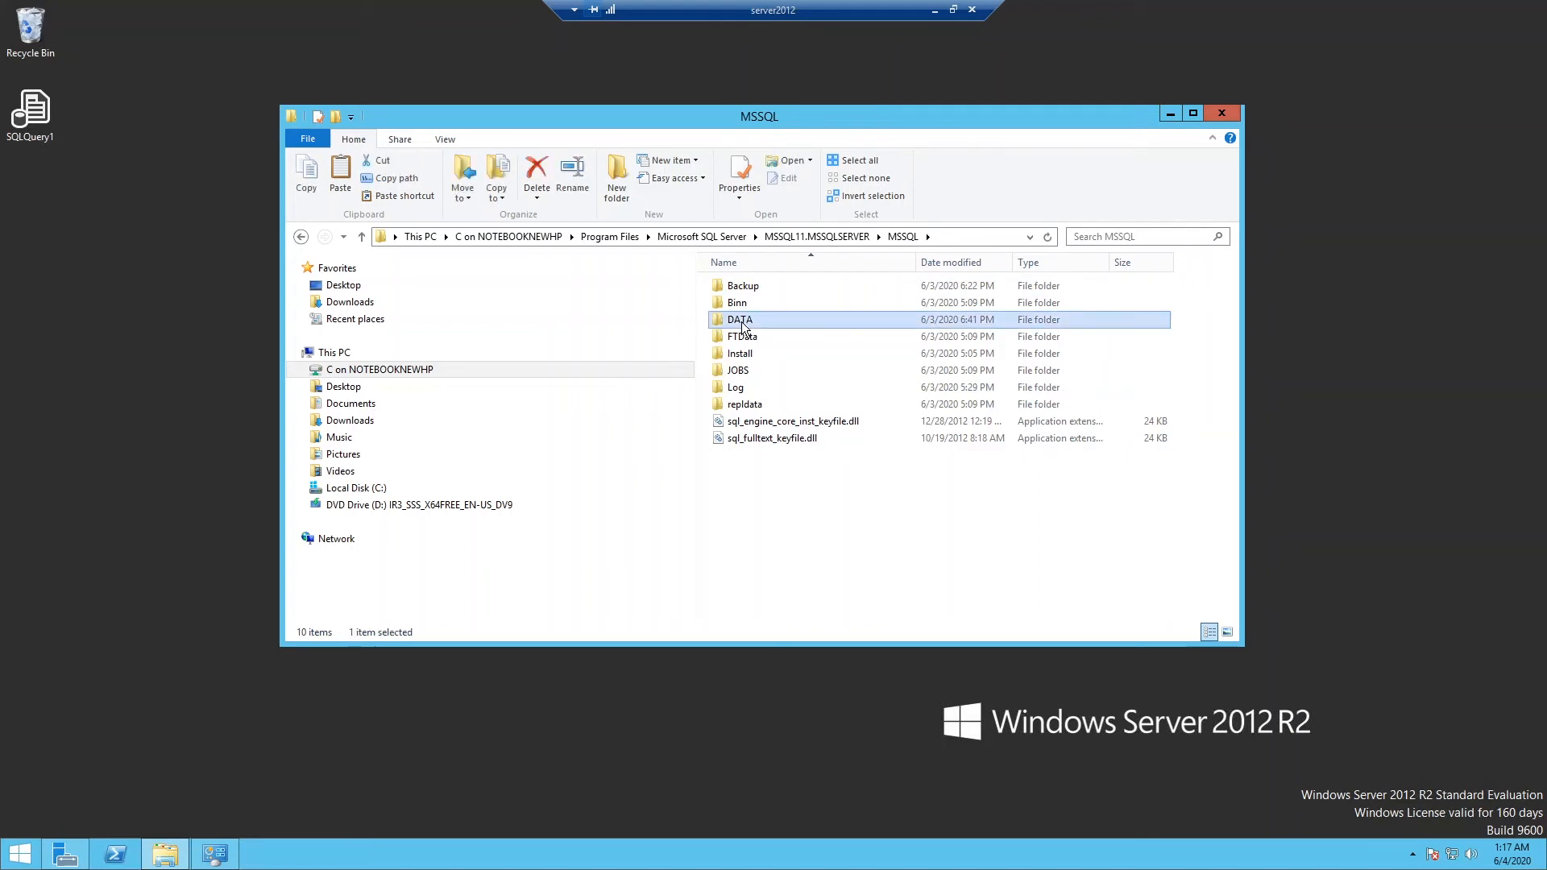
double_click(740, 320)
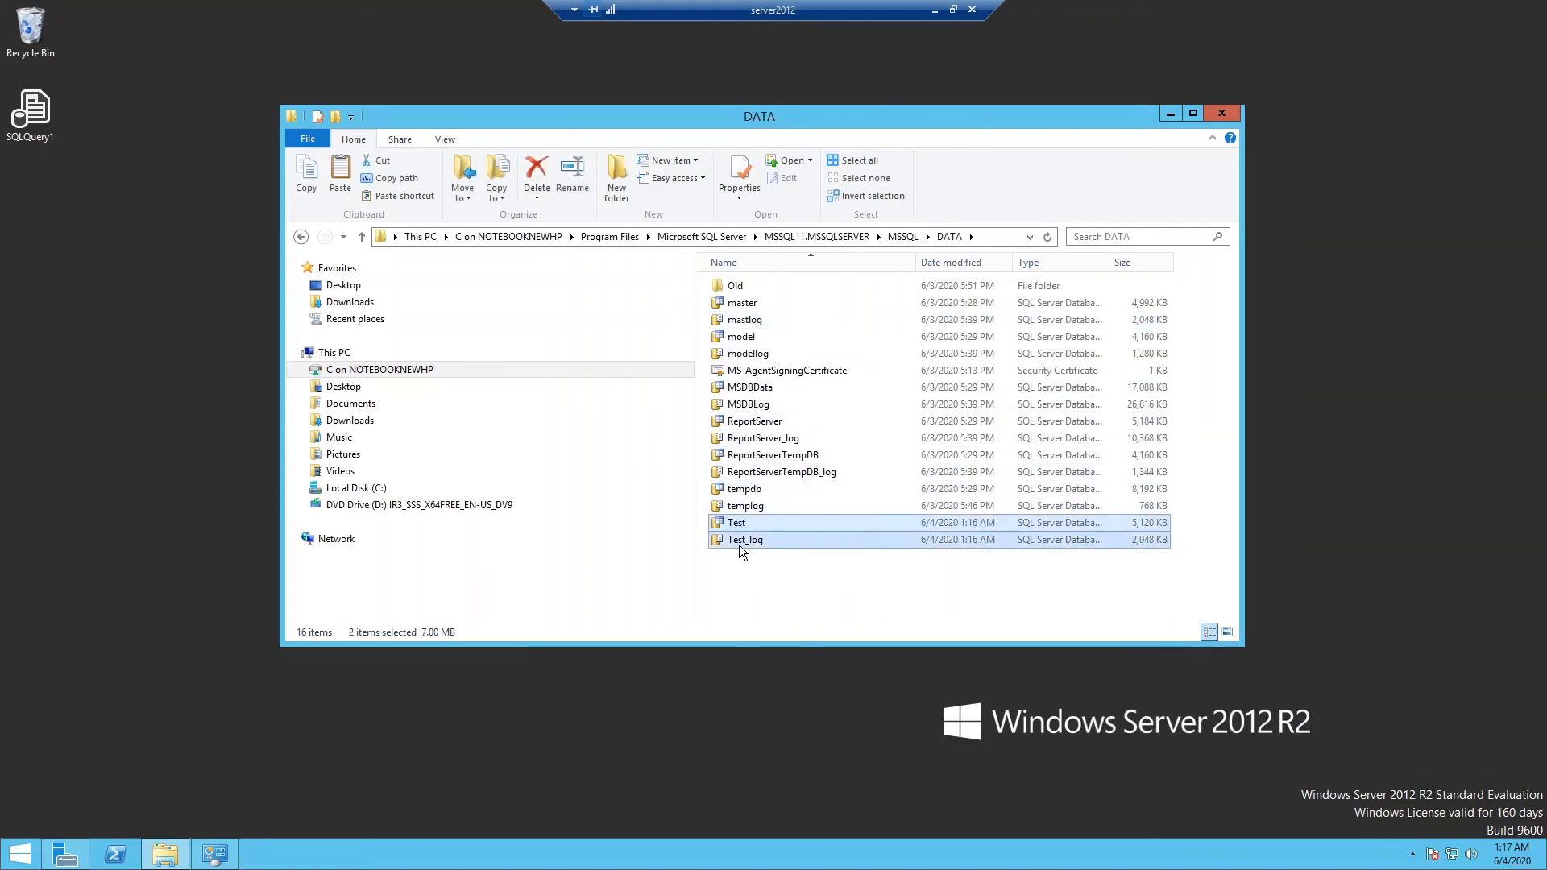
right_click(745, 539)
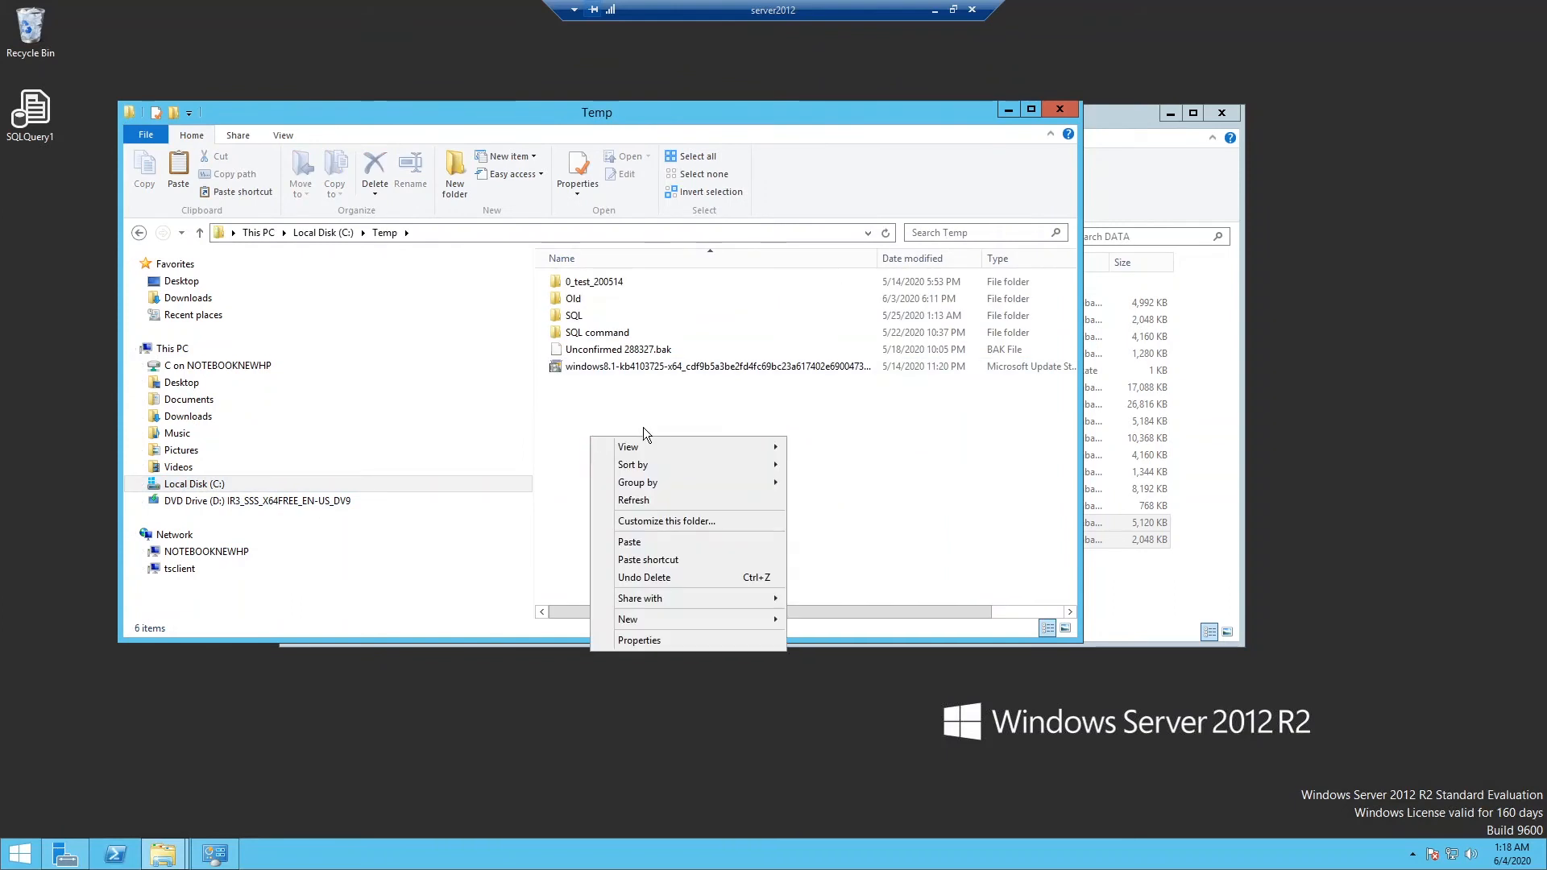
click(642, 549)
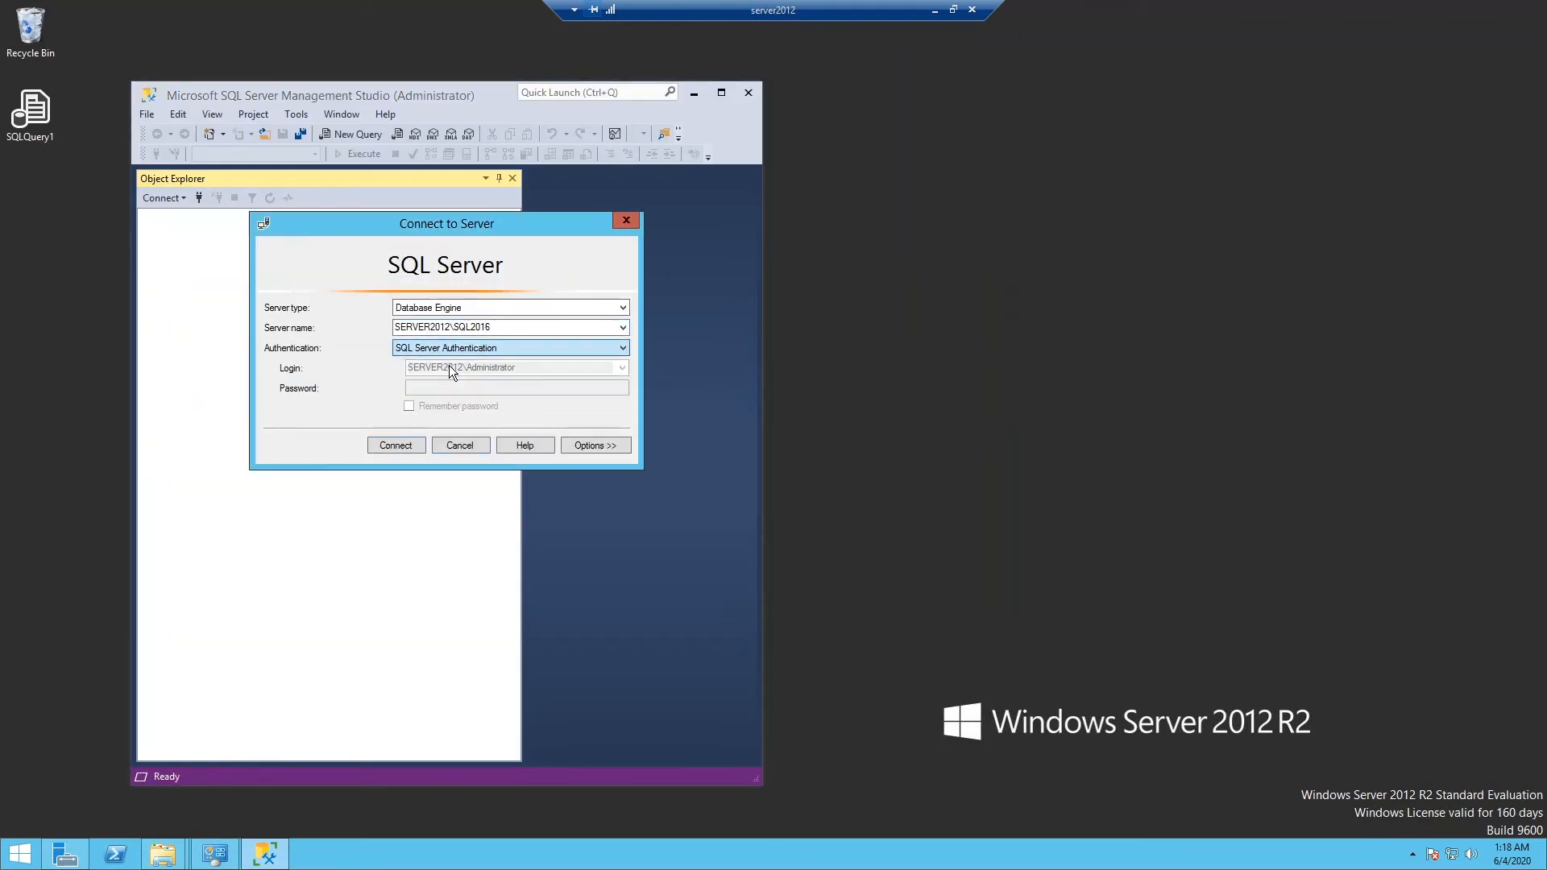
Step: Connect to SERVER2012\SQL2016 and expand the server in Object Explorer
click(396, 445)
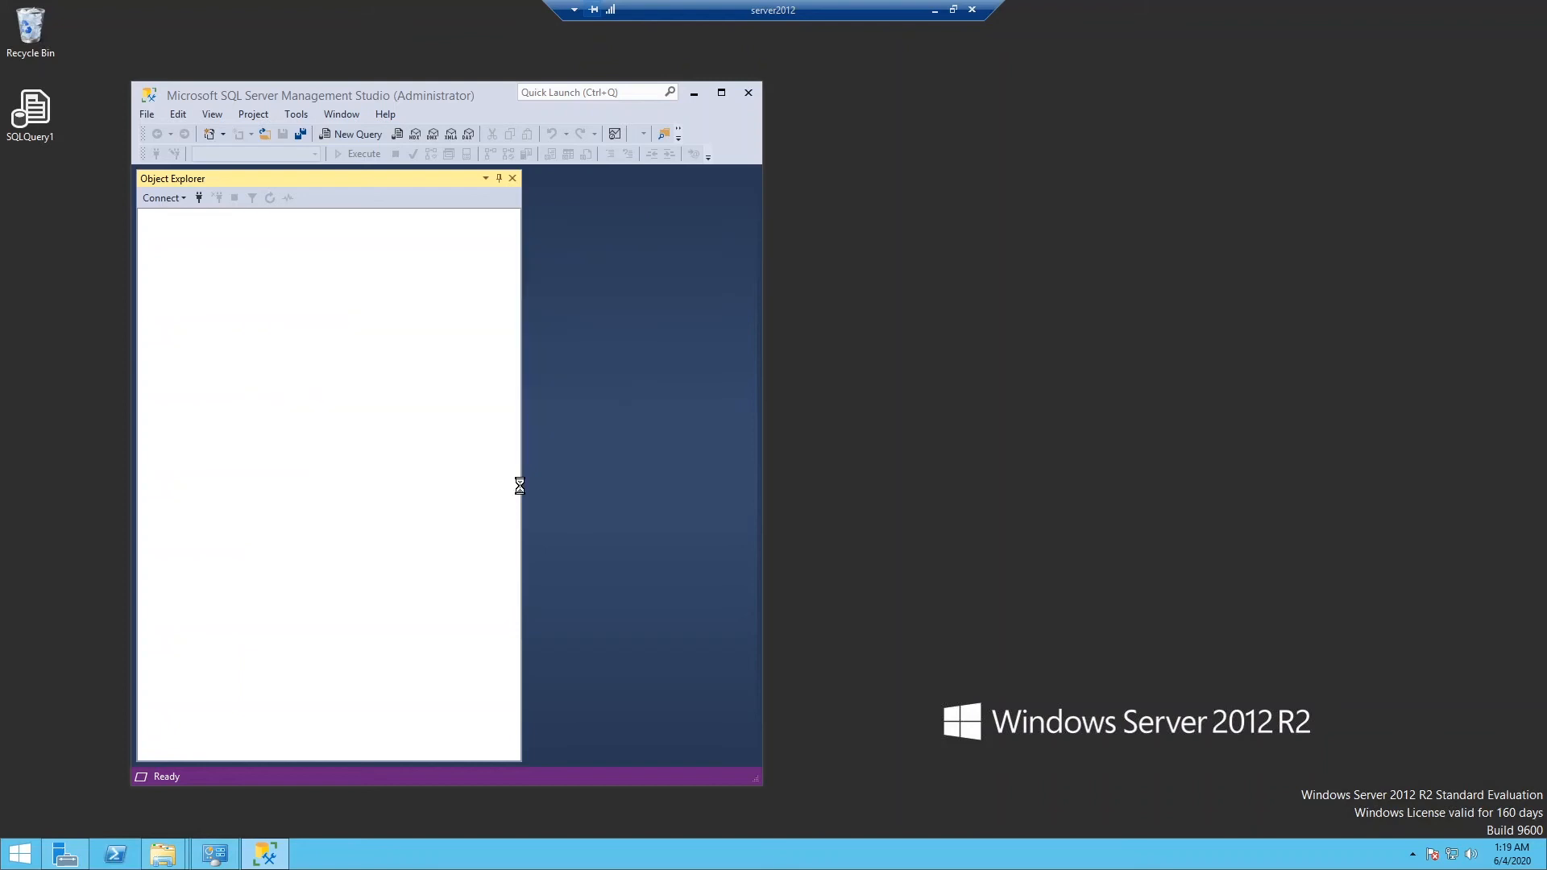
click(161, 198)
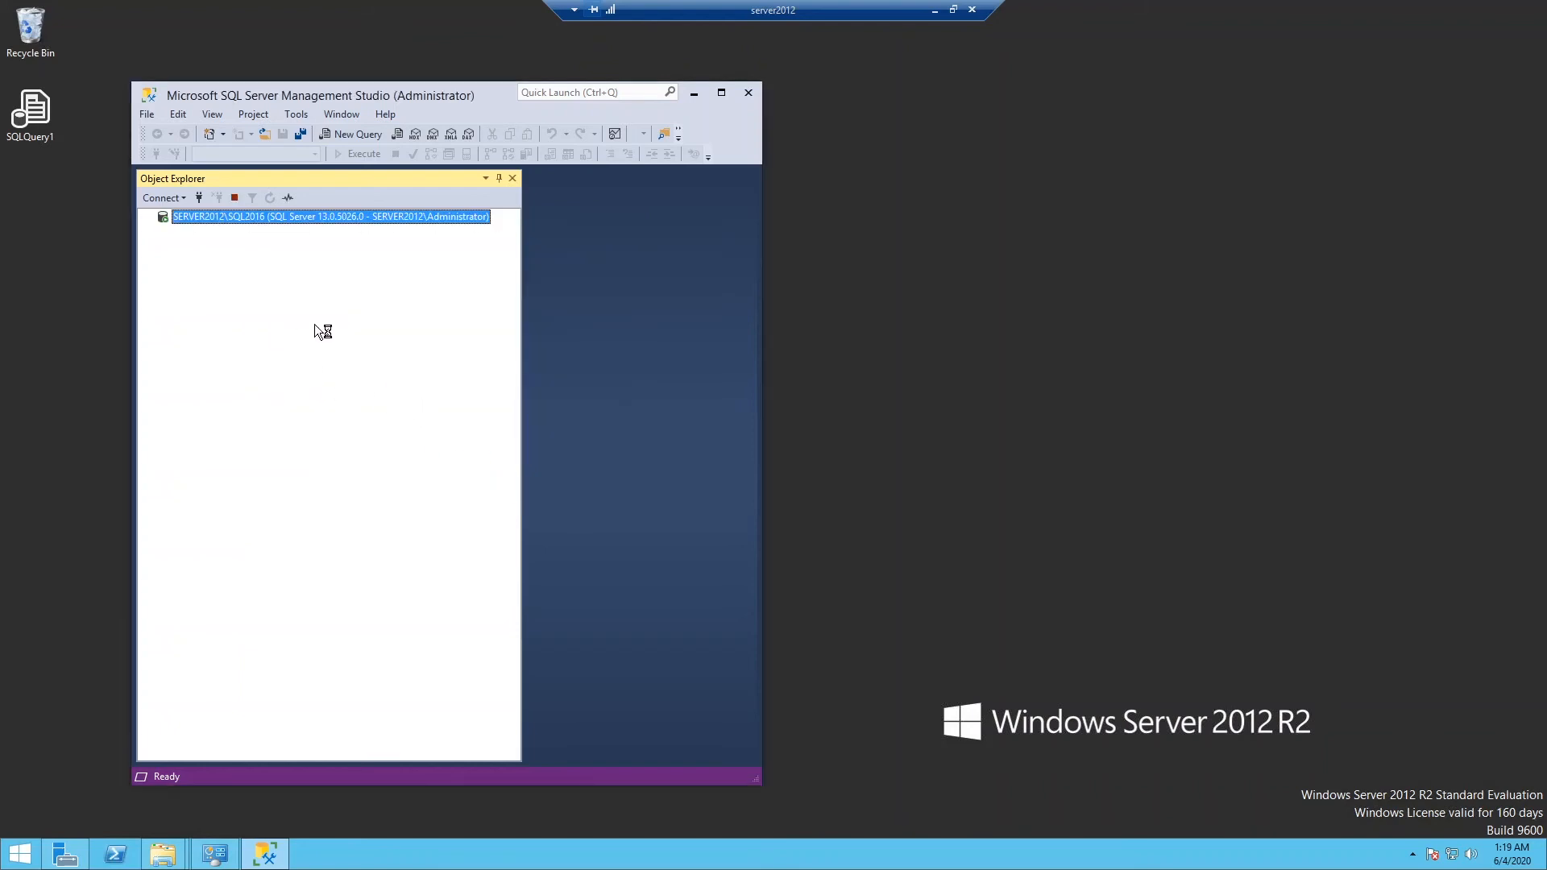
click(150, 217)
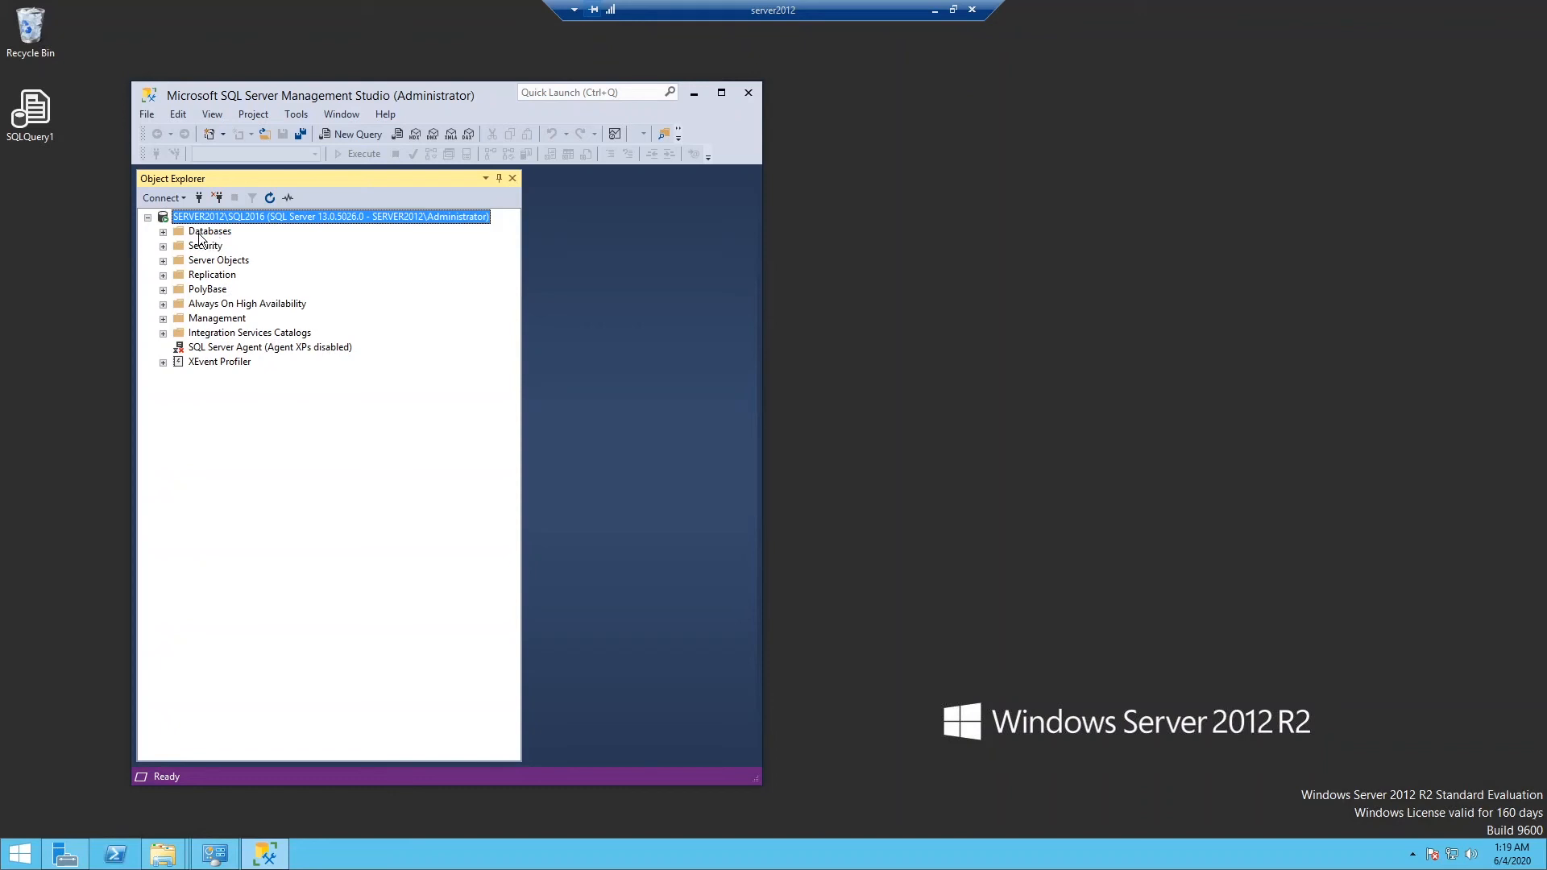
Step: Expand Databases and choose Attach from its context menu
click(209, 231)
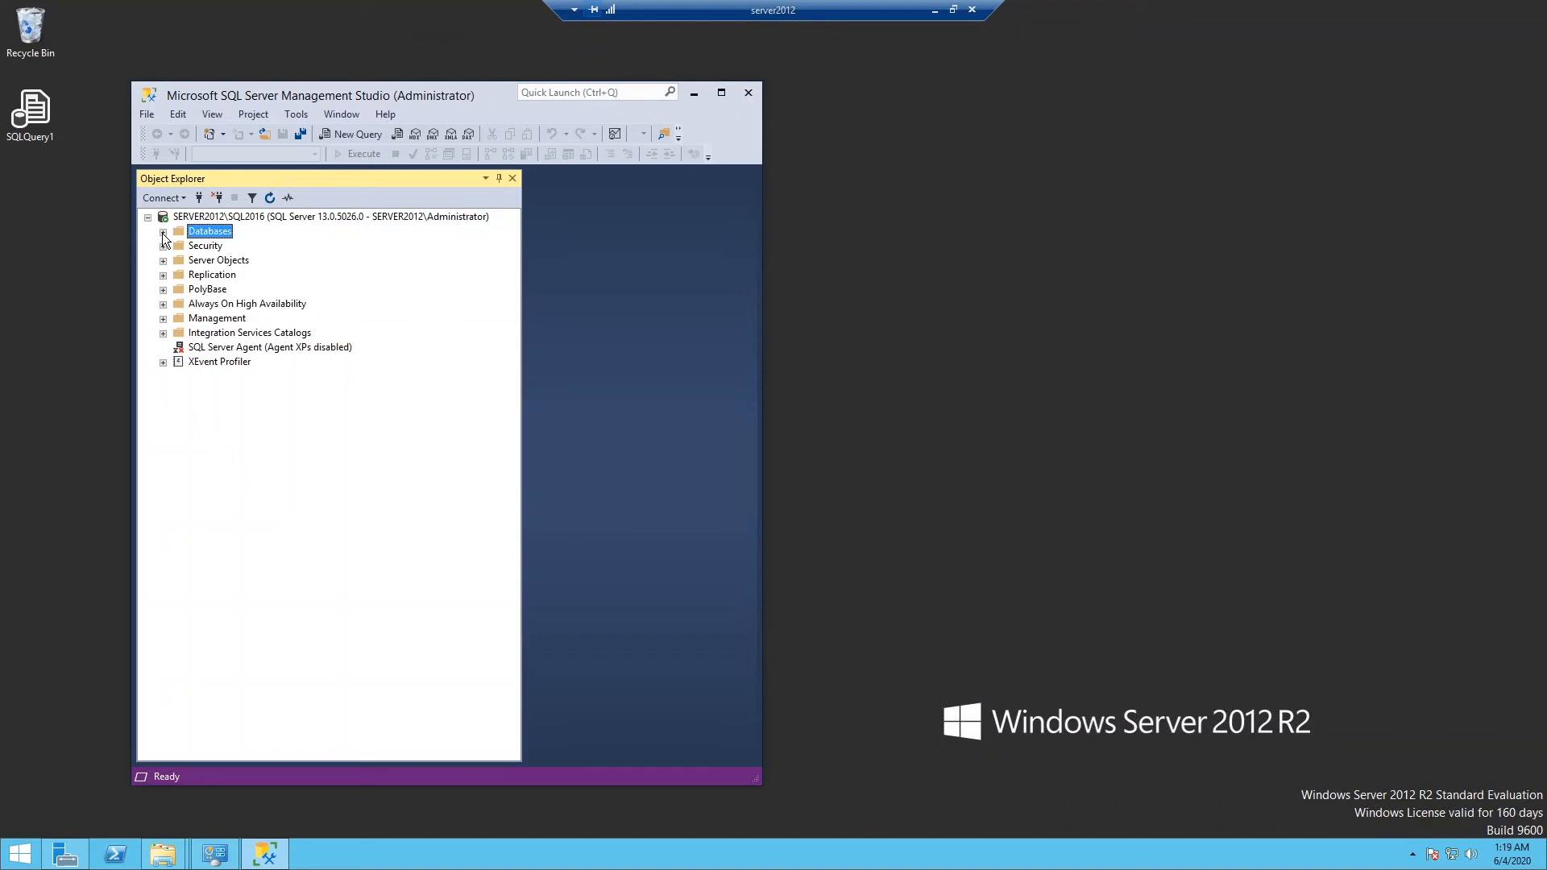
click(164, 240)
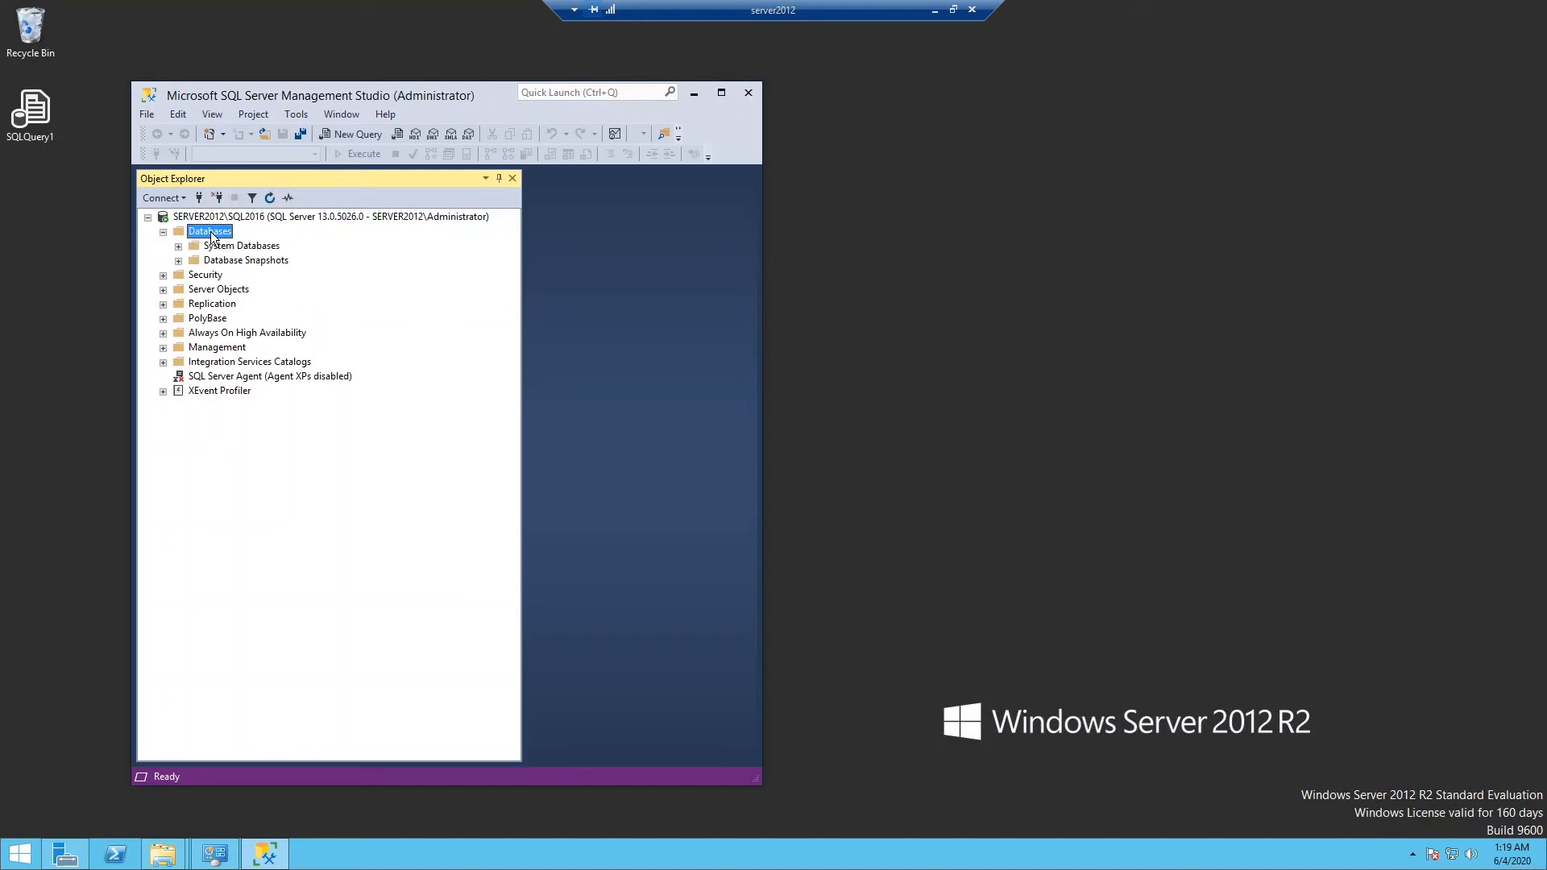
right_click(209, 232)
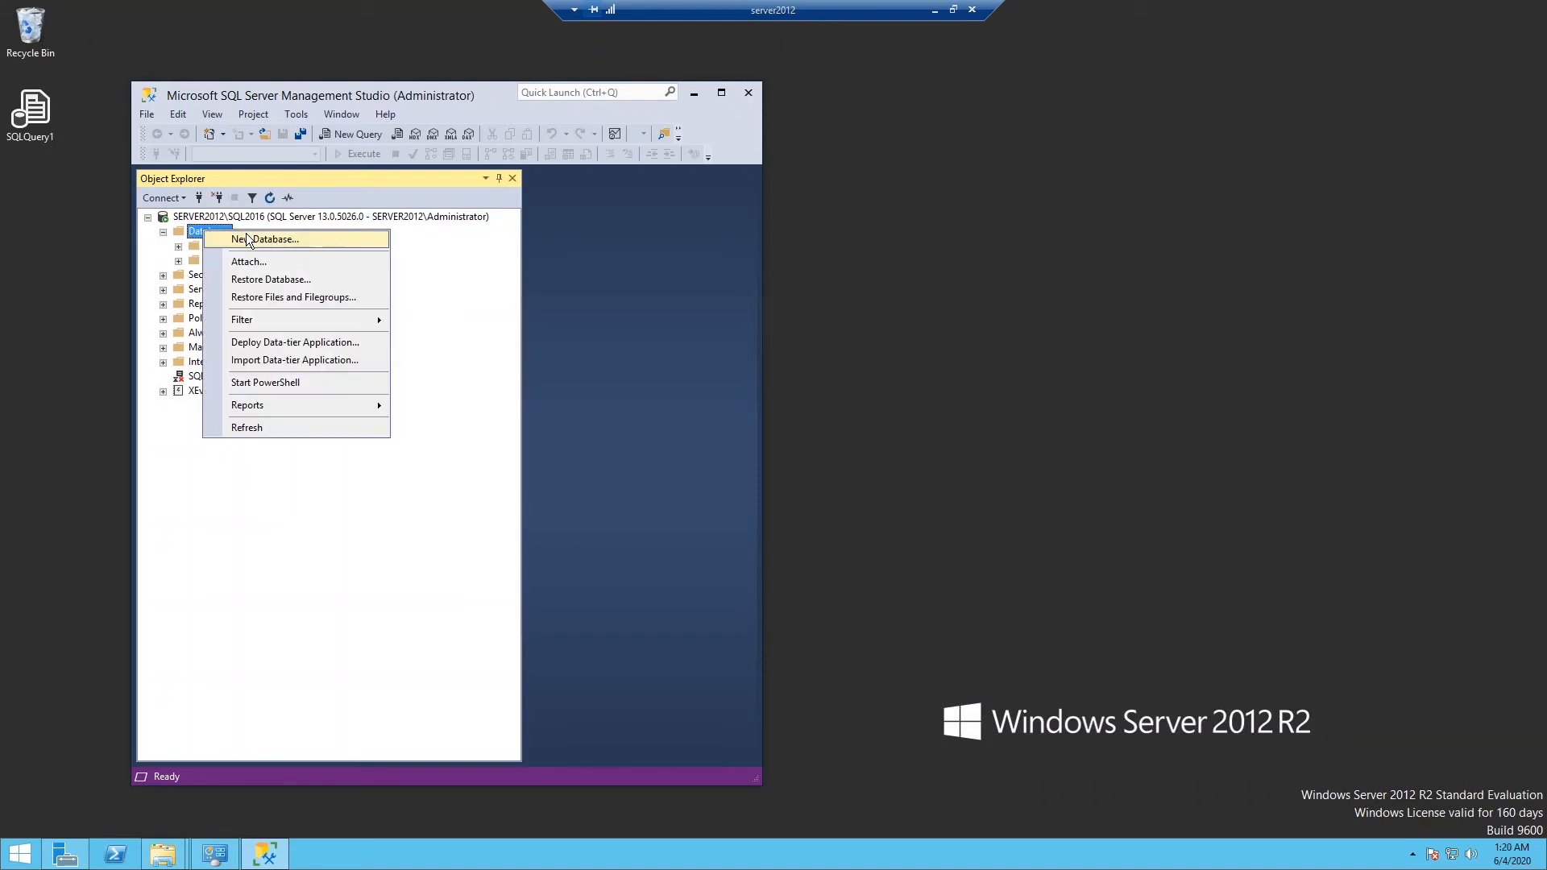
click(248, 261)
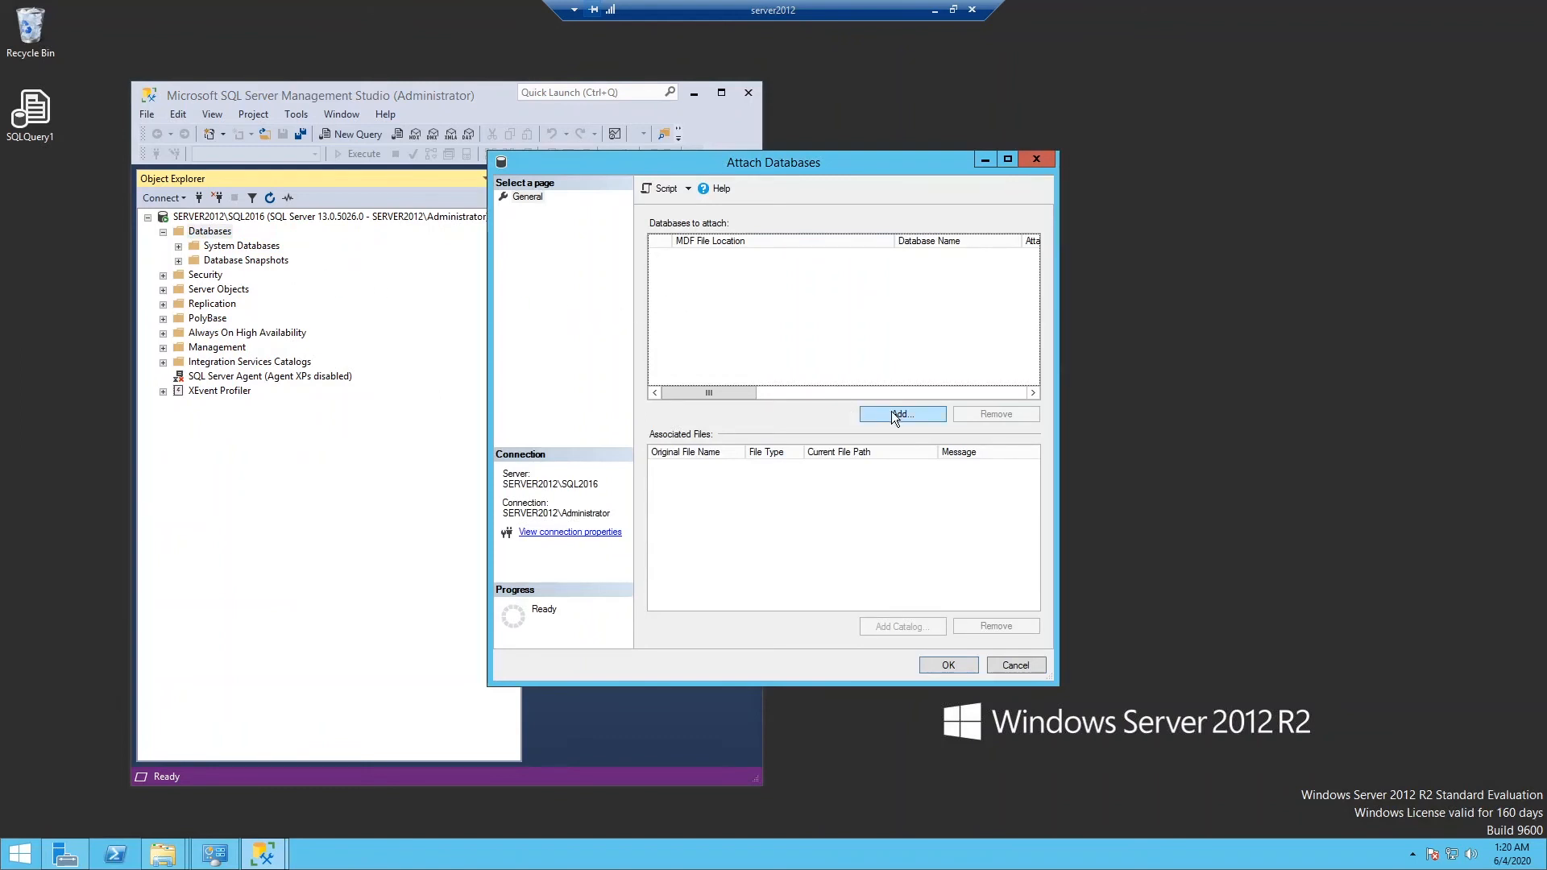
Step: Add C:\Temp\Test.mdf as the data file, toggling the file filter to All Files and back
click(902, 414)
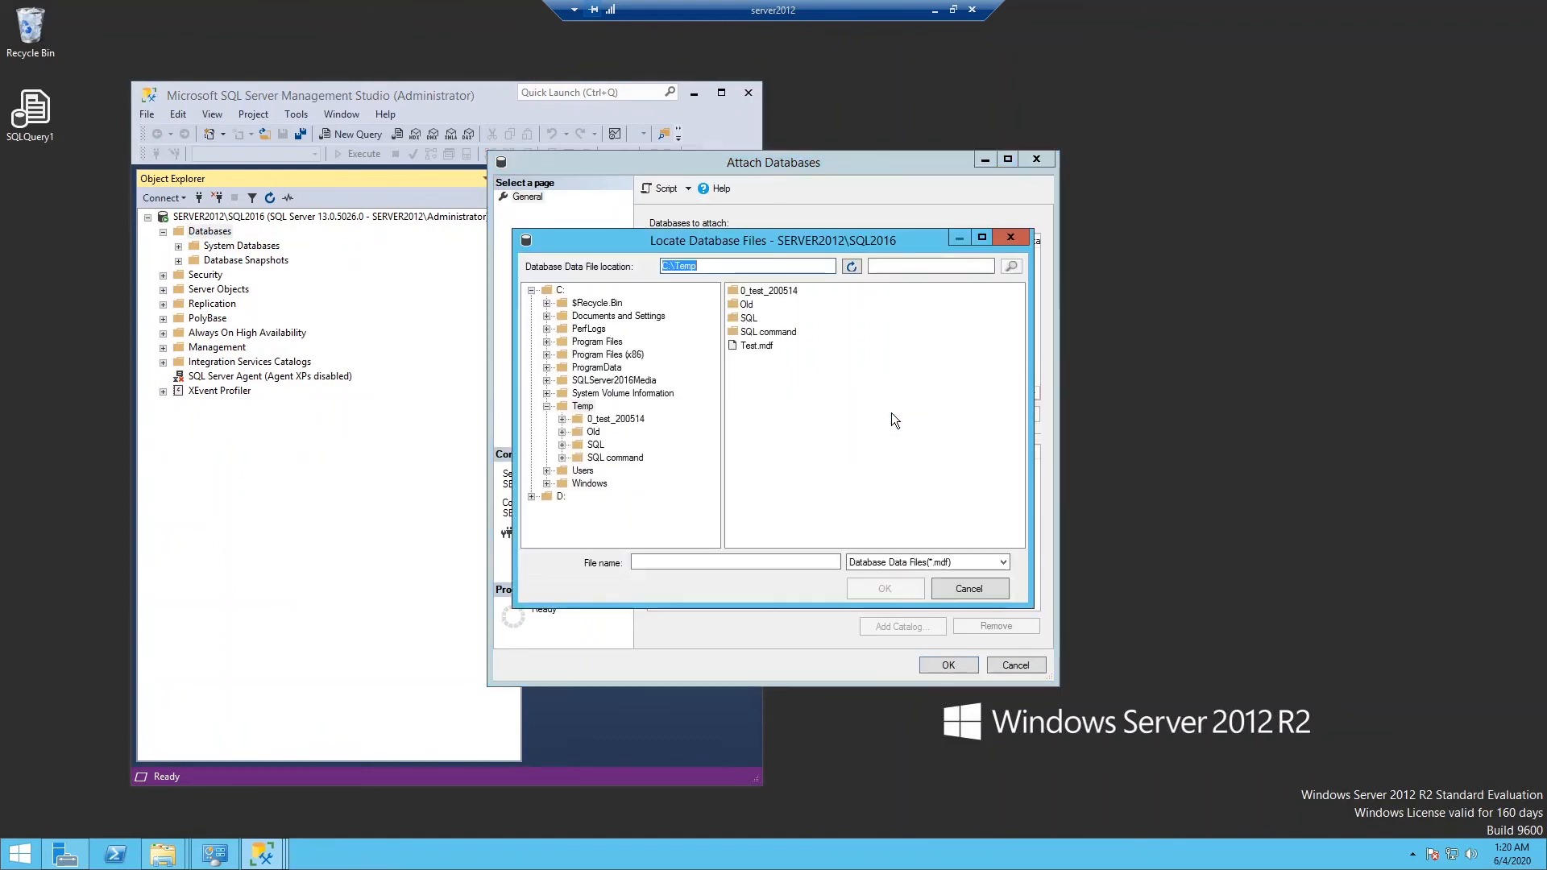
mouse_move(611, 420)
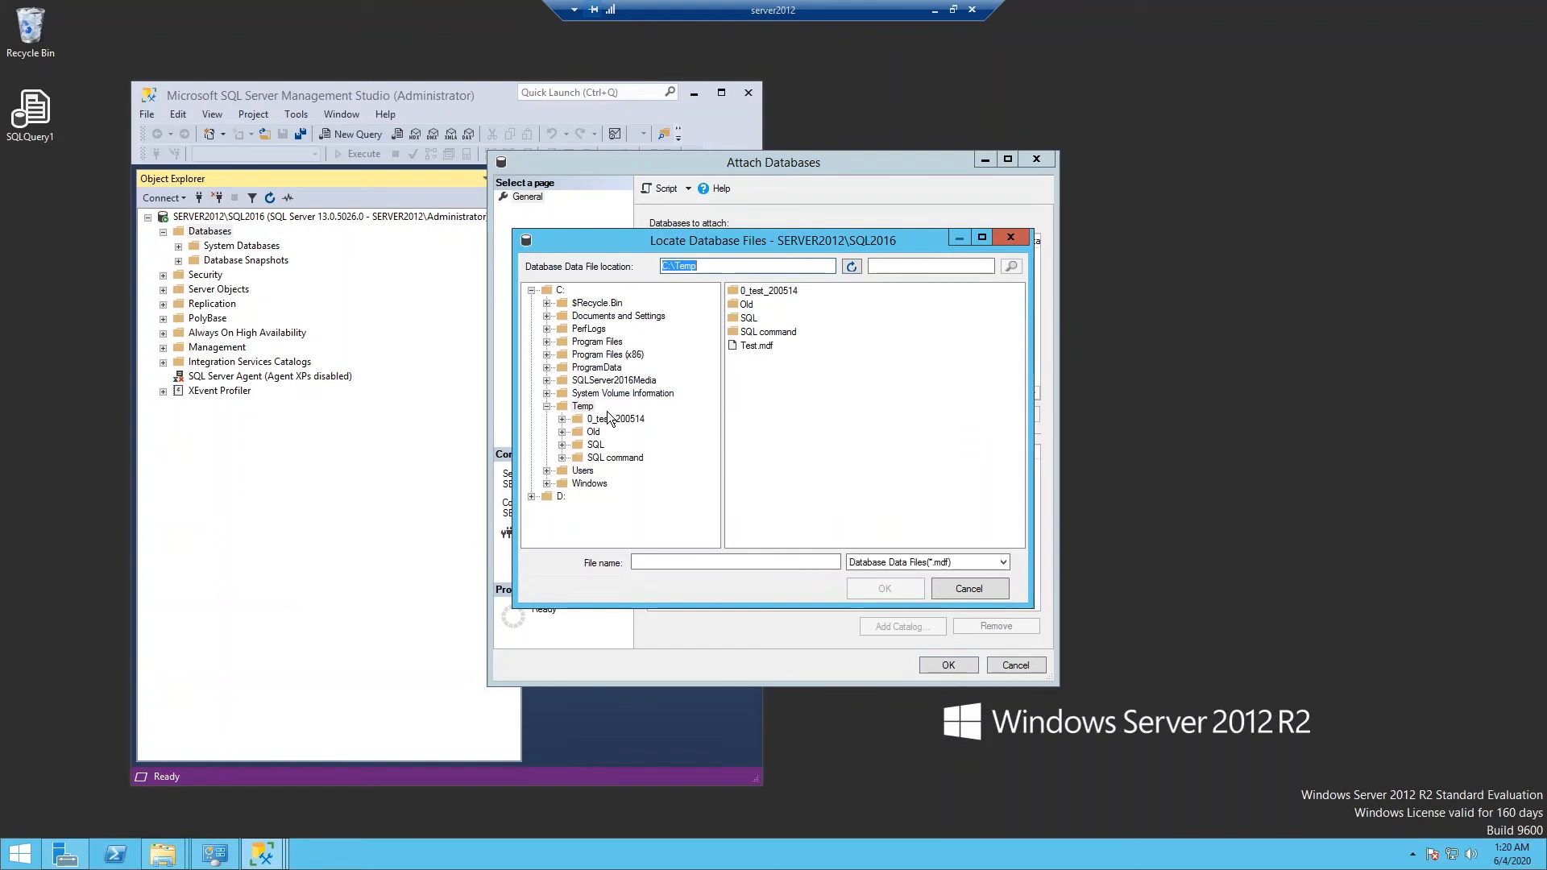
click(582, 406)
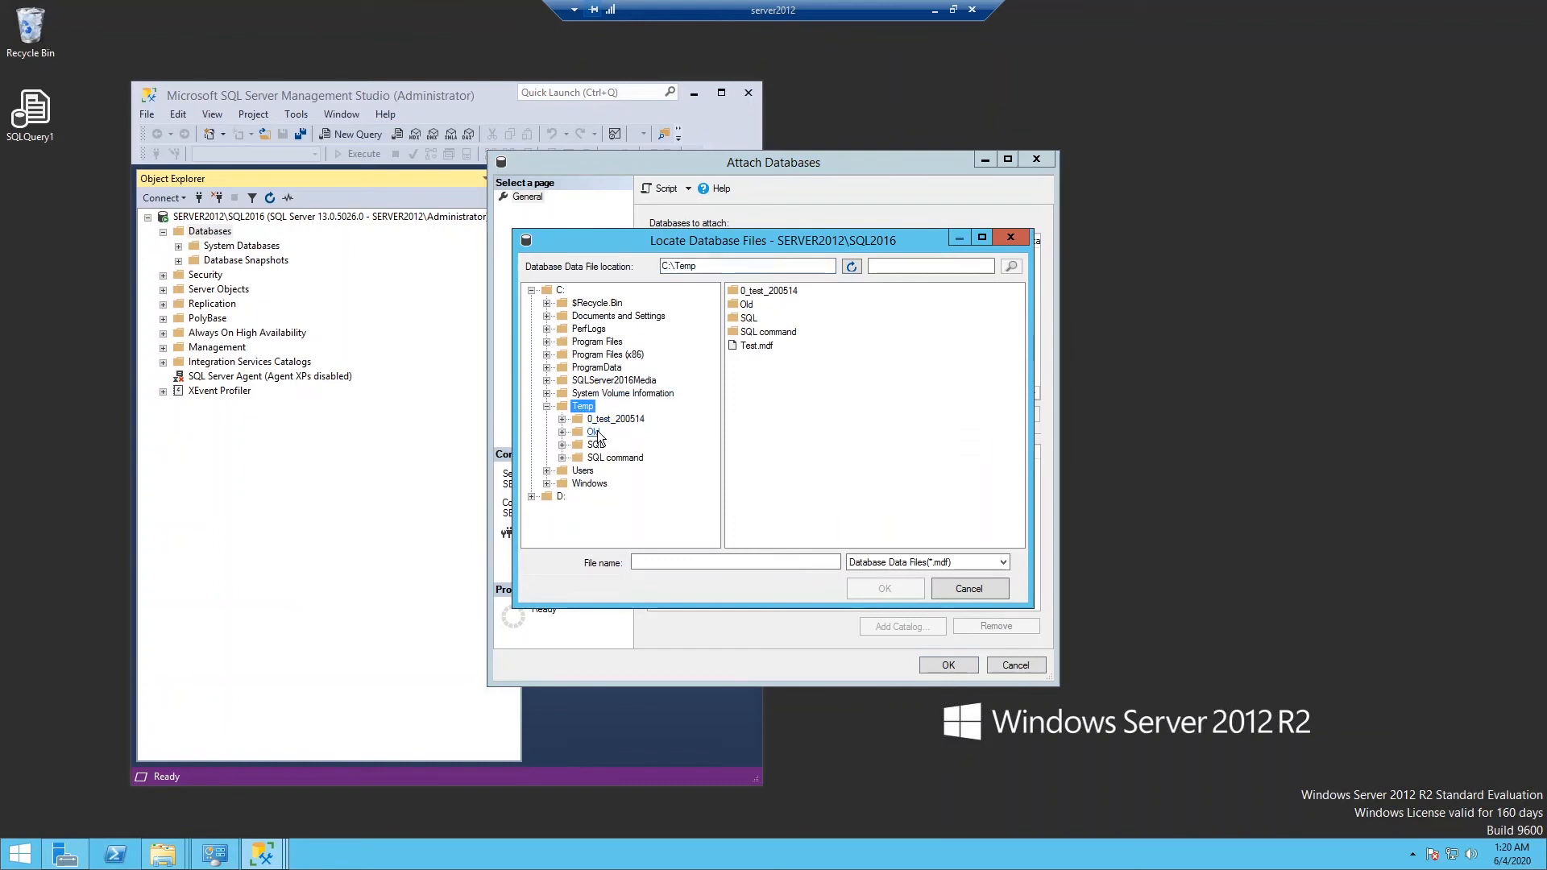
click(756, 345)
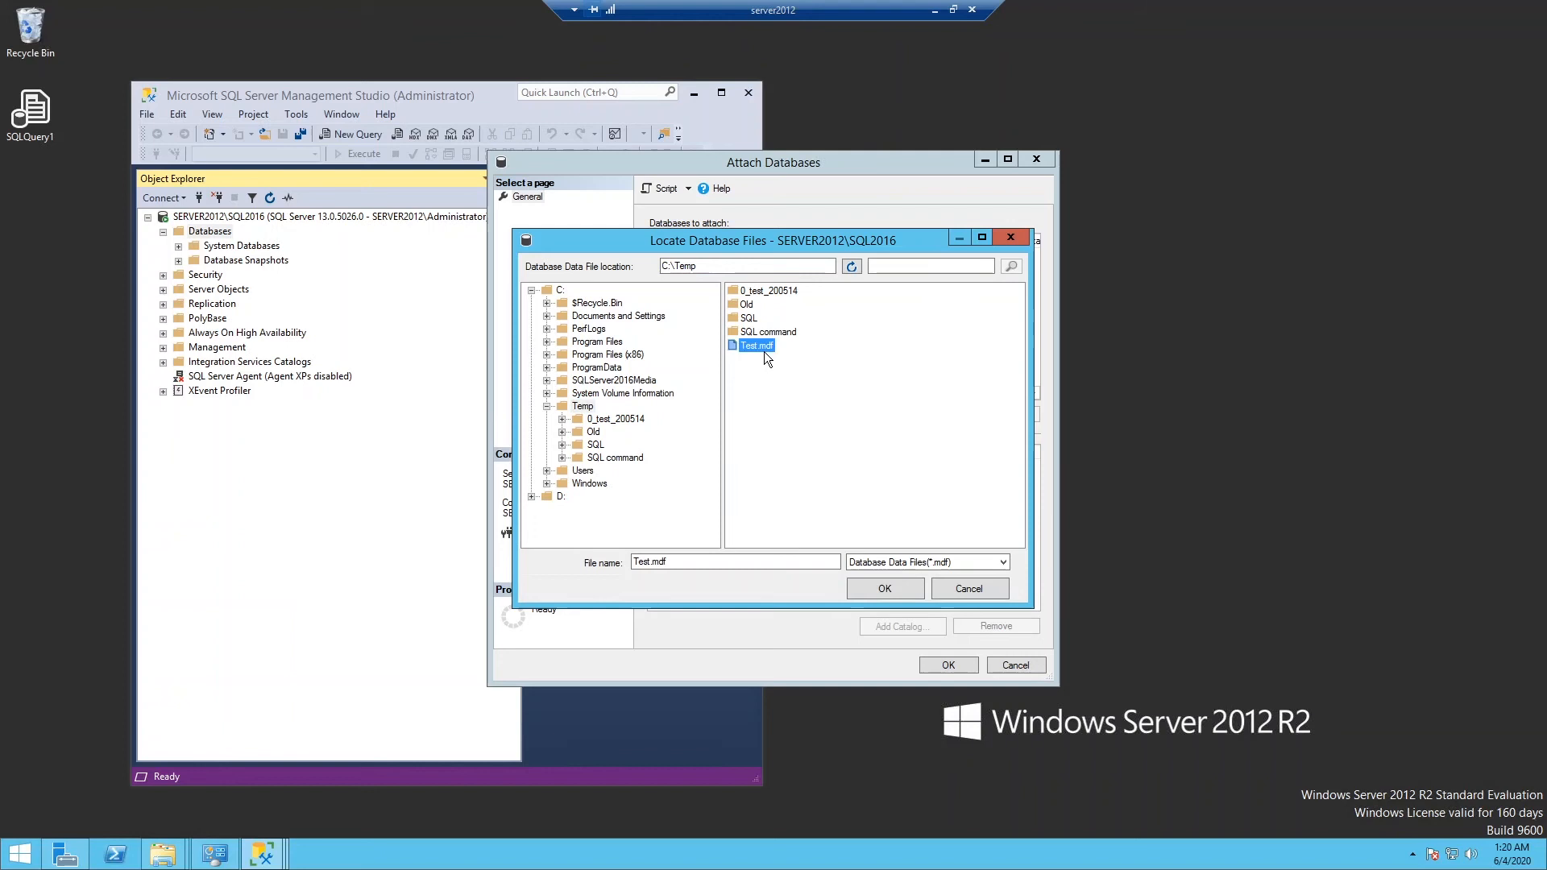
mouse_move(777, 361)
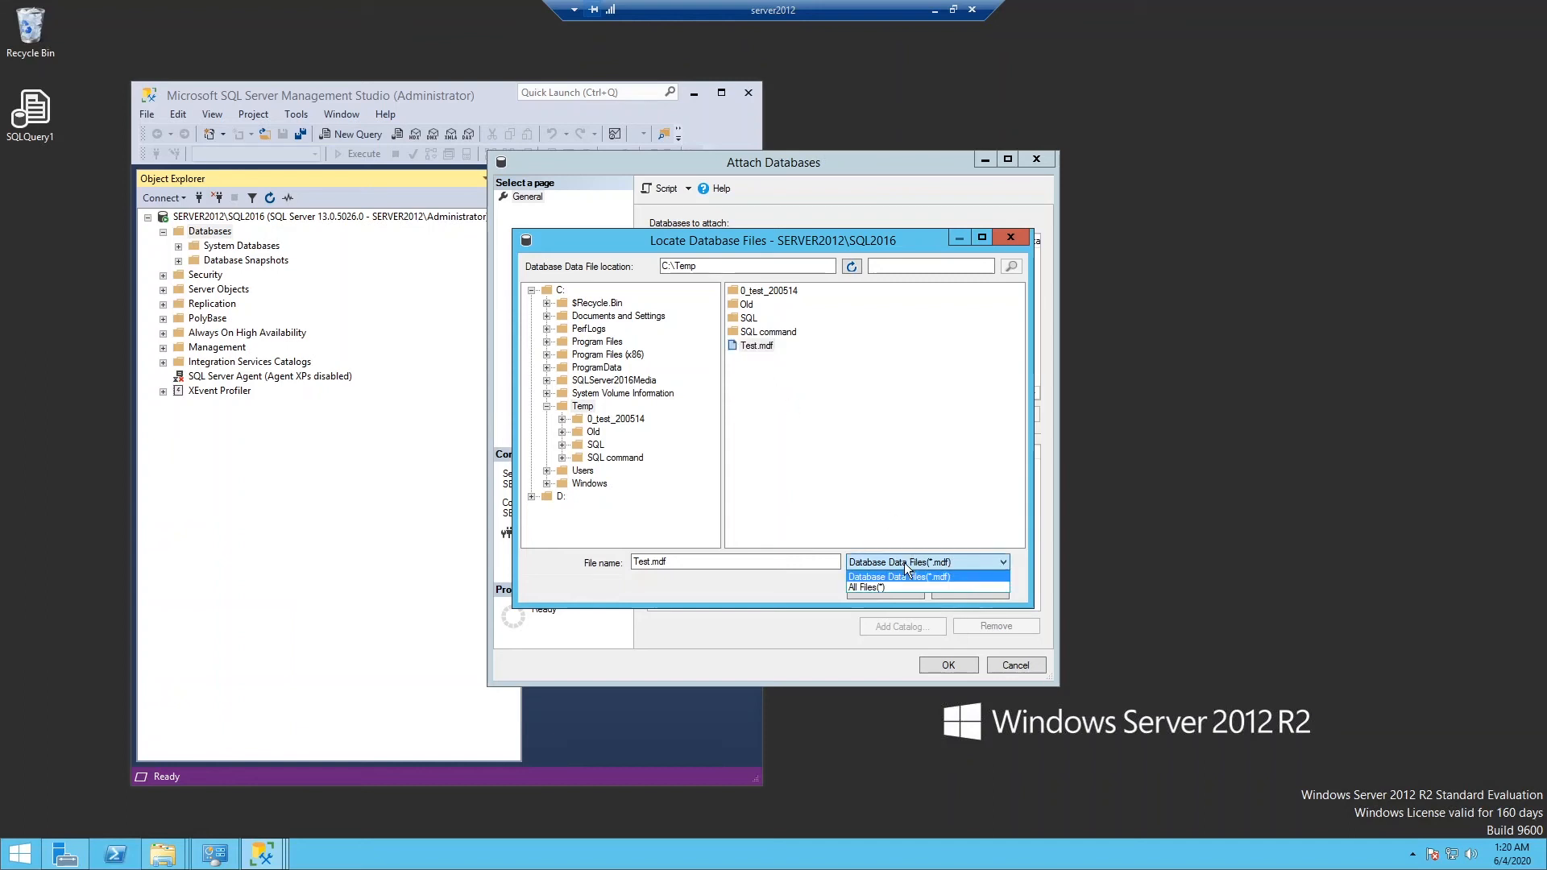
click(866, 588)
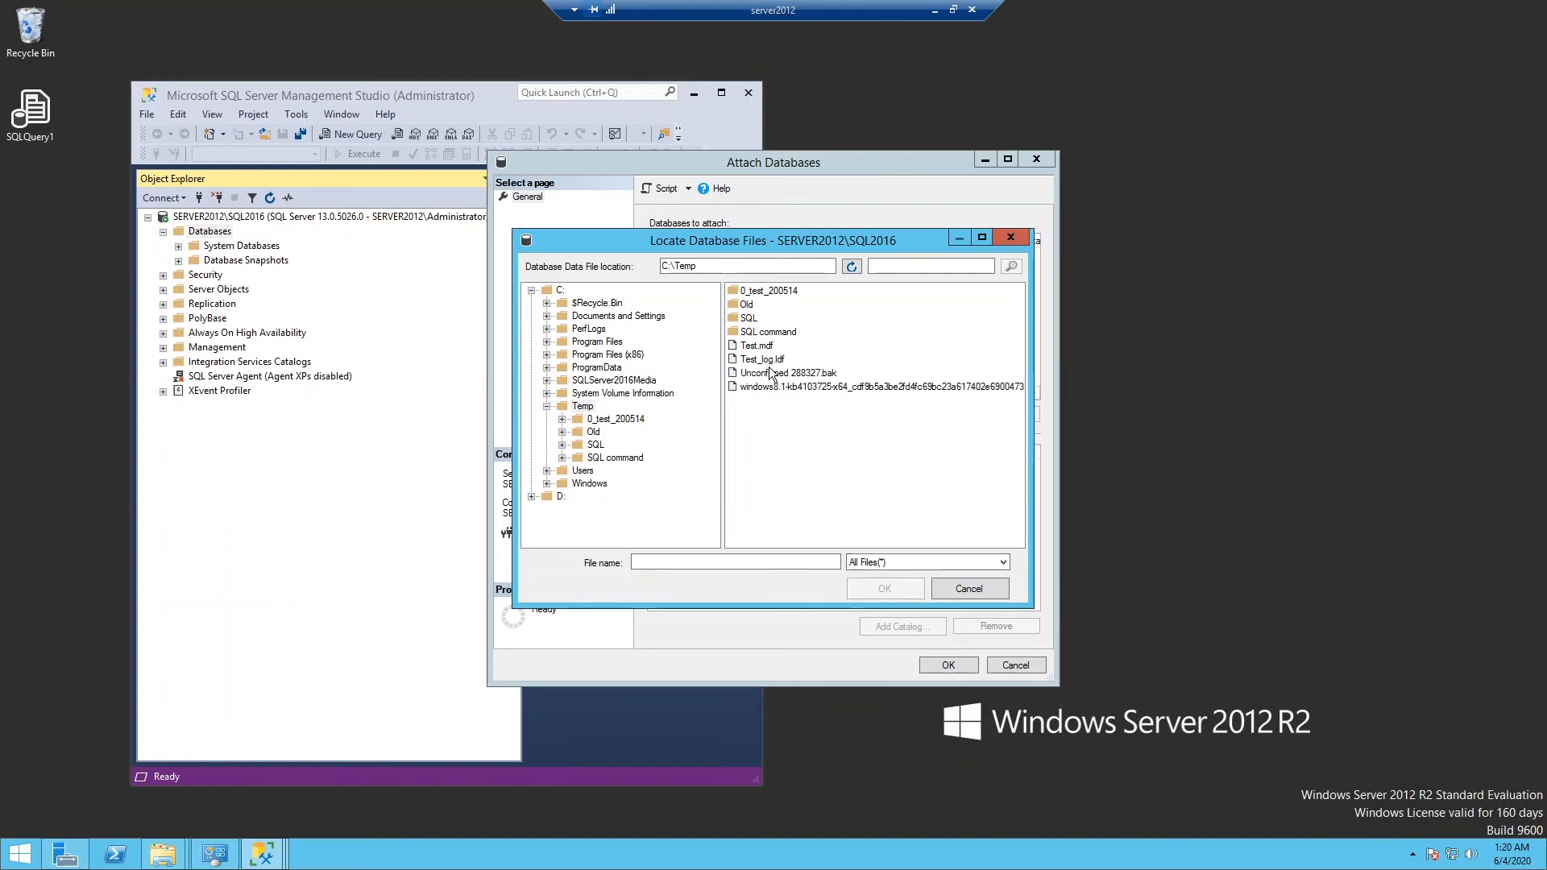
mouse_move(774, 373)
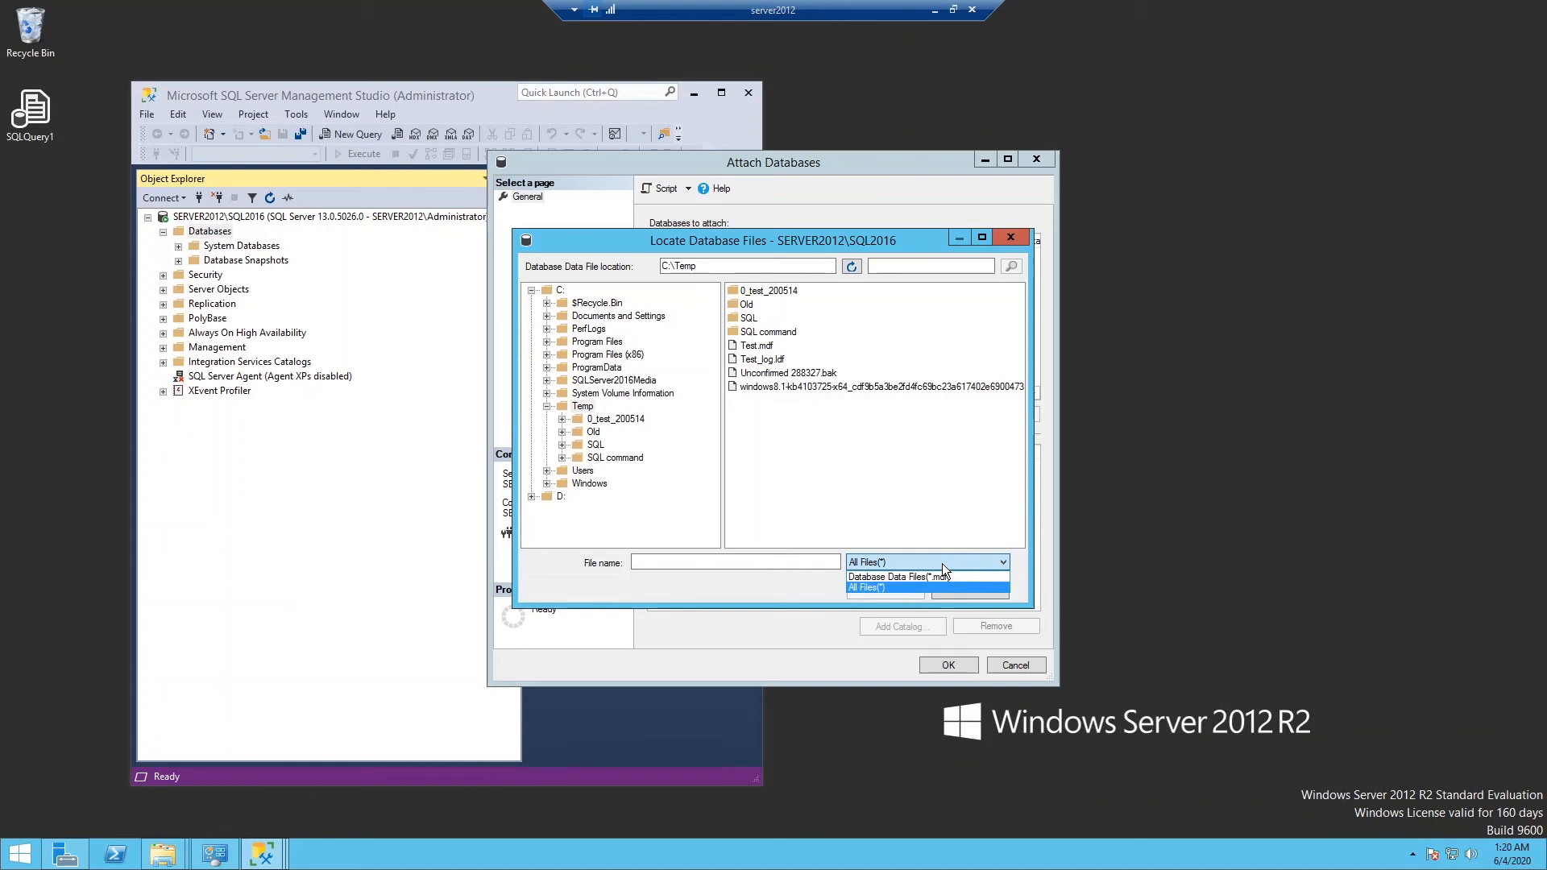
click(899, 576)
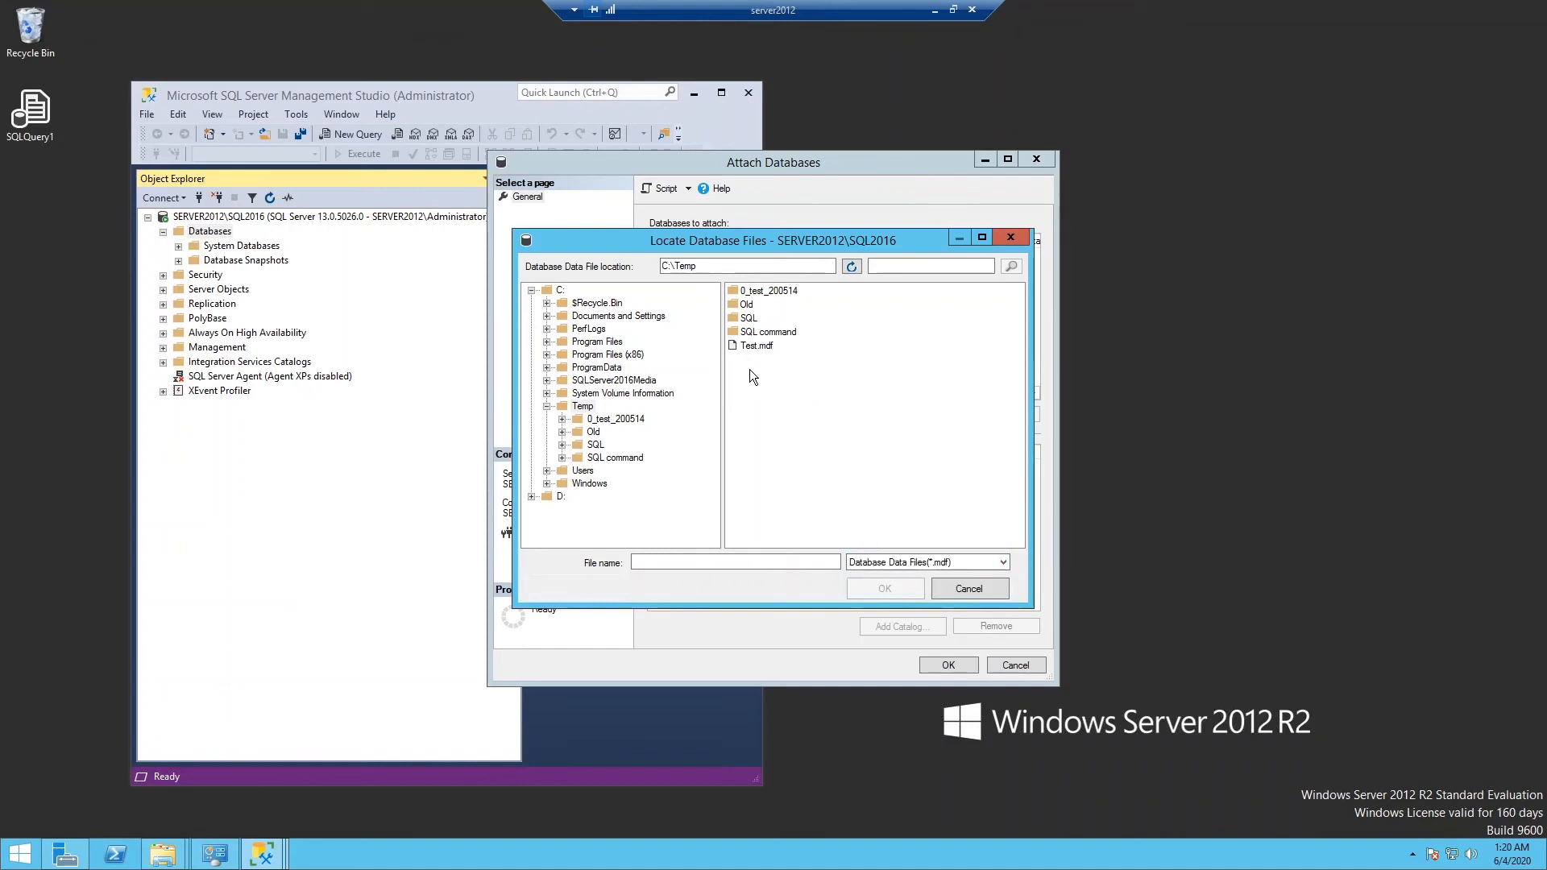
click(756, 345)
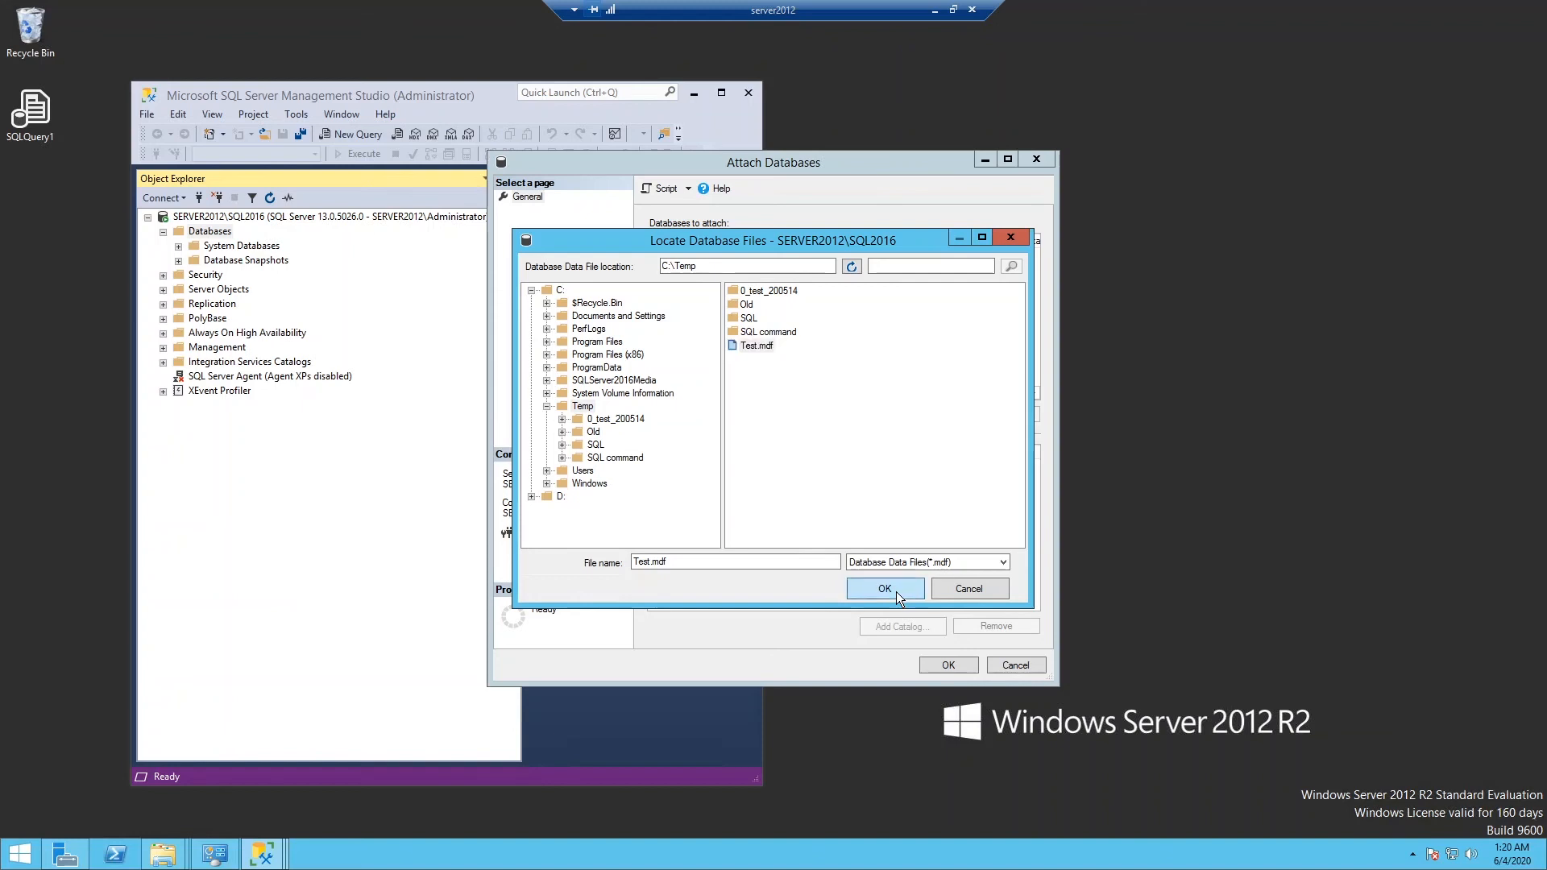
Step: Confirm Test.mdf and attach the Test database with its Test_log.ldf log
click(885, 588)
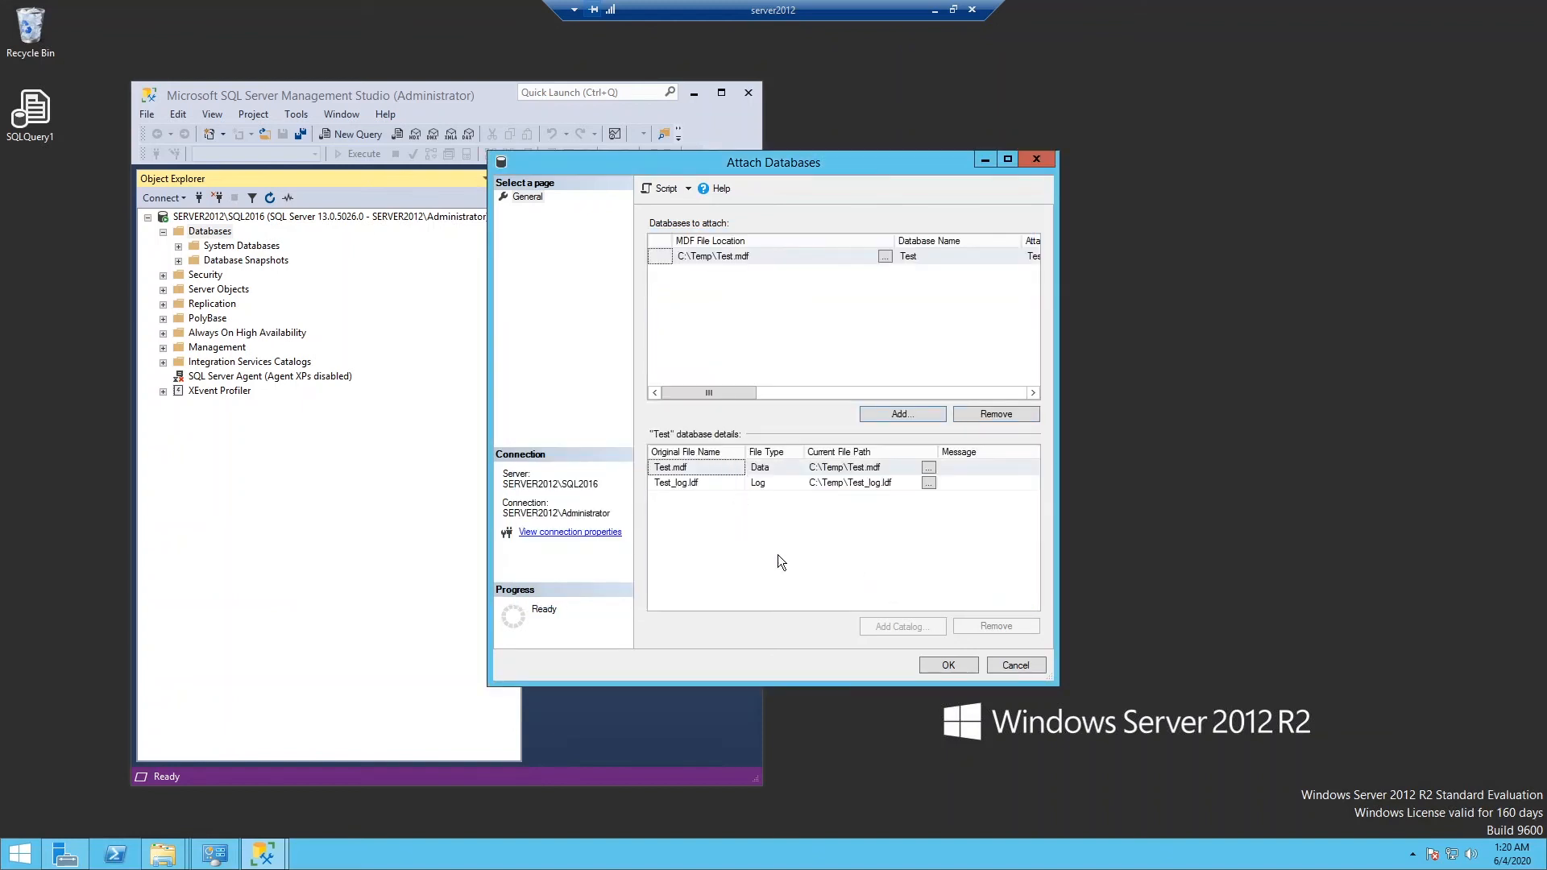
mouse_move(680, 502)
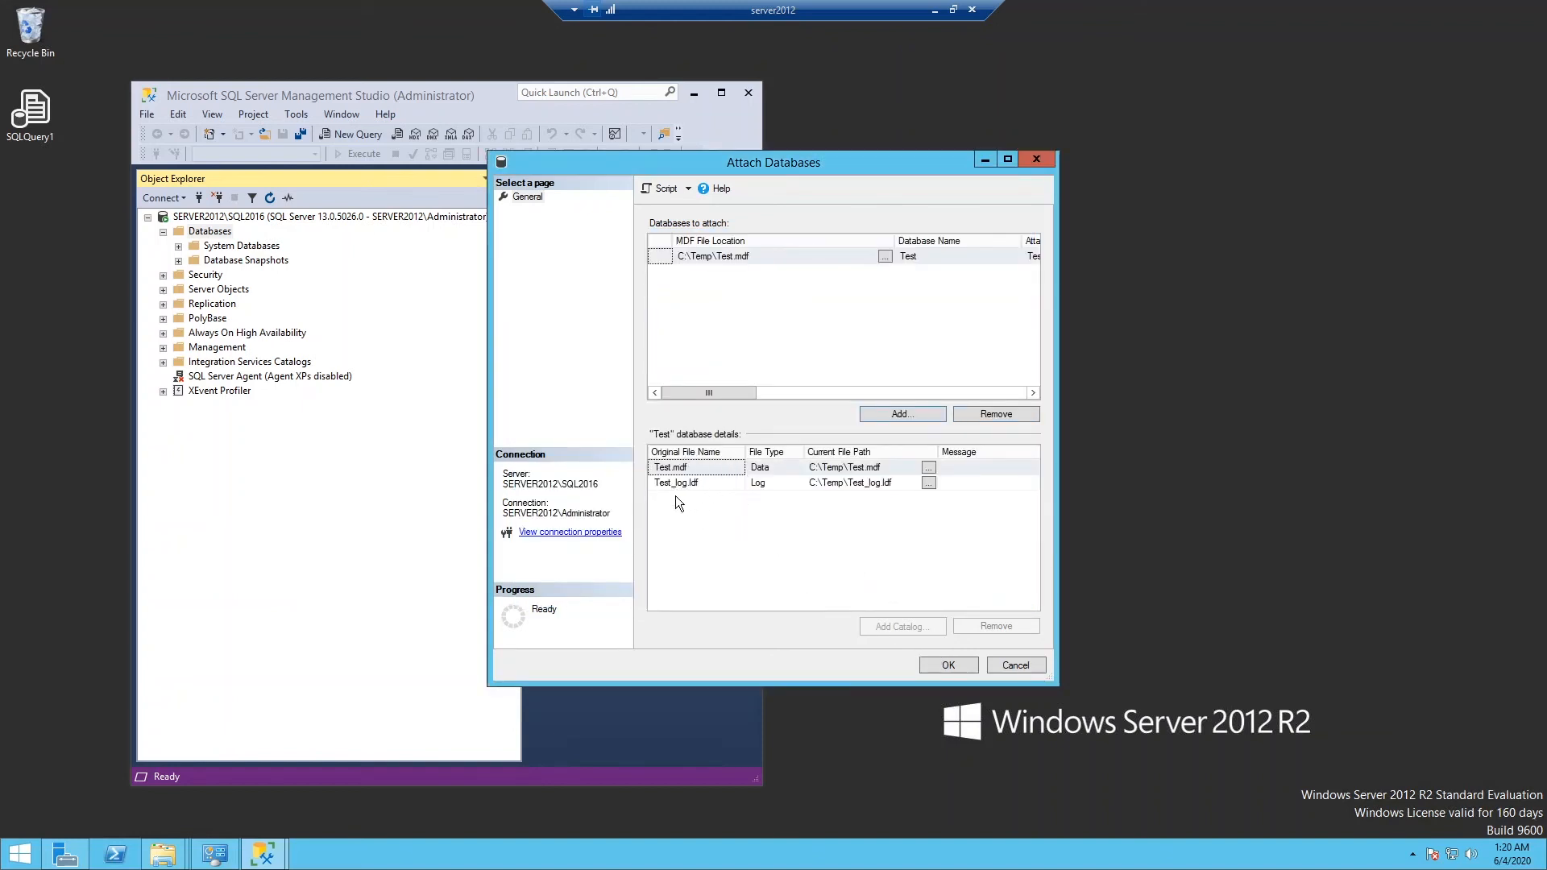
mouse_move(948, 665)
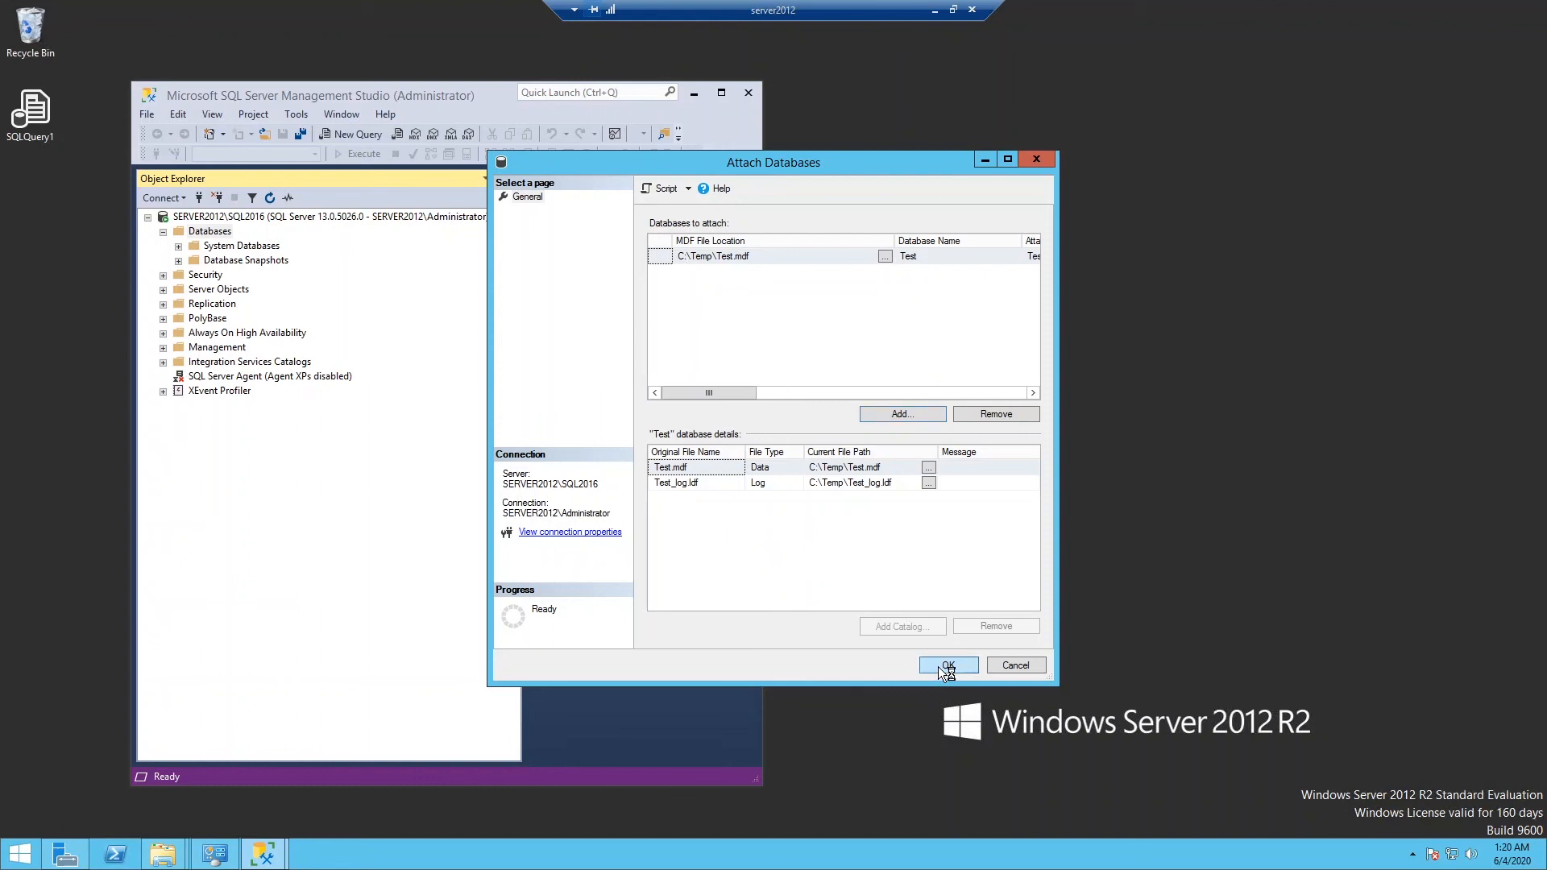
click(948, 665)
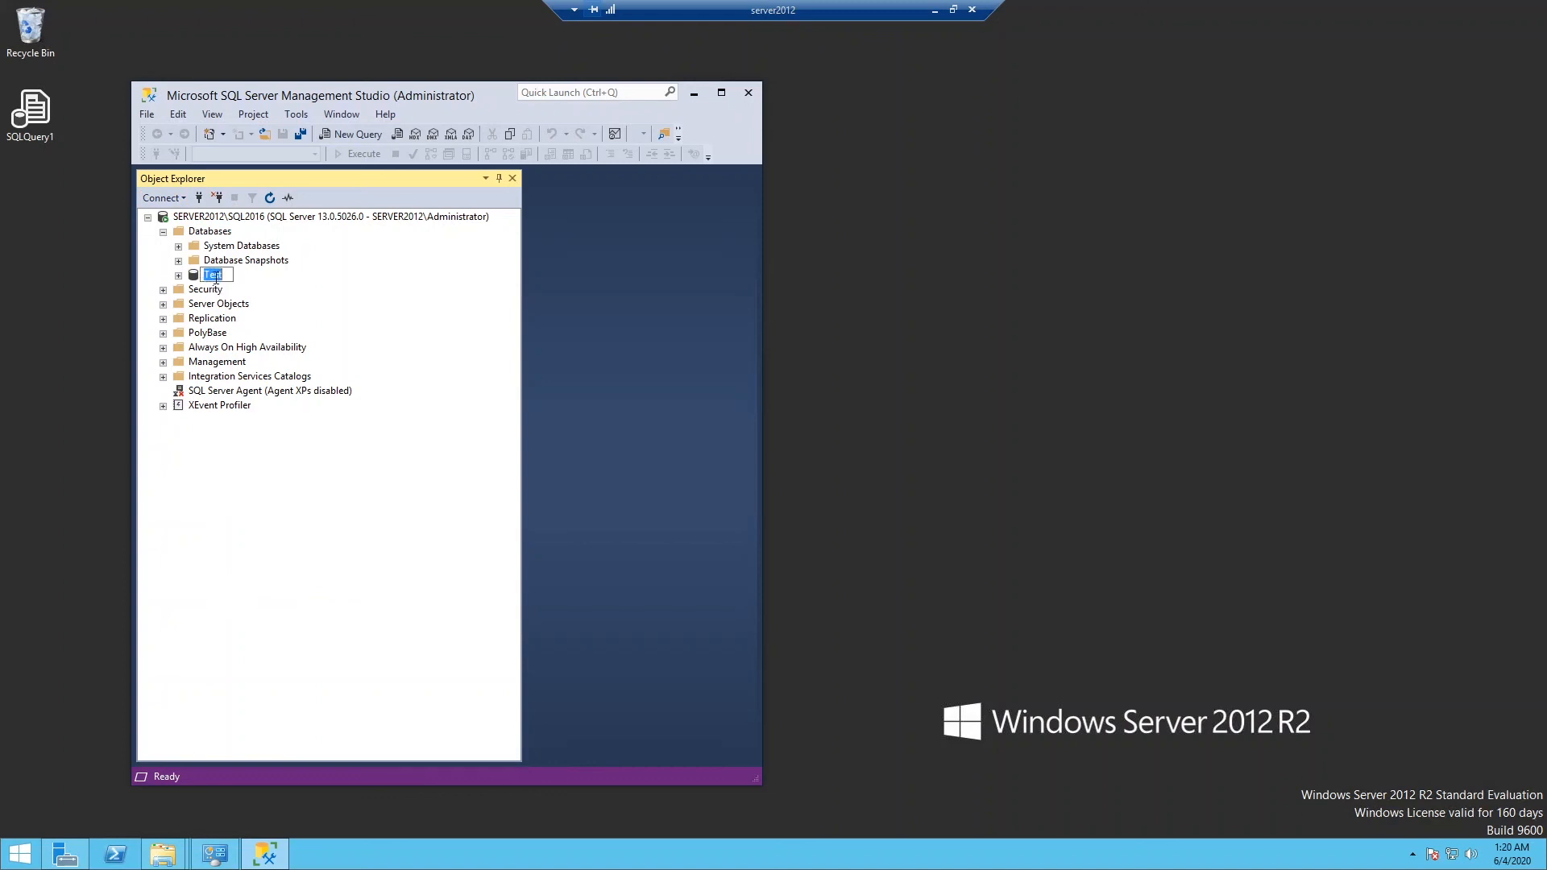
Step: Expand Test's Views and Columns, inspect the CONSTRAINT_CATALOG column properties, then collapse
click(180, 274)
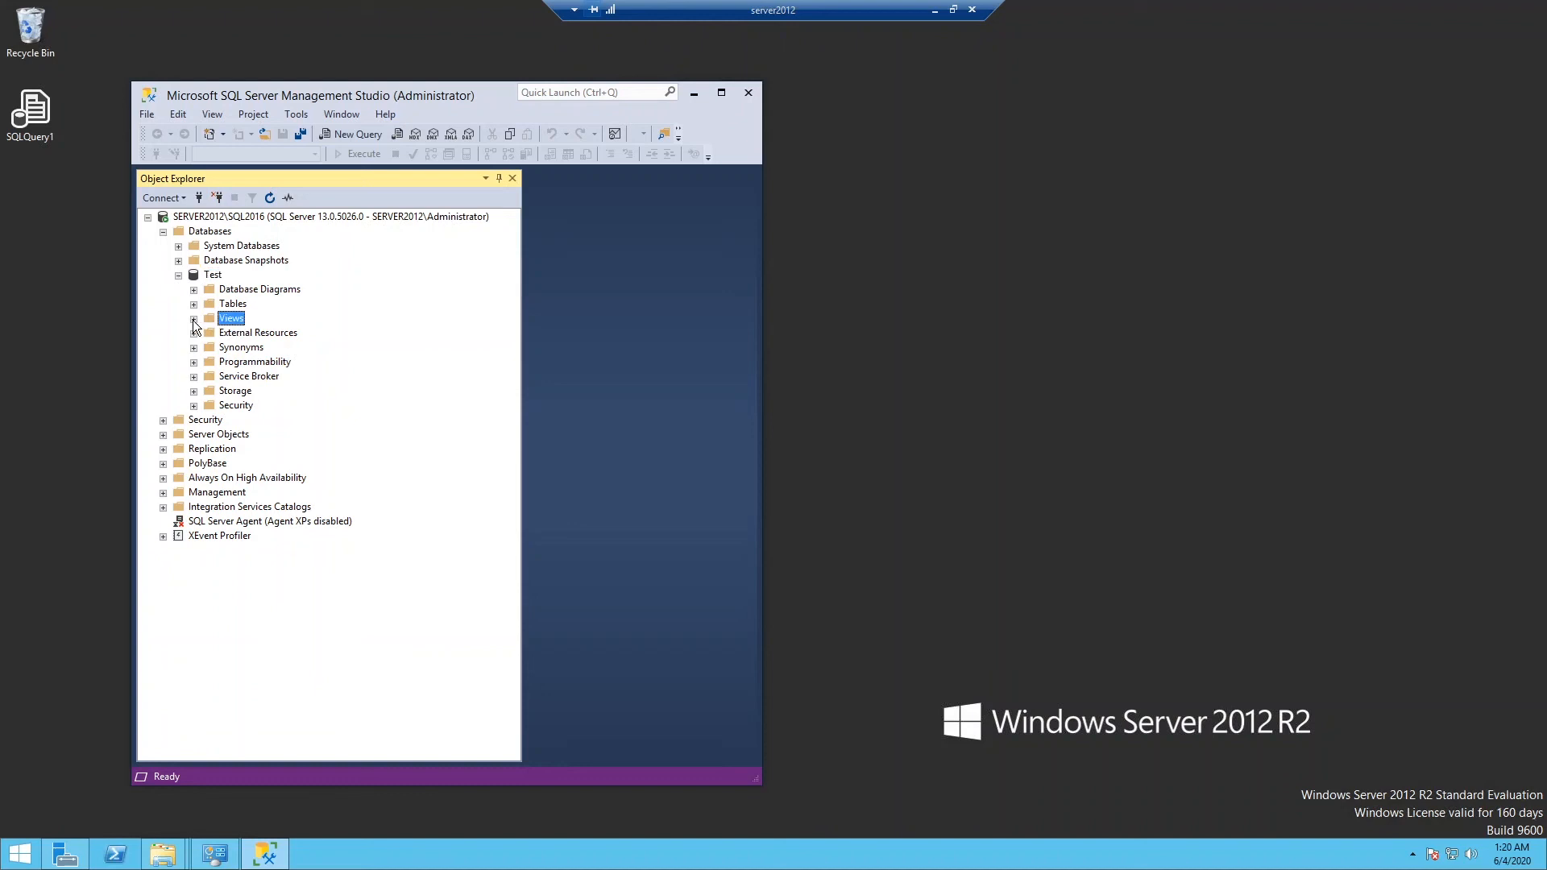
click(193, 318)
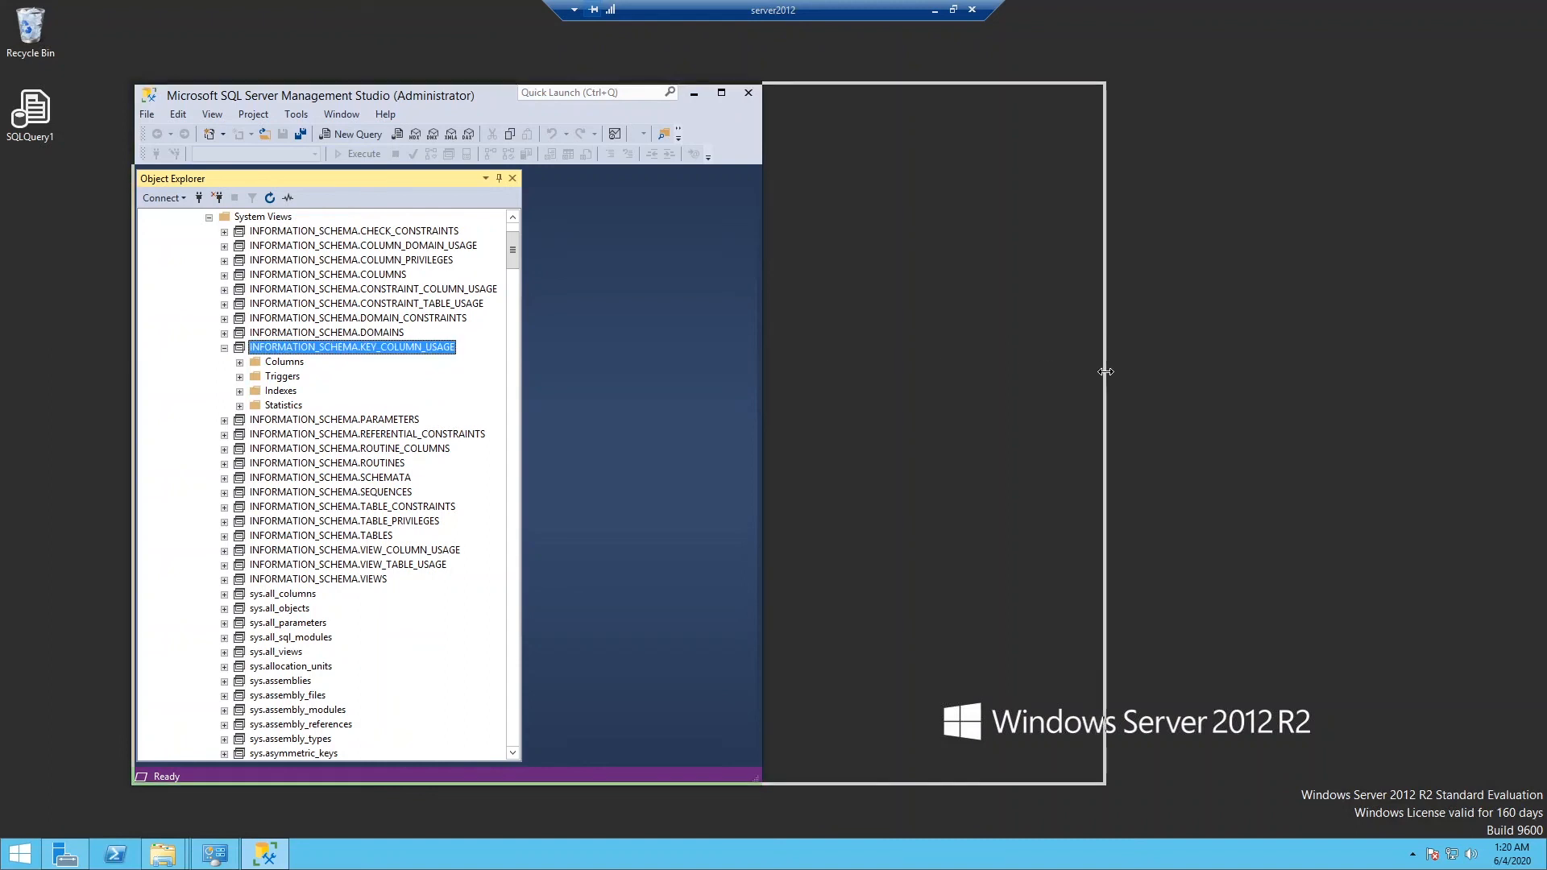
click(239, 362)
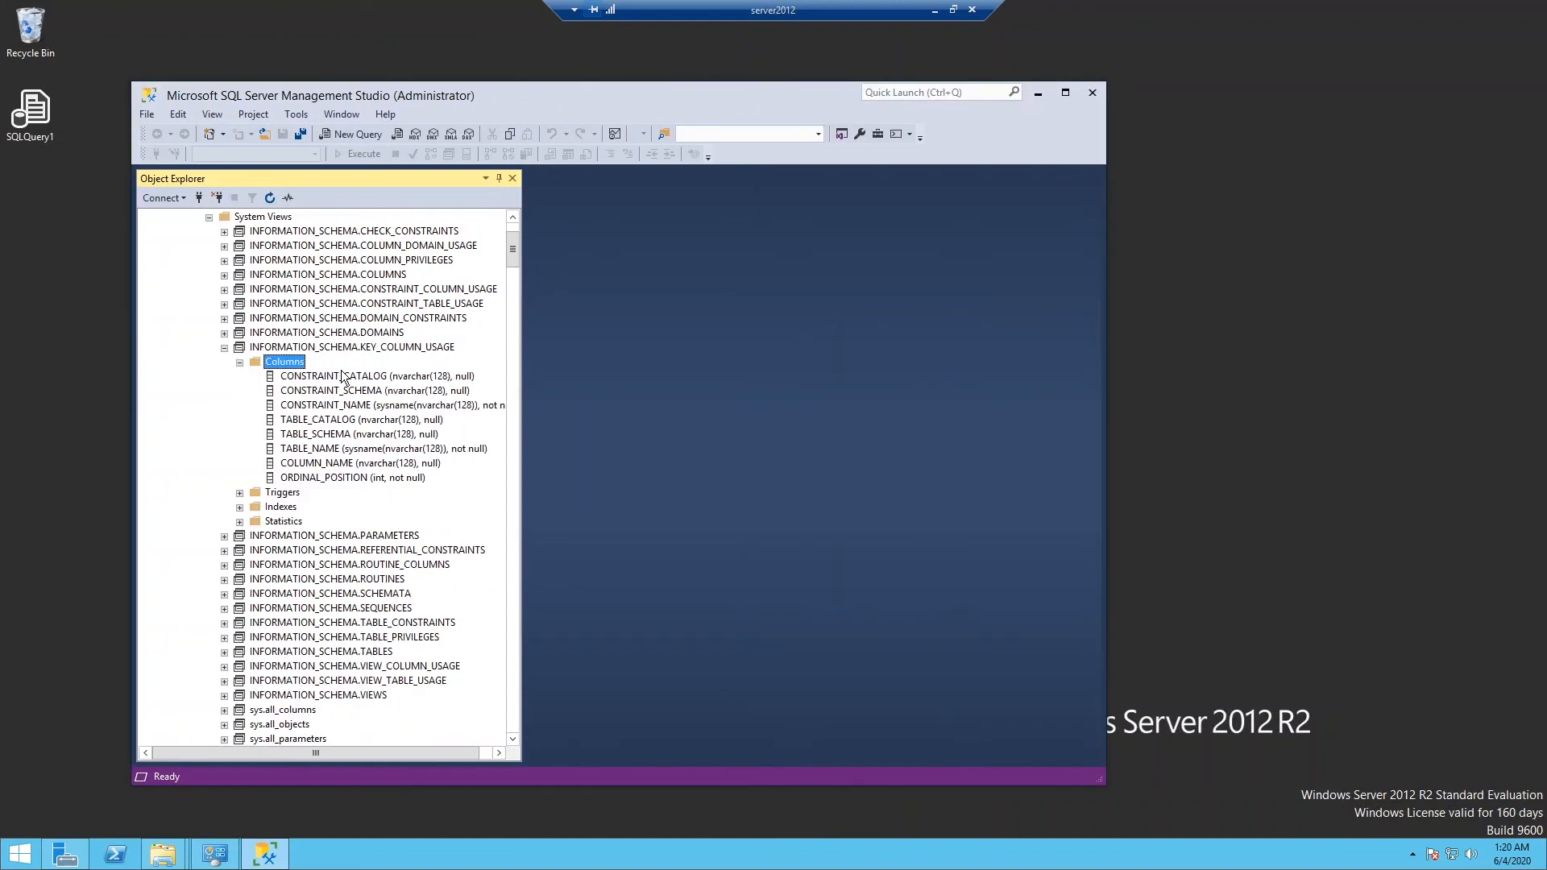
double_click(343, 375)
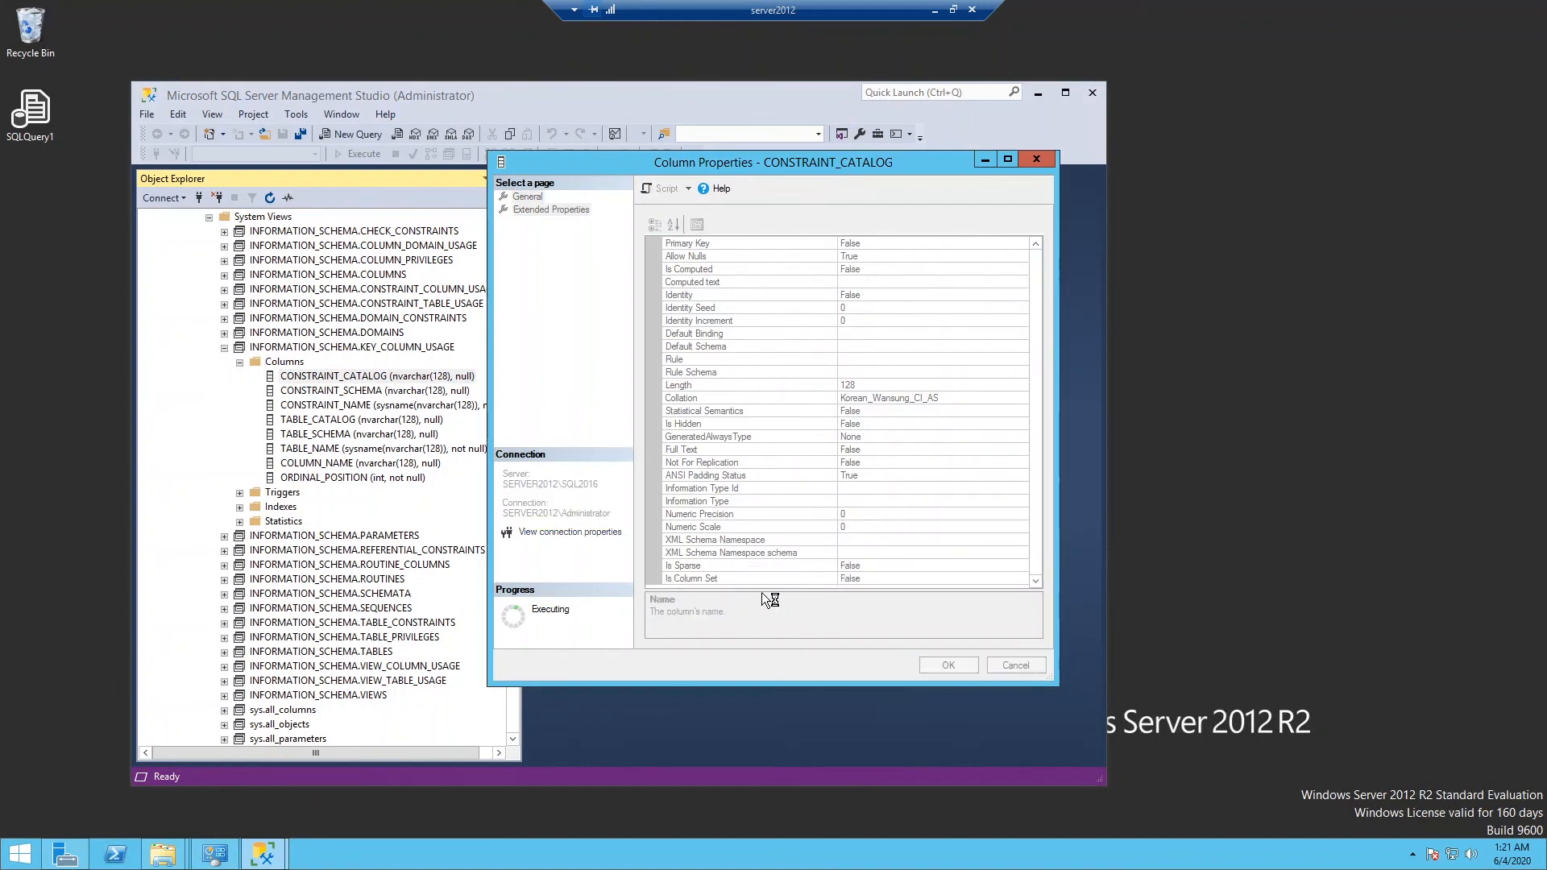
click(1015, 665)
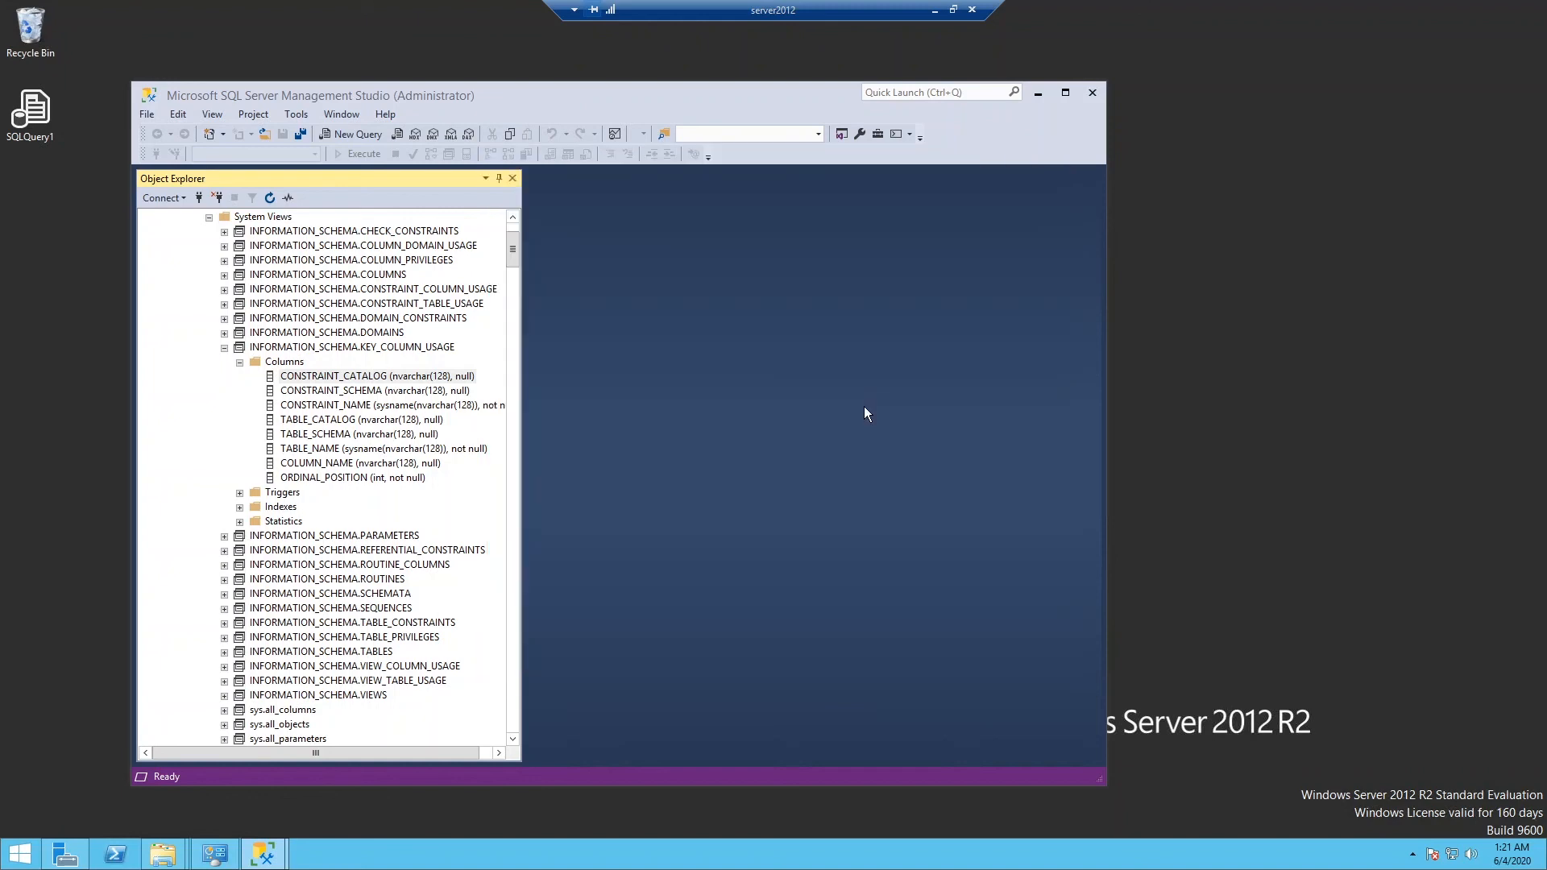
click(240, 361)
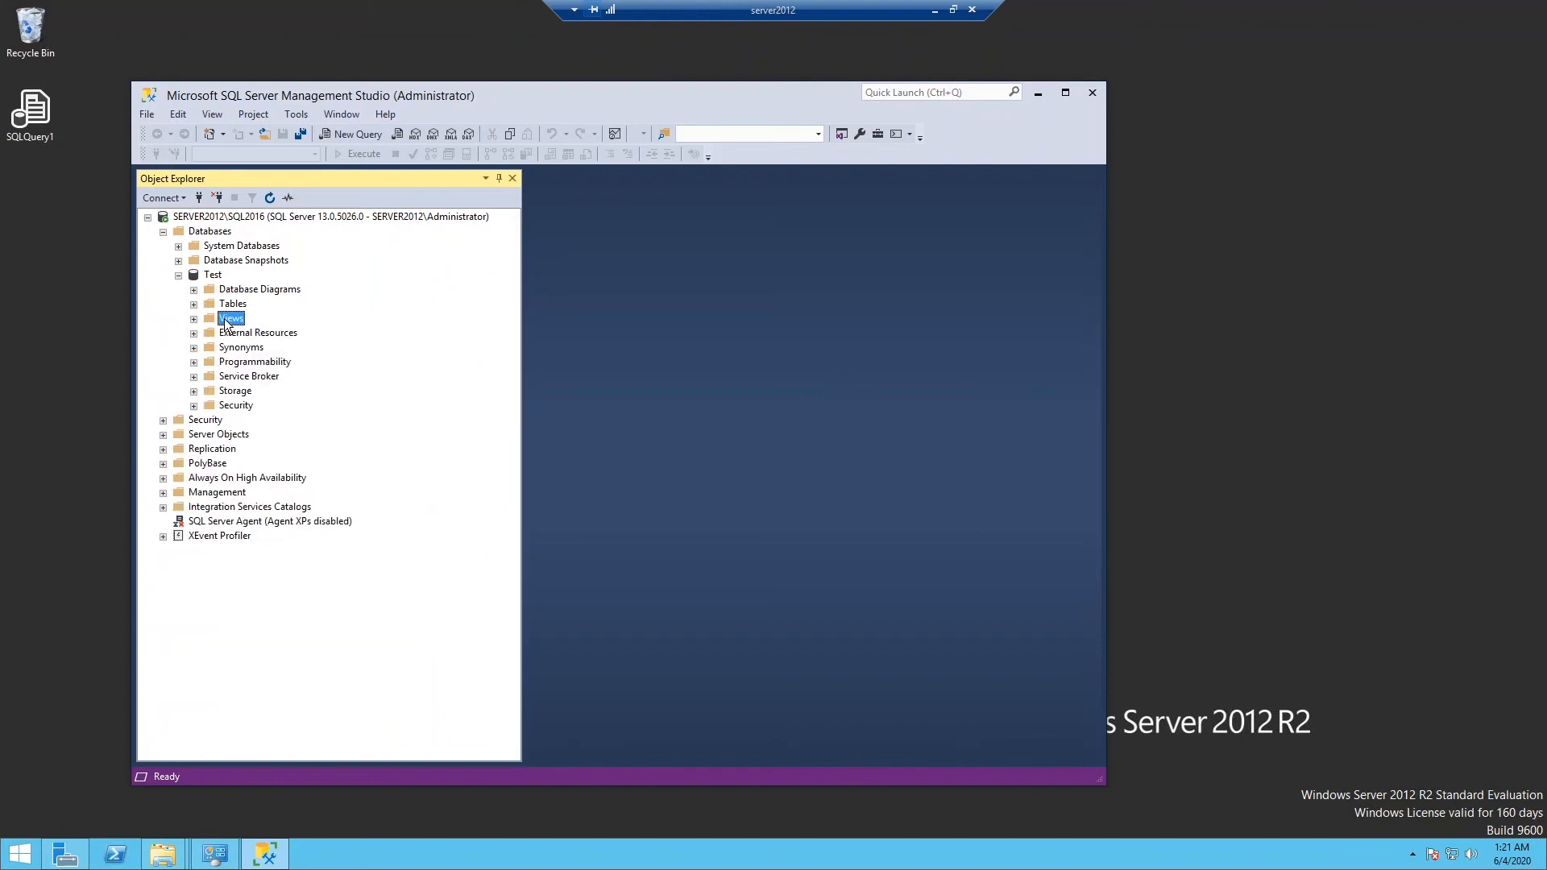
Step: Return to the WordPad migration notes and select the '2. Backup\Restore' heading
click(181, 275)
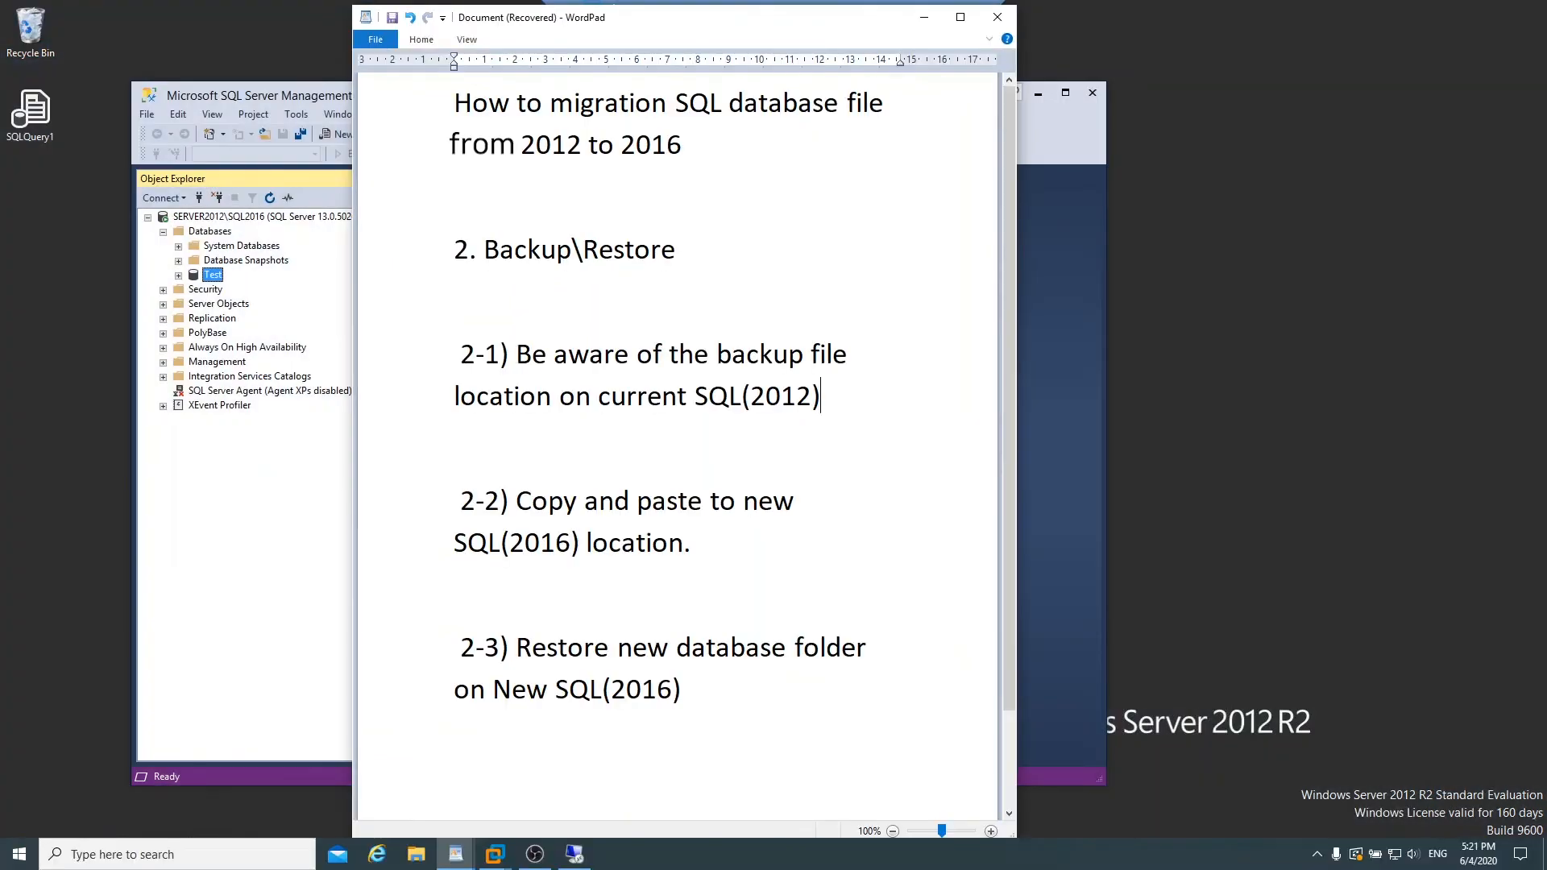
click(569, 143)
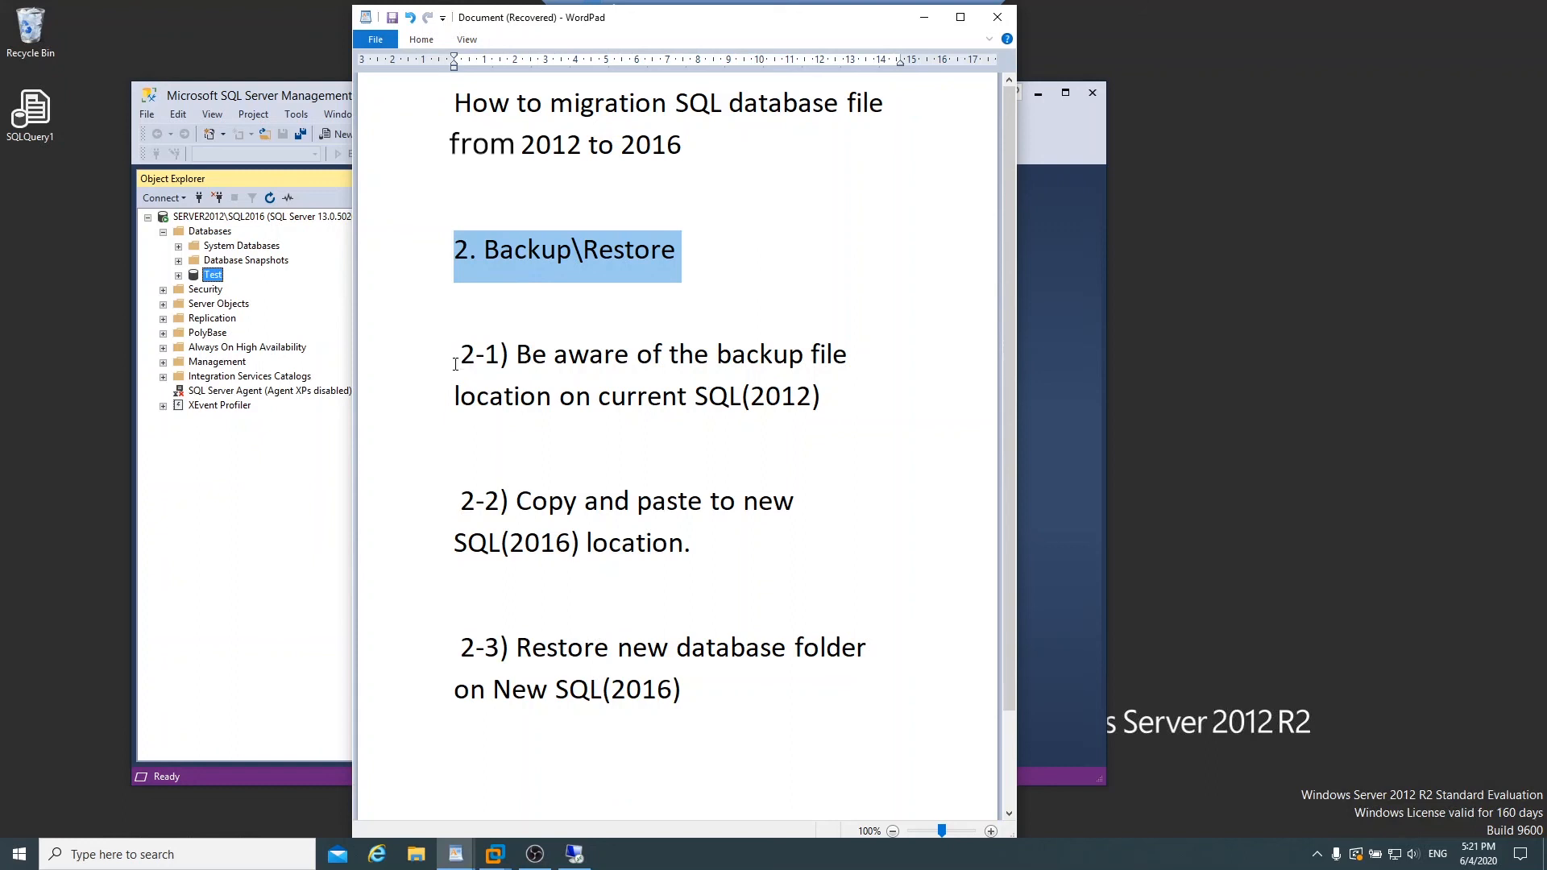
mouse_move(444, 372)
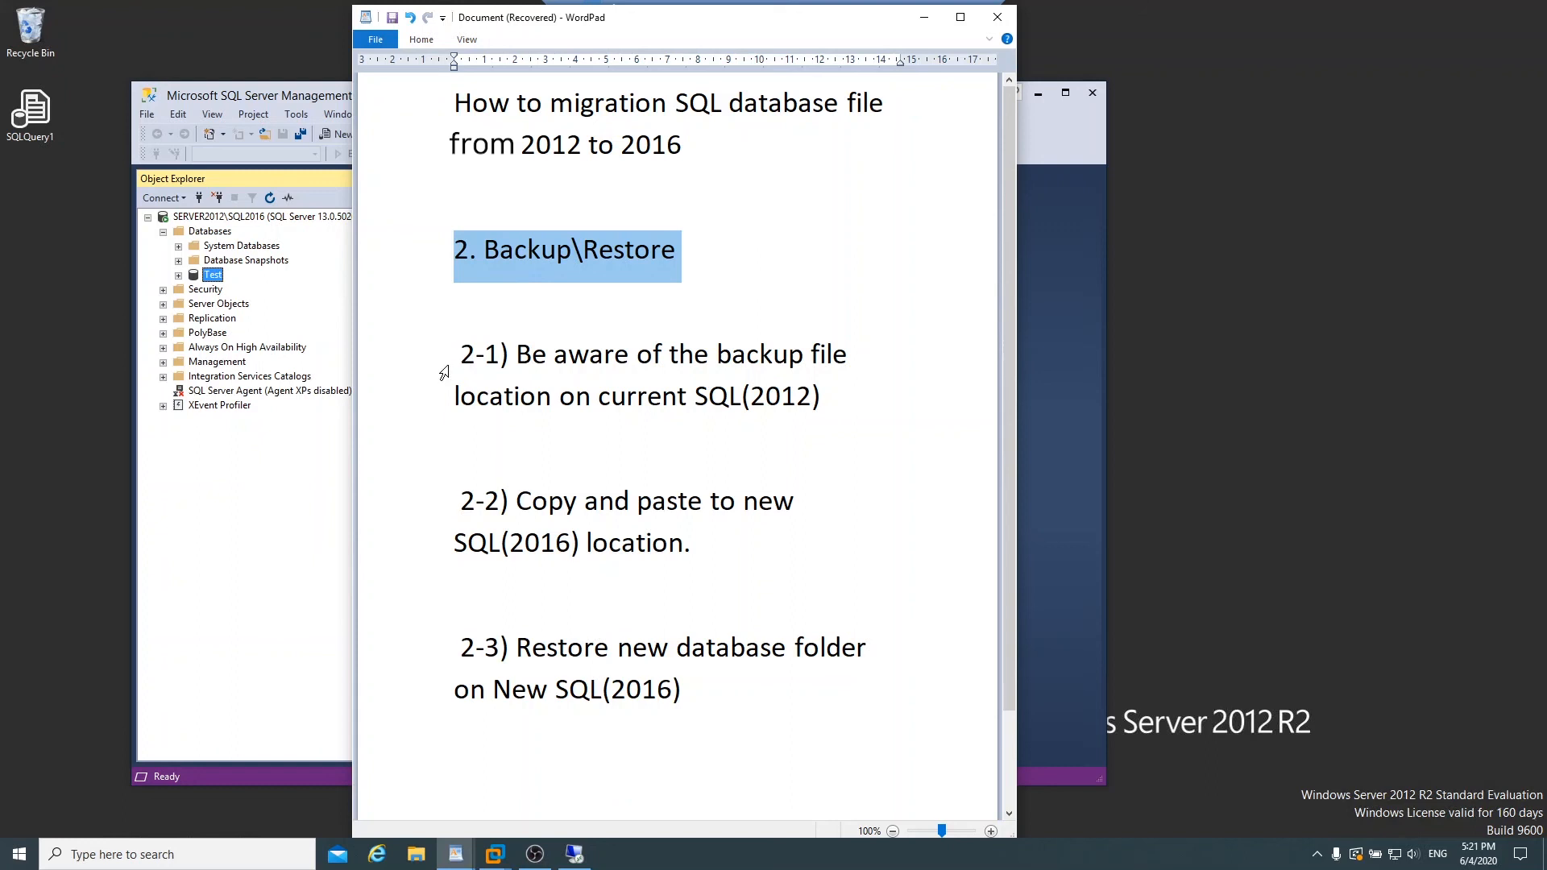